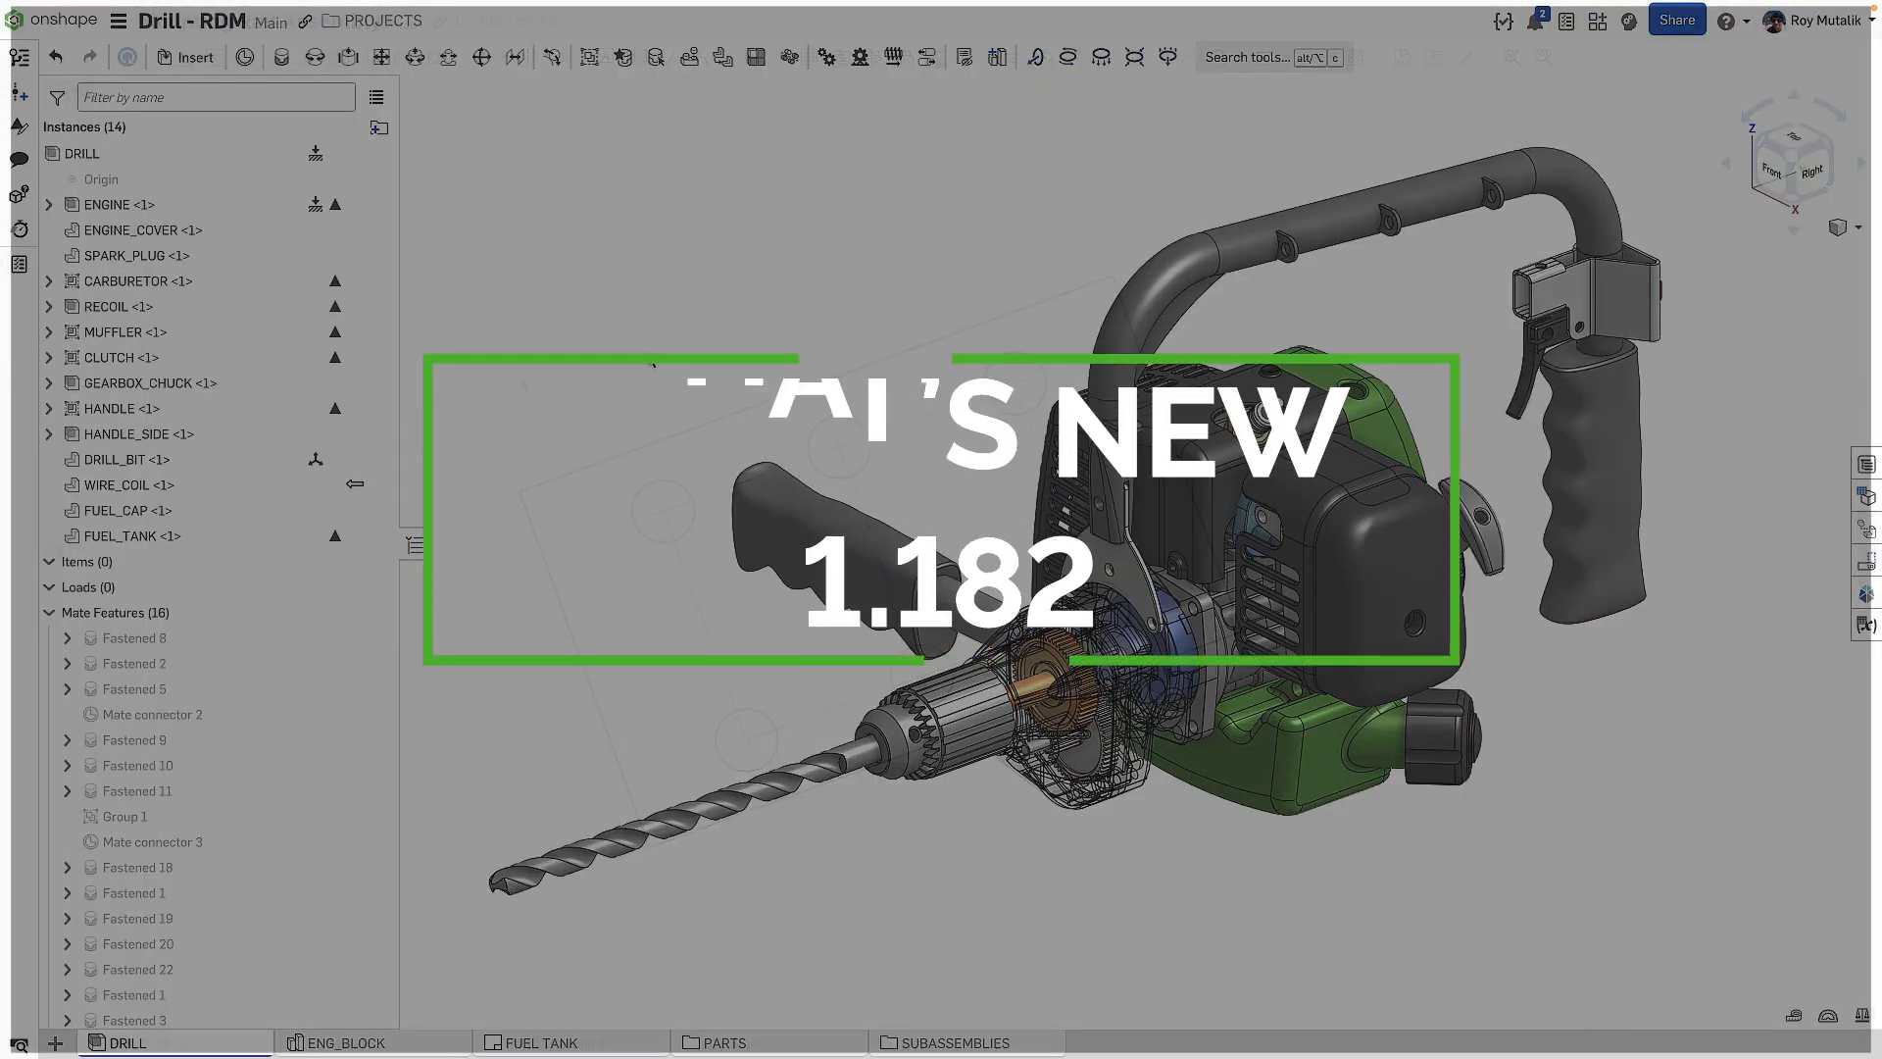
Return from the drill assembly to the PROJECTS folder document list
click(383, 20)
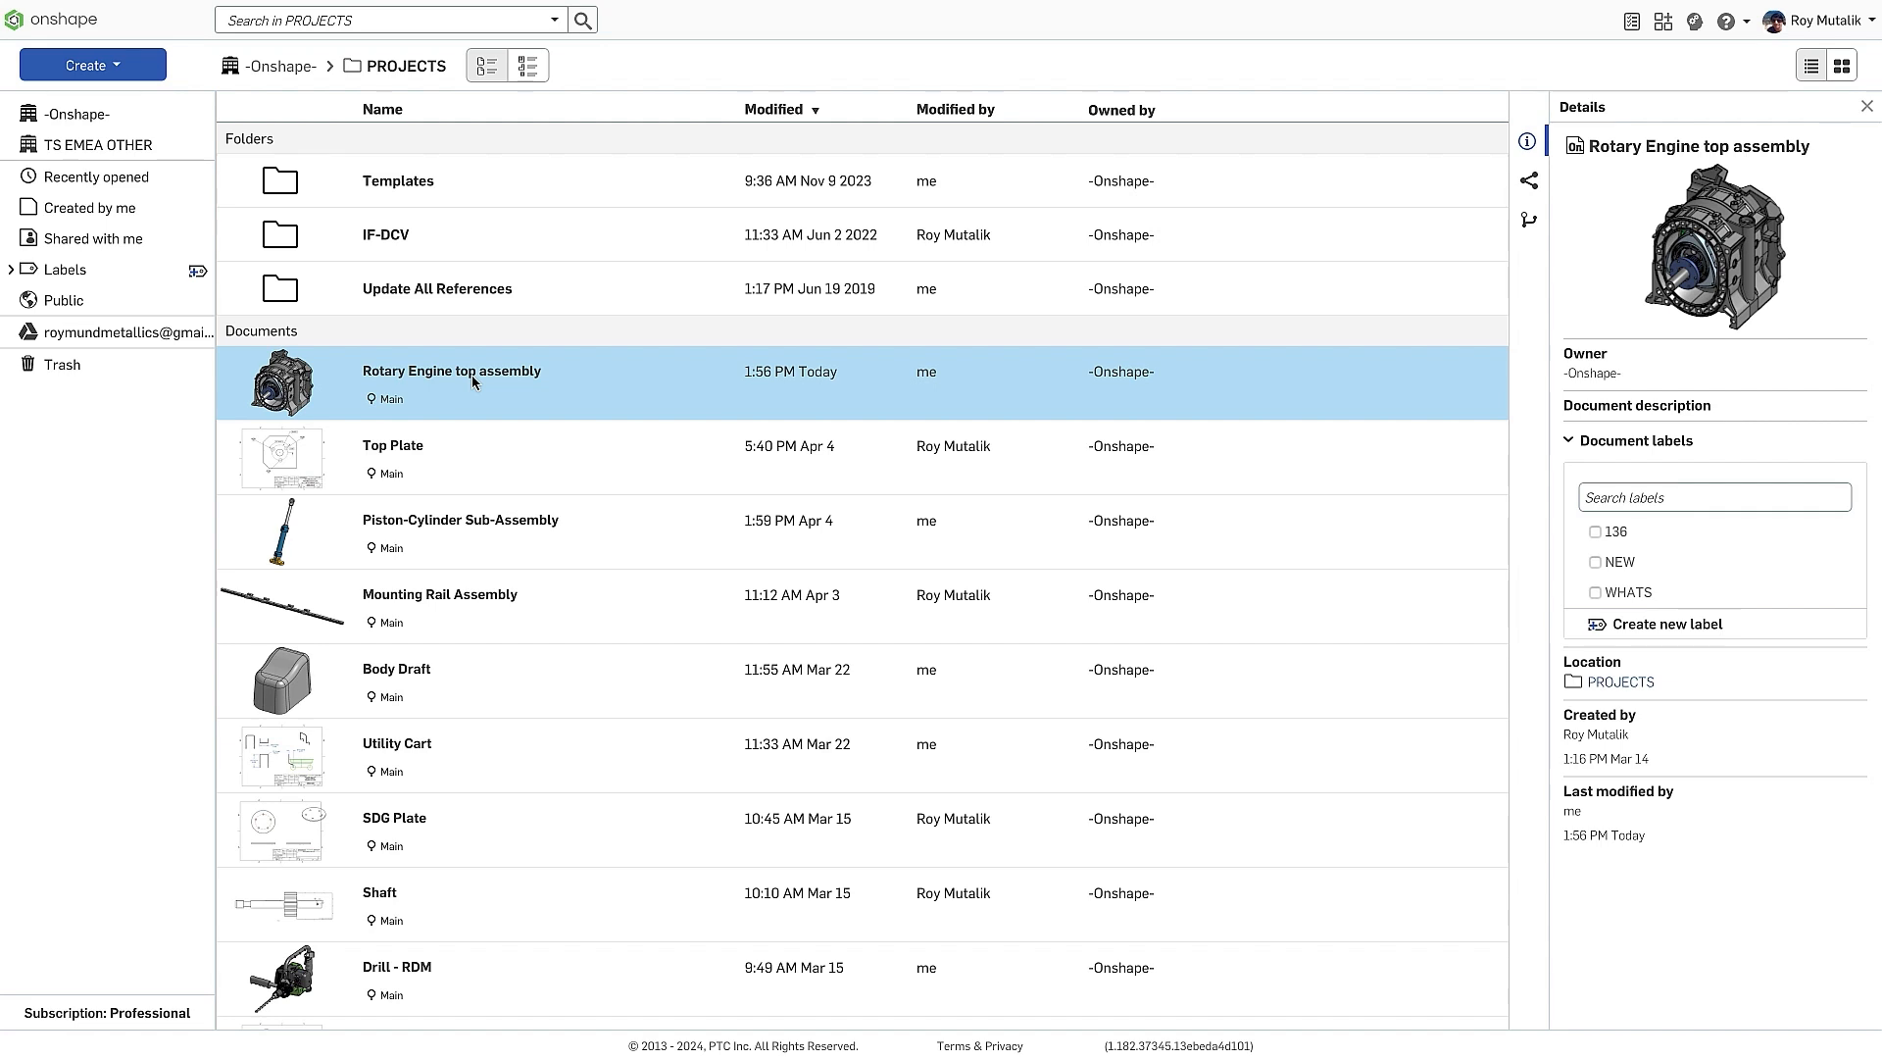
In the Rotary Engine top assembly, review Main's changes and create version V3 from Main
double_click(450, 371)
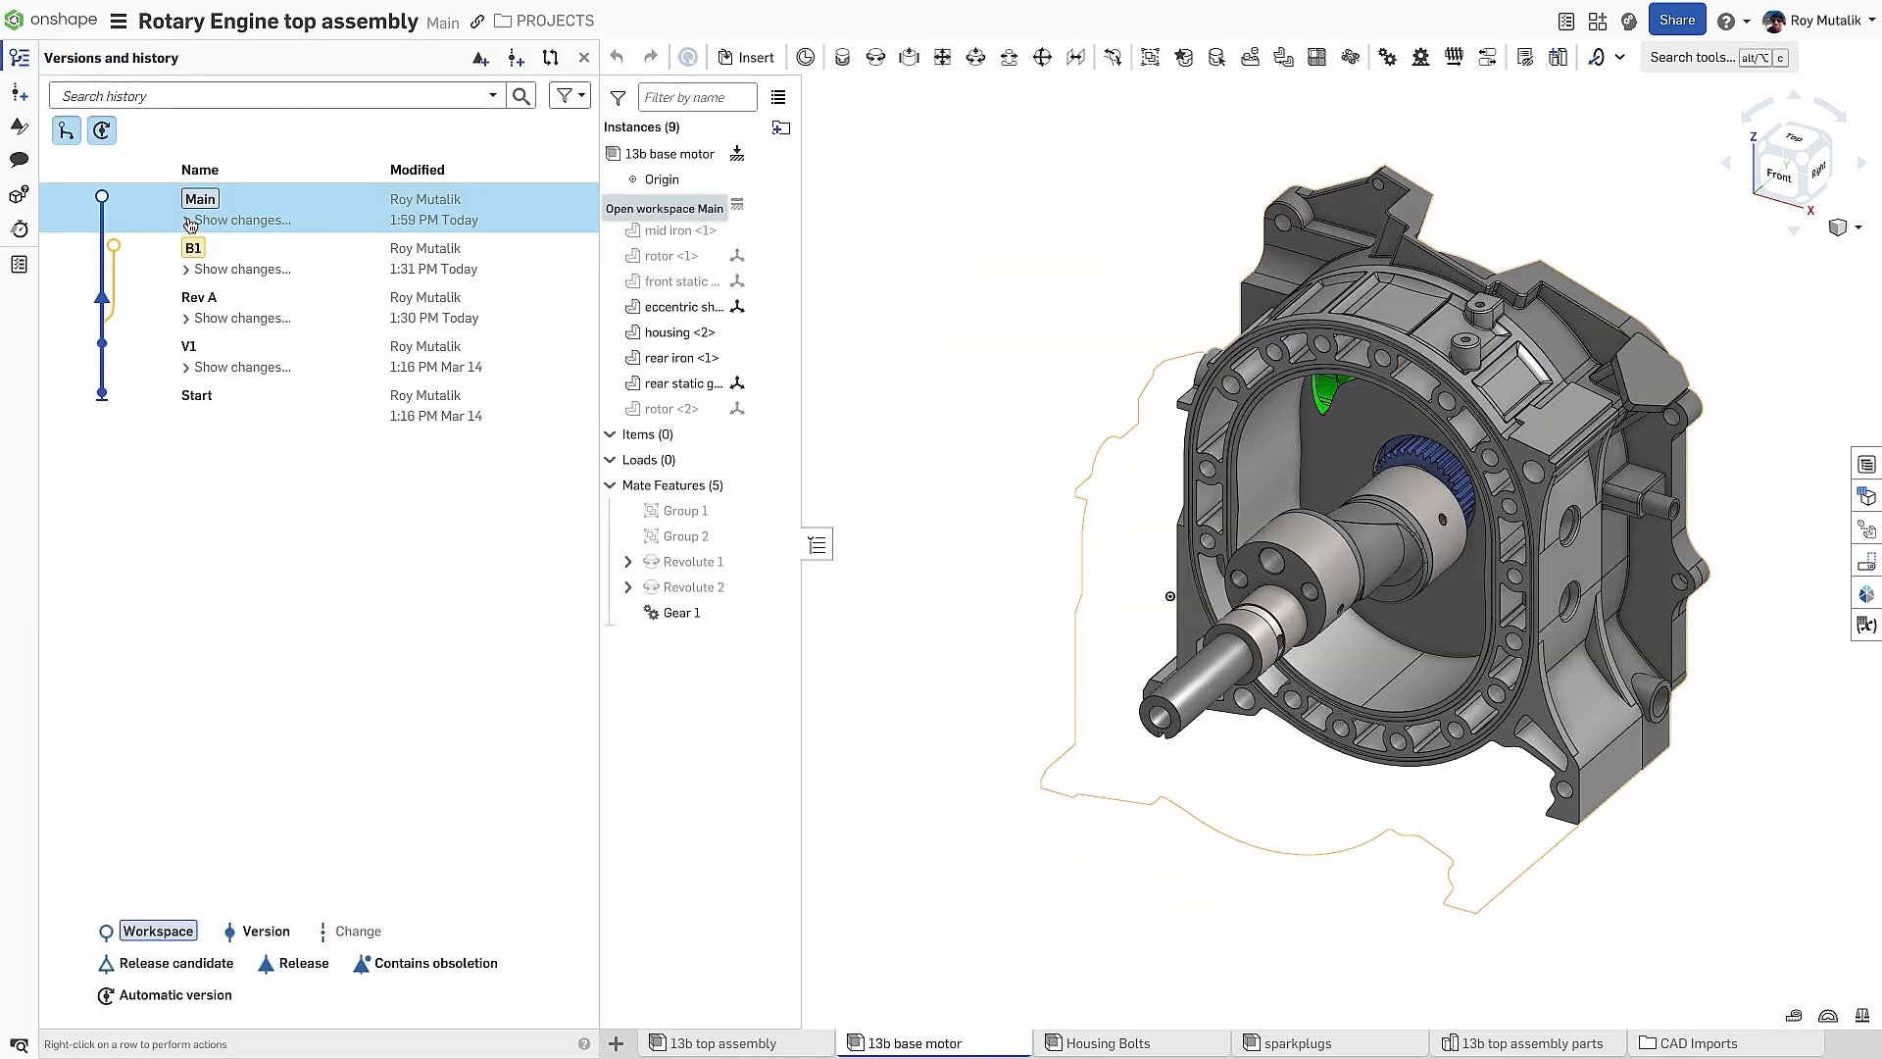
click(243, 220)
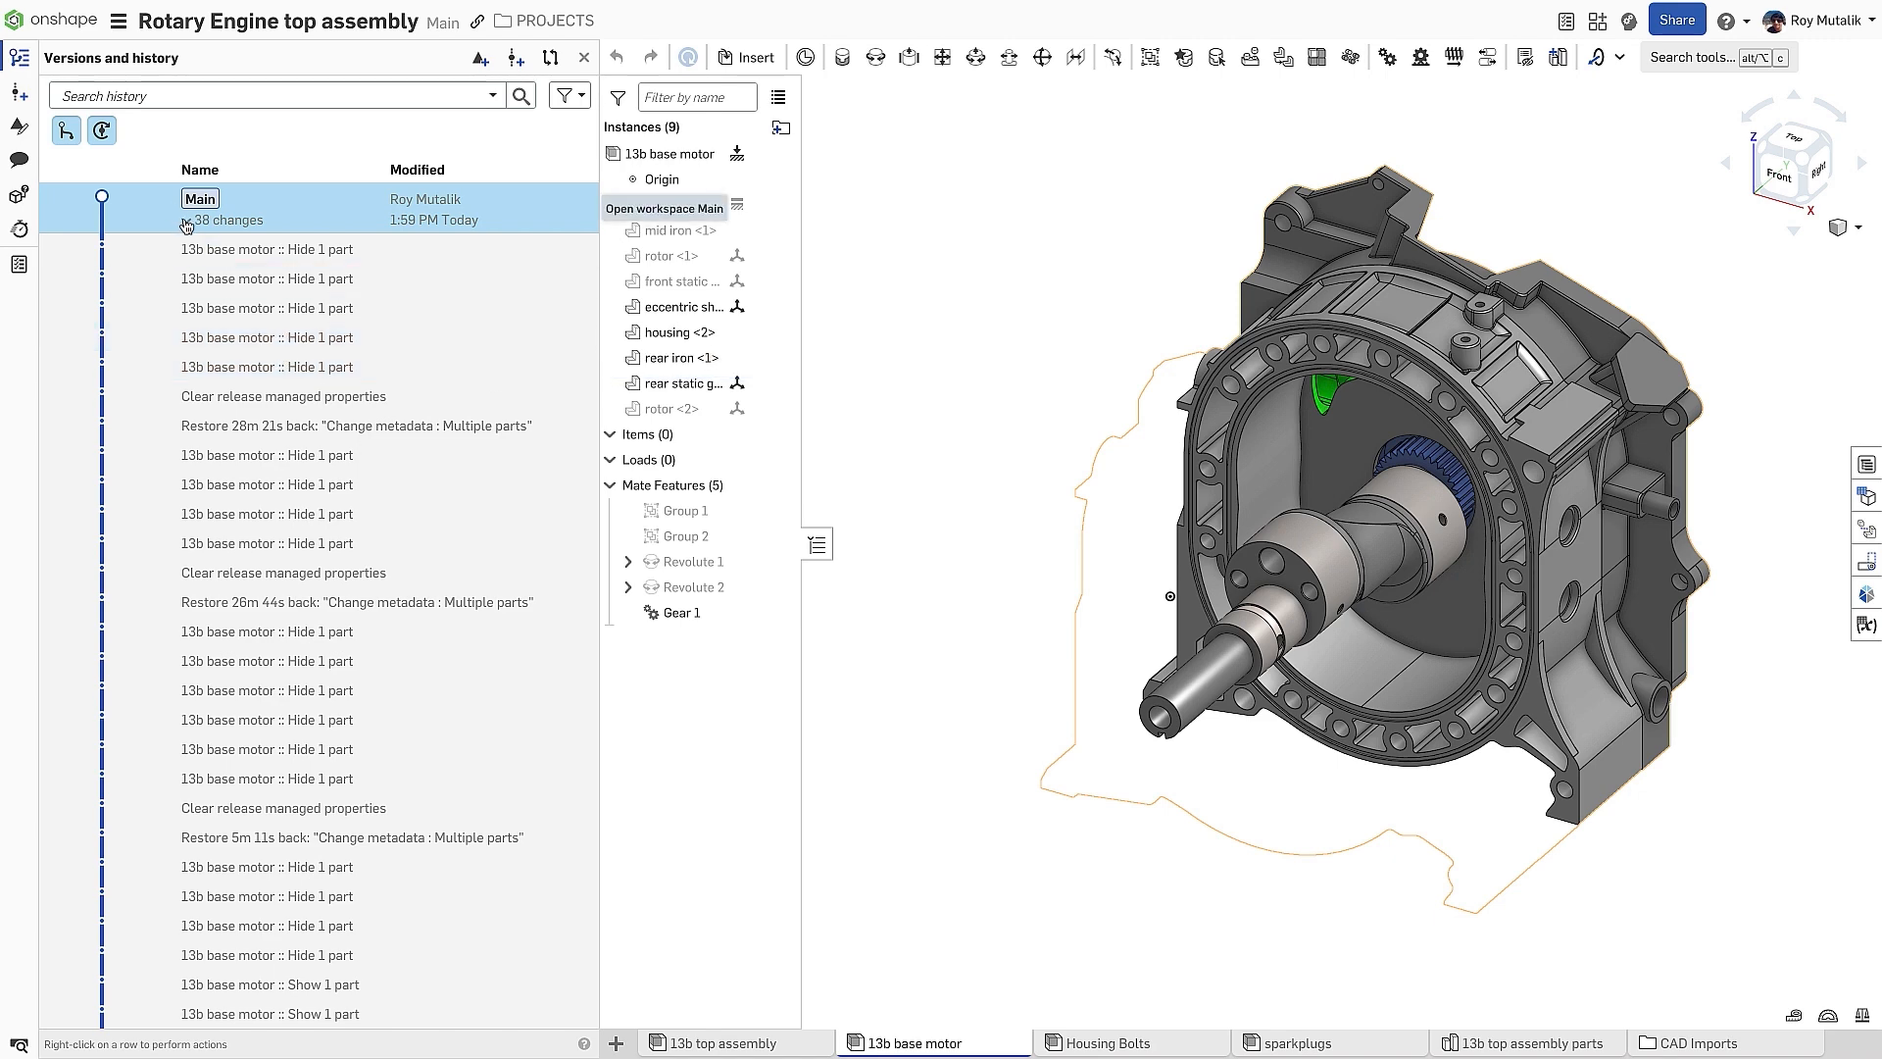
right_click(192, 247)
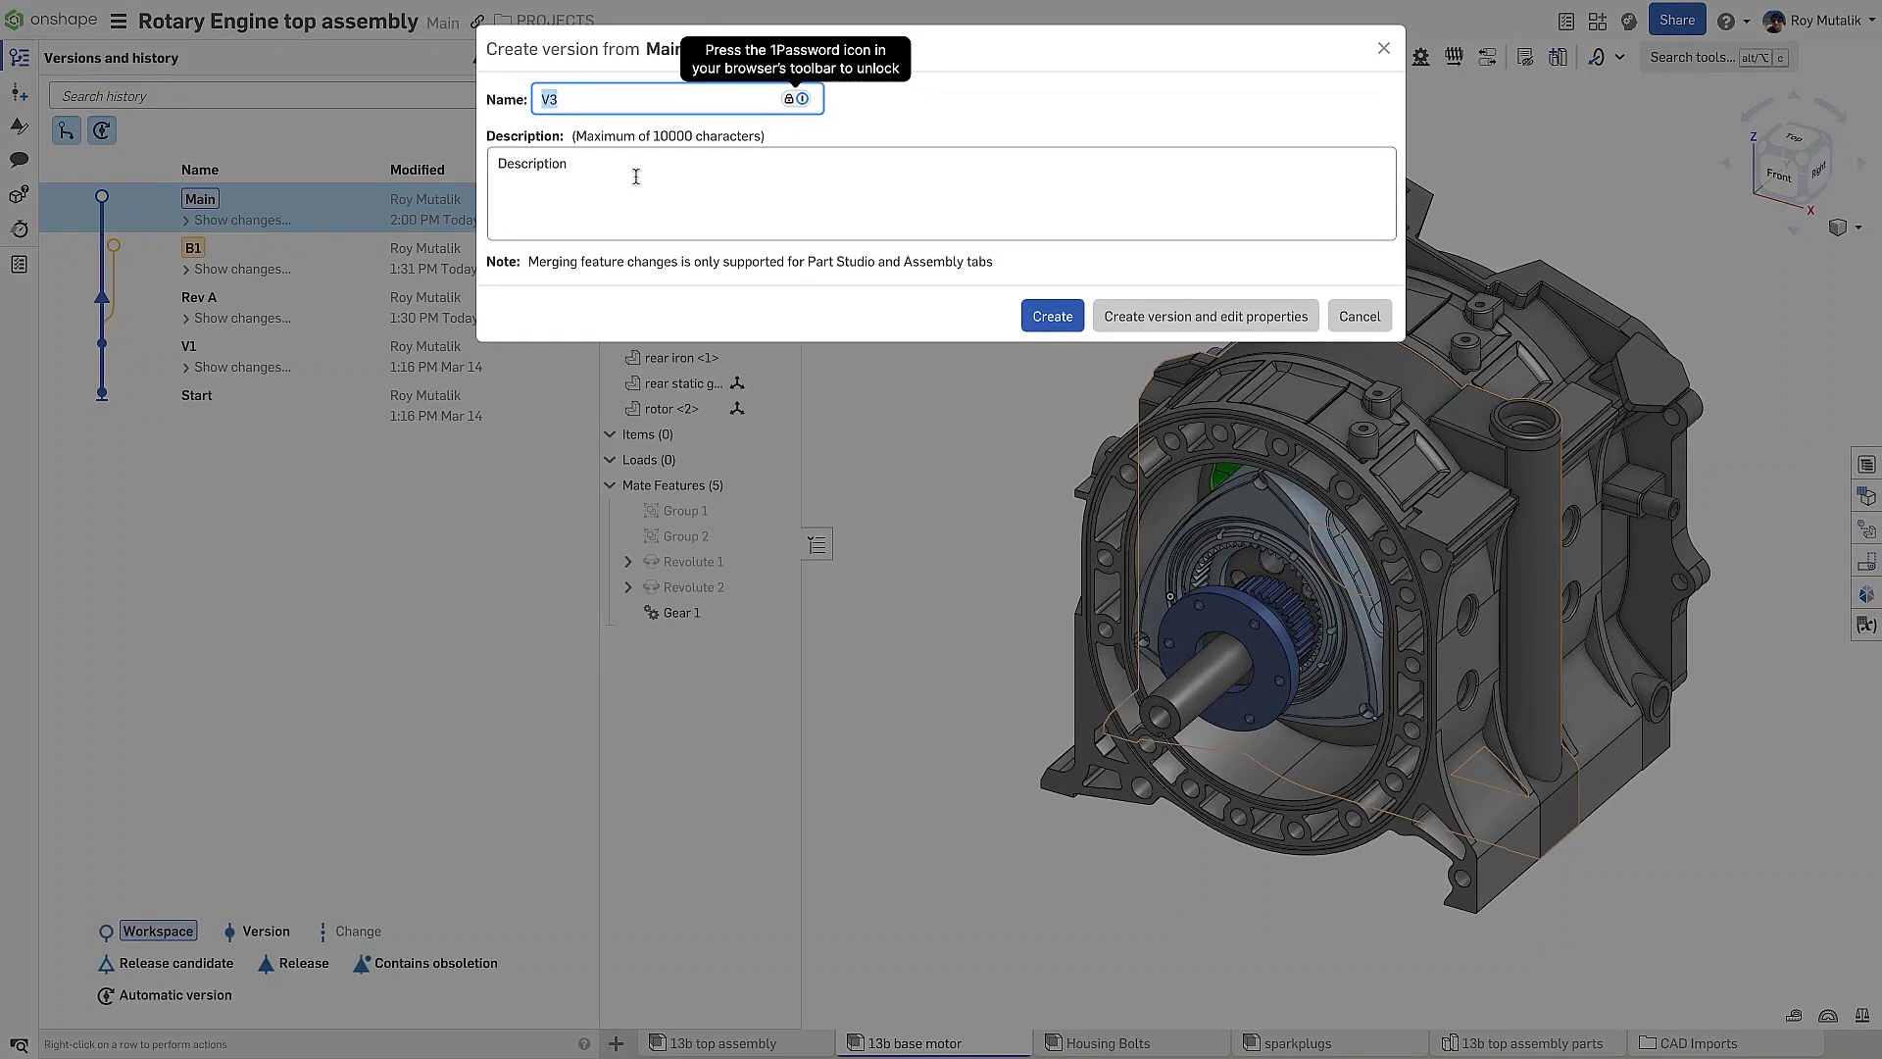
click(1051, 315)
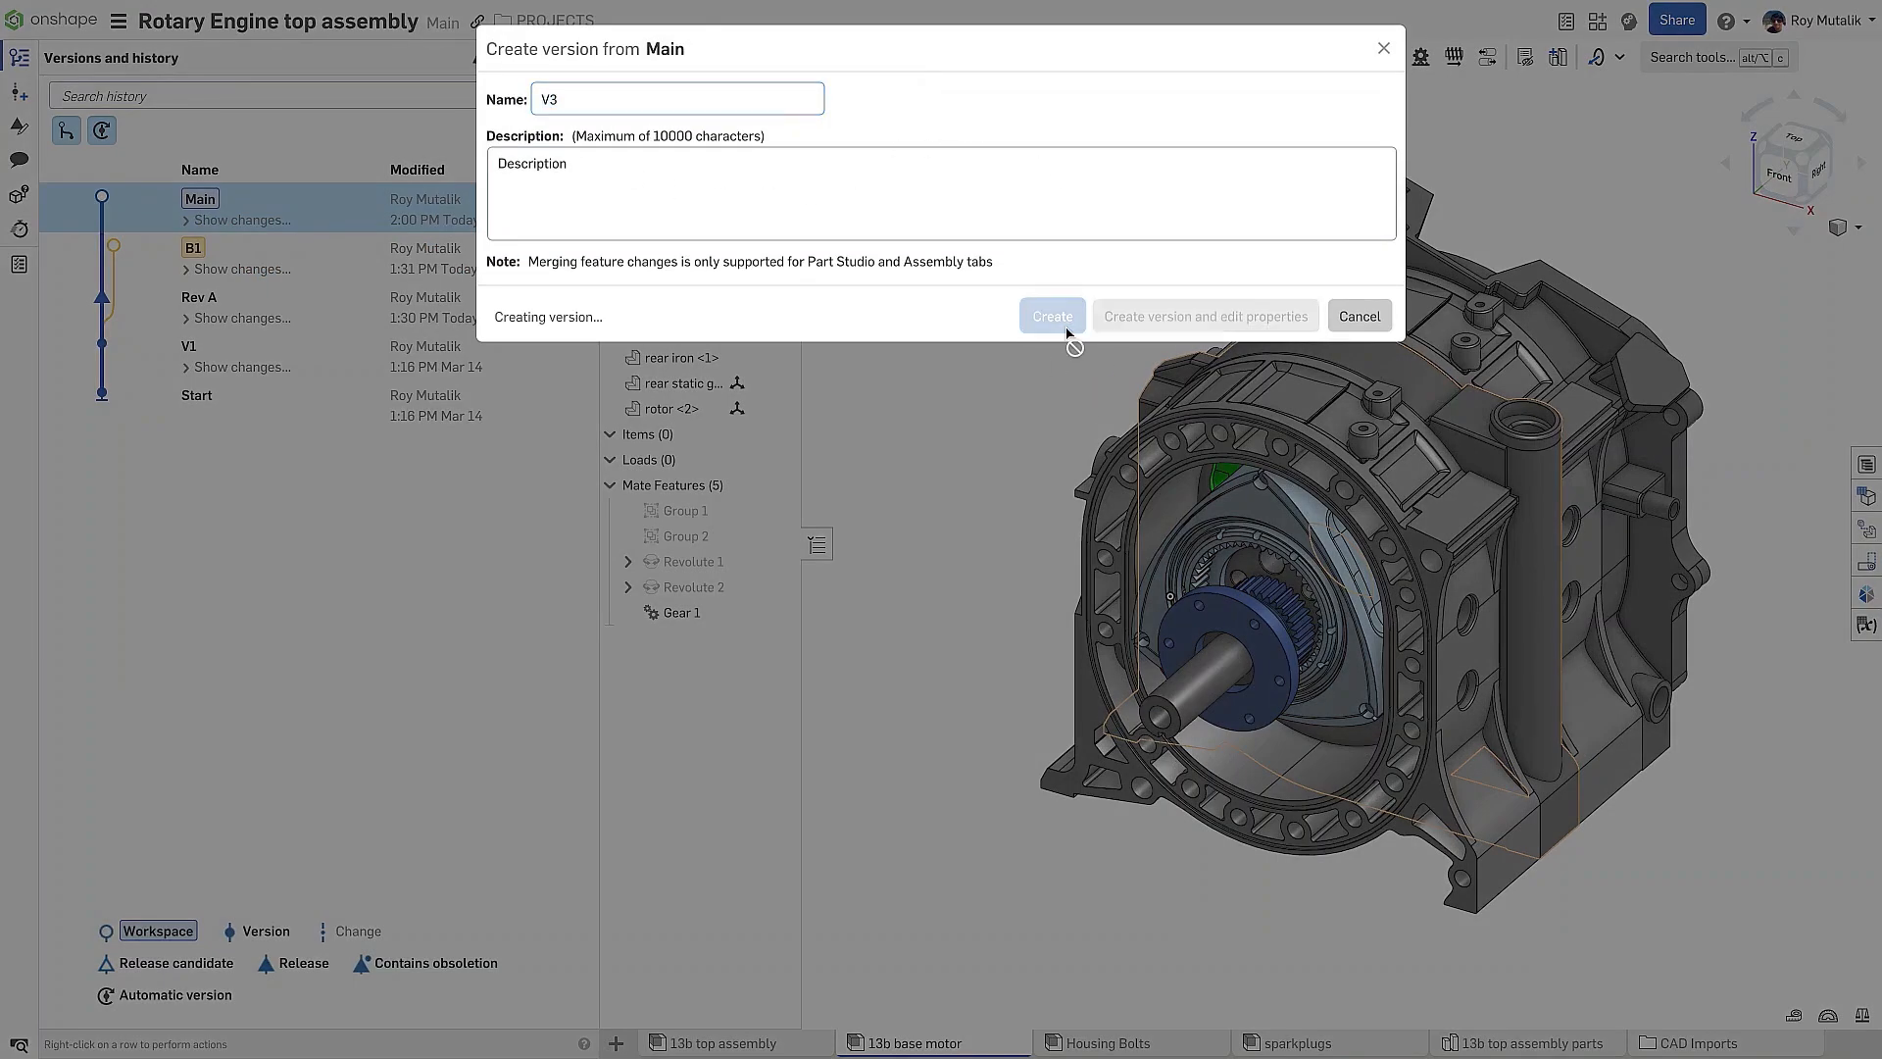
click(1051, 313)
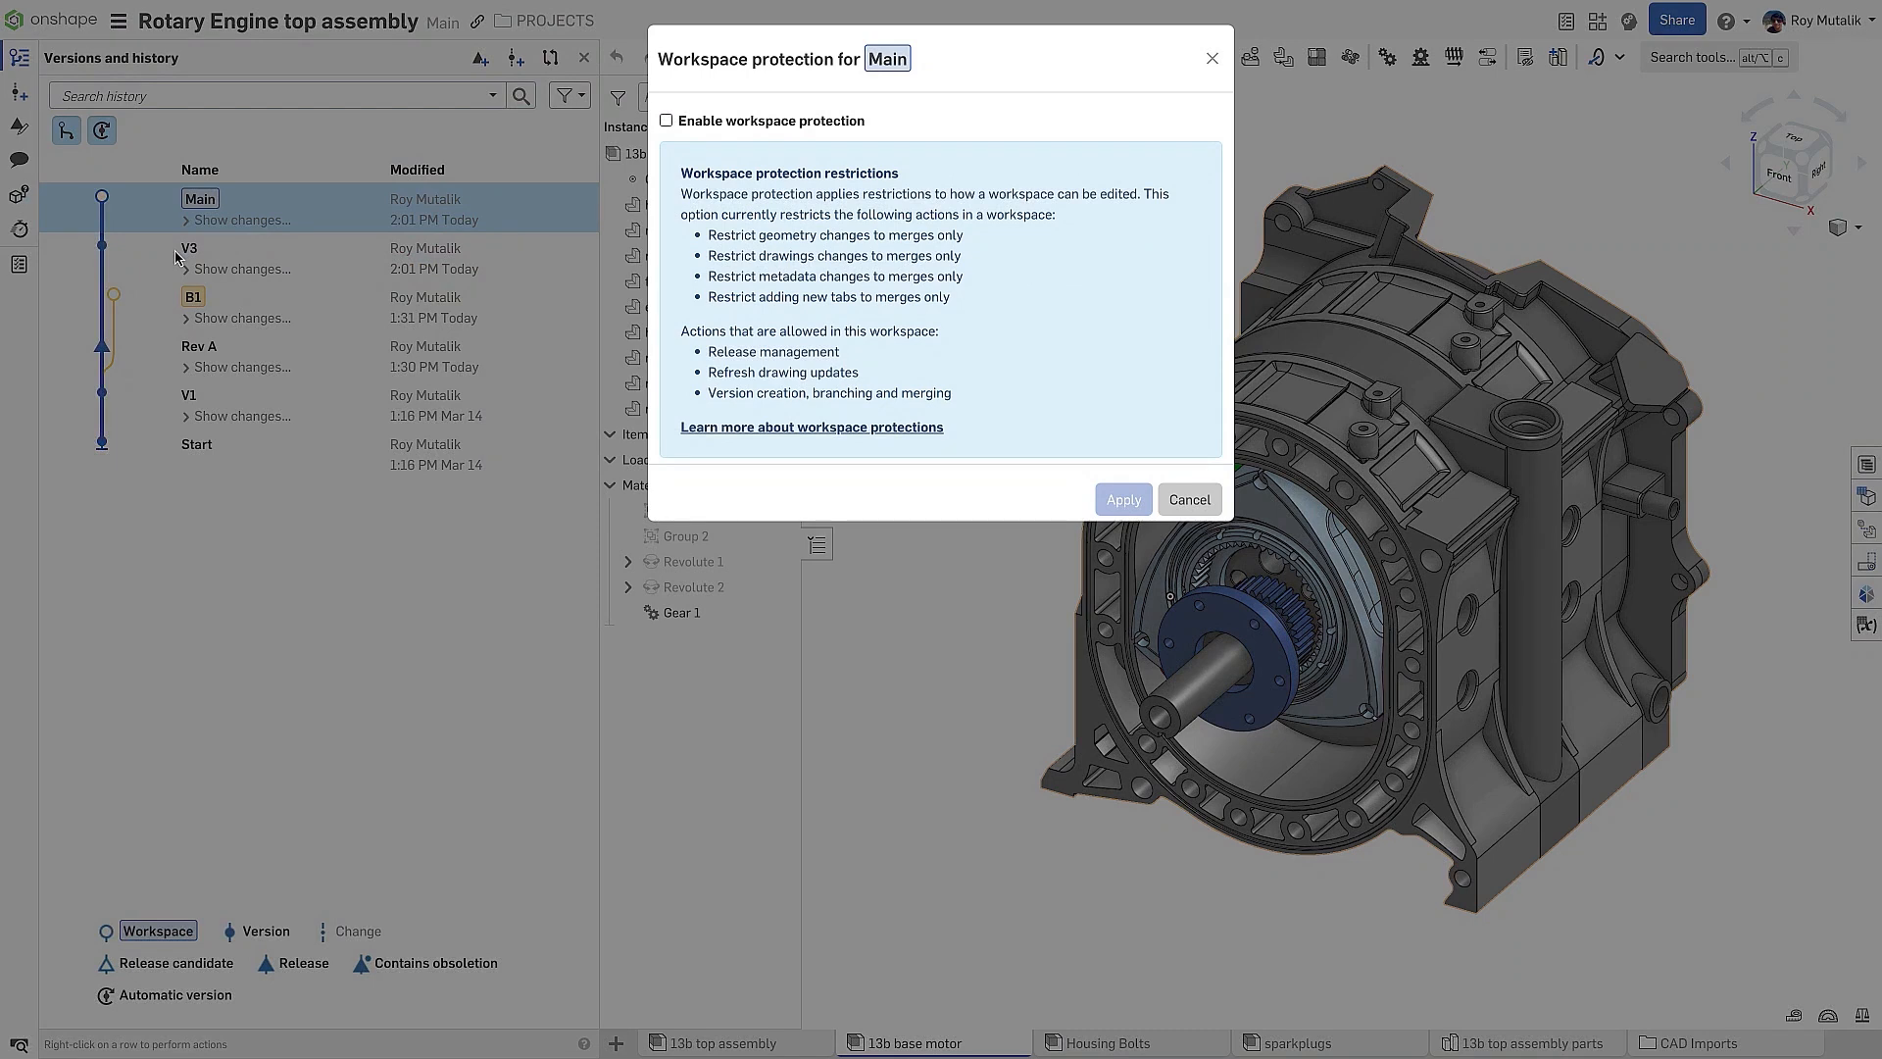
Enable workspace protection on Main and apply it
click(667, 119)
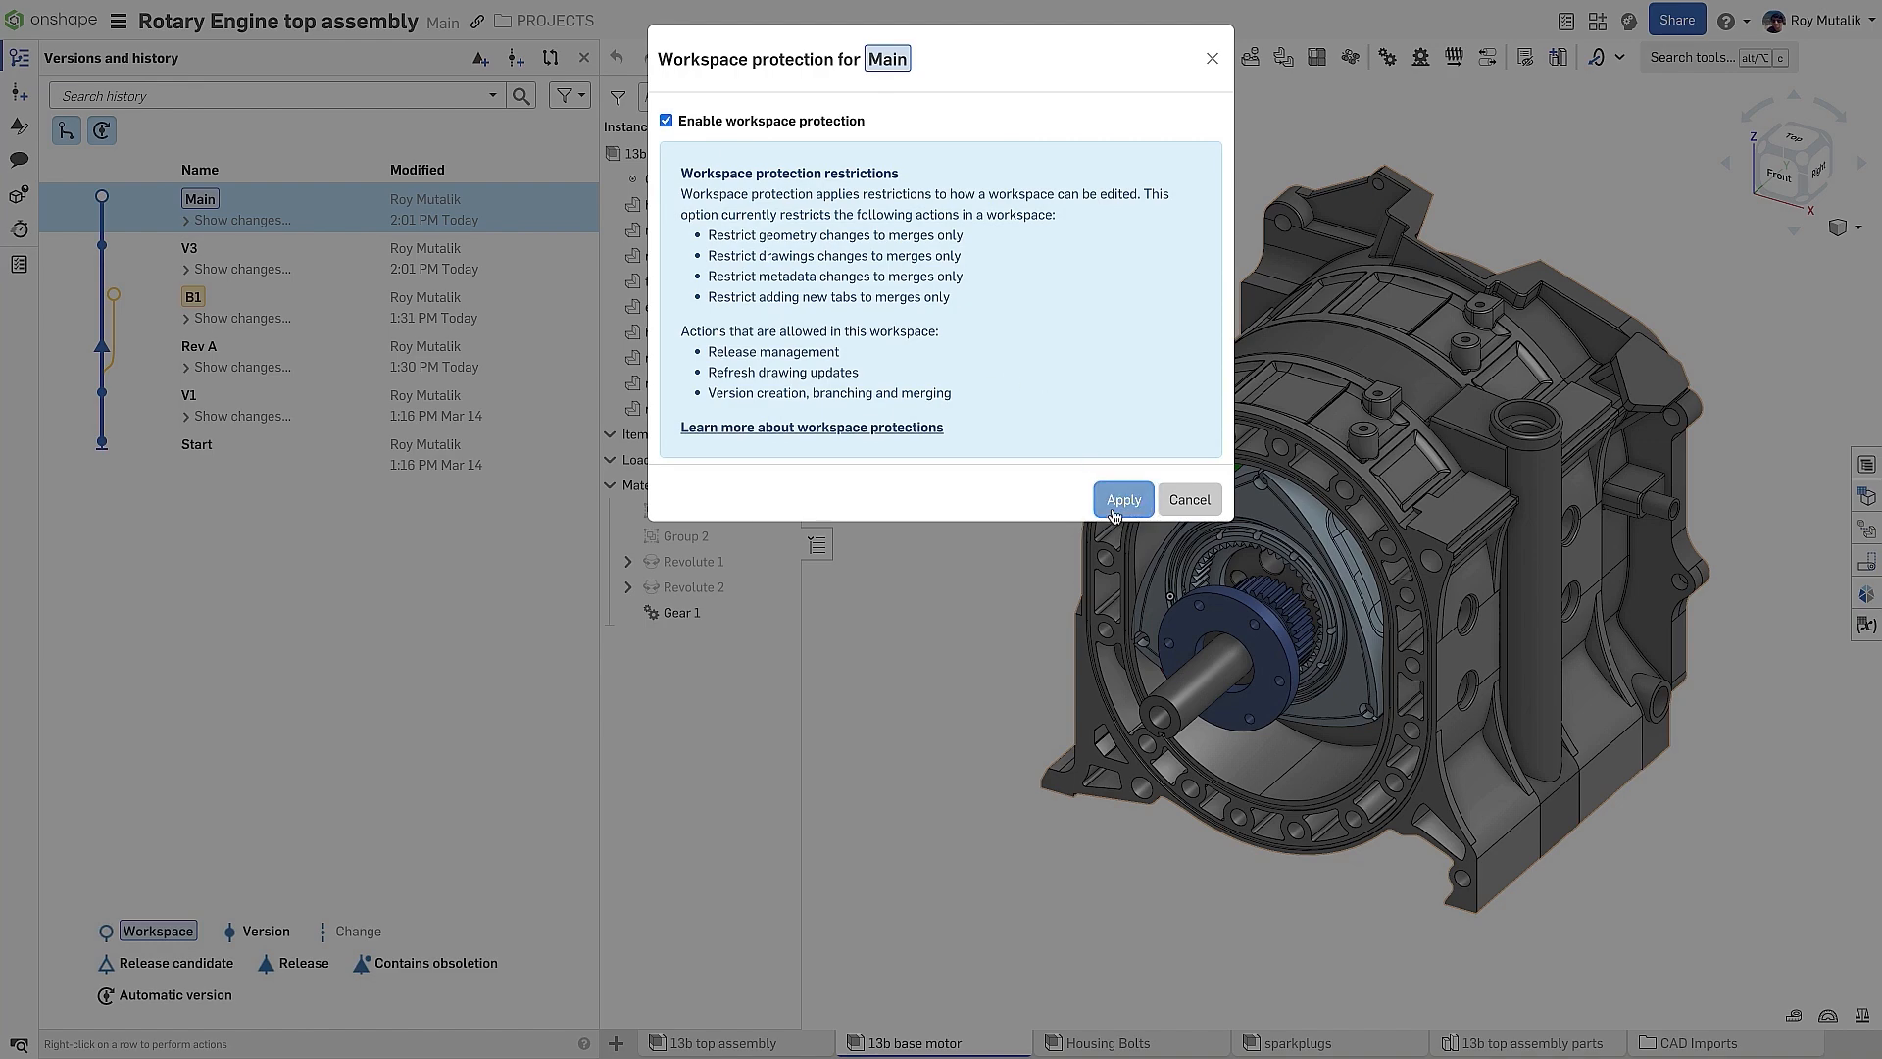
click(1121, 500)
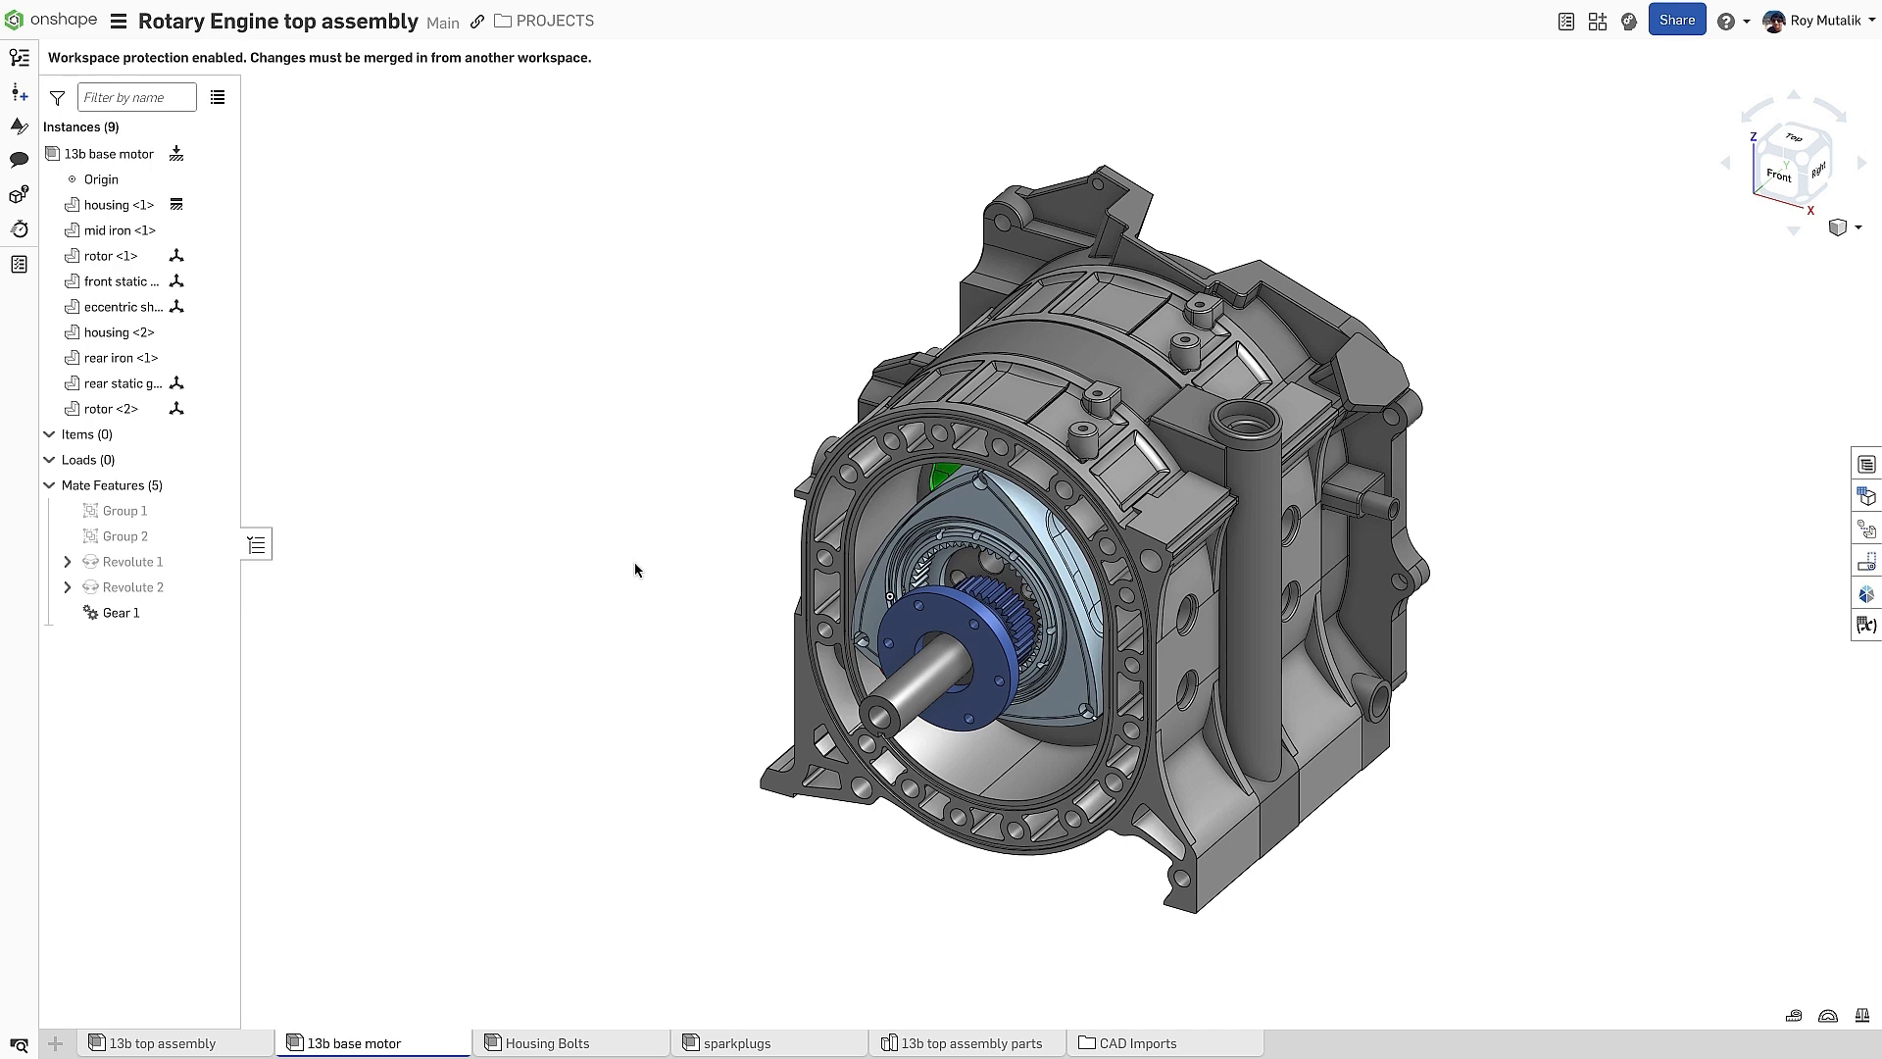
mouse_move(20, 57)
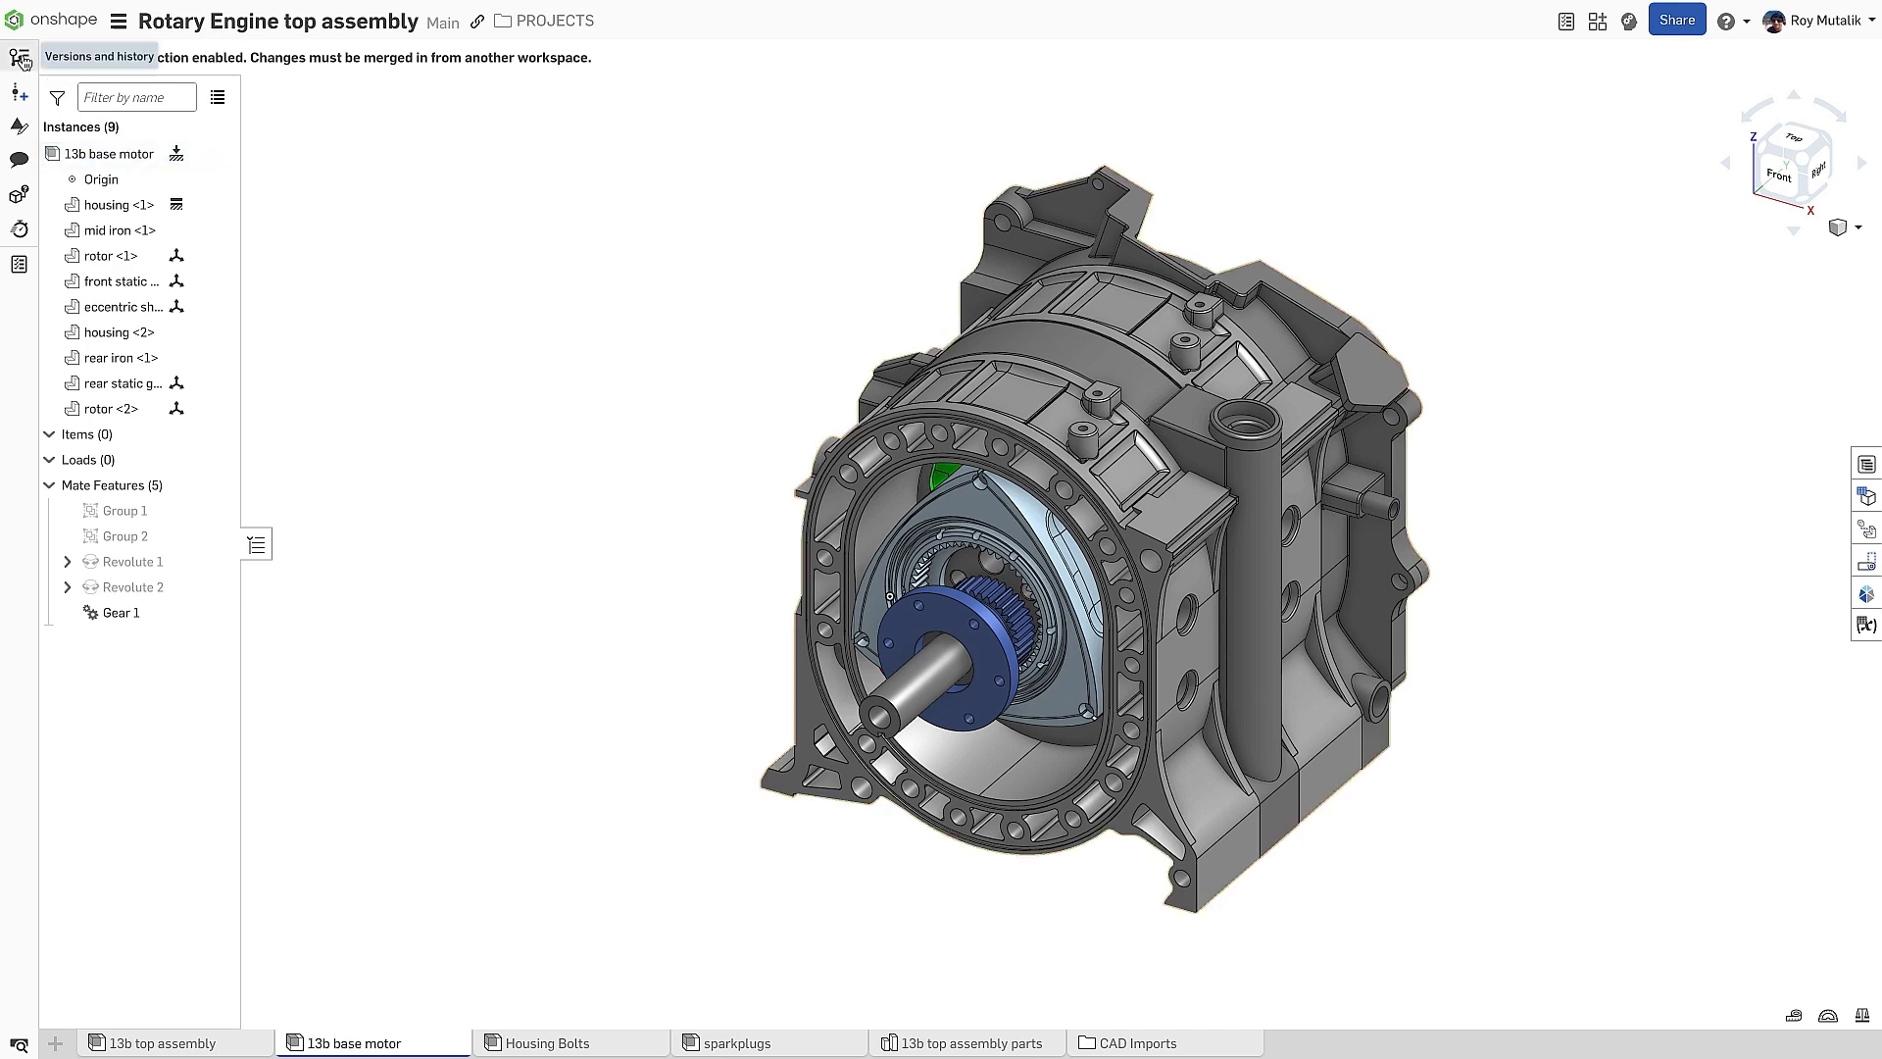
Branch a new workspace B2 from version V3 and open it
click(20, 57)
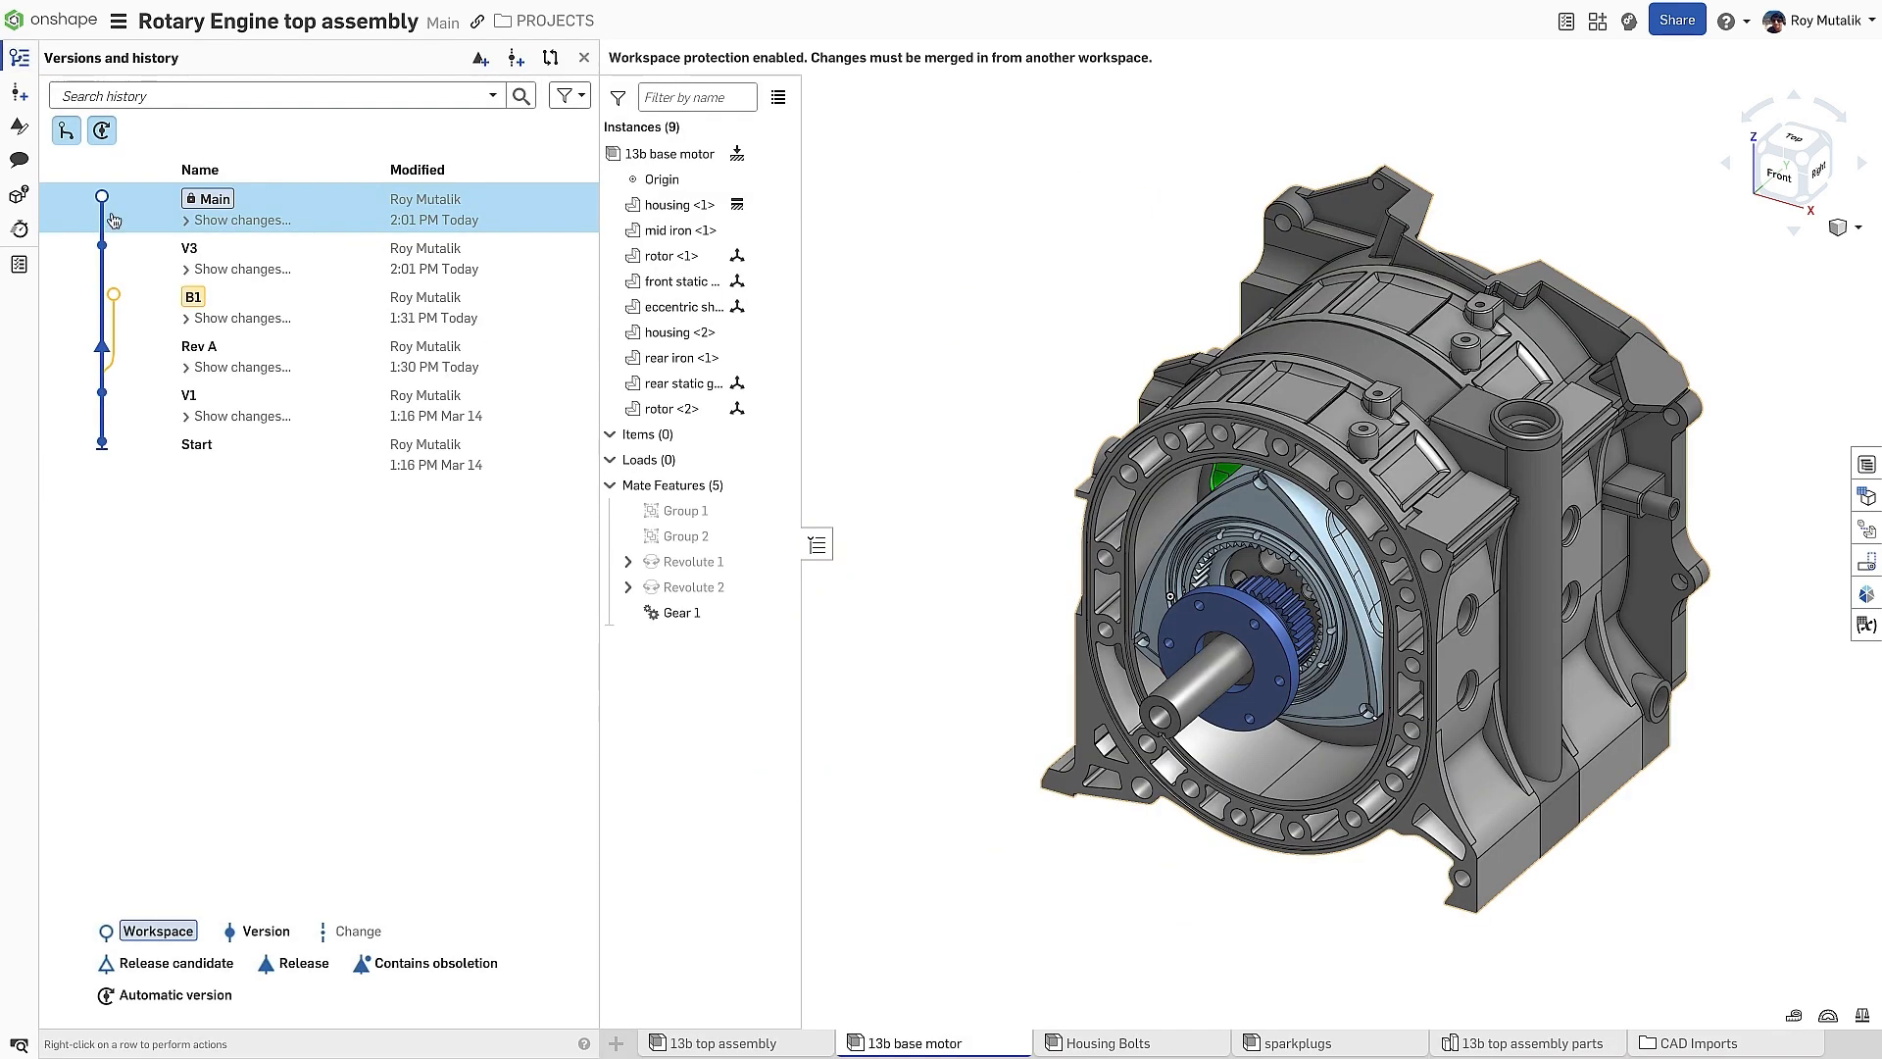
right_click(188, 247)
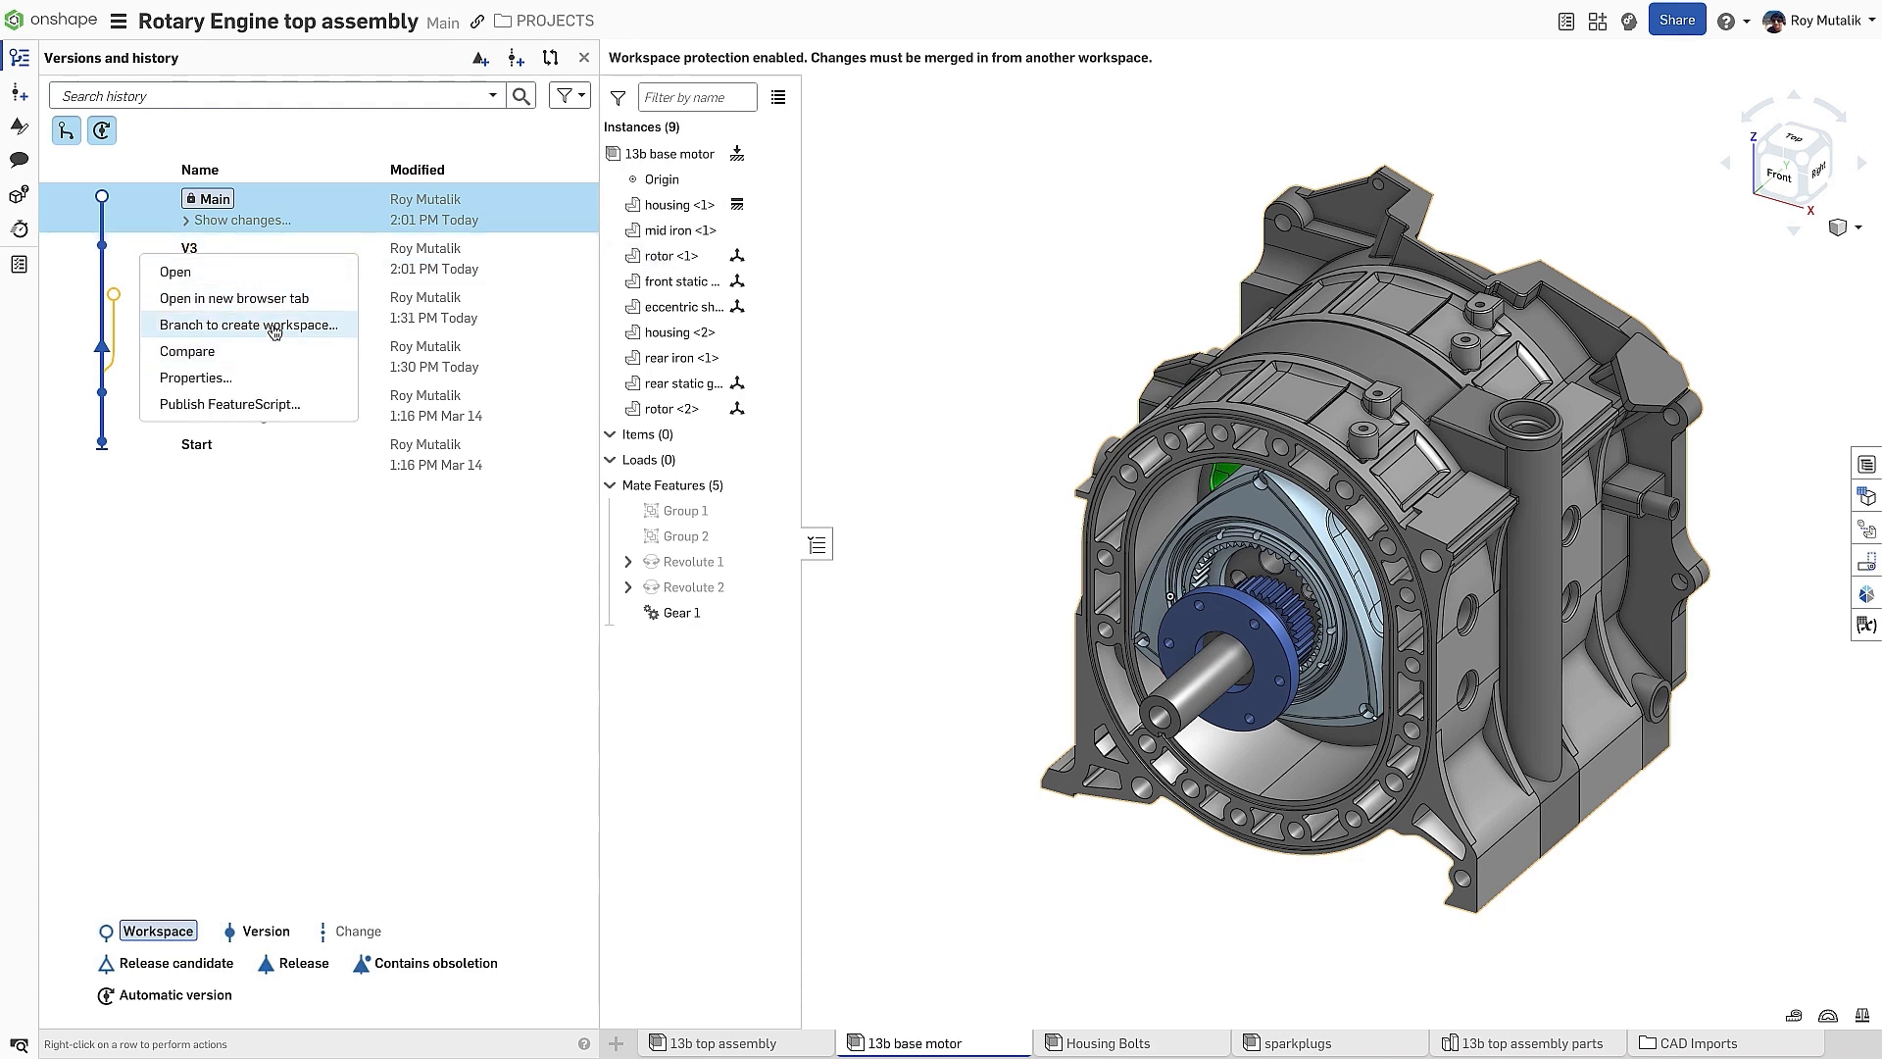
click(249, 324)
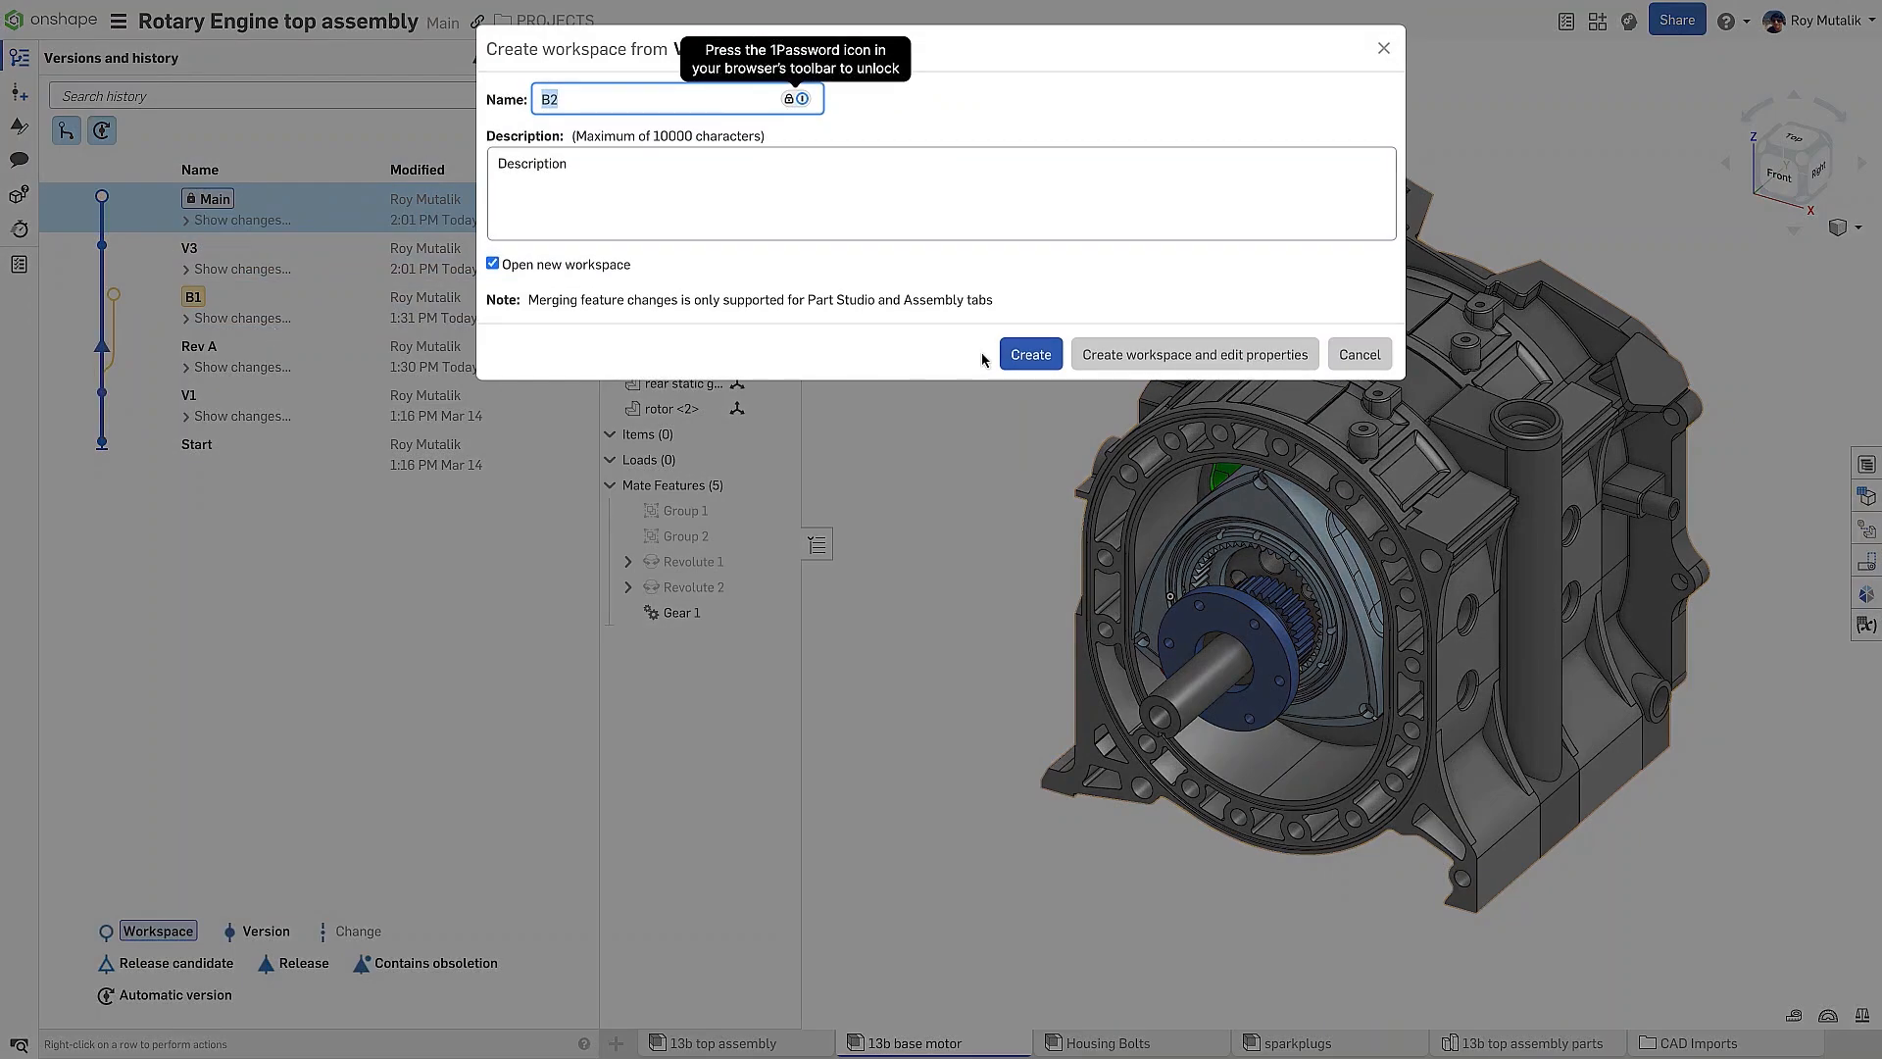
click(1027, 353)
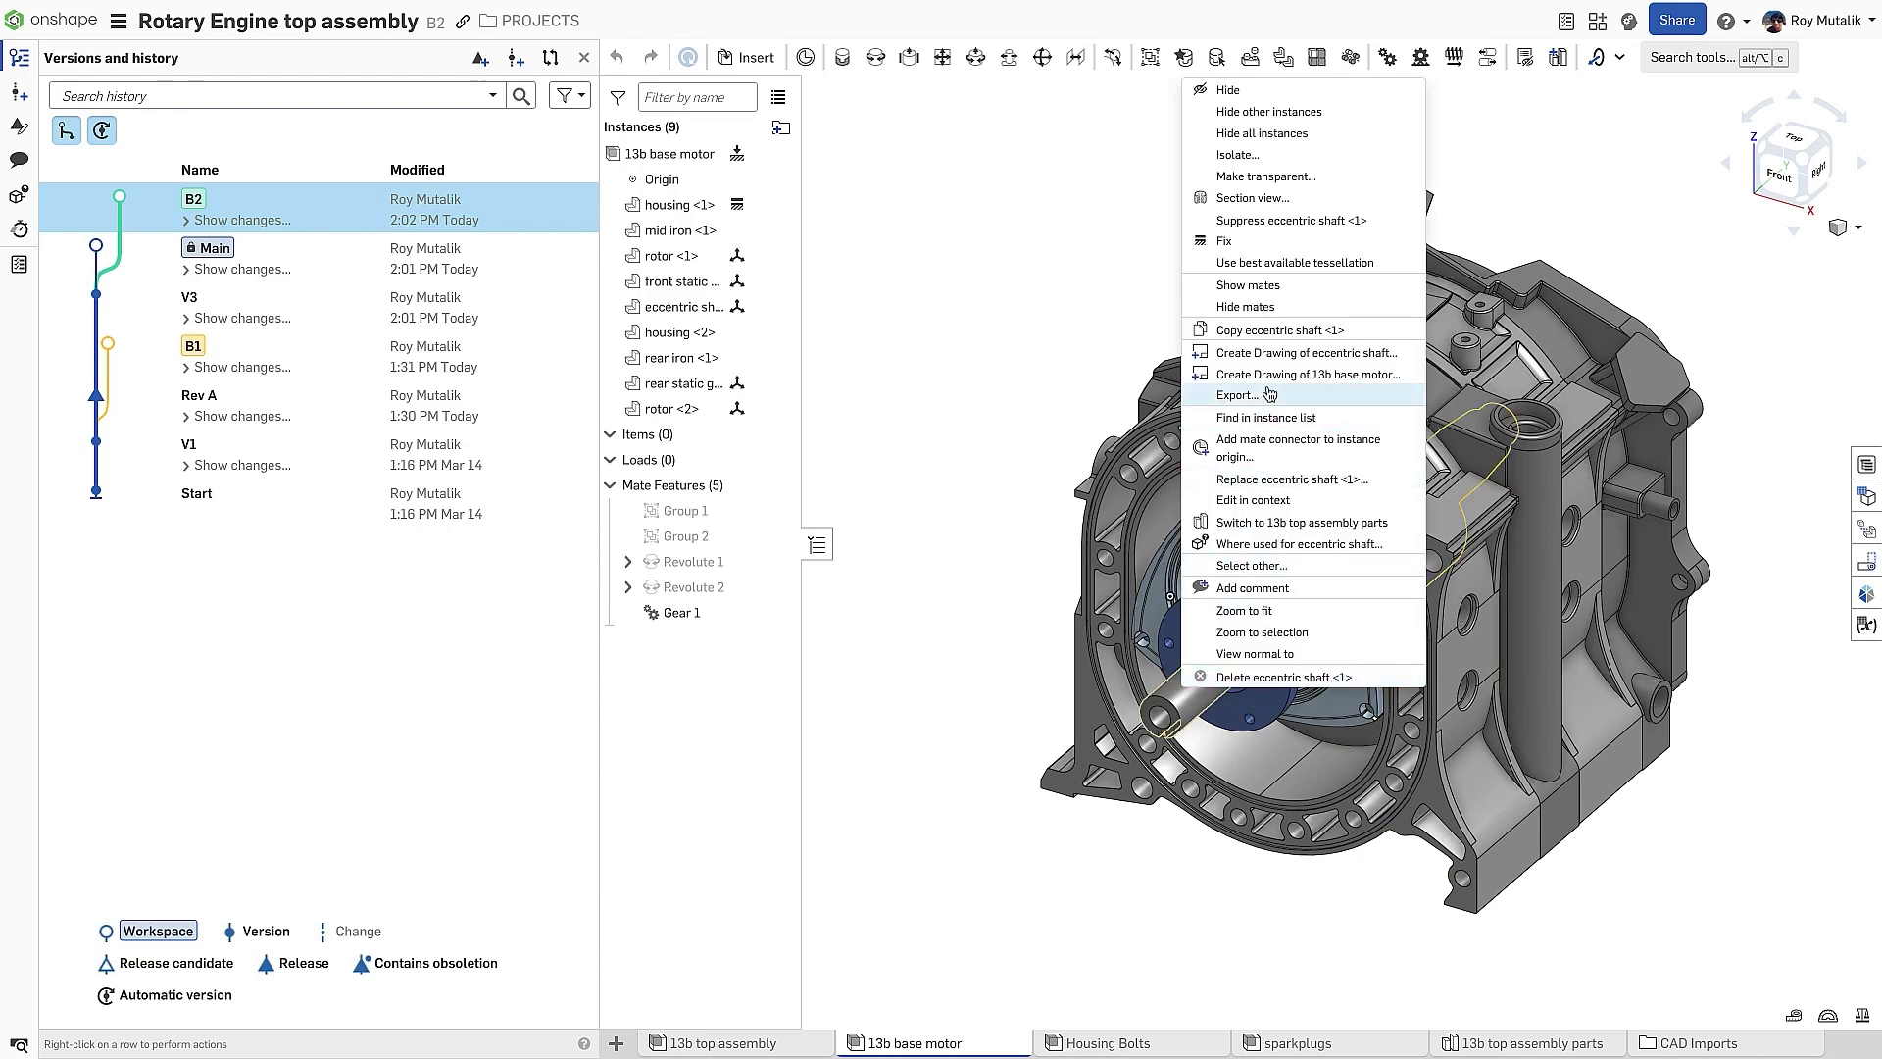
Show the hidden eccentric shaft in 13b top assembly parts and start the B1 merge into Main
click(1527, 1040)
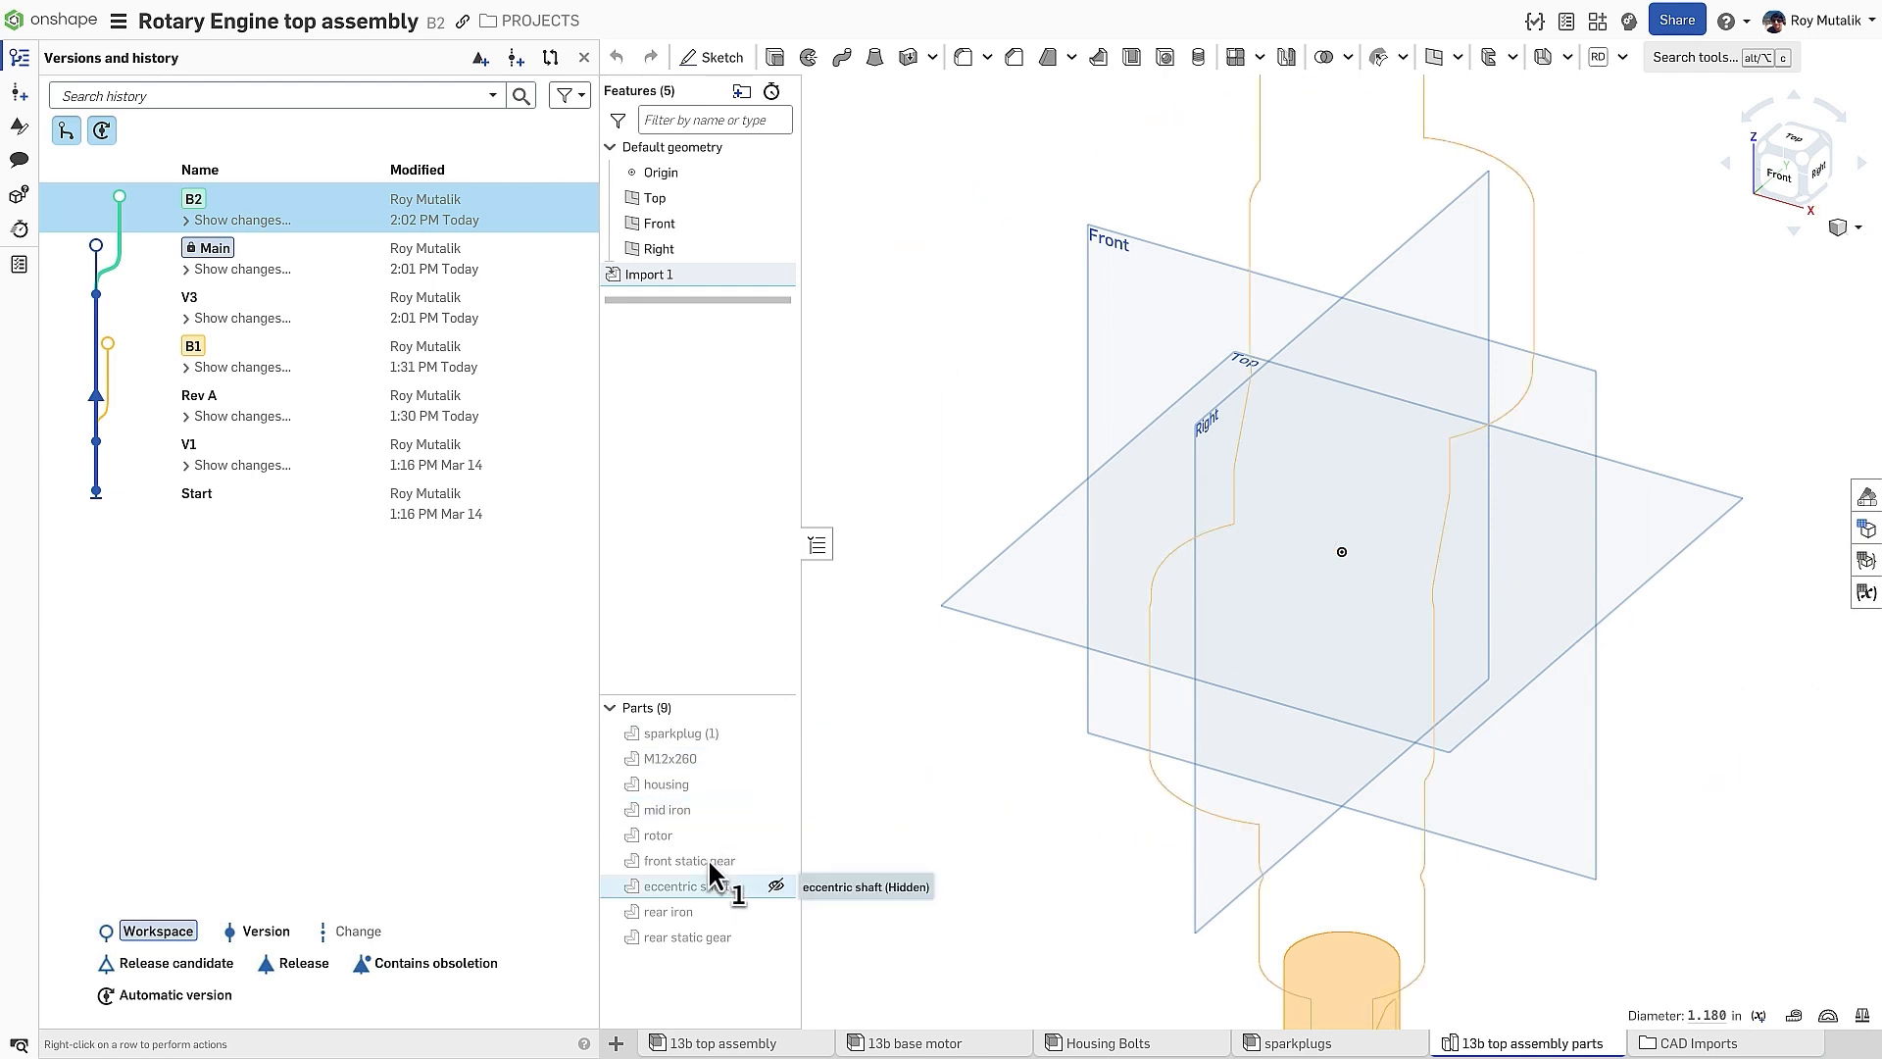
right_click(690, 886)
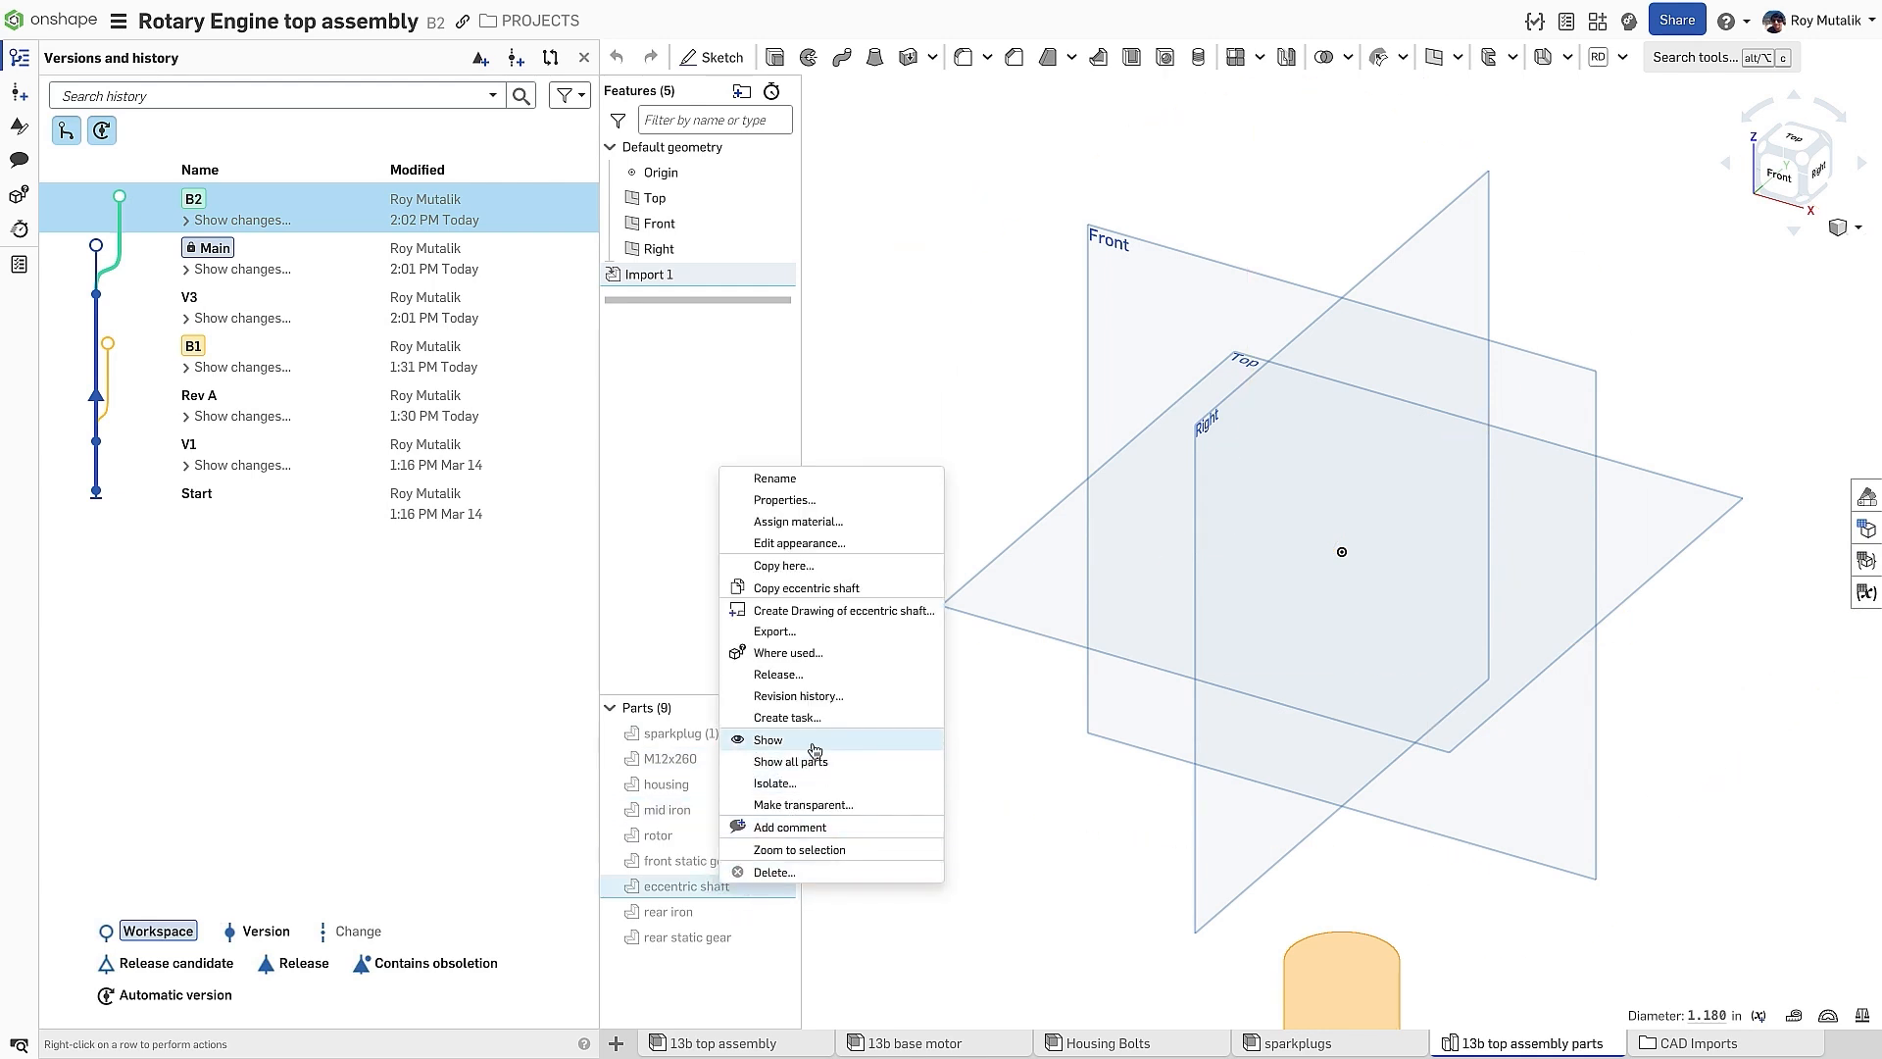
click(799, 543)
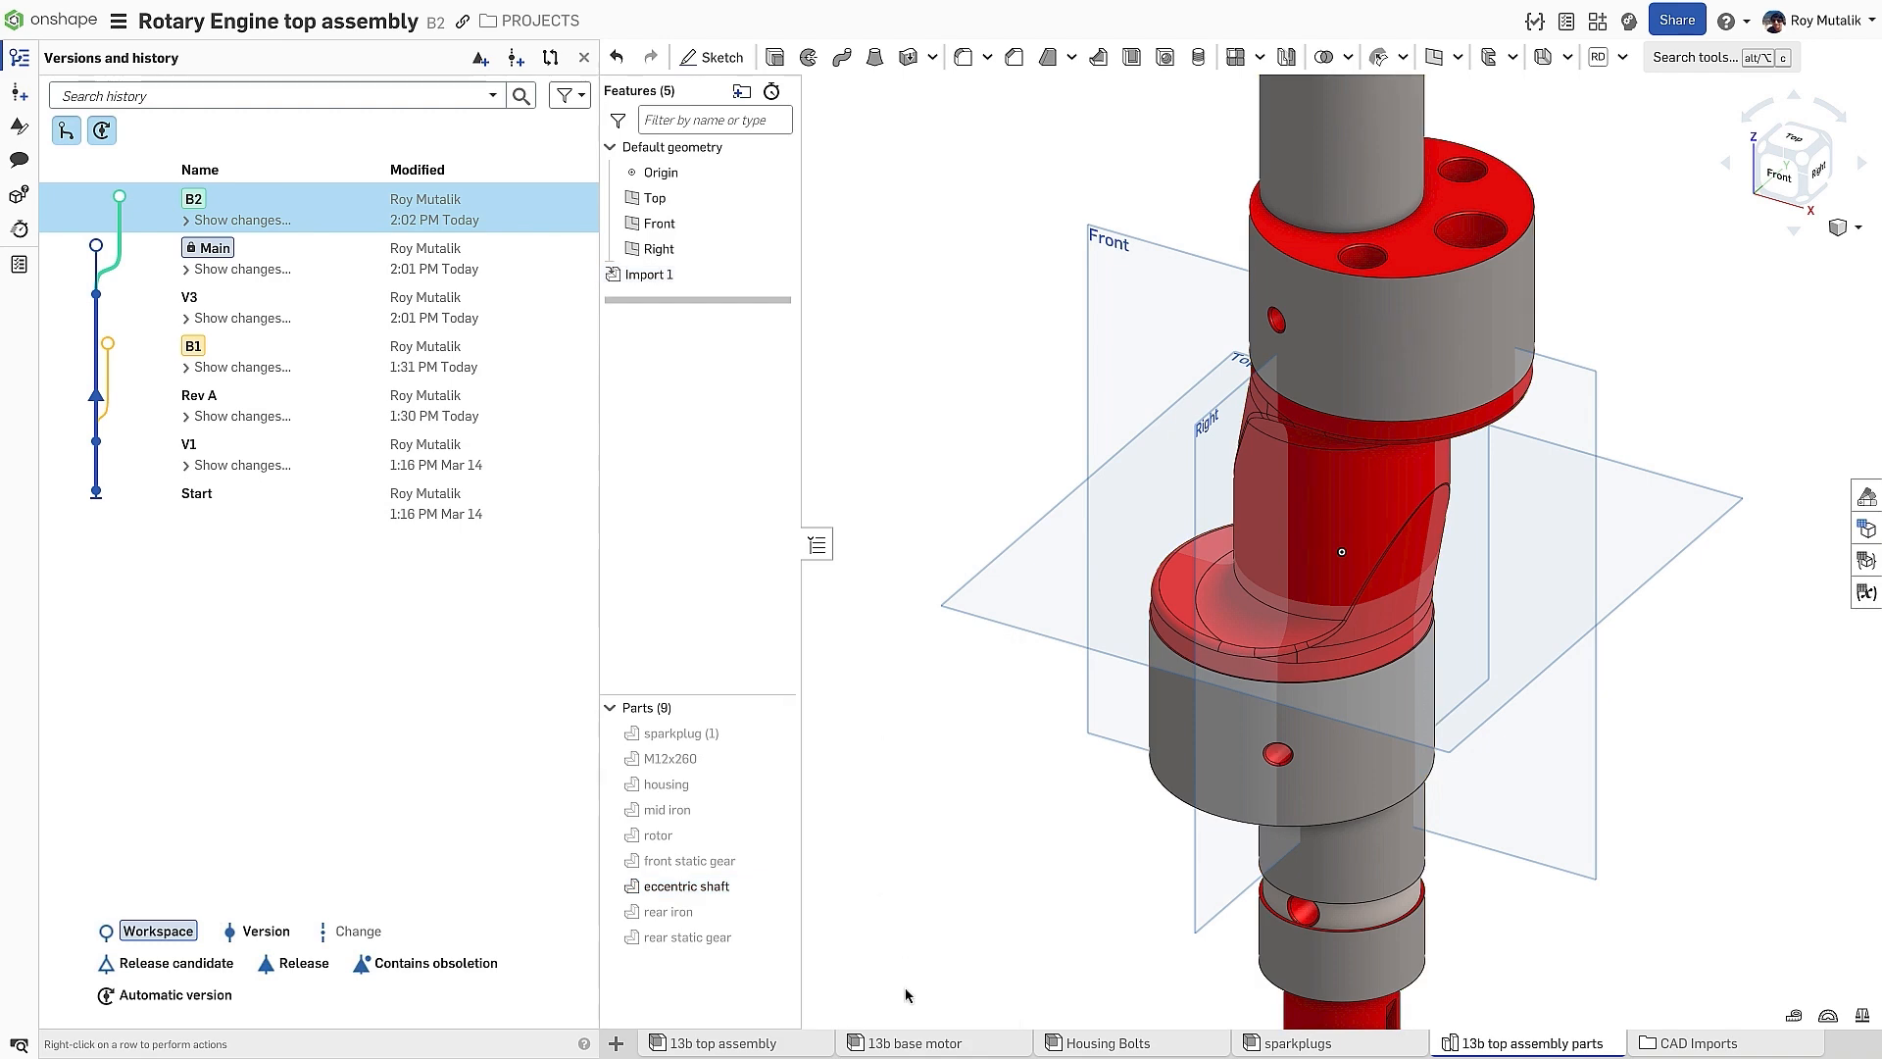
click(911, 1041)
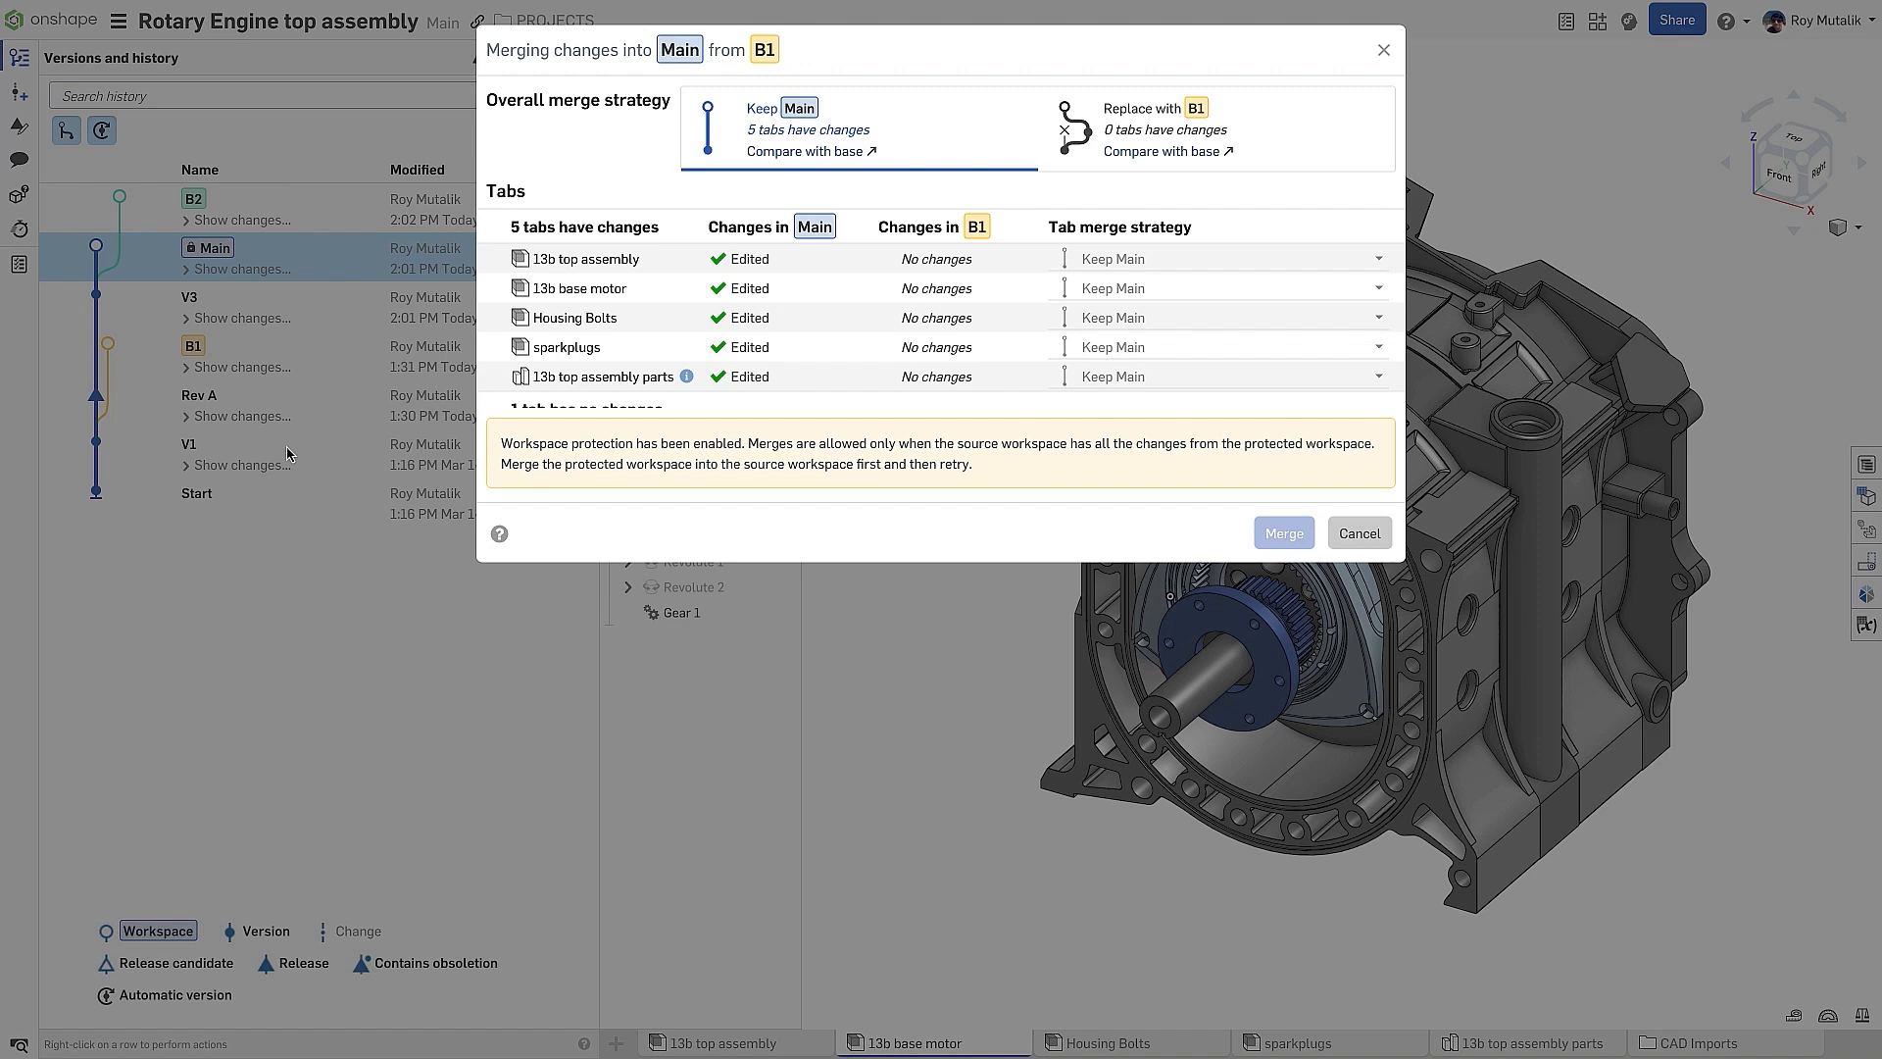
mouse_move(1337, 504)
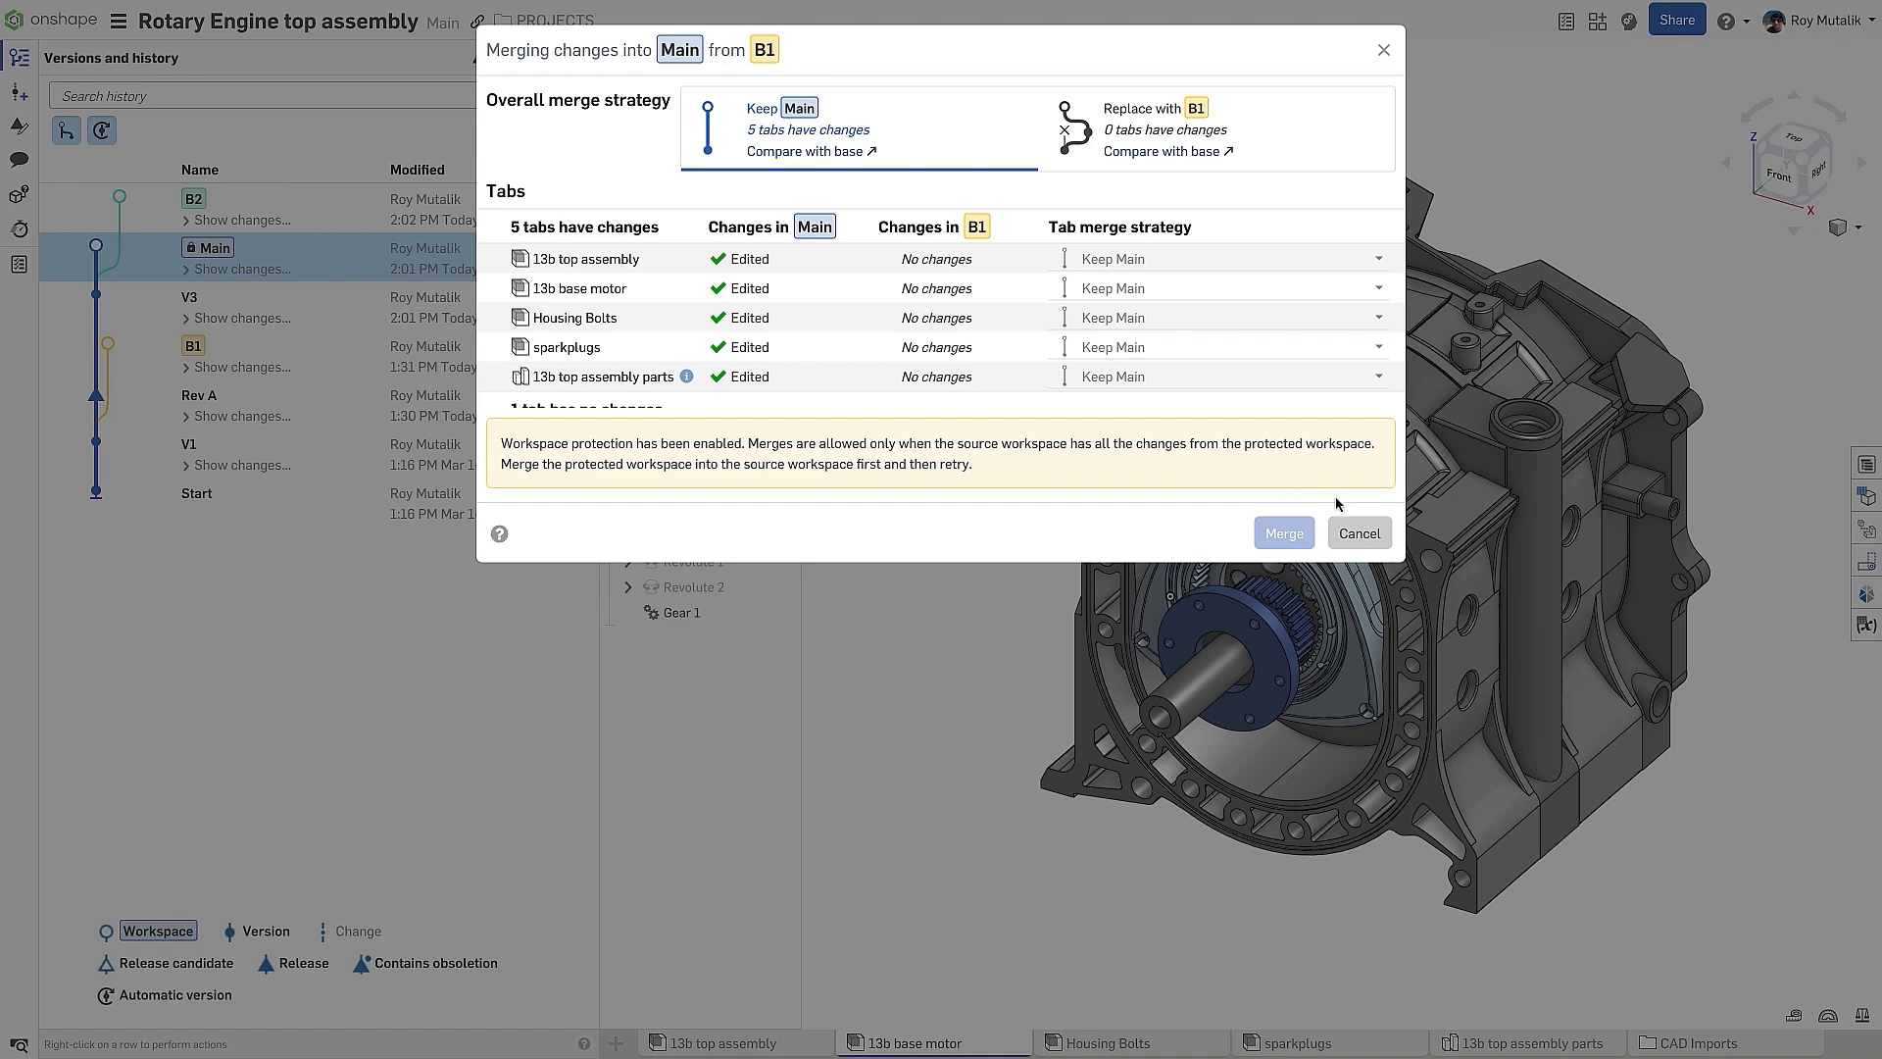
Cancel the blocked B1 merge and merge B2 into Main, replacing with B2's changes
click(1356, 533)
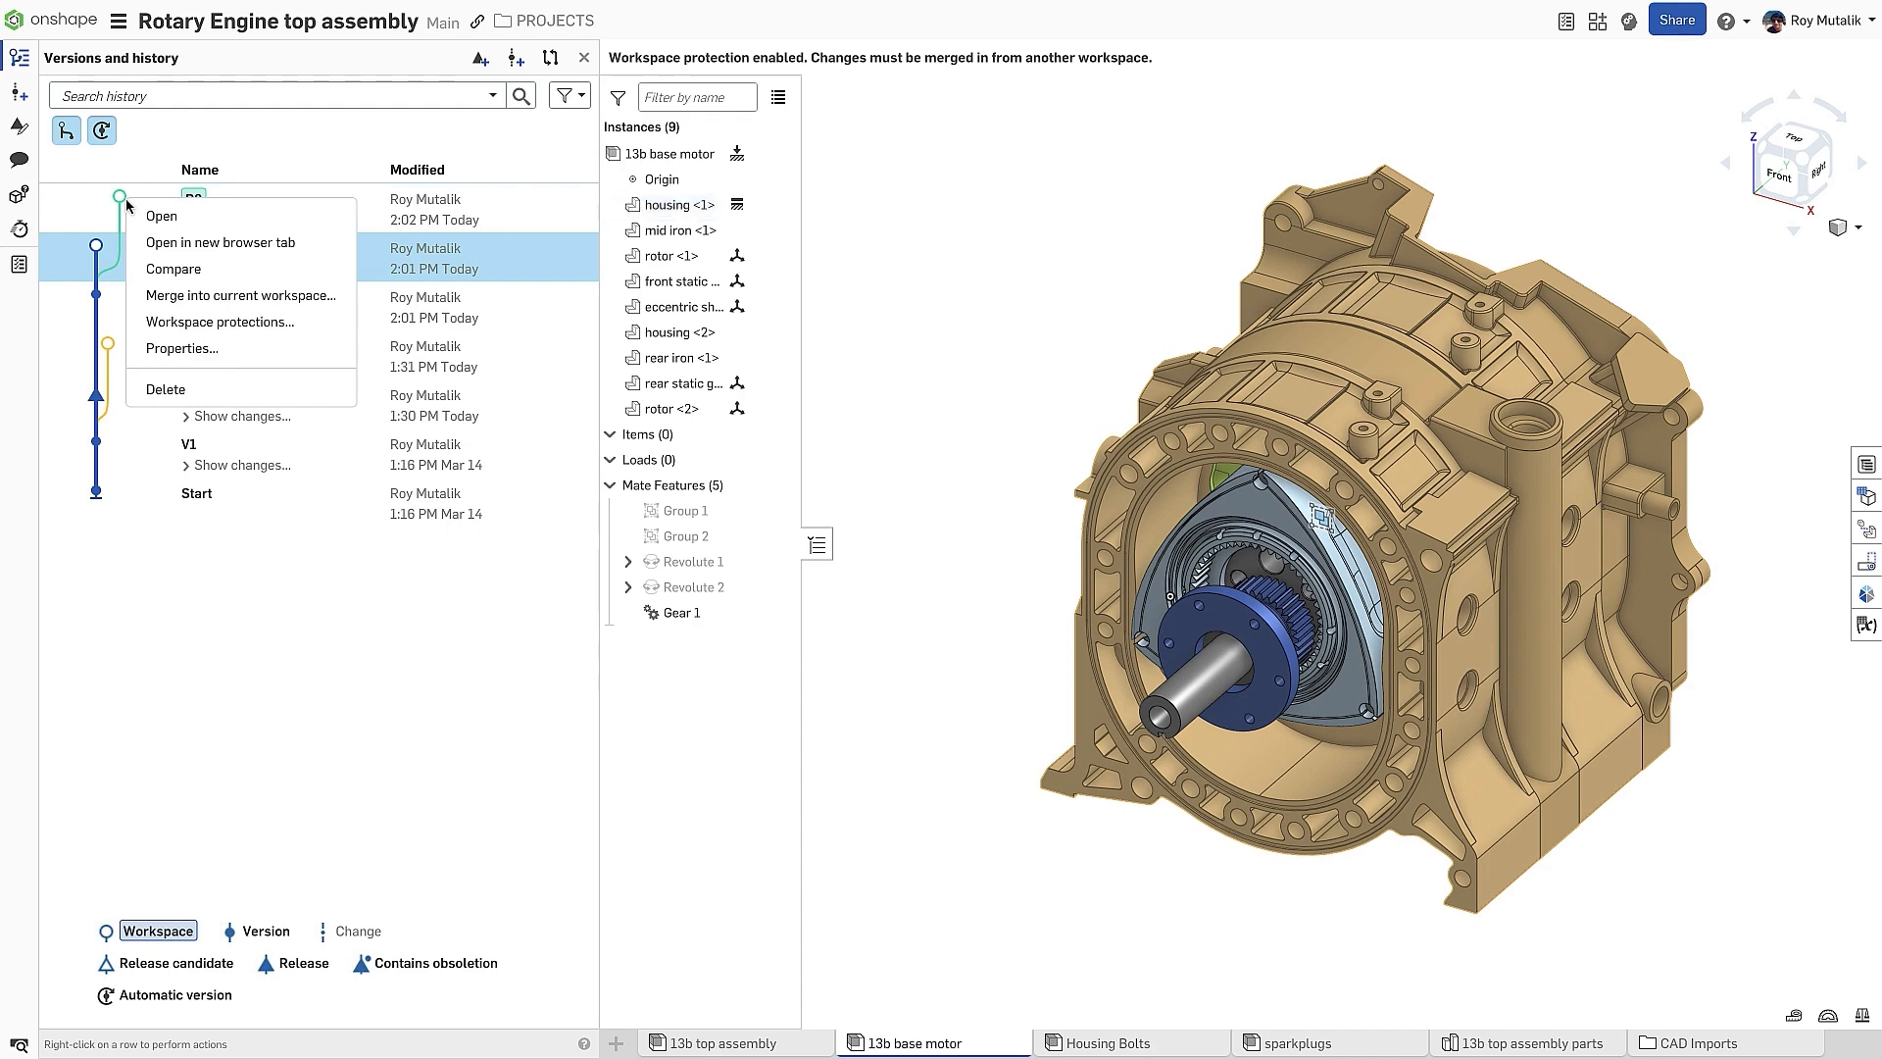
click(239, 294)
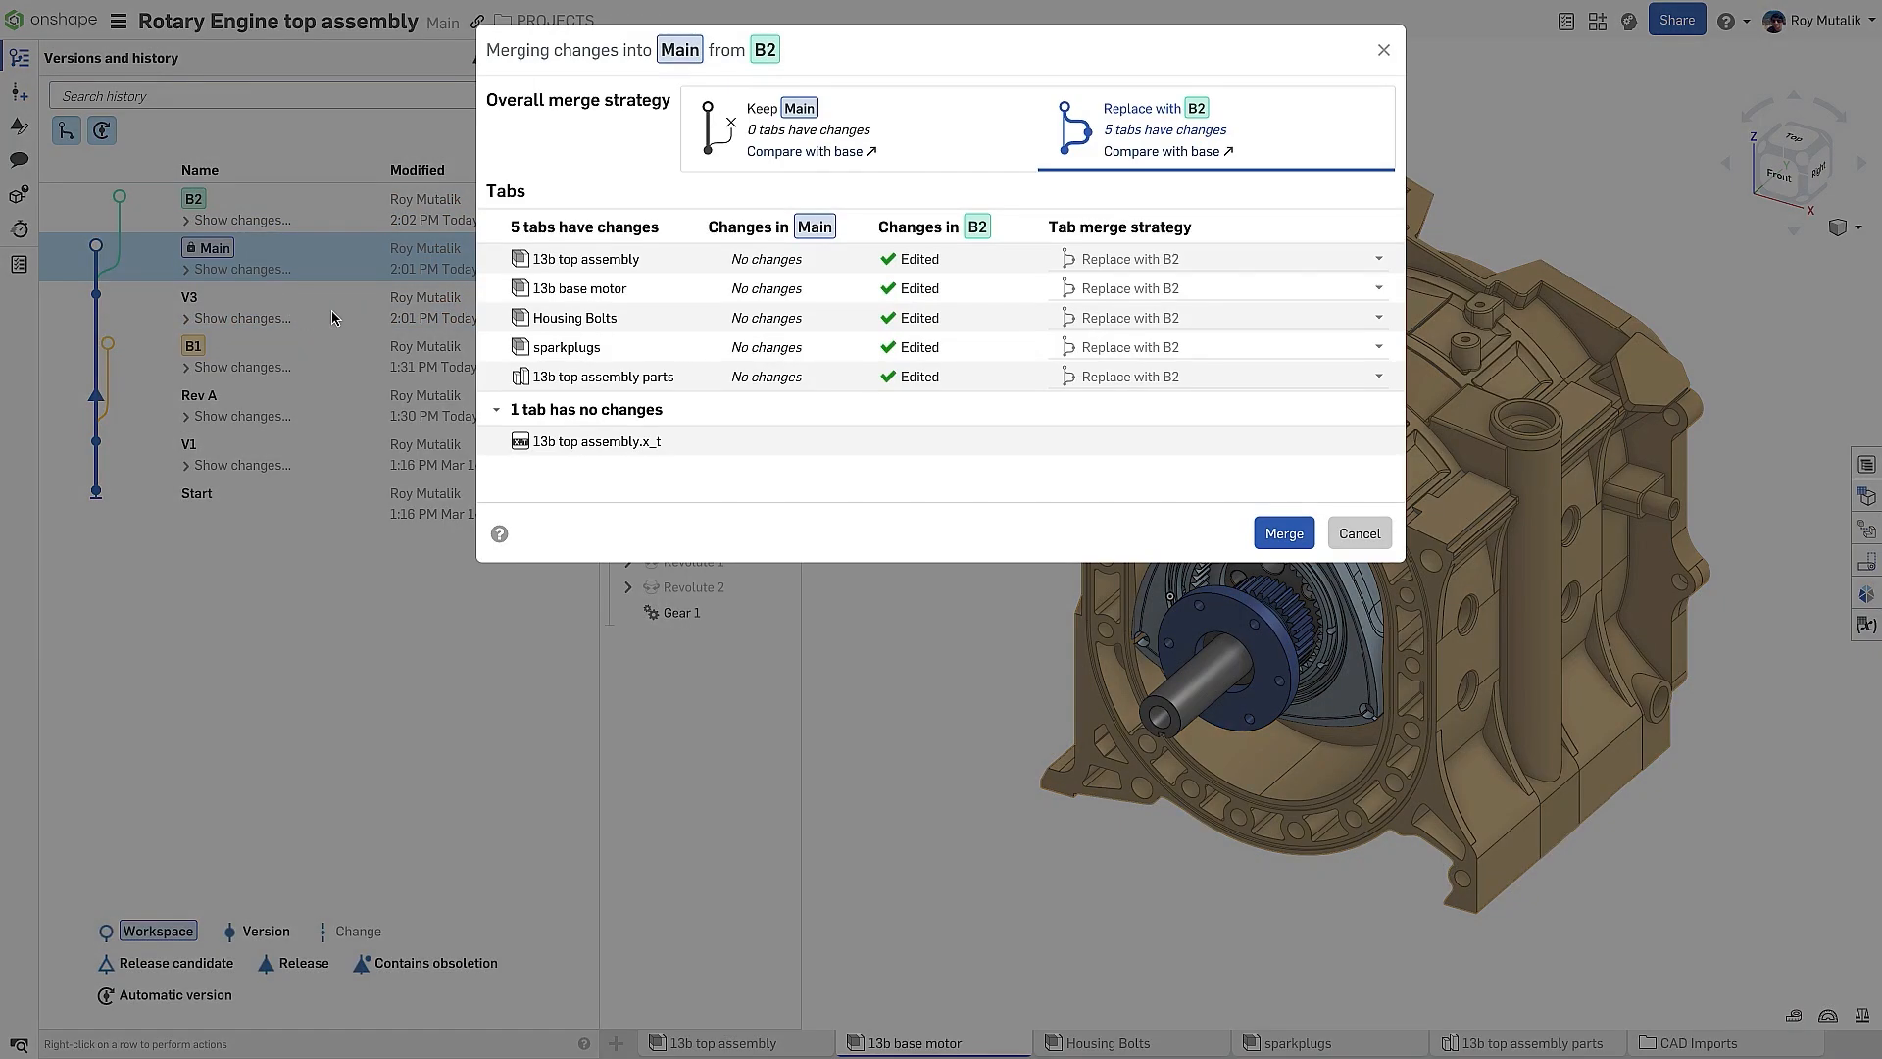
mouse_move(1133, 559)
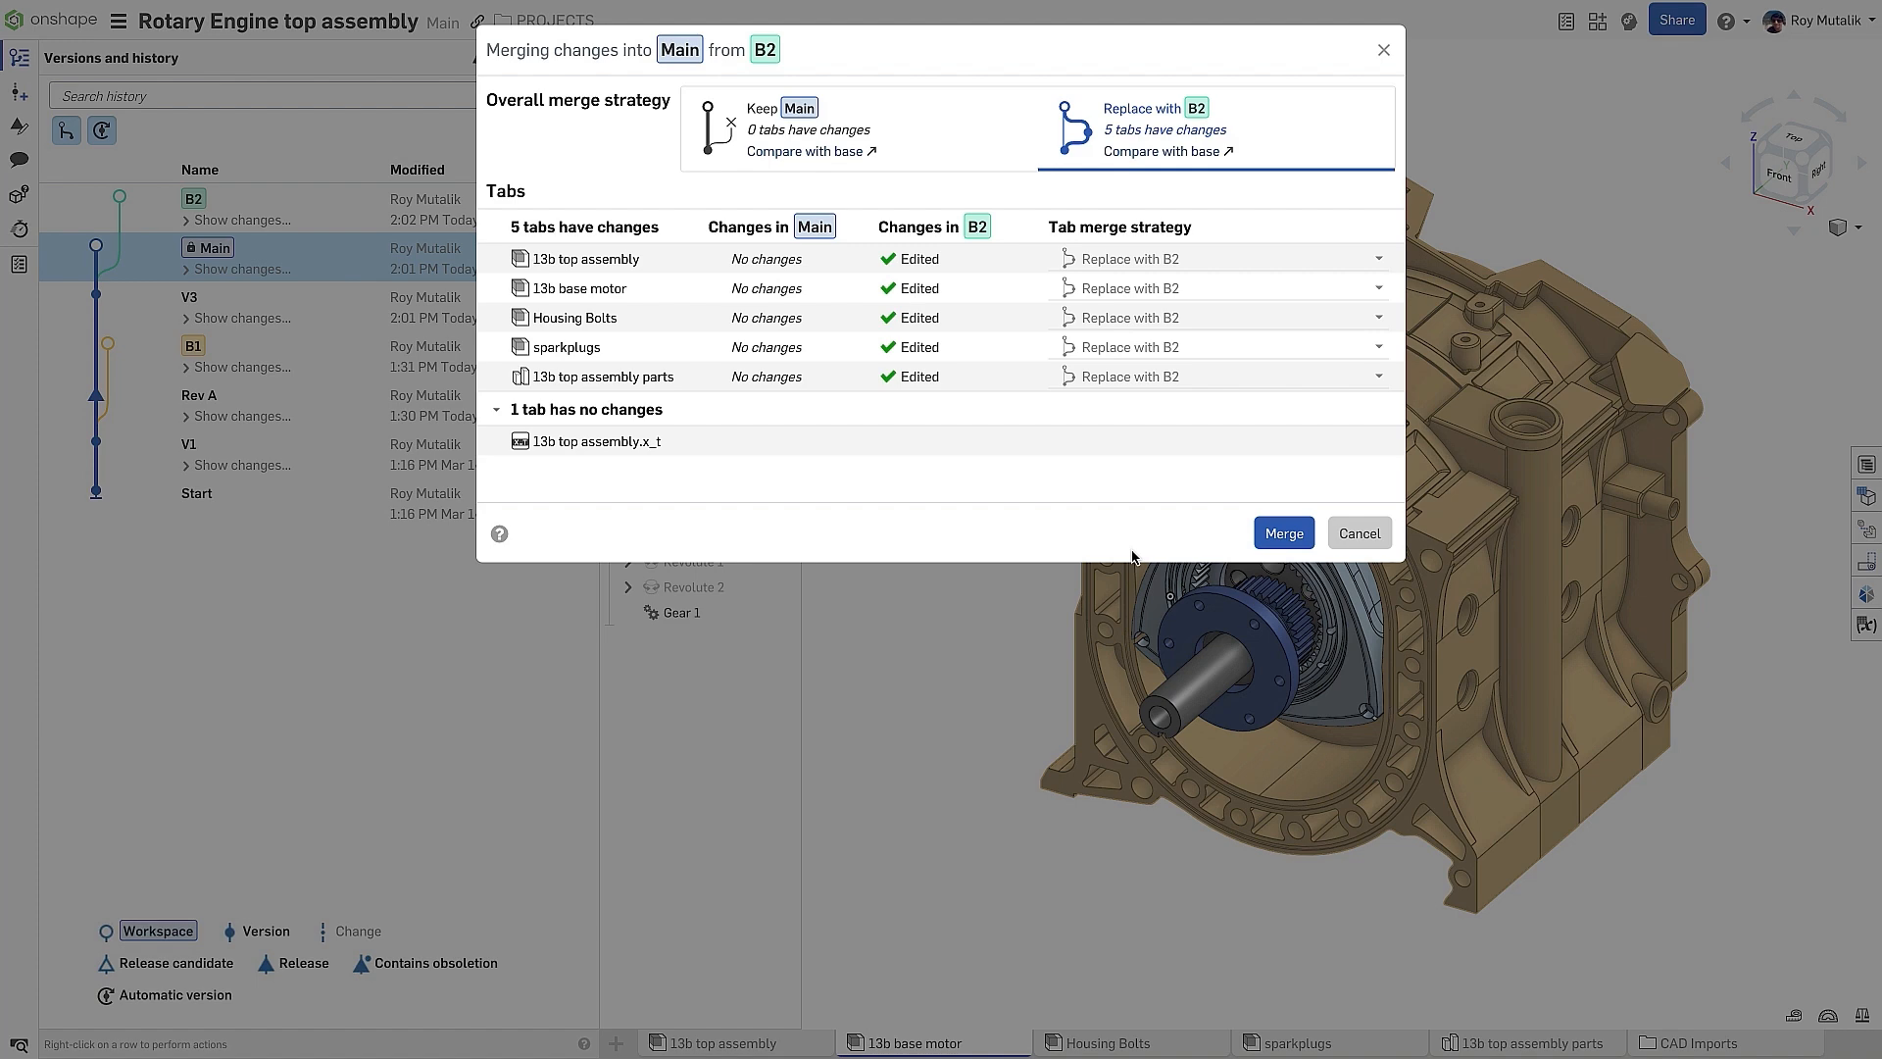
mouse_move(1282, 534)
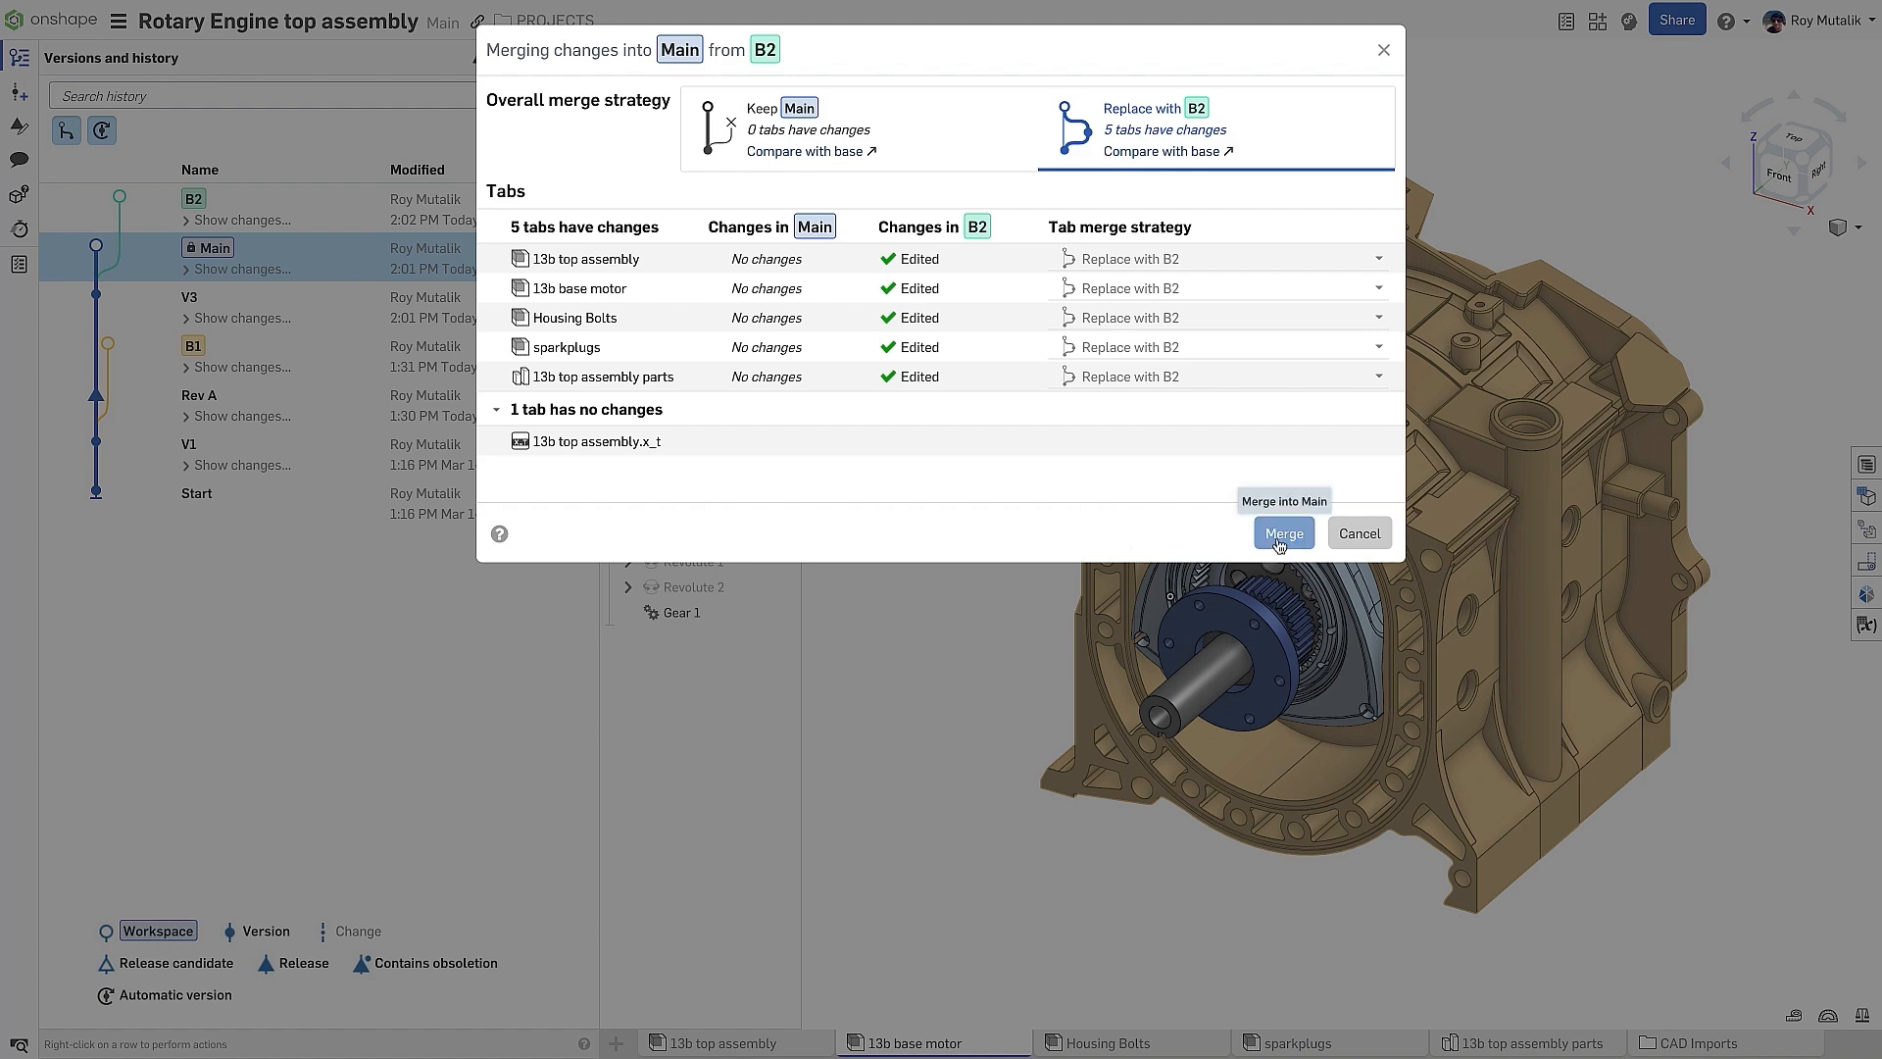
click(1282, 533)
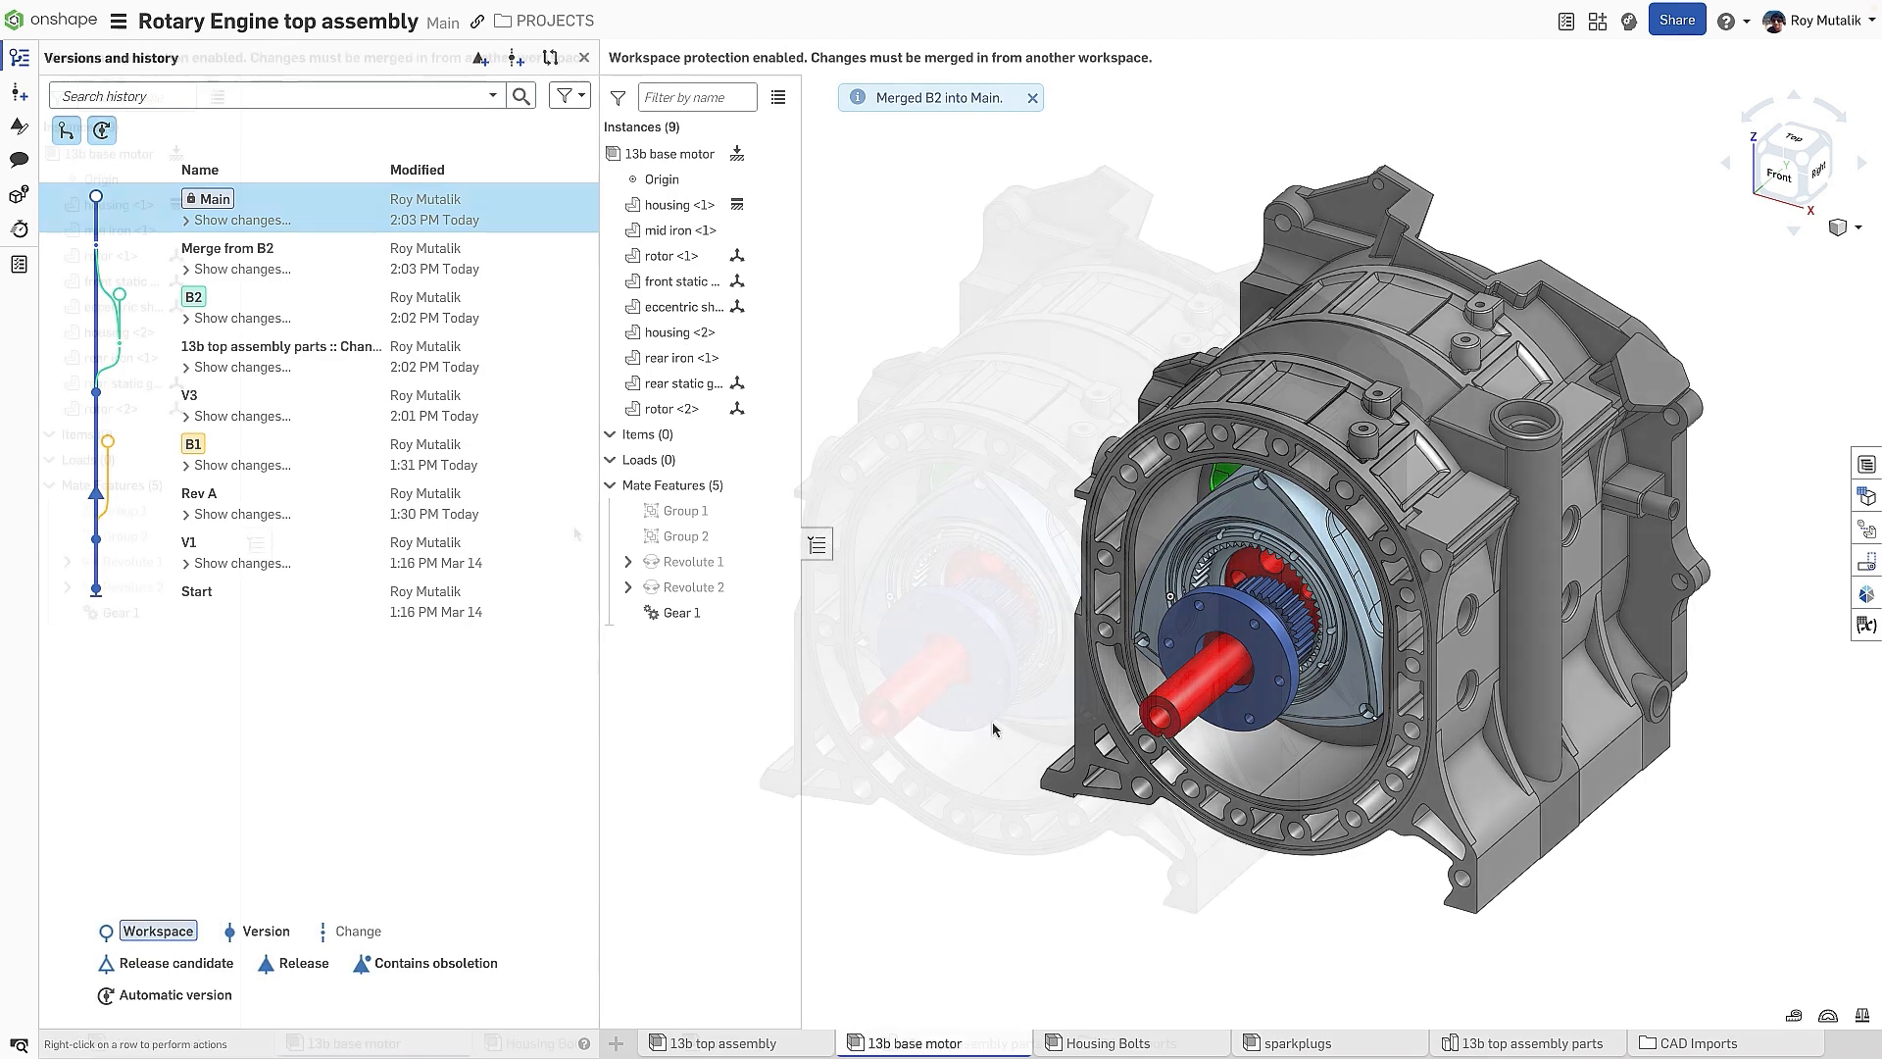
Release the 13b base motor assembly as Revision B with release notes 'Edited Crank'
click(584, 57)
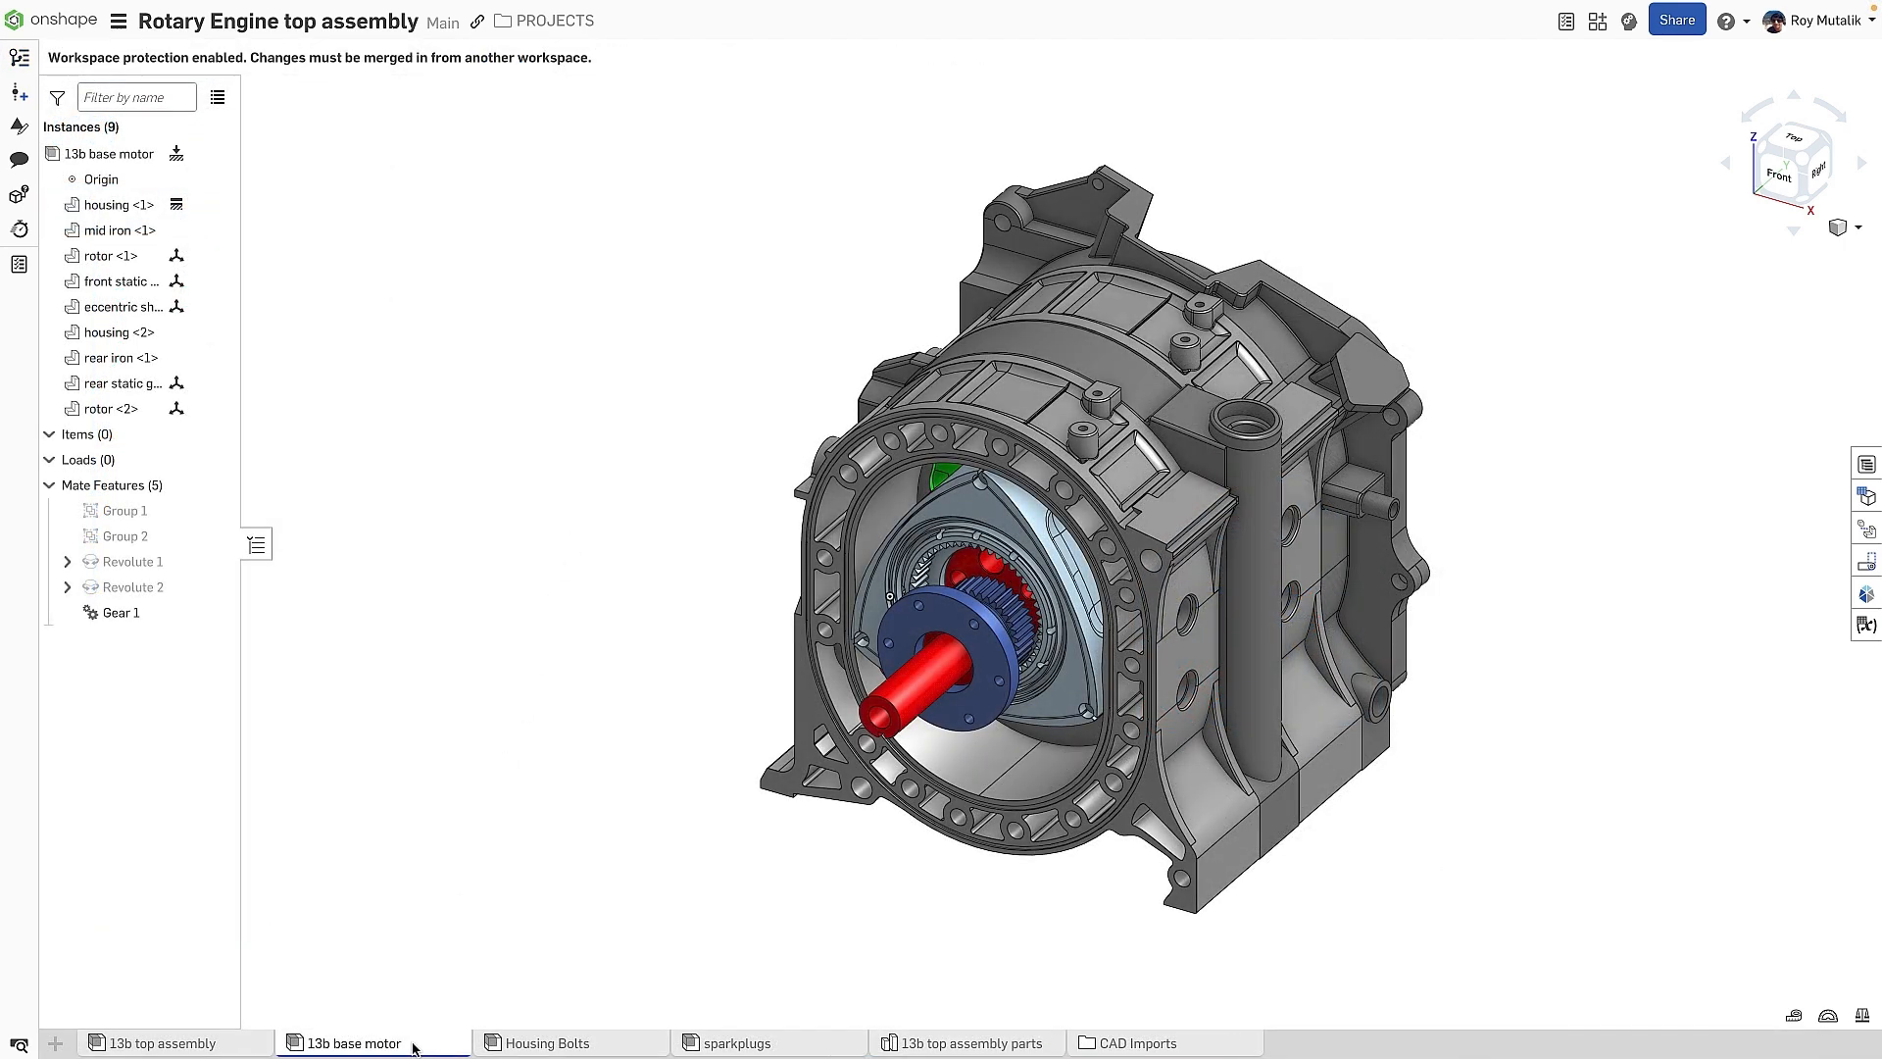
right_click(355, 1041)
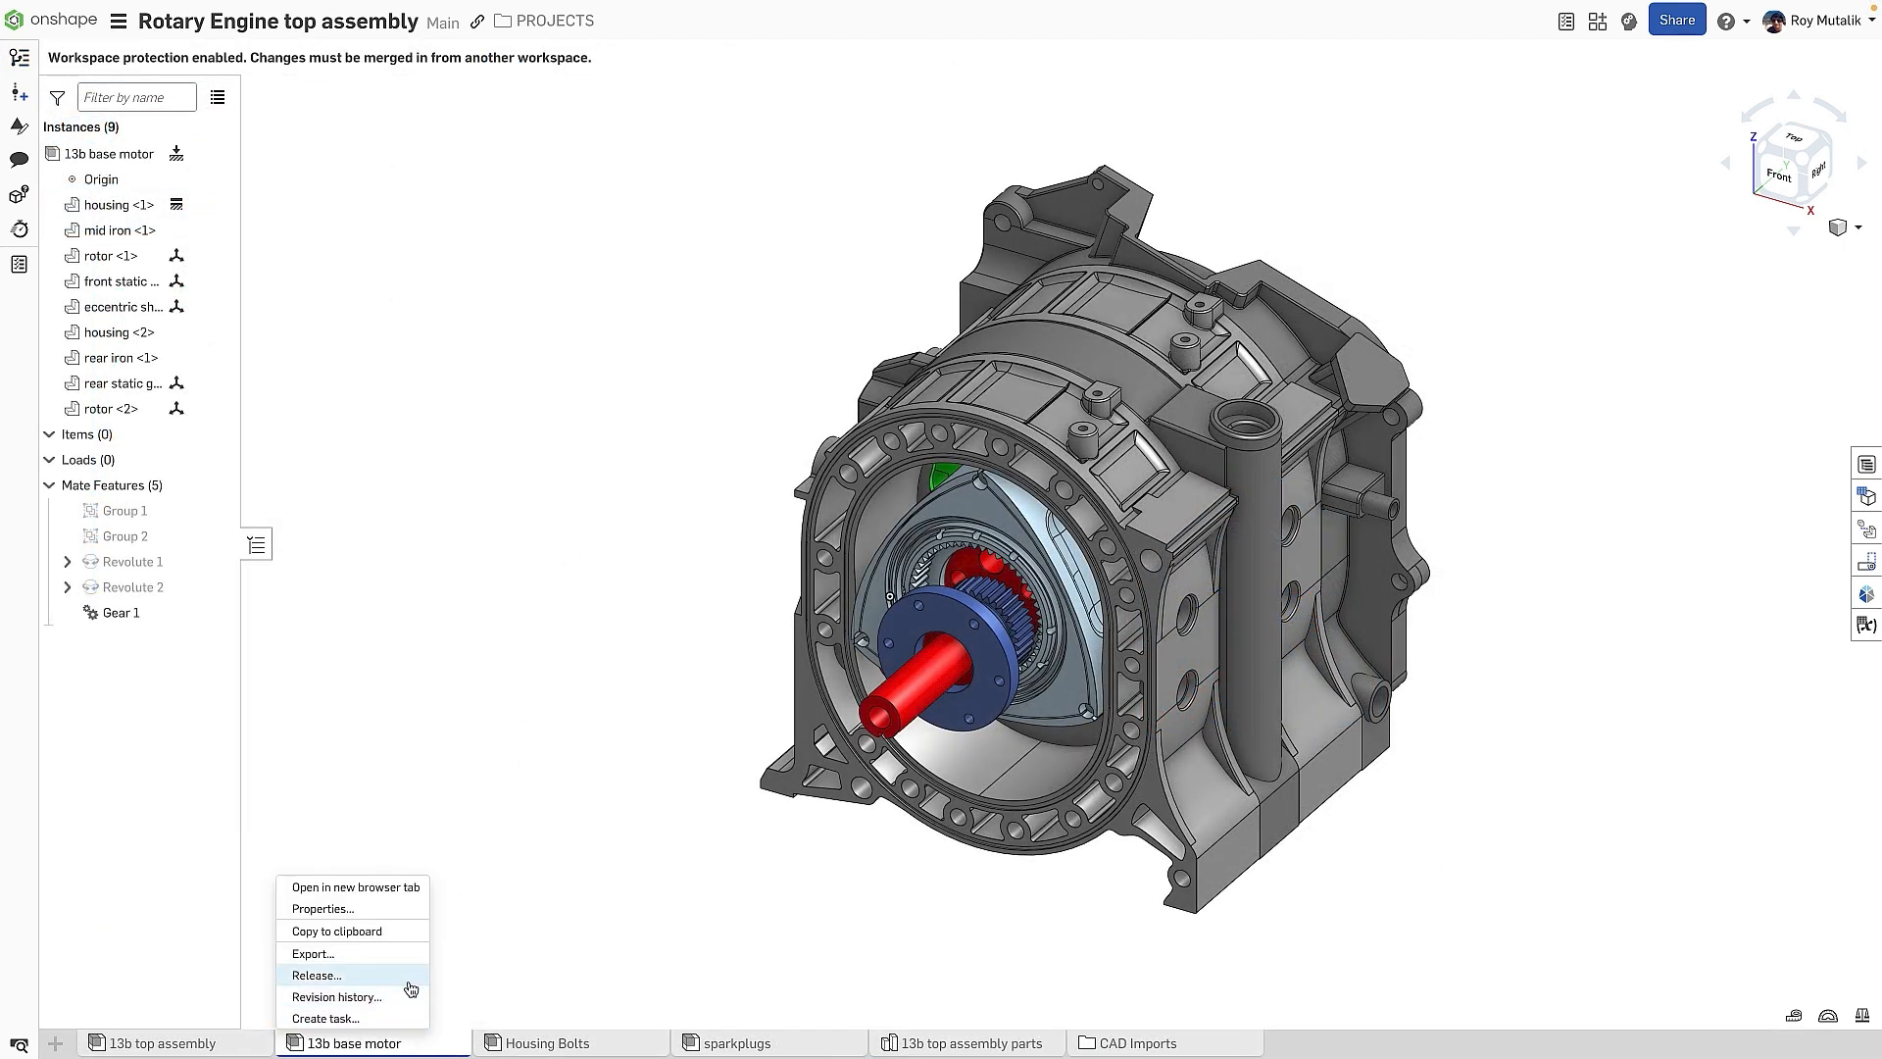
click(316, 974)
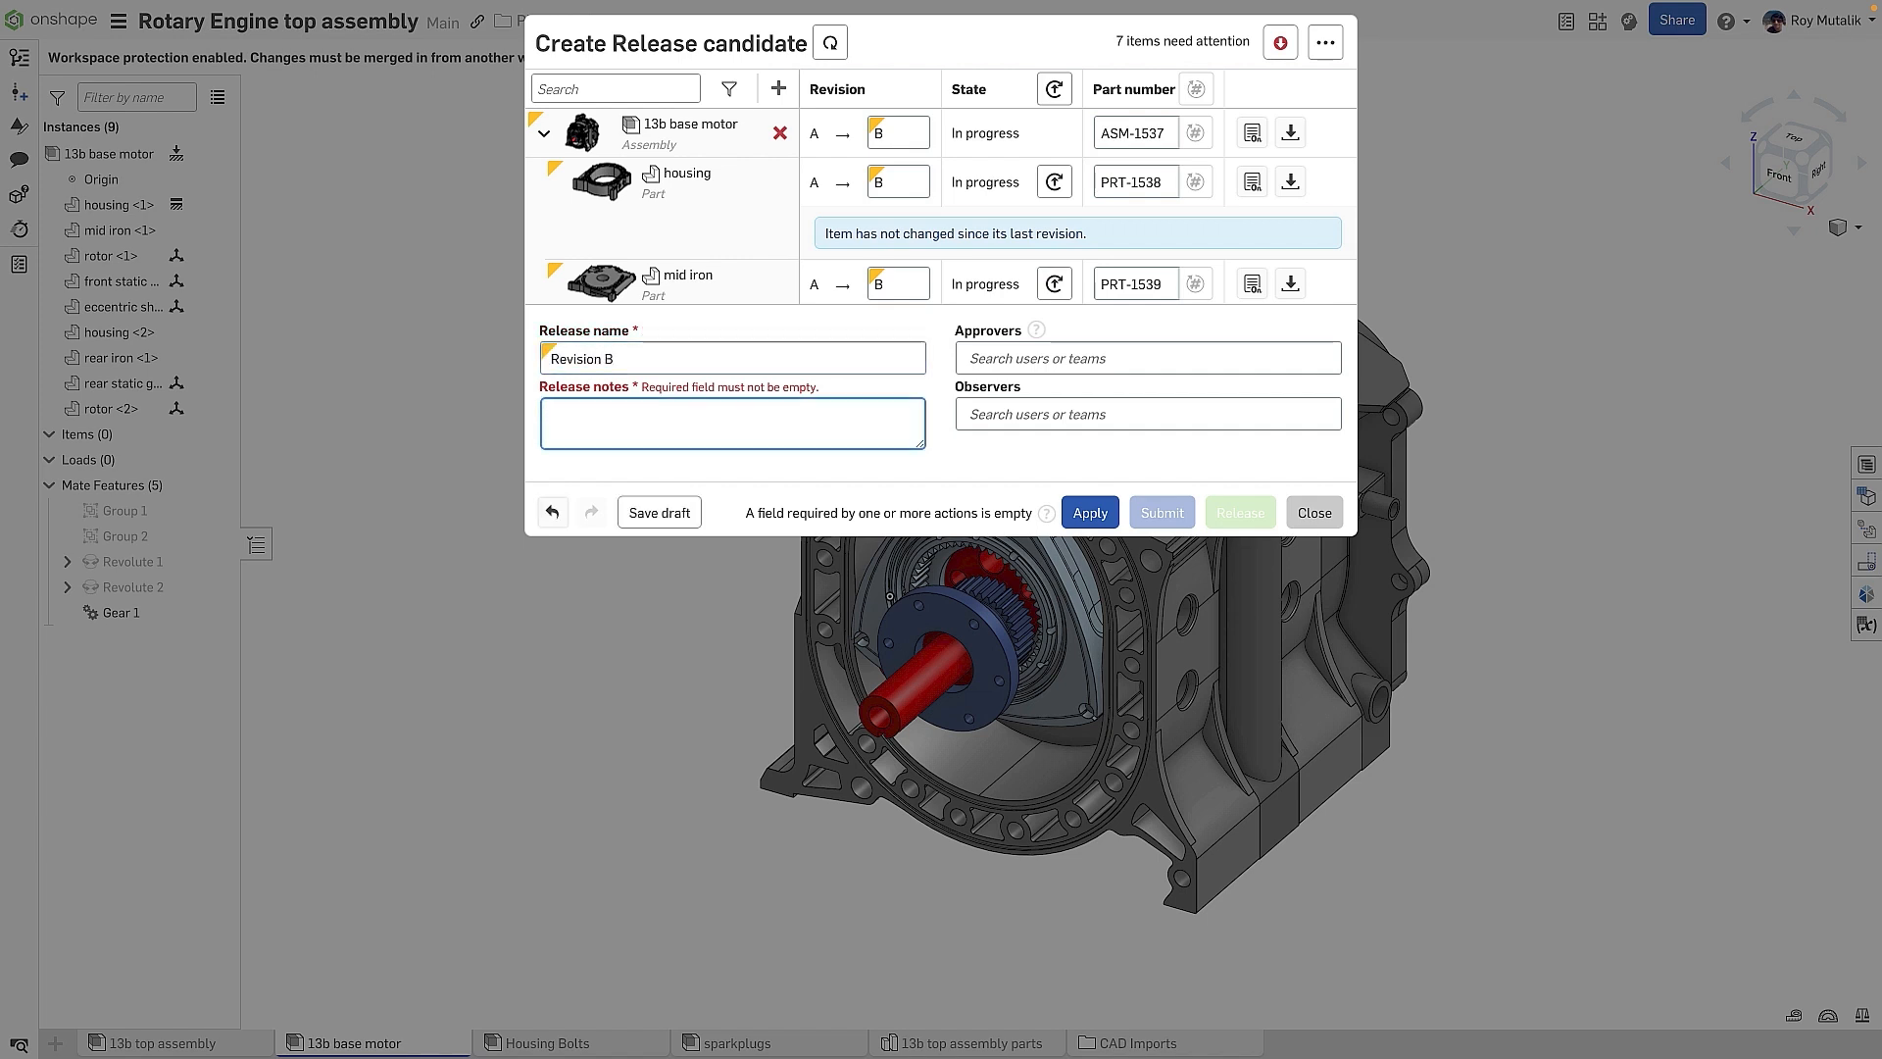
text(Edited Crank)
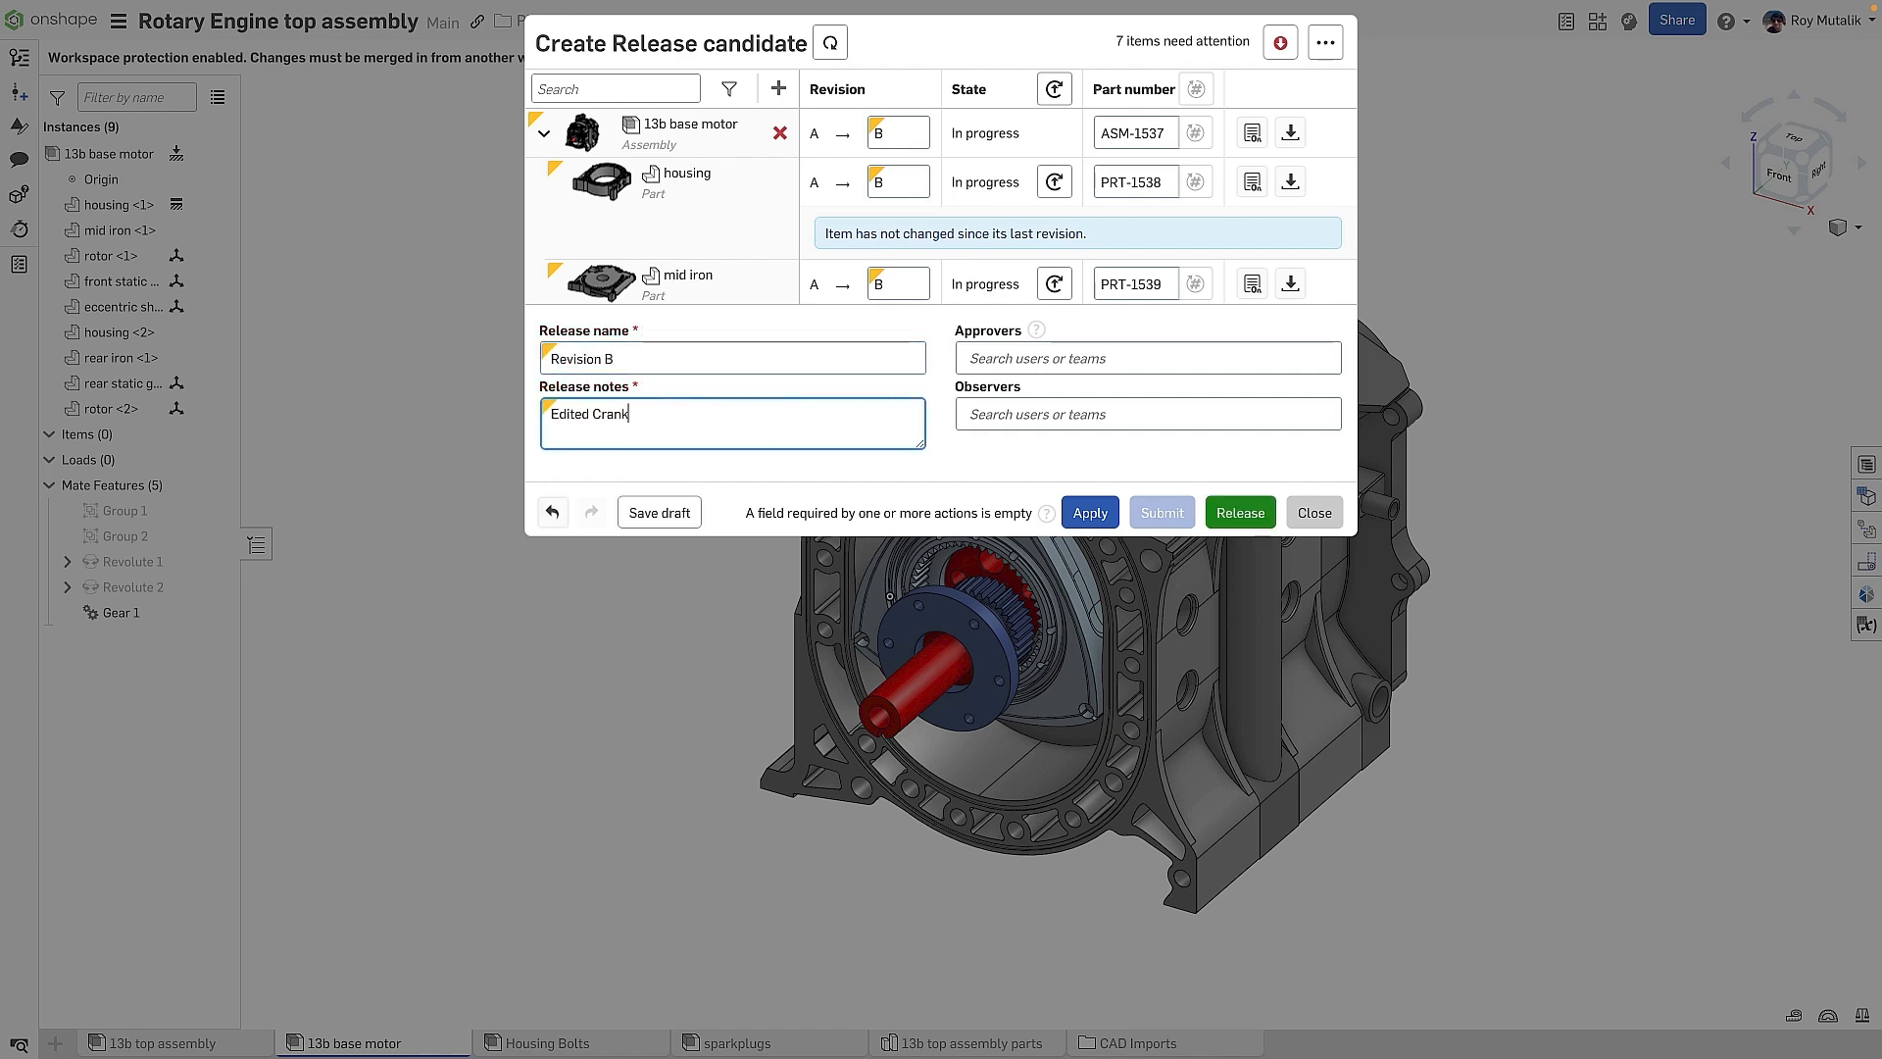
click(1239, 512)
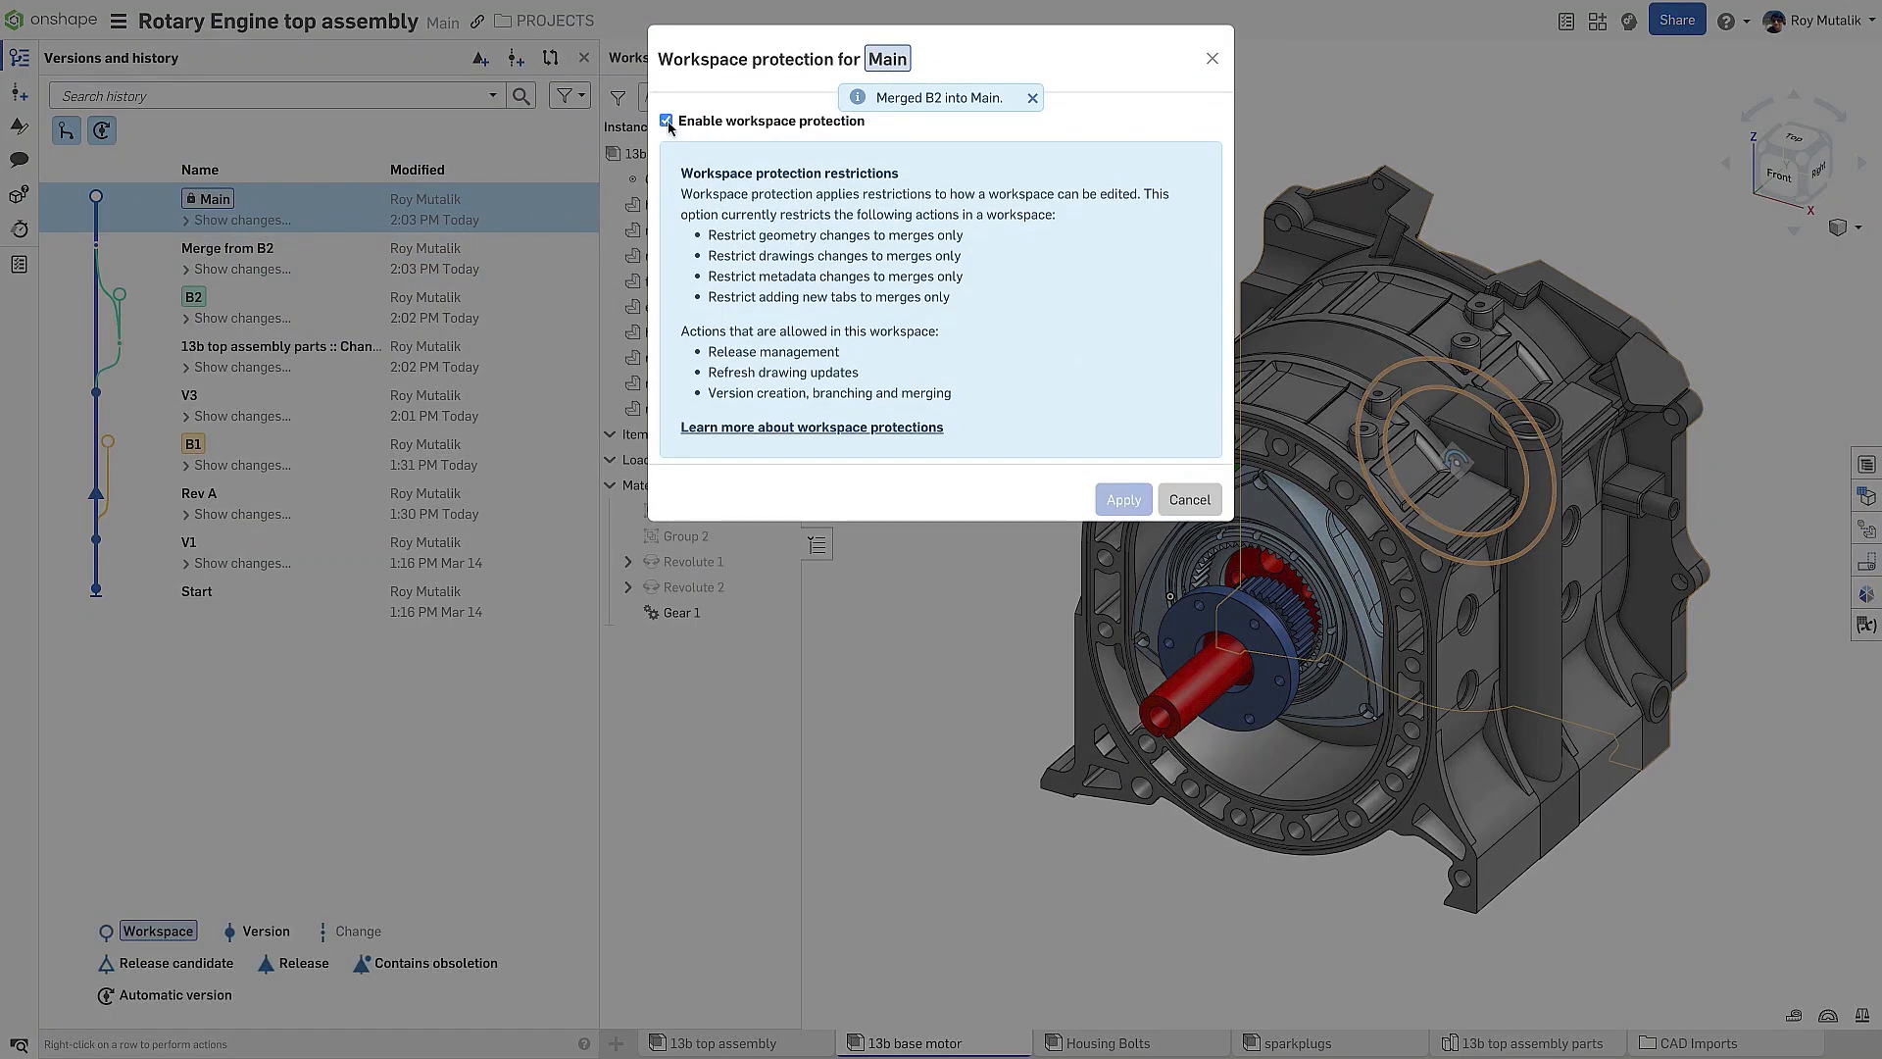
Disable workspace protection for Main, apply, and dismiss the settings notice
click(1121, 500)
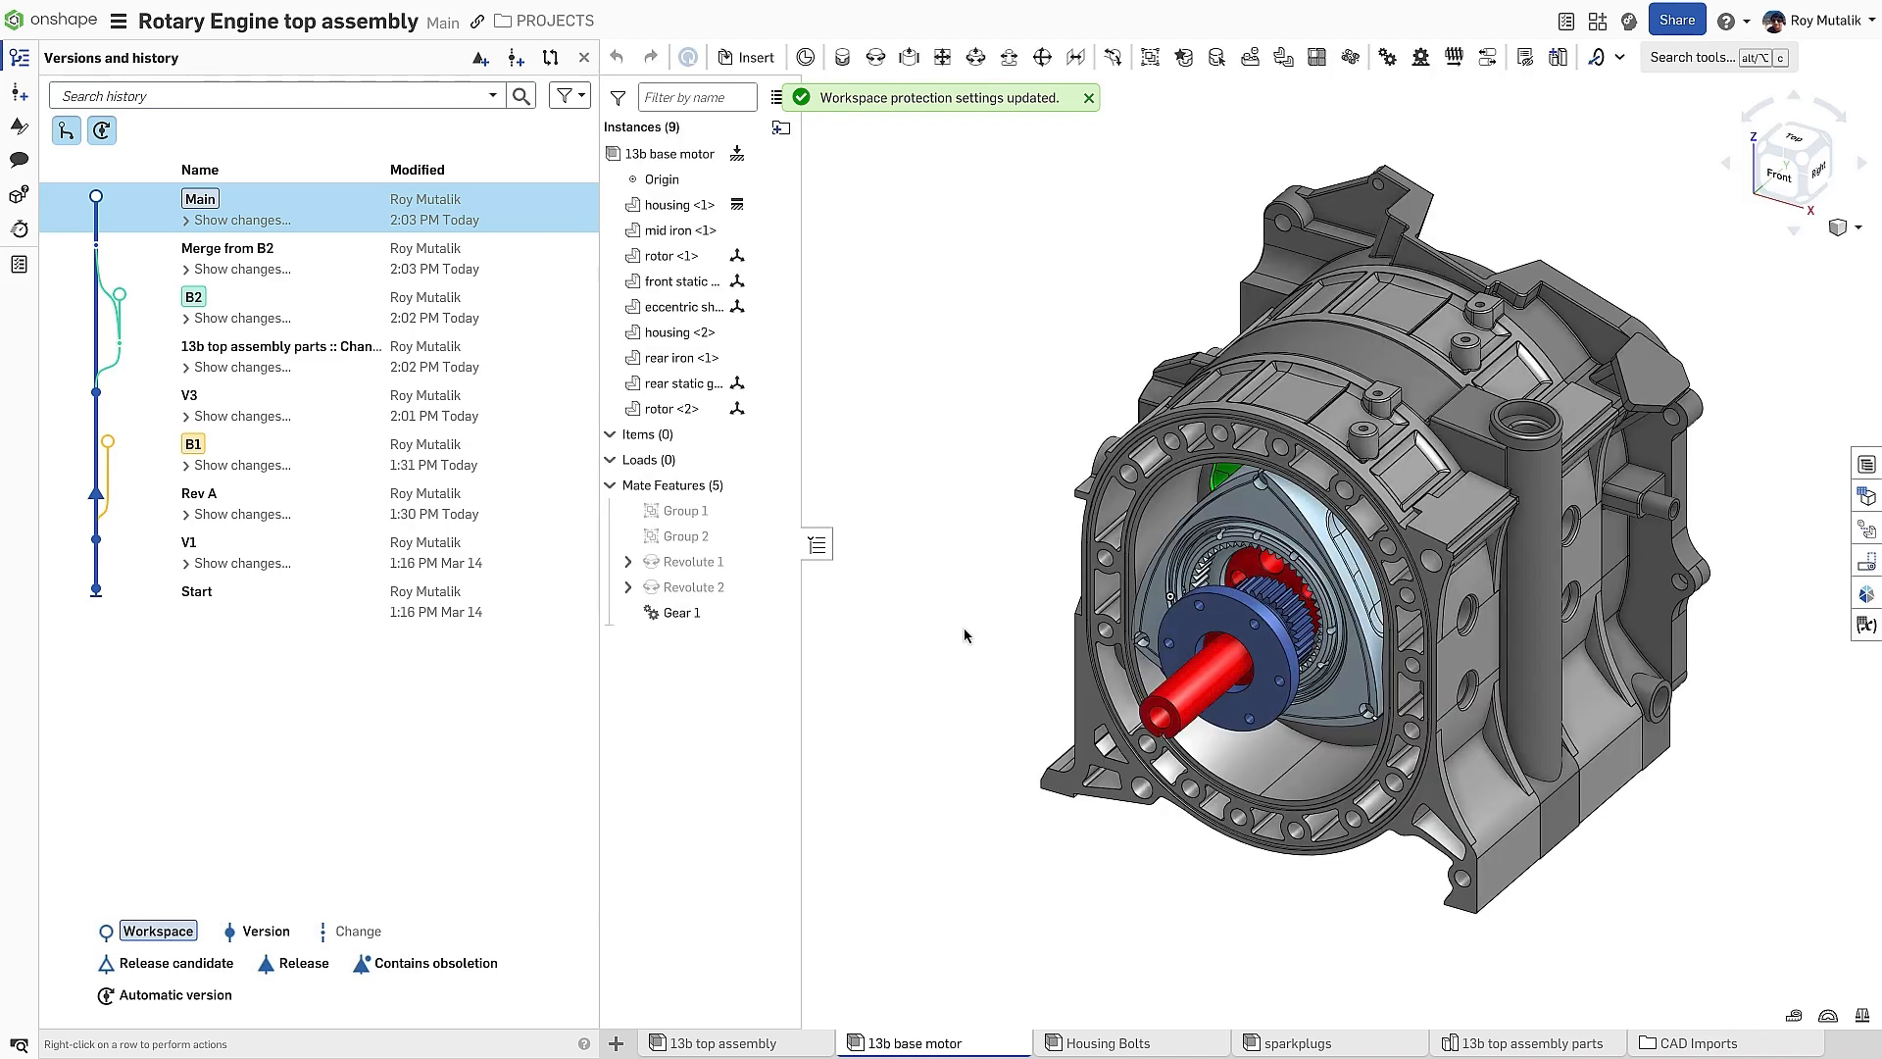
click(1088, 98)
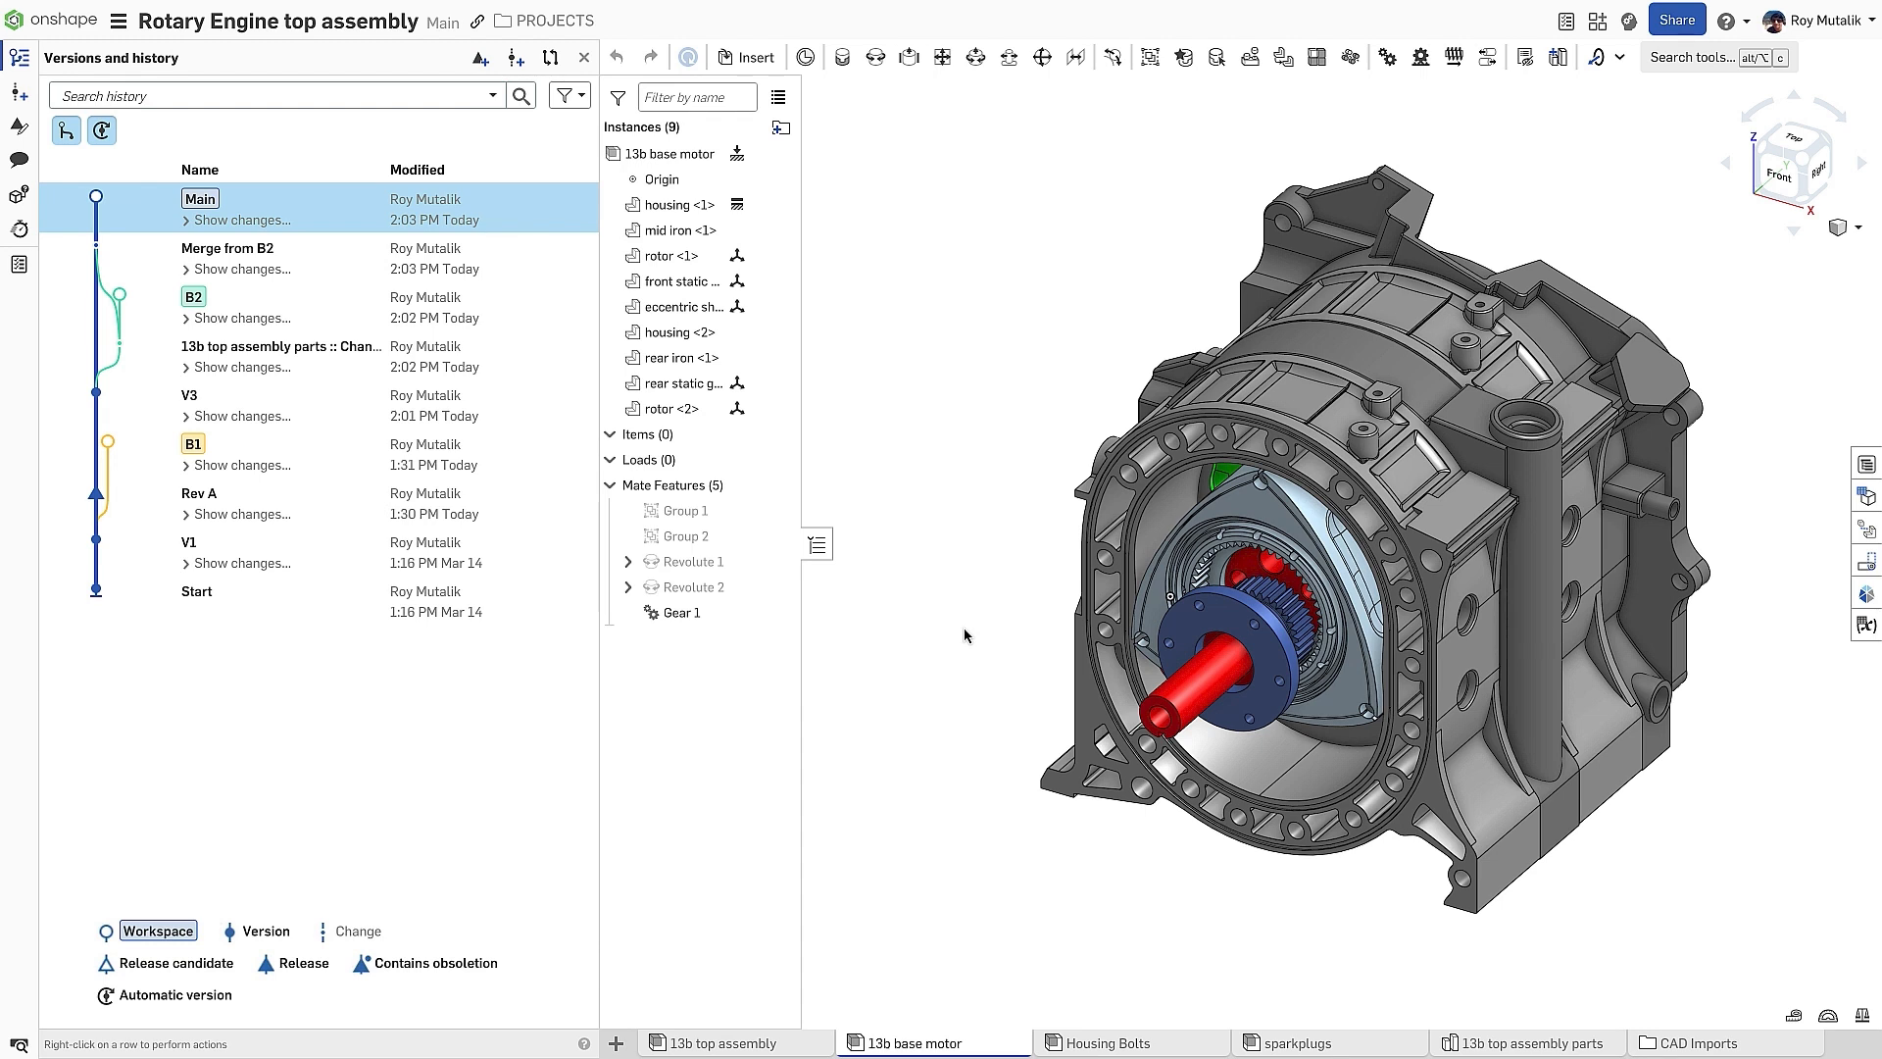
mouse_move(967, 635)
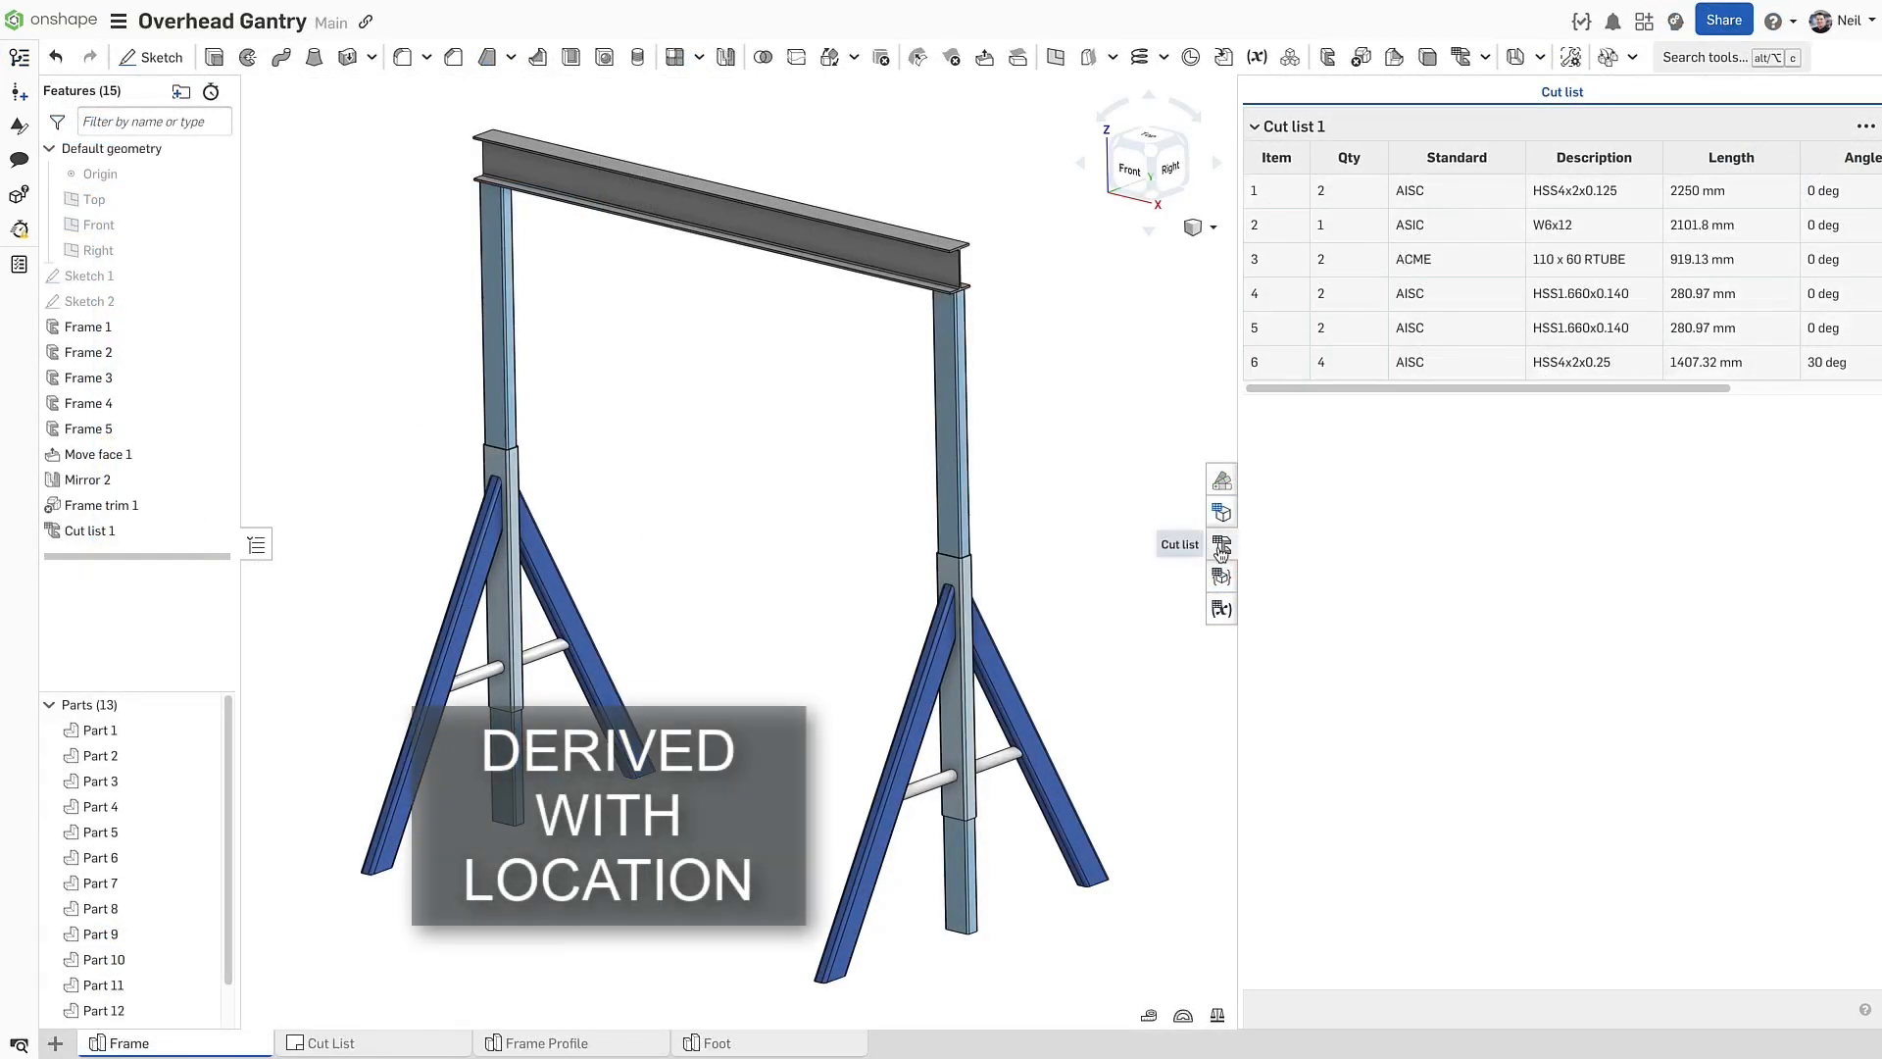
Create a Derived feature pulling the Foot Part Studio into the Frame Part Studio
click(1219, 543)
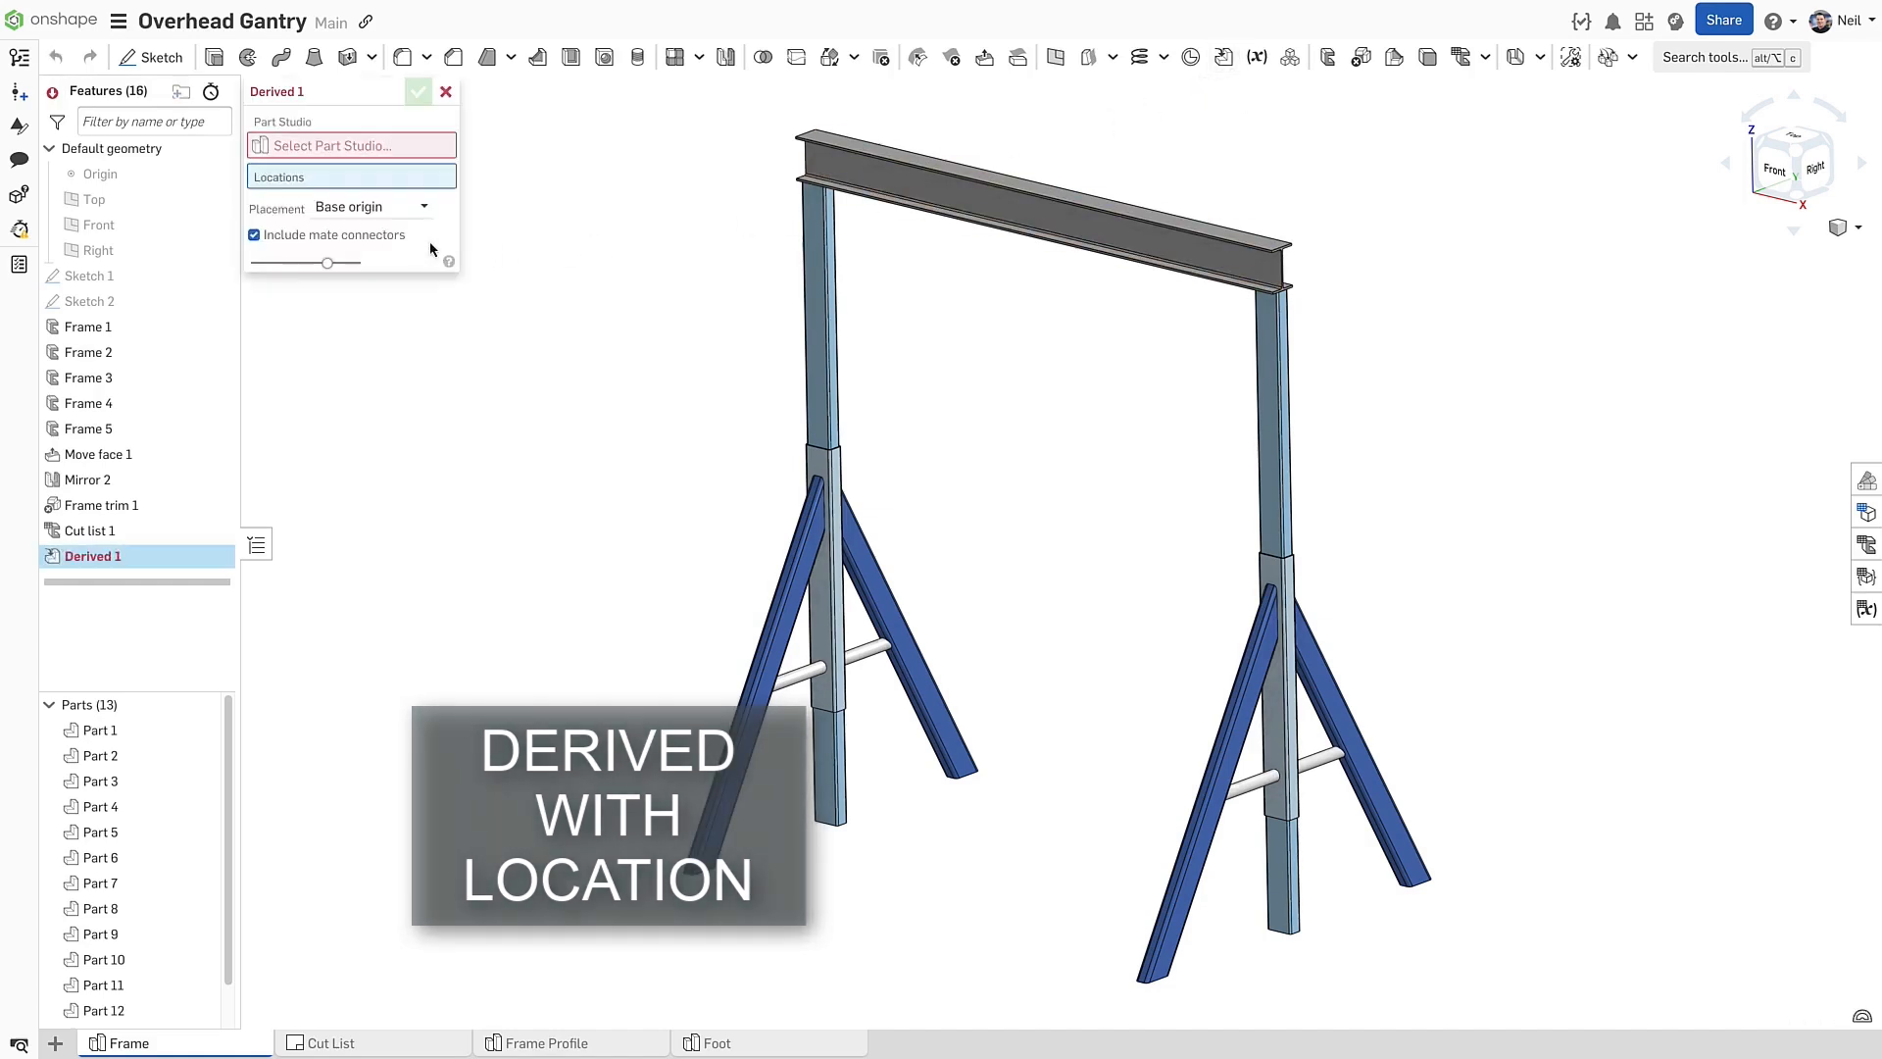
click(349, 145)
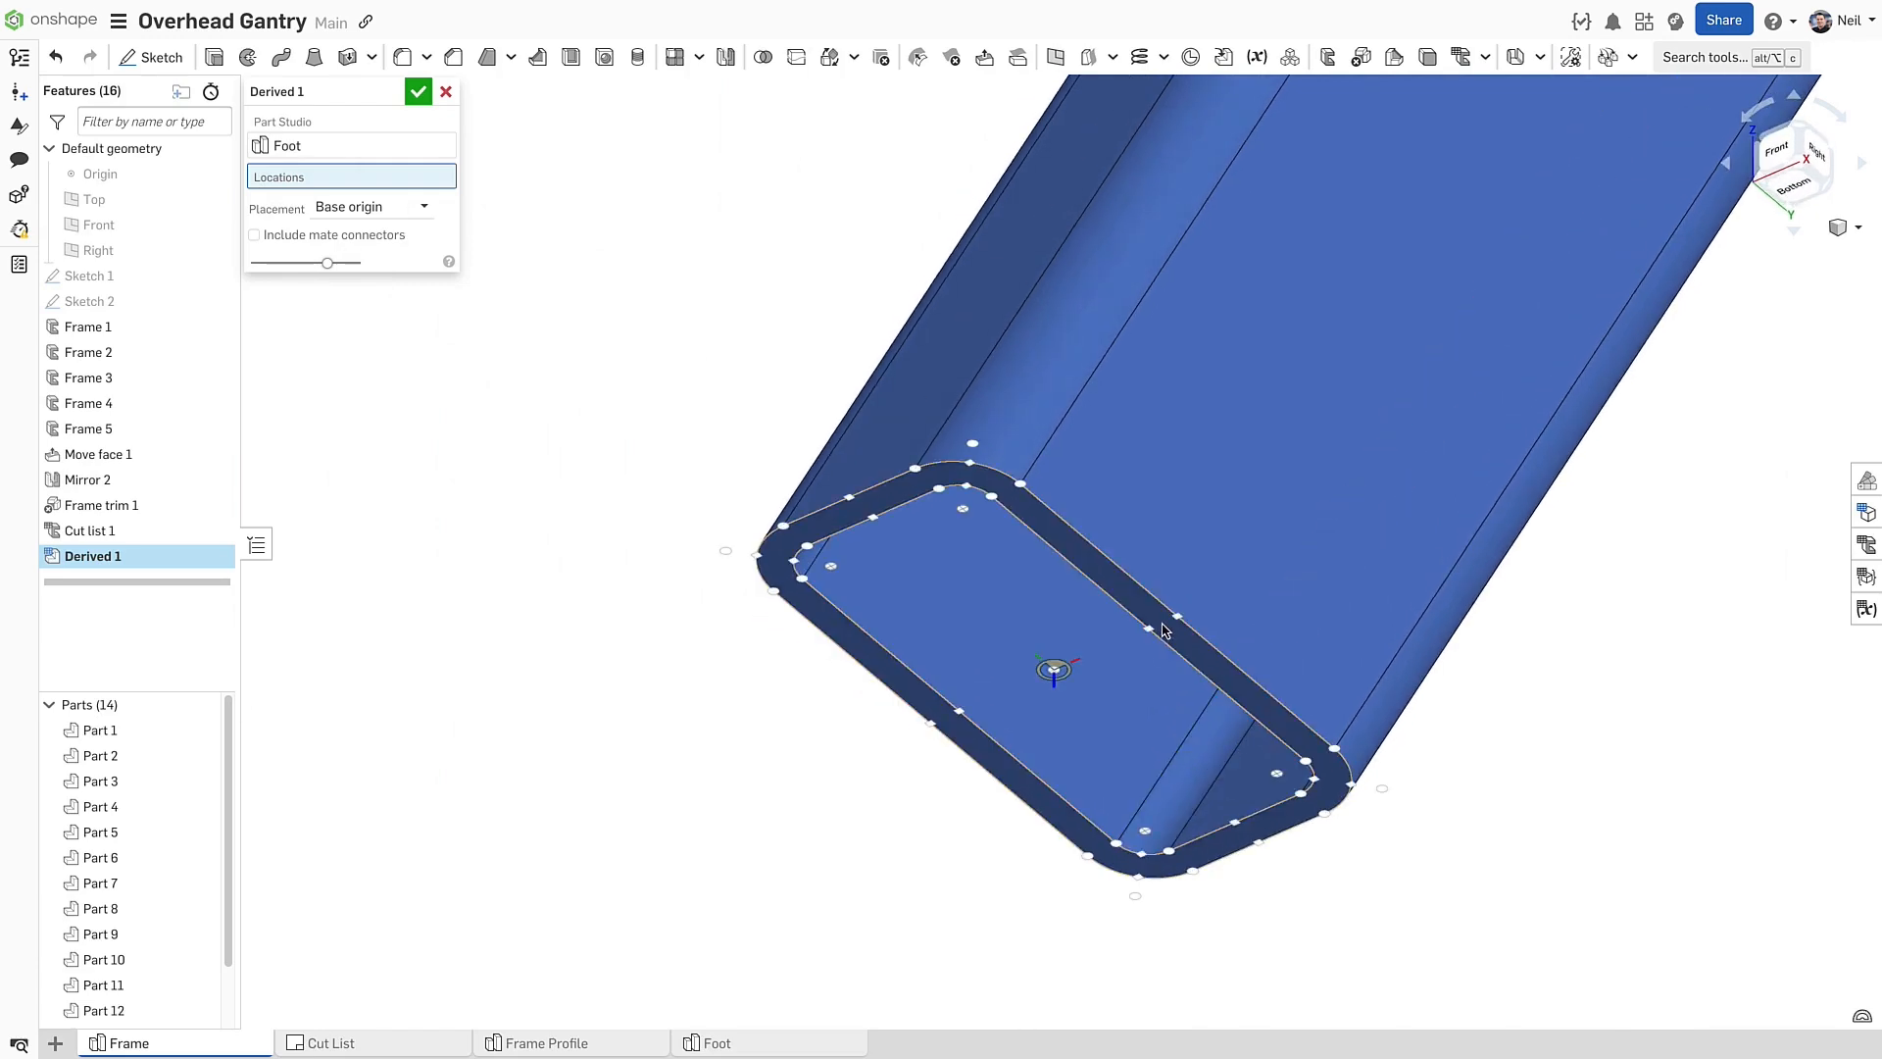
Place the Foot at the leg end's connector using Base mate connector placement and accept Derived 1
click(1053, 670)
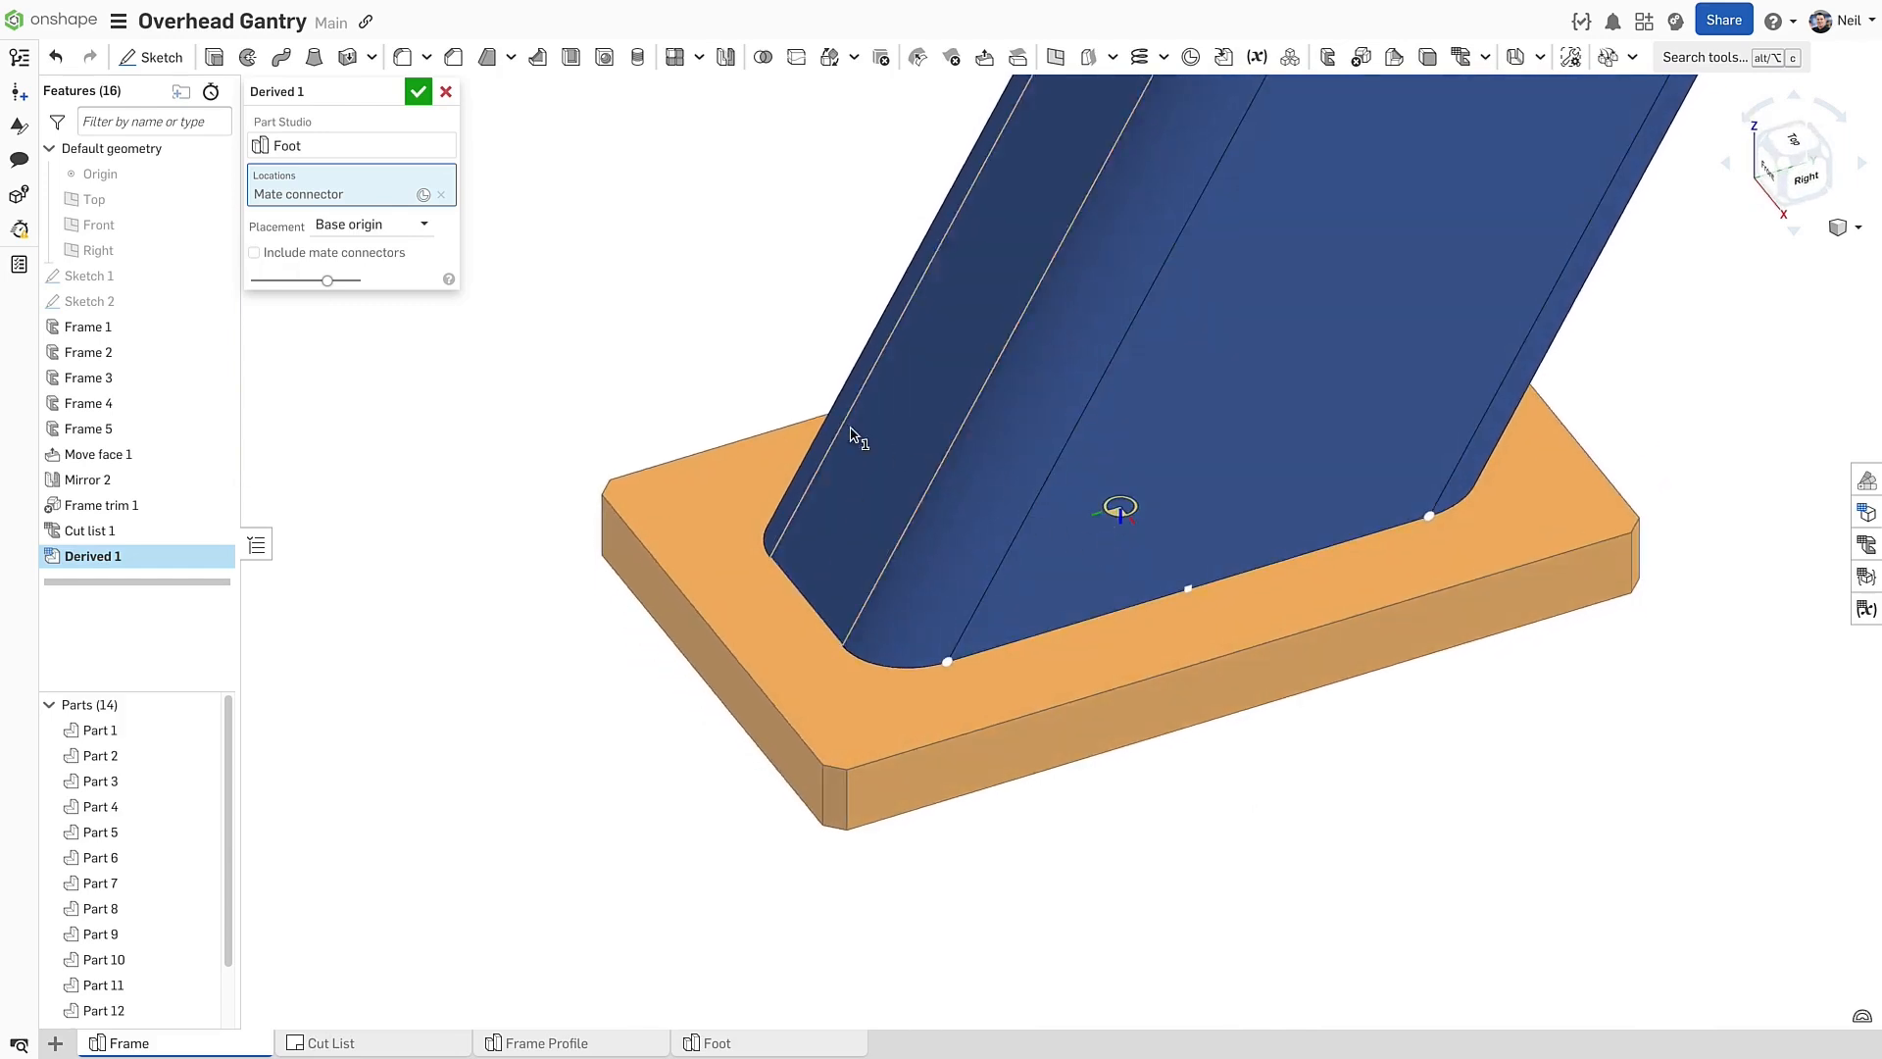
mouse_move(422, 231)
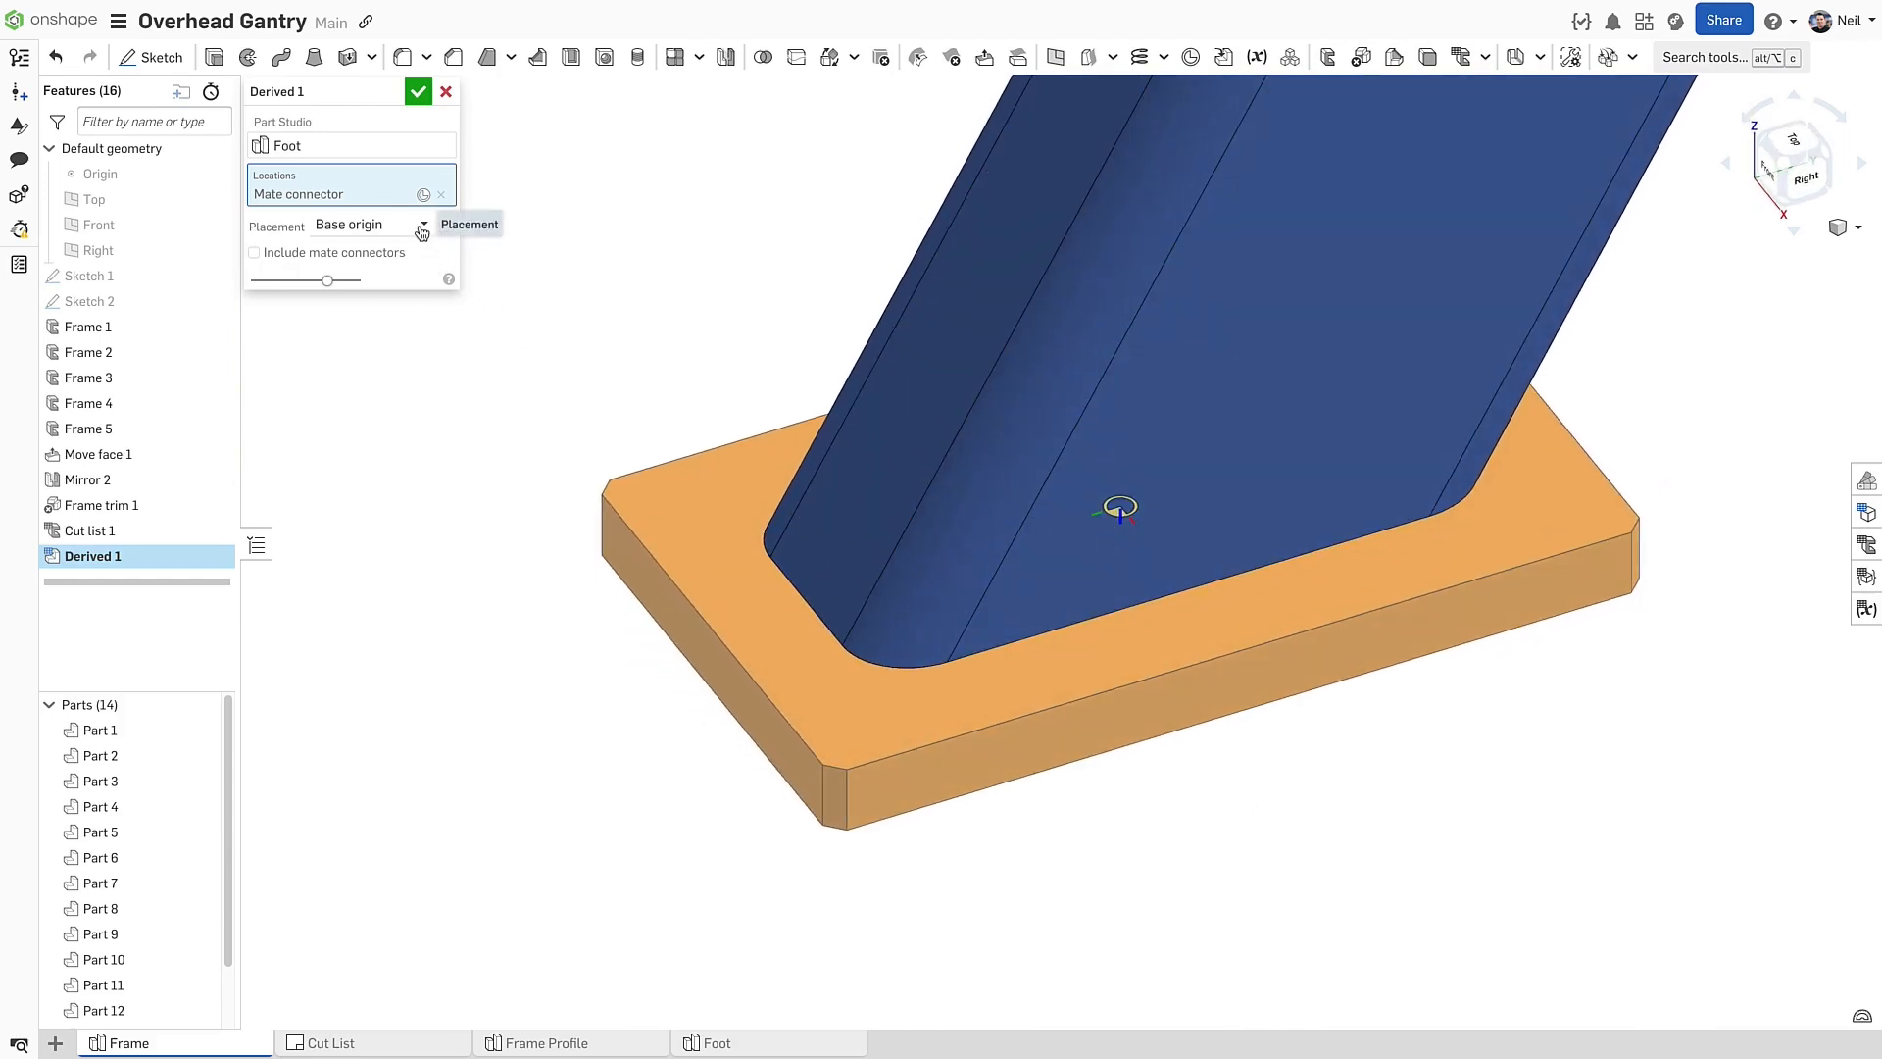
click(341, 247)
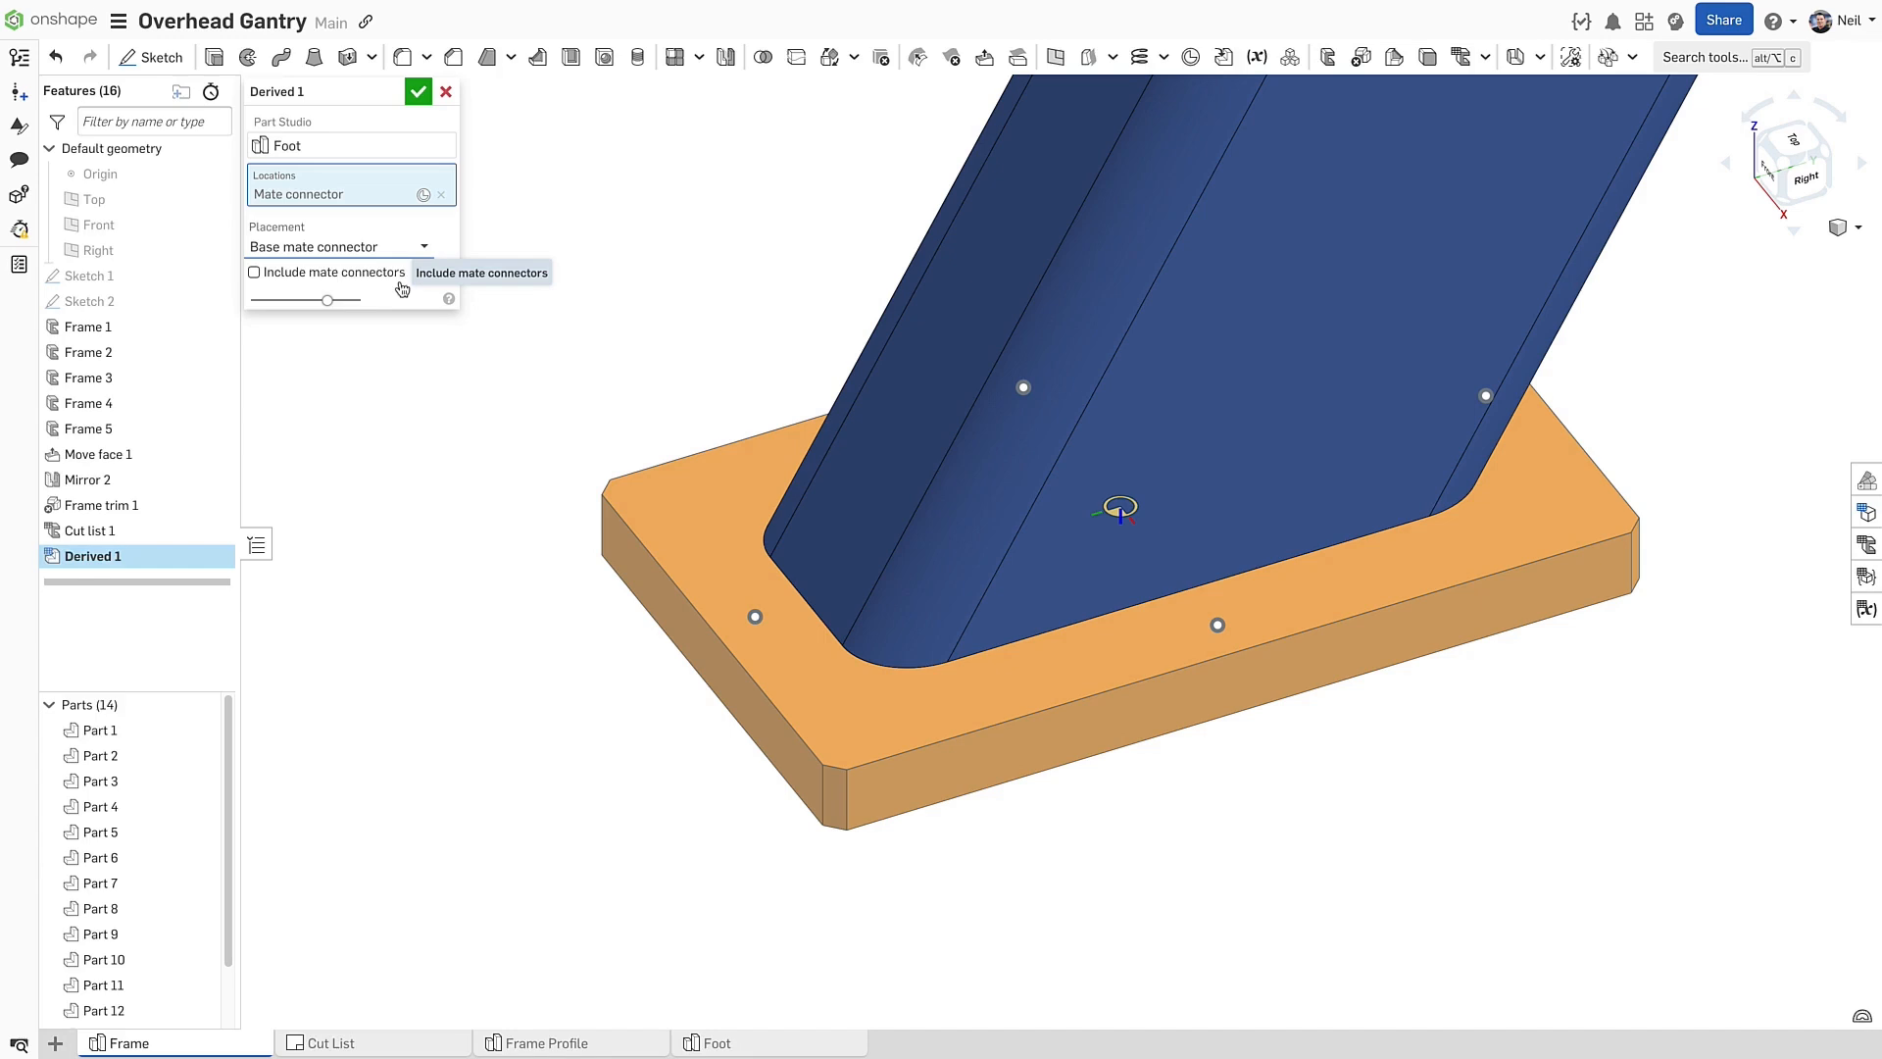
click(253, 271)
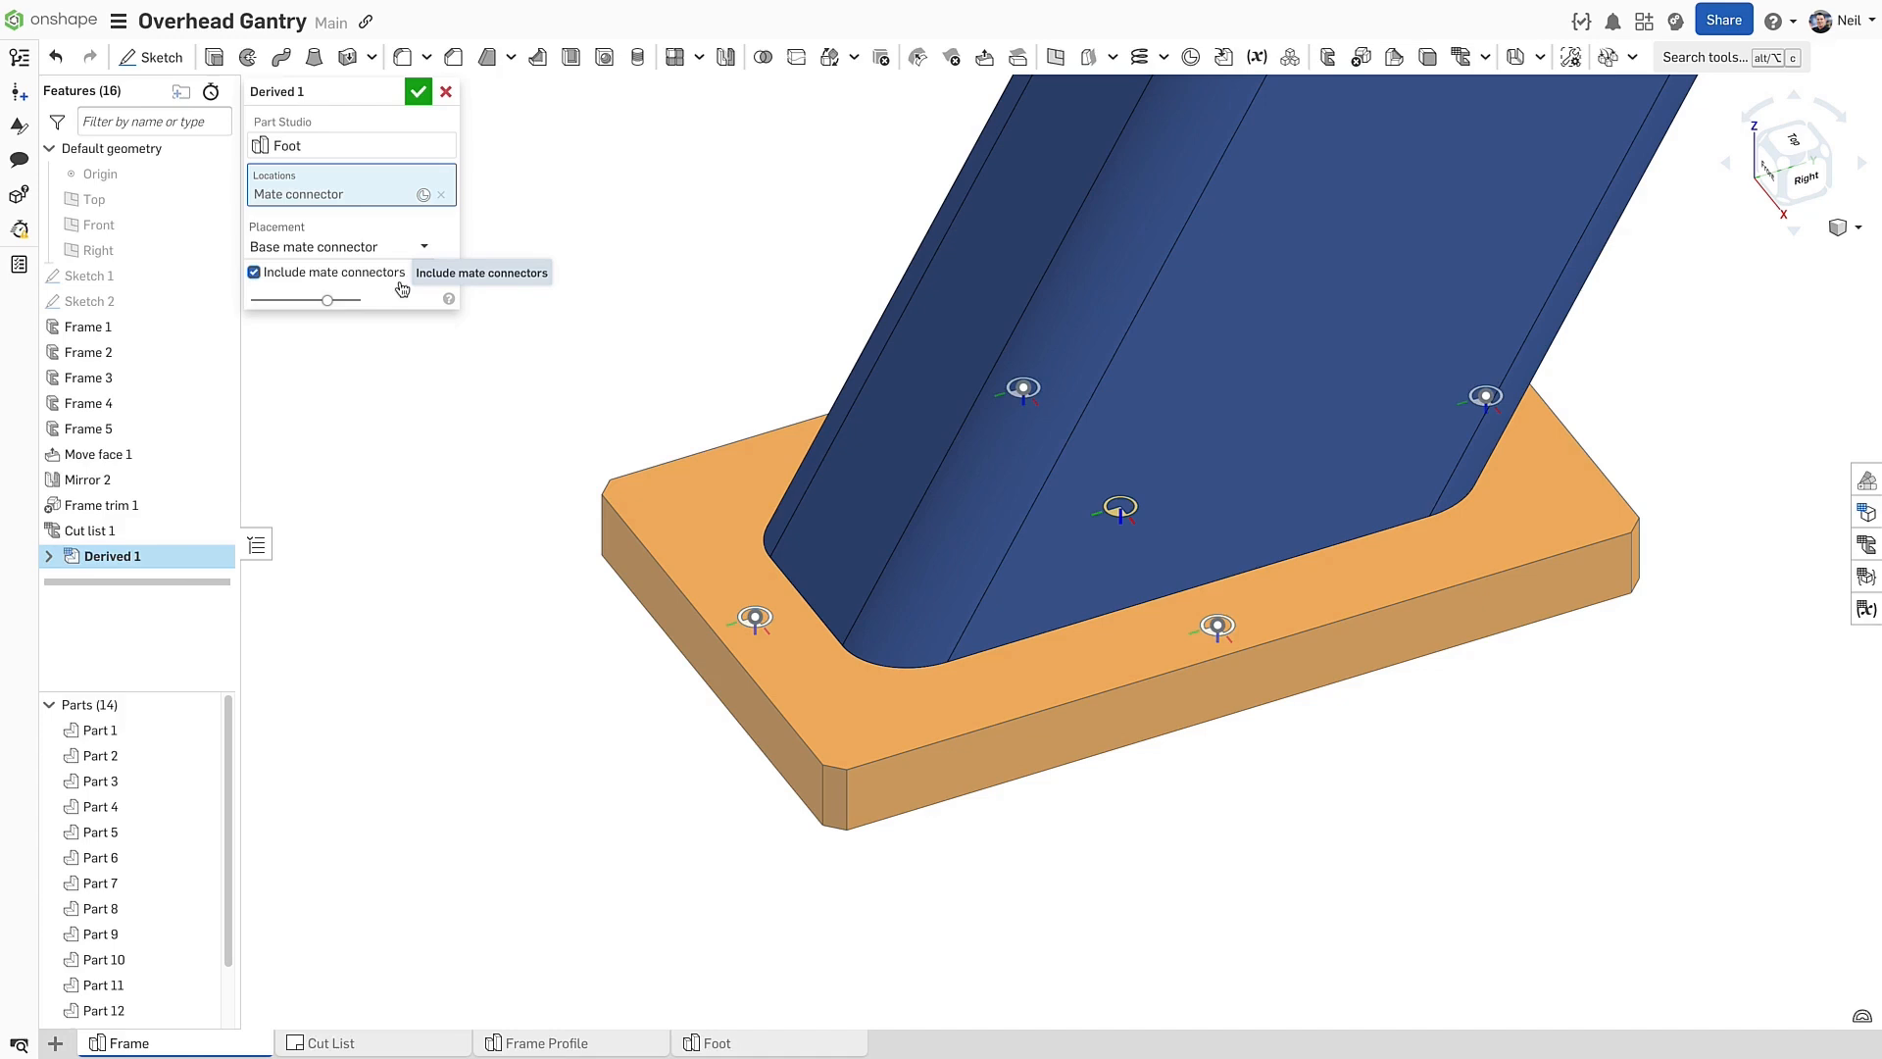
click(252, 270)
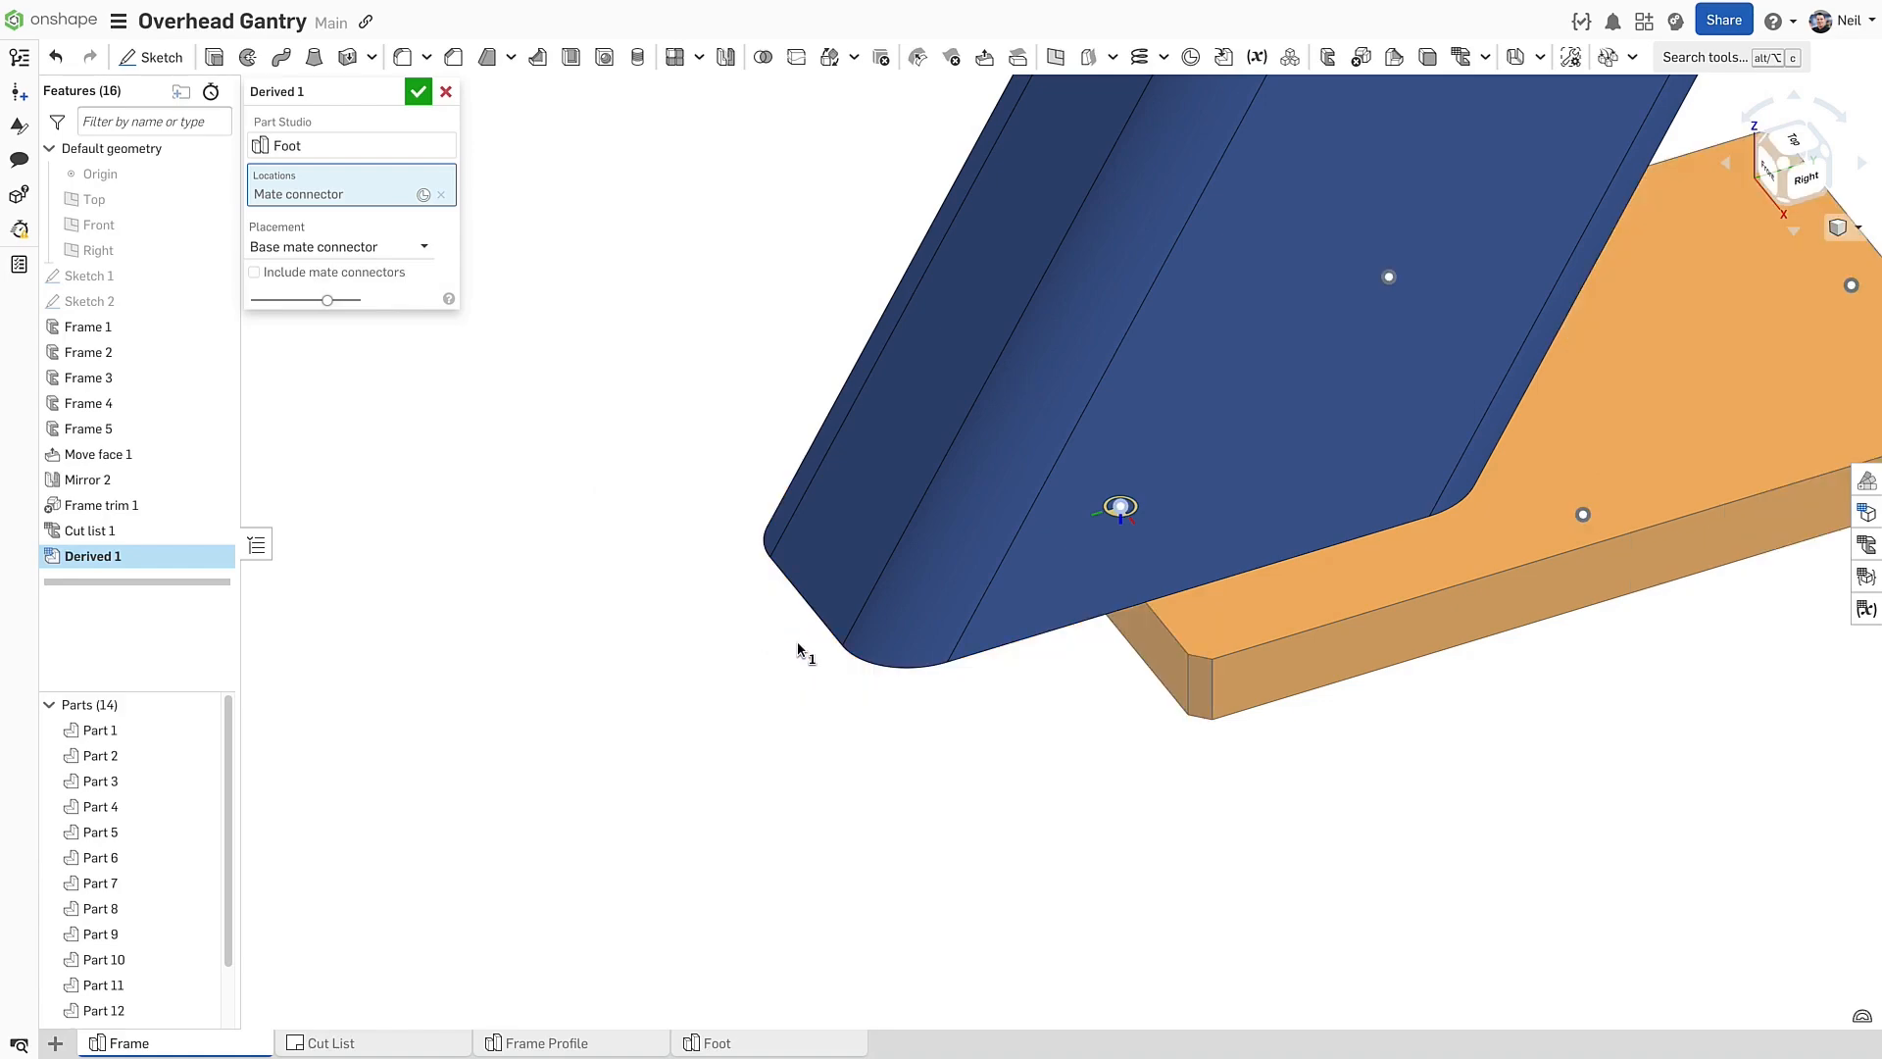
drag(1116, 504, 1104, 553)
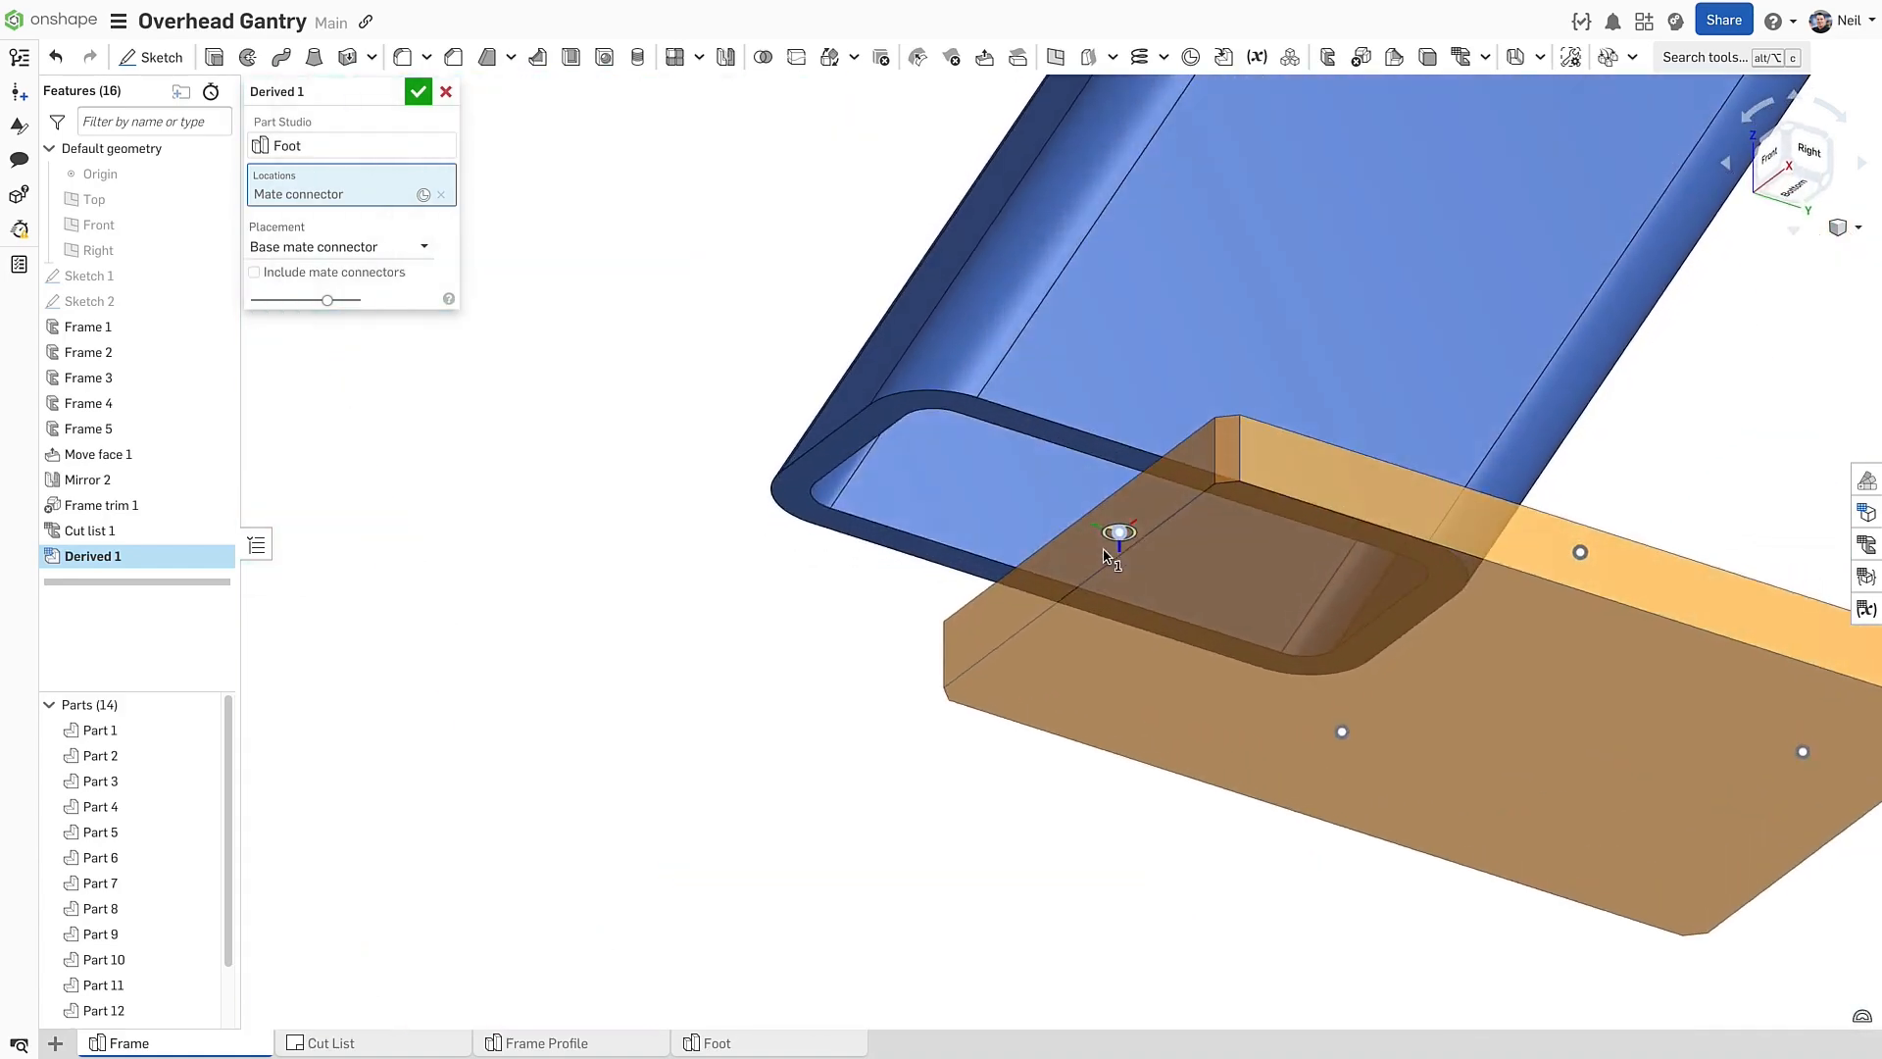
click(441, 194)
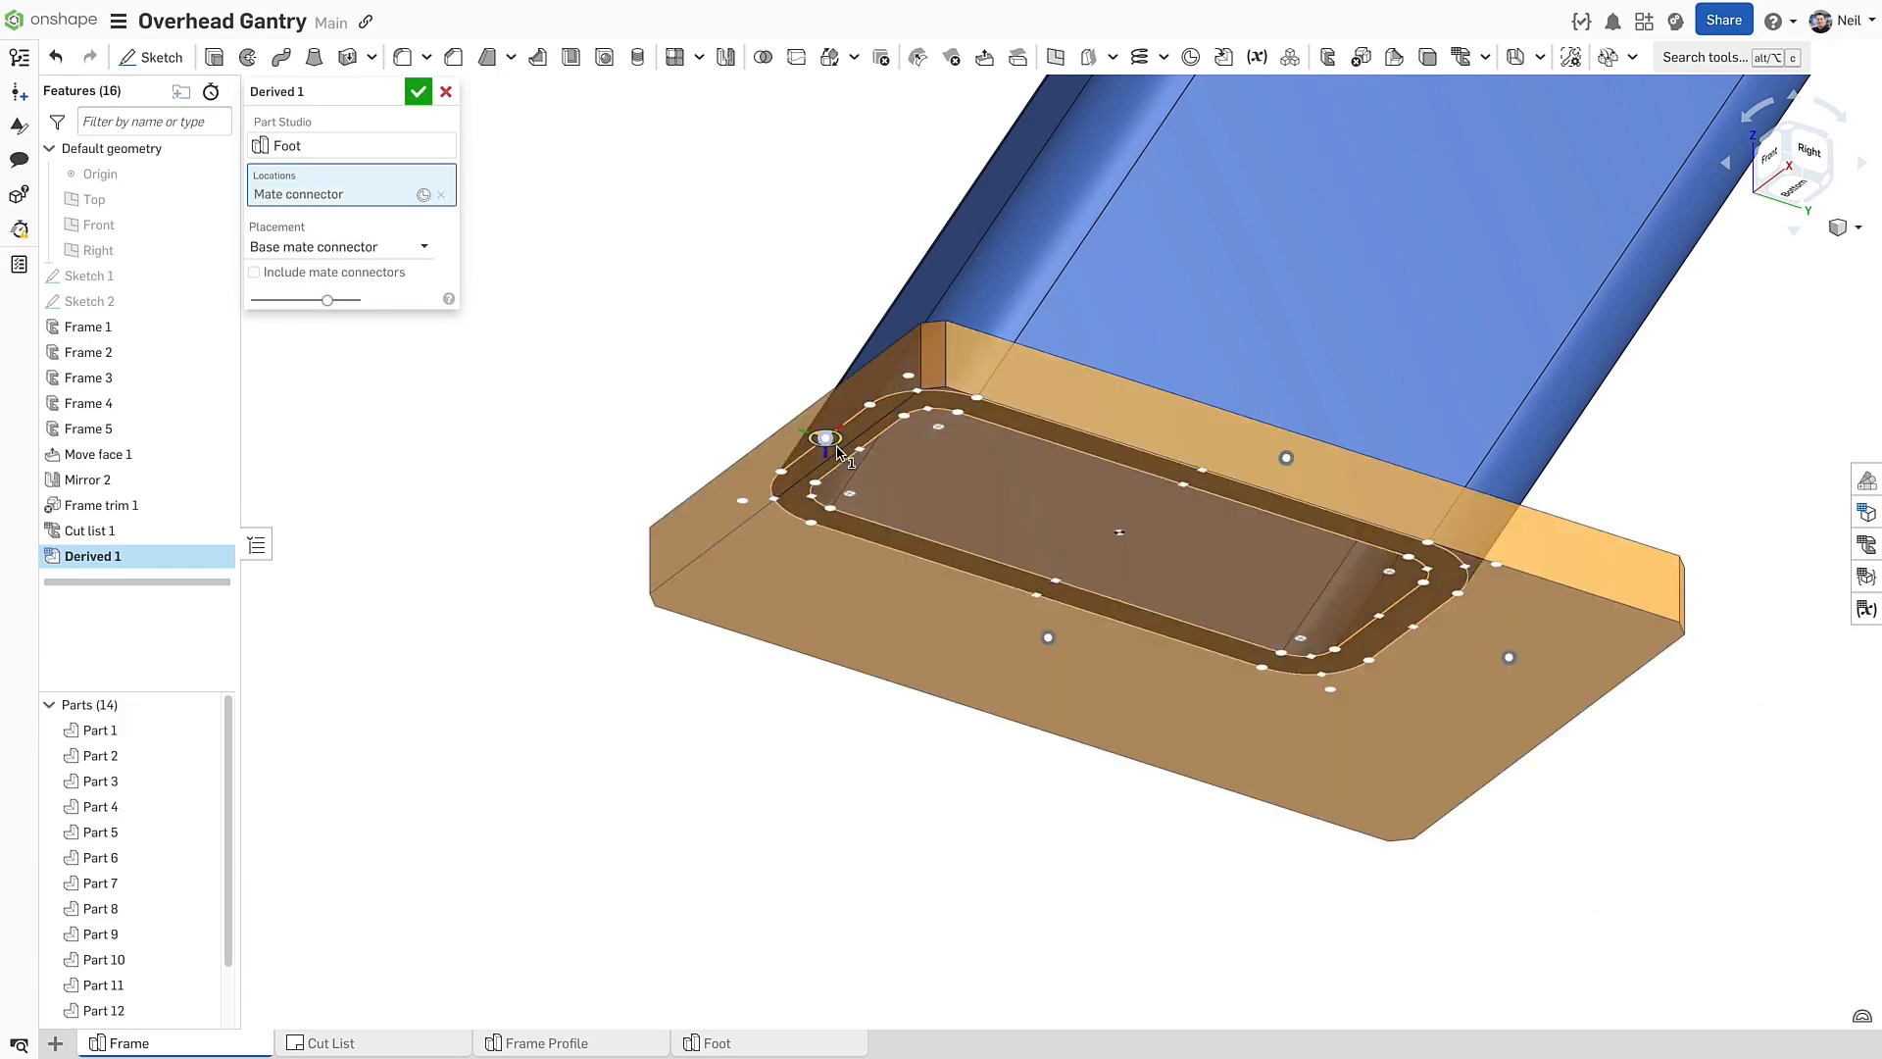
click(417, 92)
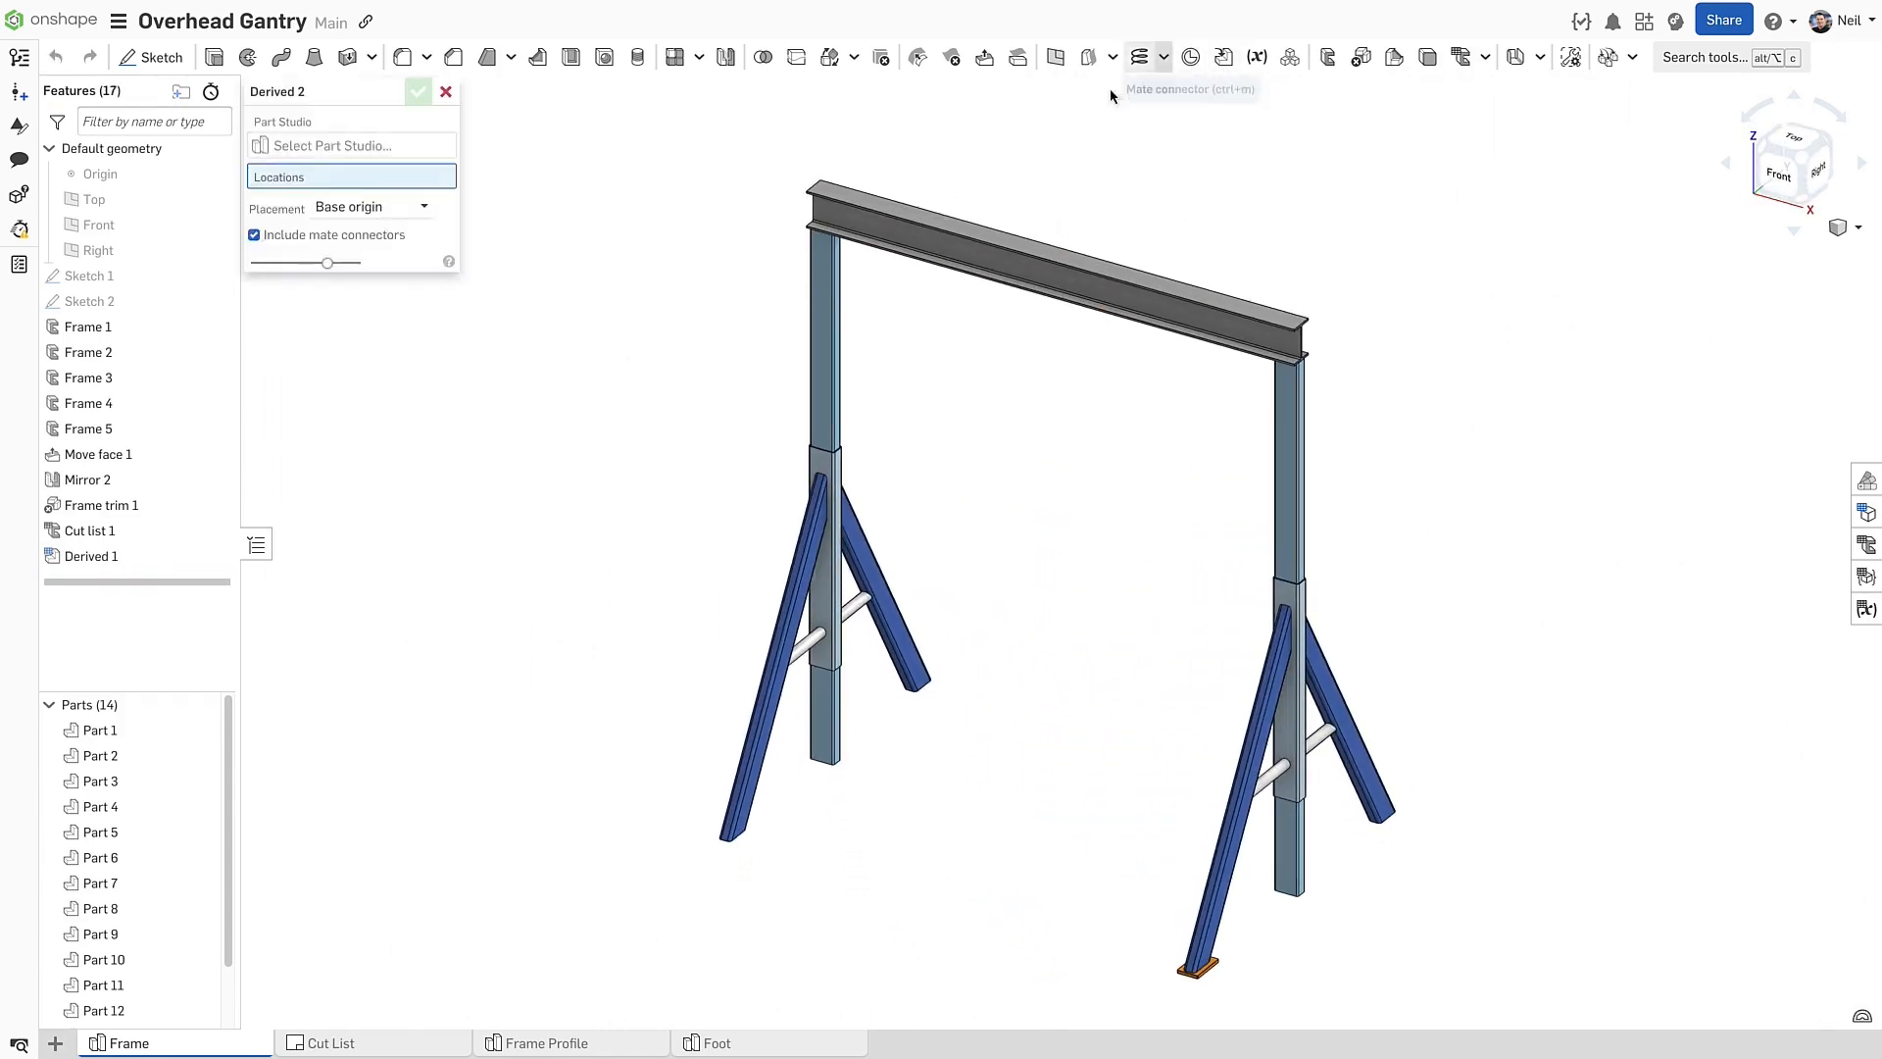
Add a second leg-end mate connector to Derived 1's Locations list for the Foot
click(335, 145)
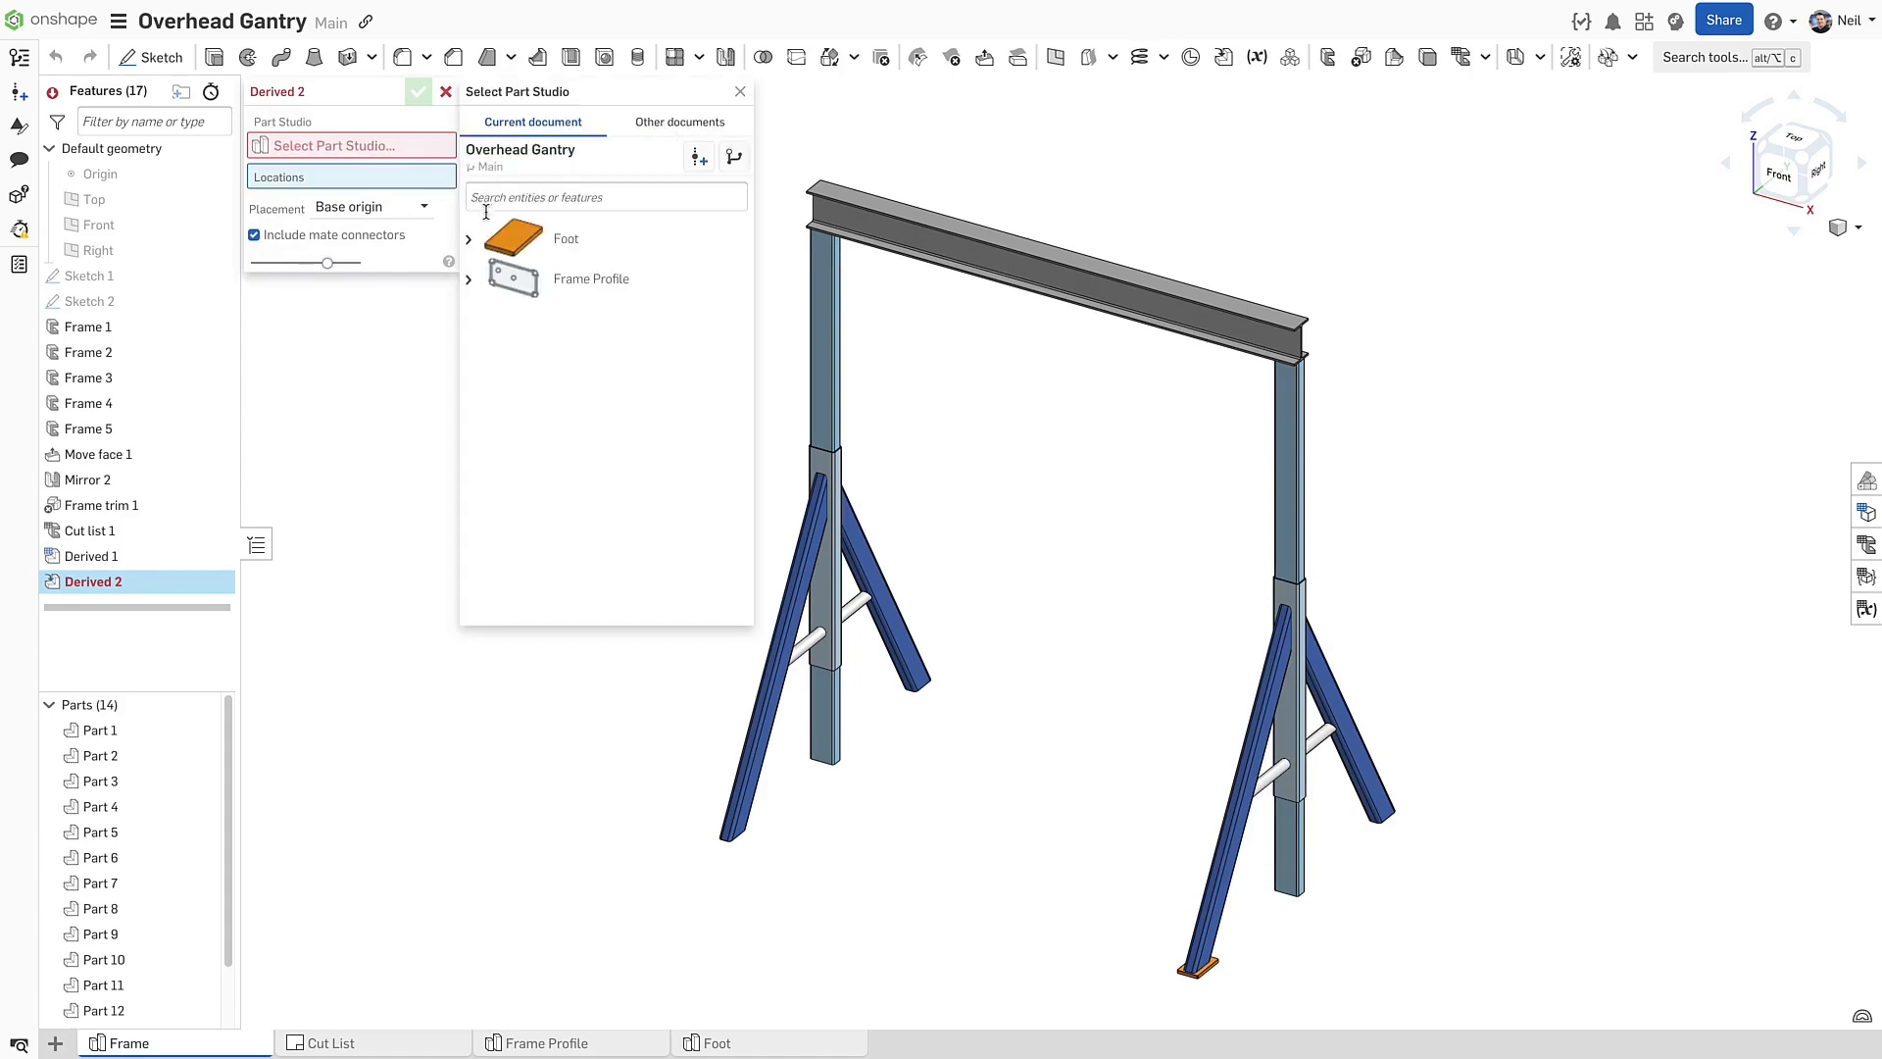
click(468, 240)
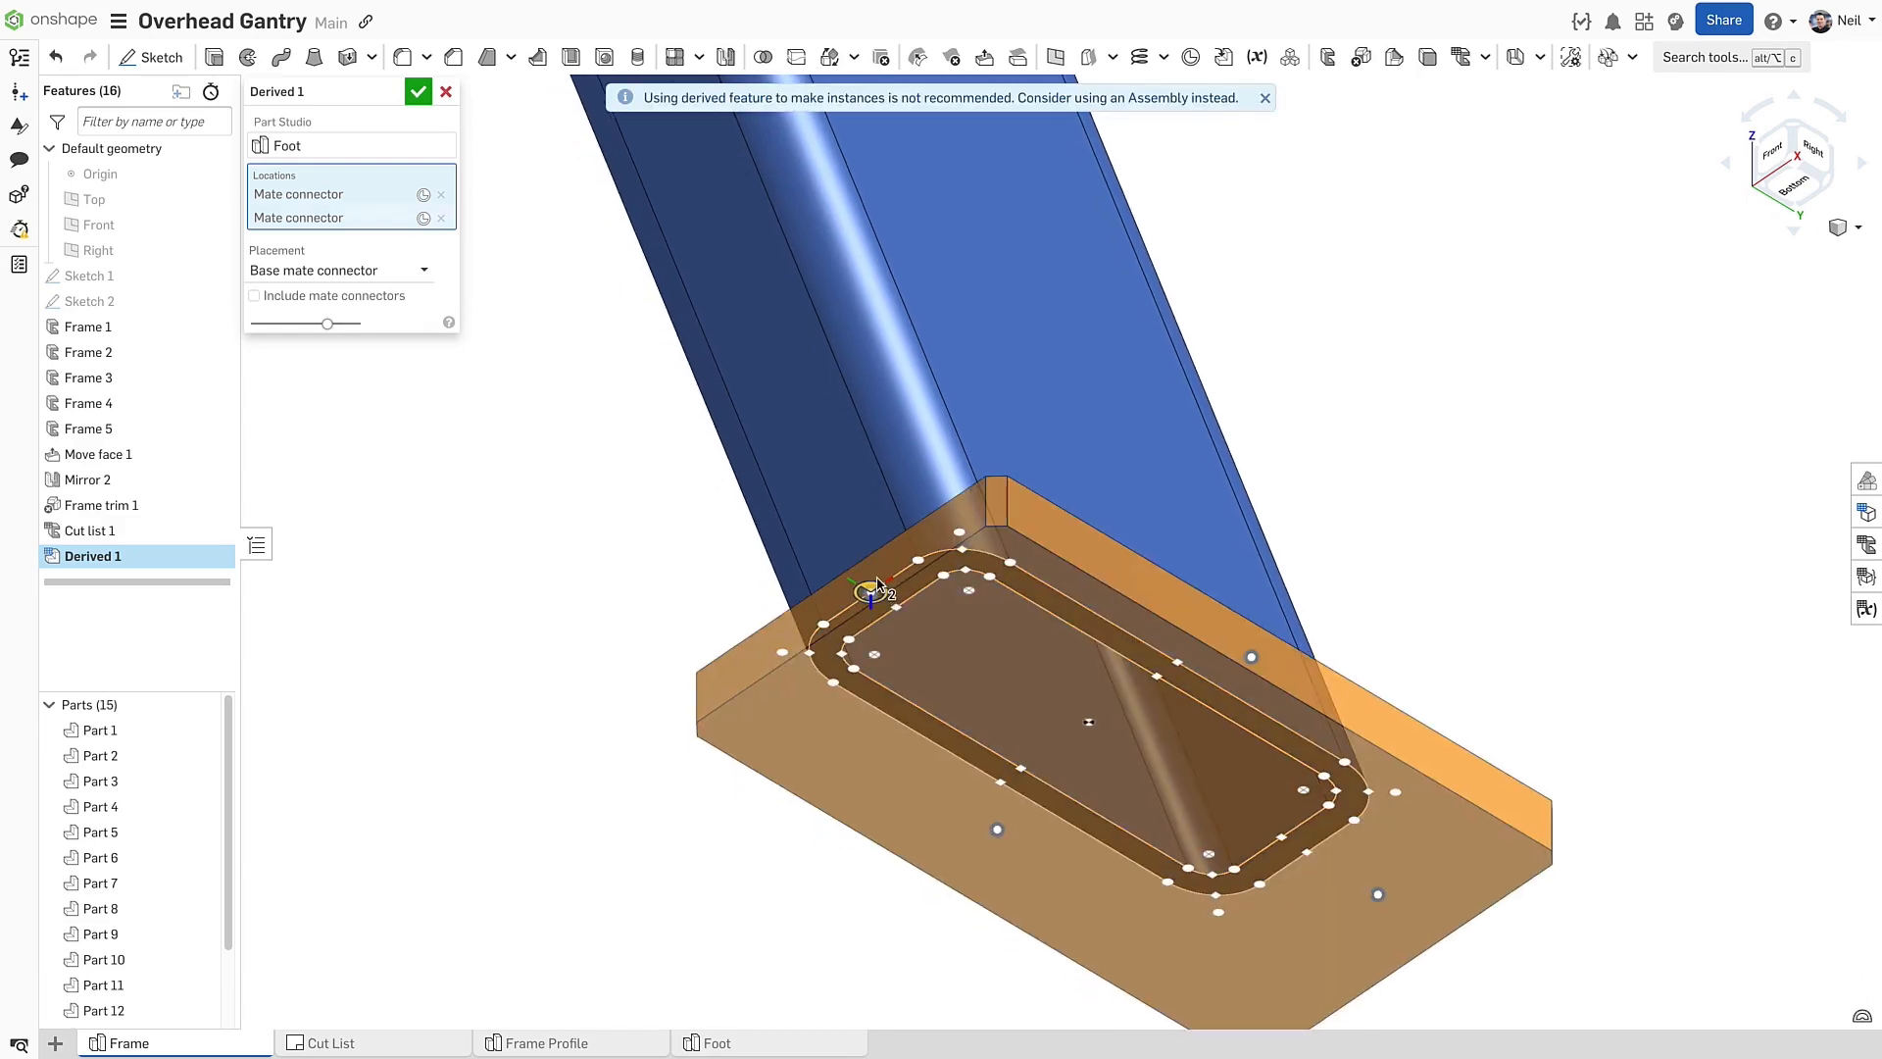
Replace the extra location with an inline mate connector on the tube end rotated 180°
click(439, 217)
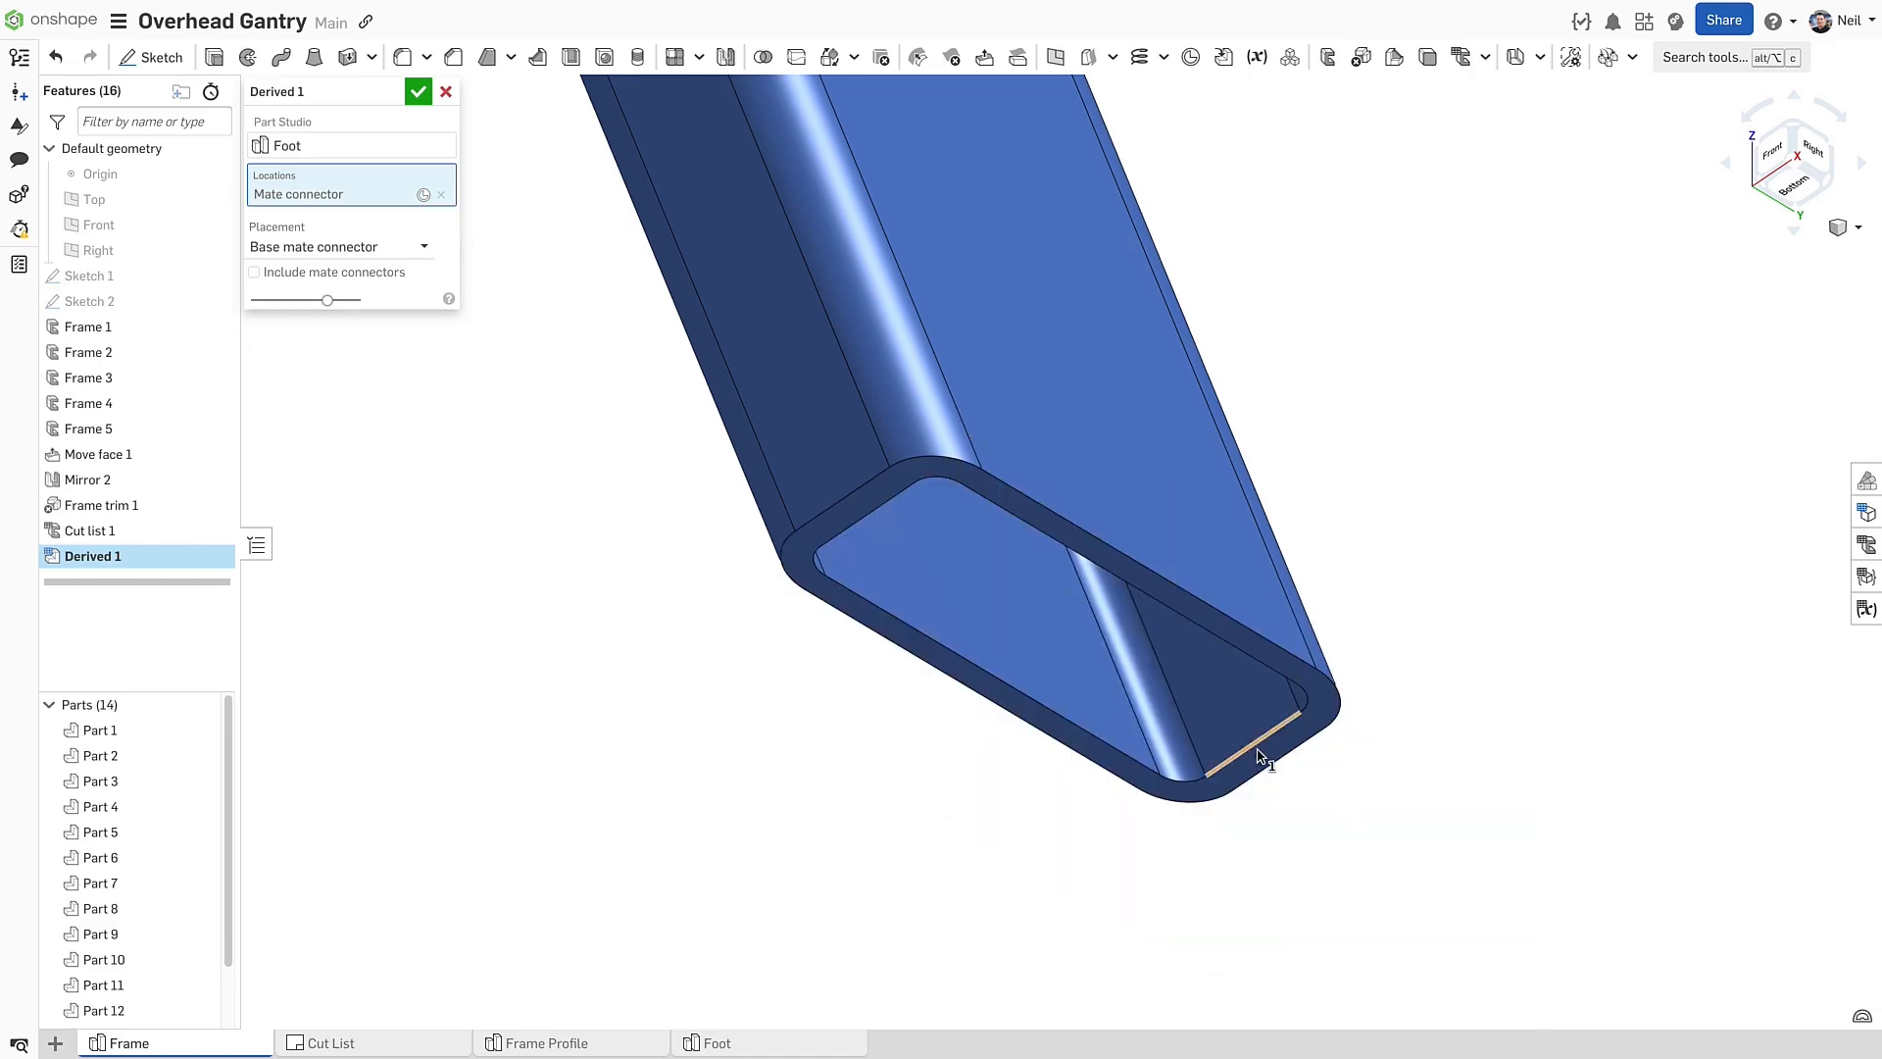
click(1261, 759)
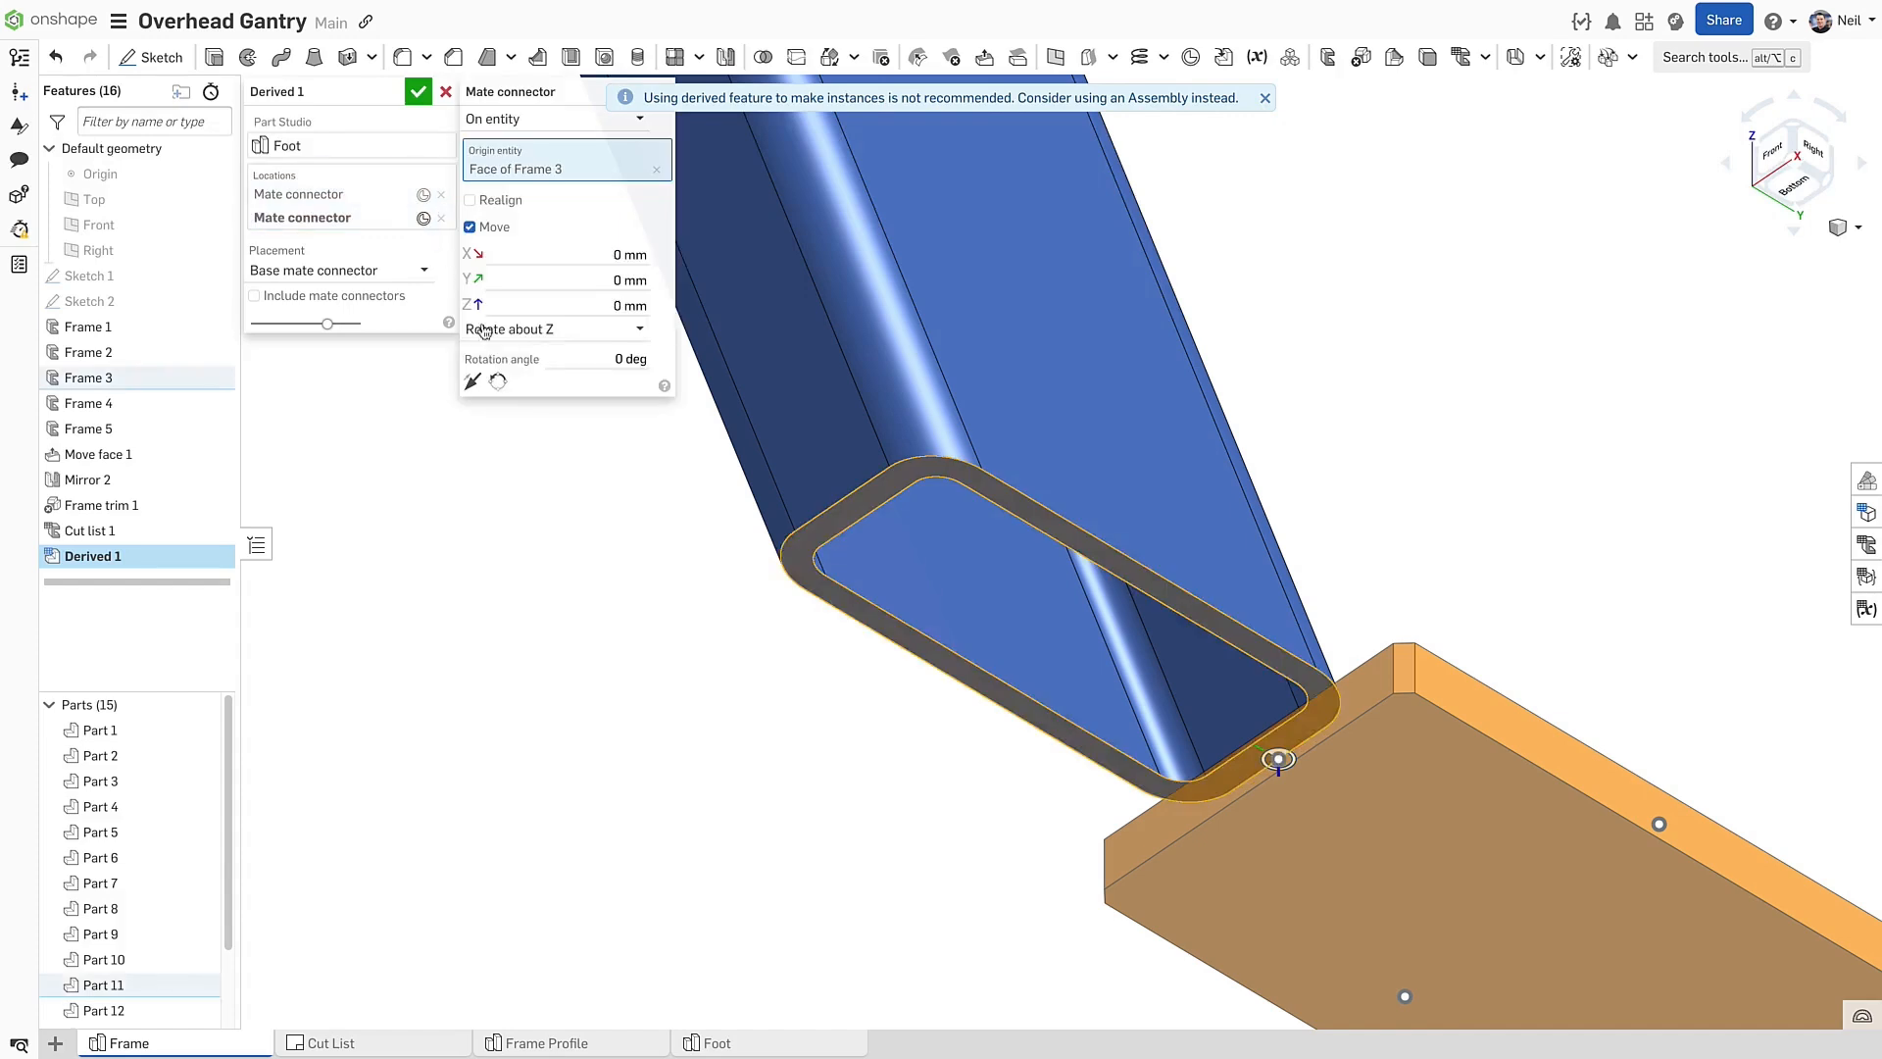
text(180)
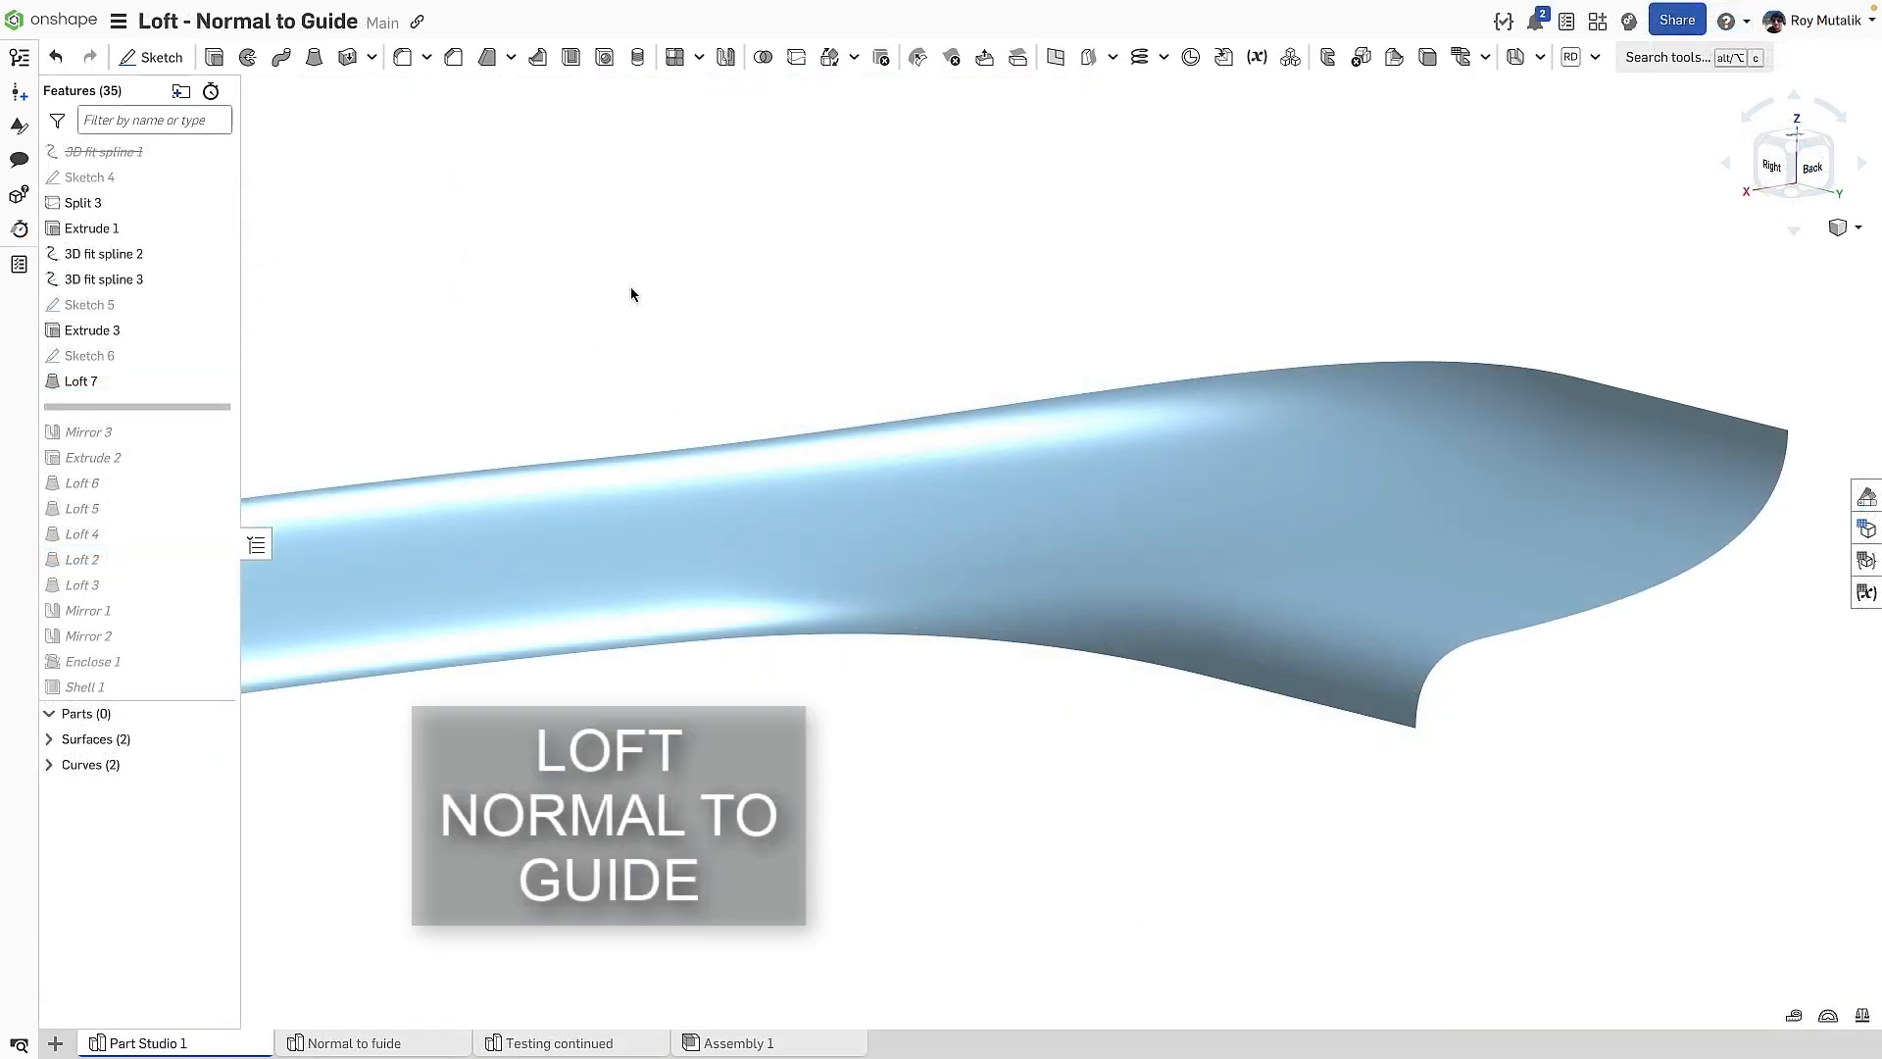
Inspect Loft 7 and 3D fit spline 3, then apply the saved Mirror Seam named view
click(78, 381)
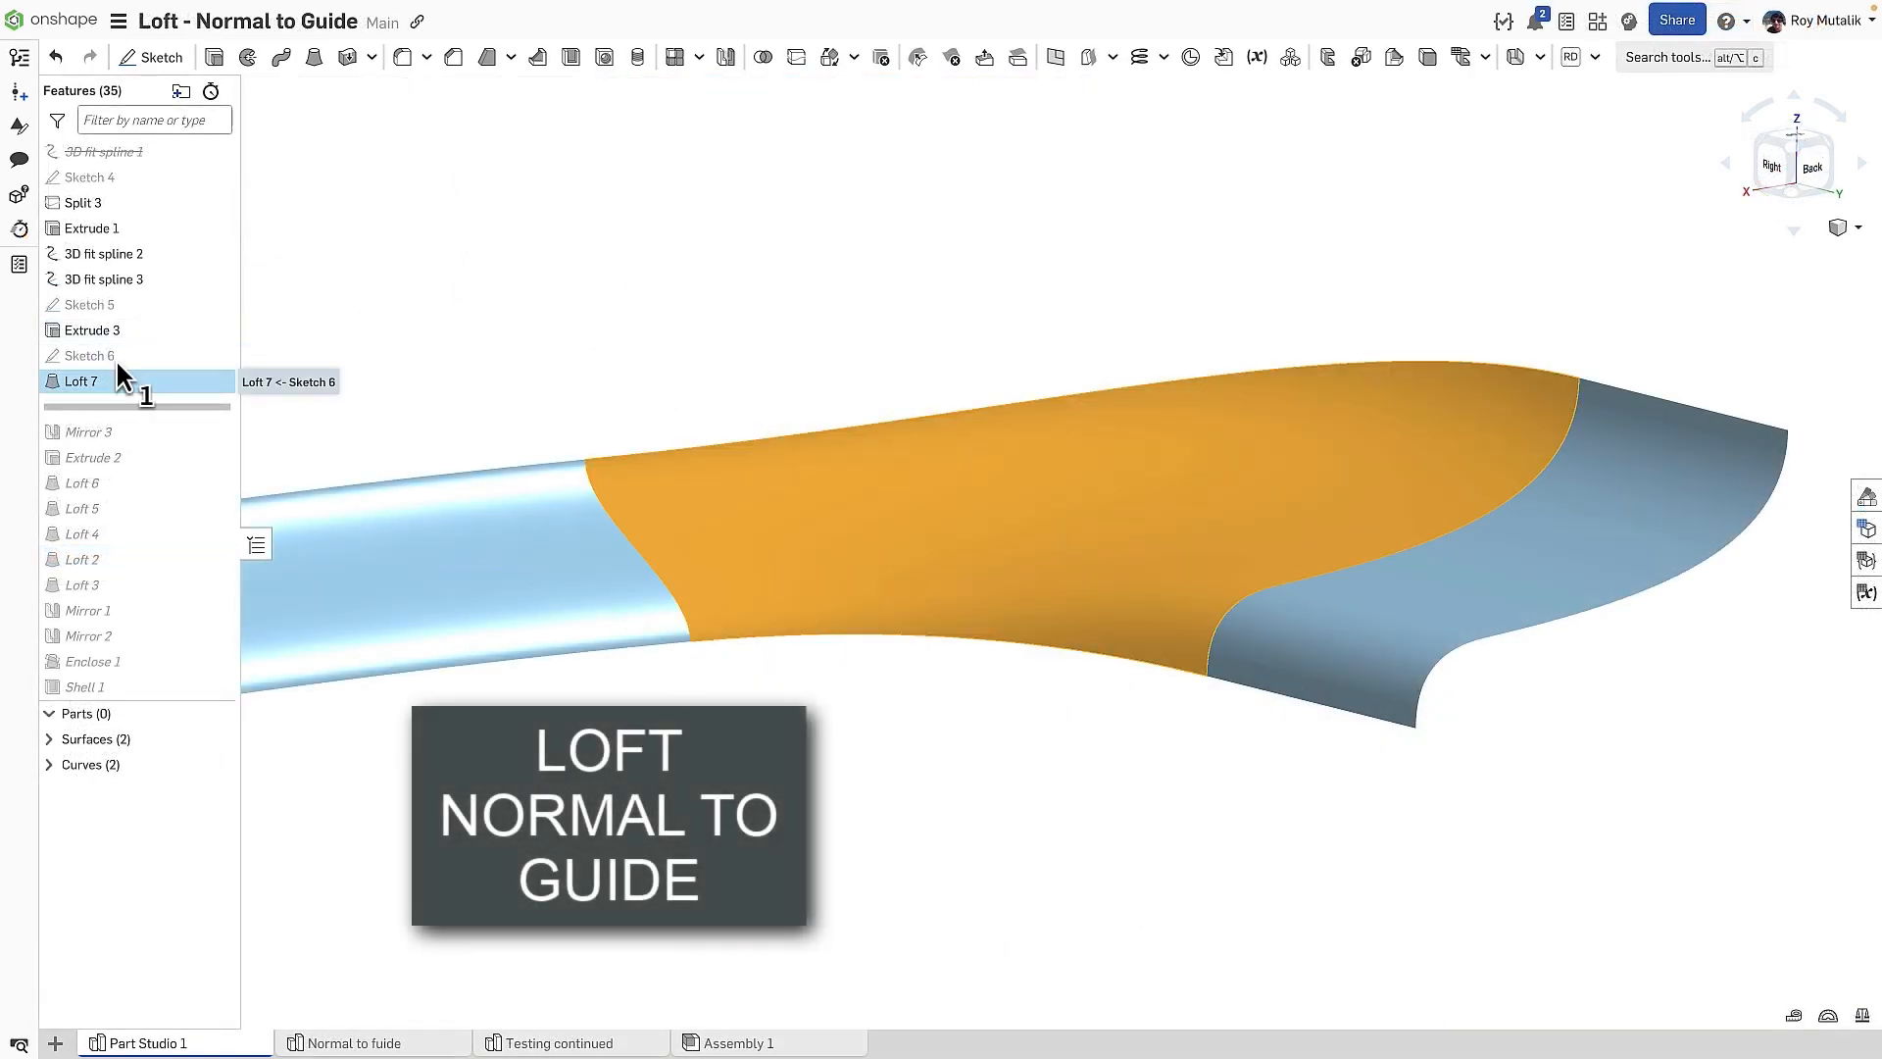
mouse_move(357, 311)
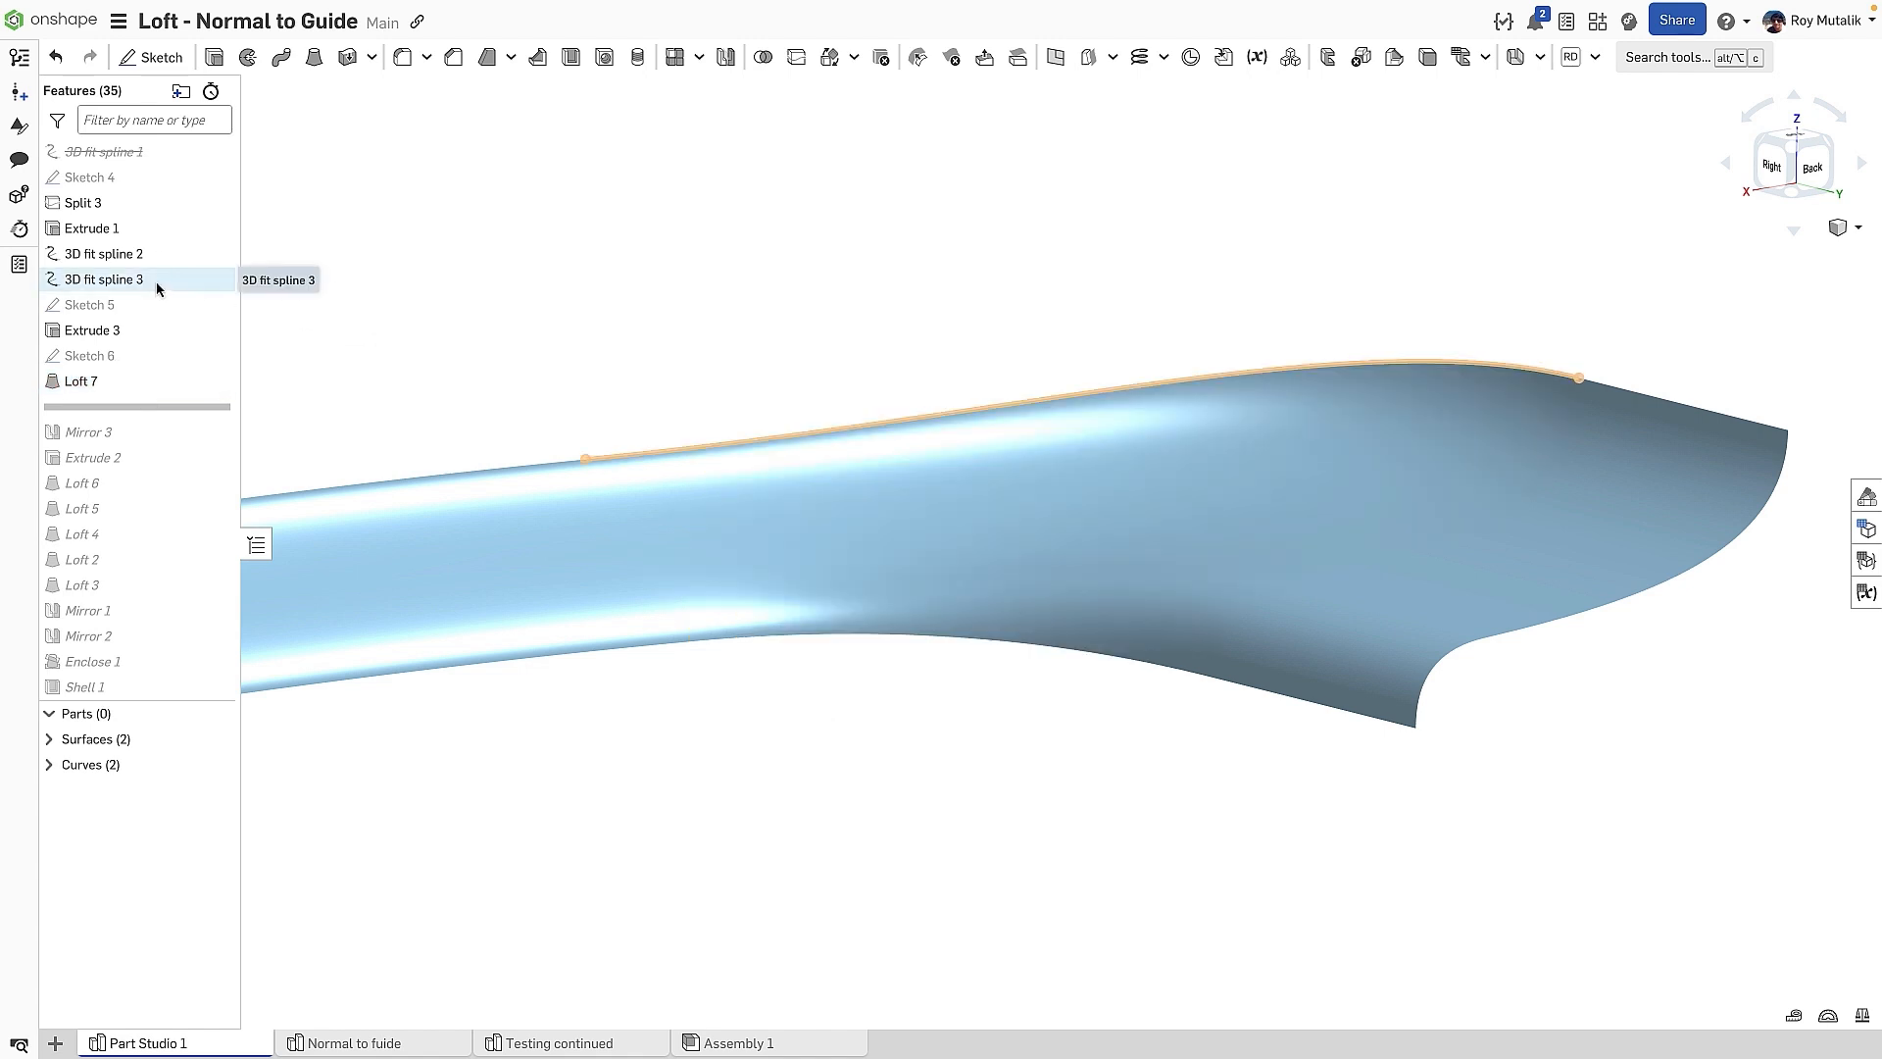
click(103, 253)
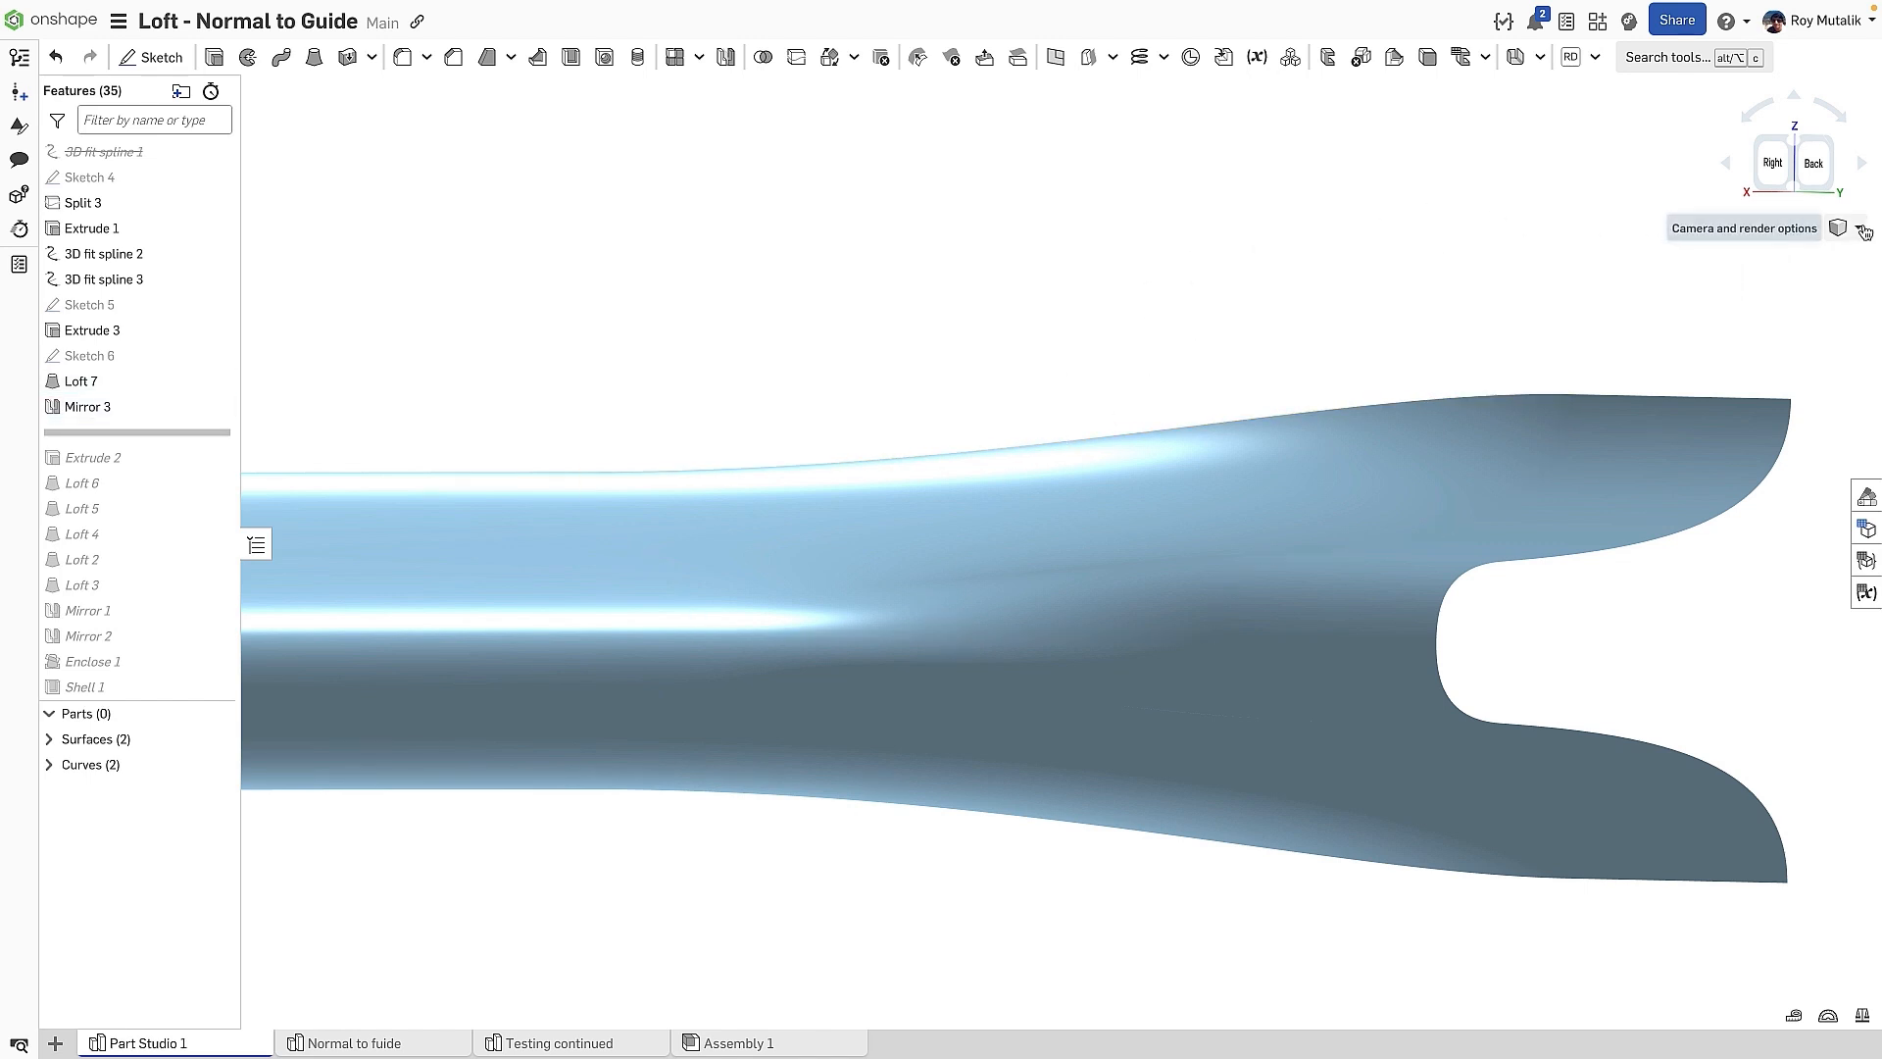
click(1864, 231)
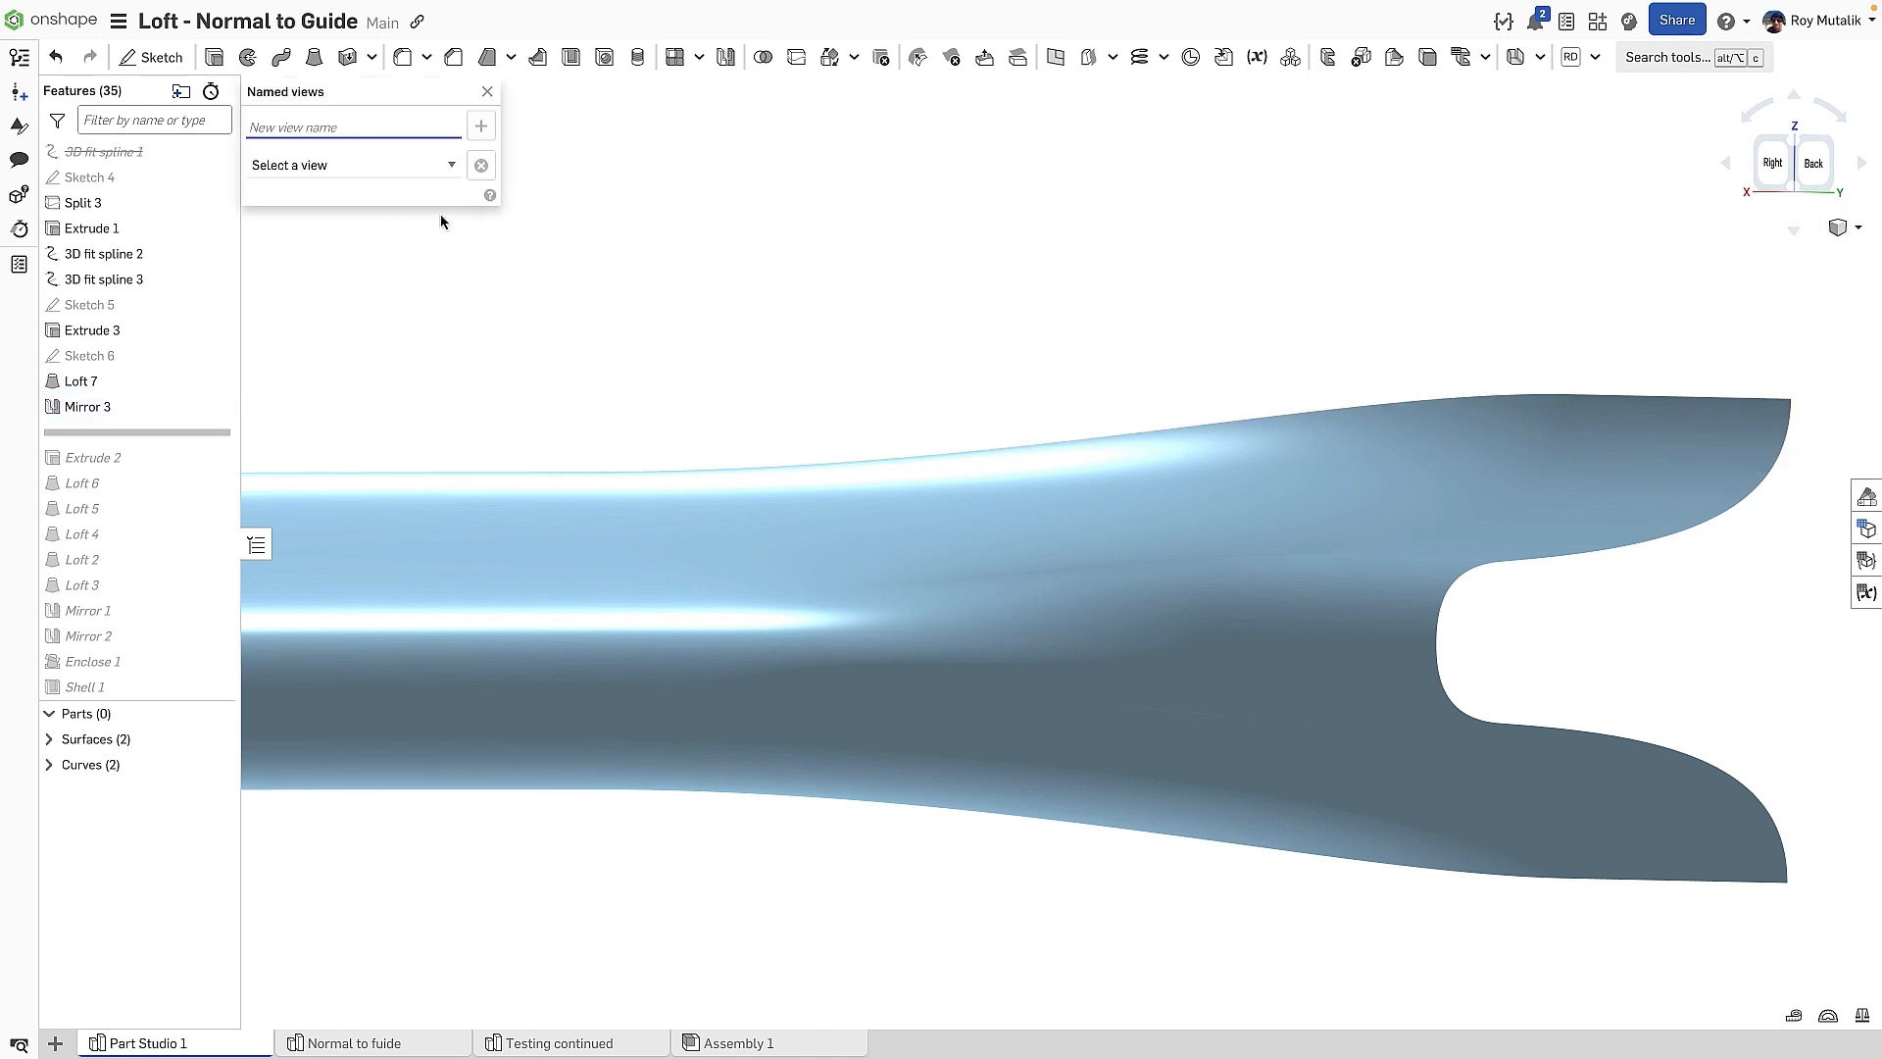
click(349, 164)
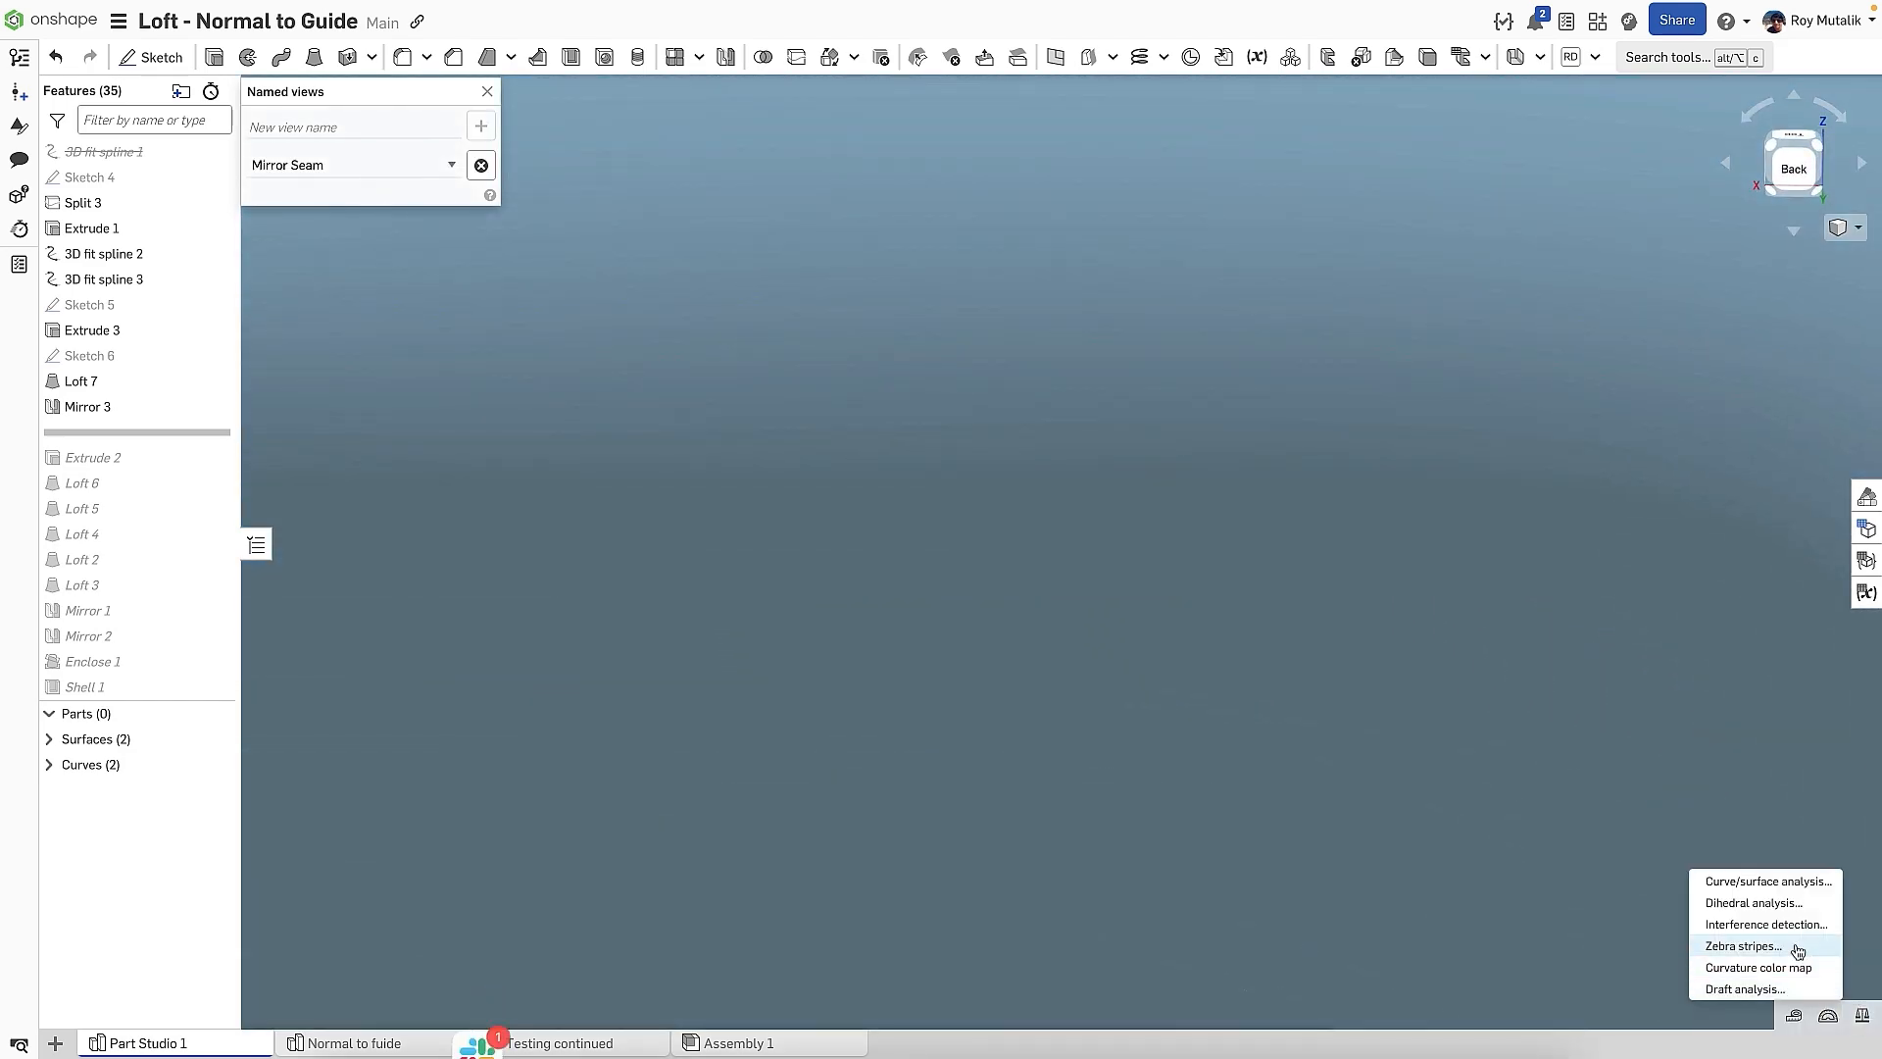
Turn on zebra stripe analysis on the mirrored surface and edit Loft 7
click(1741, 945)
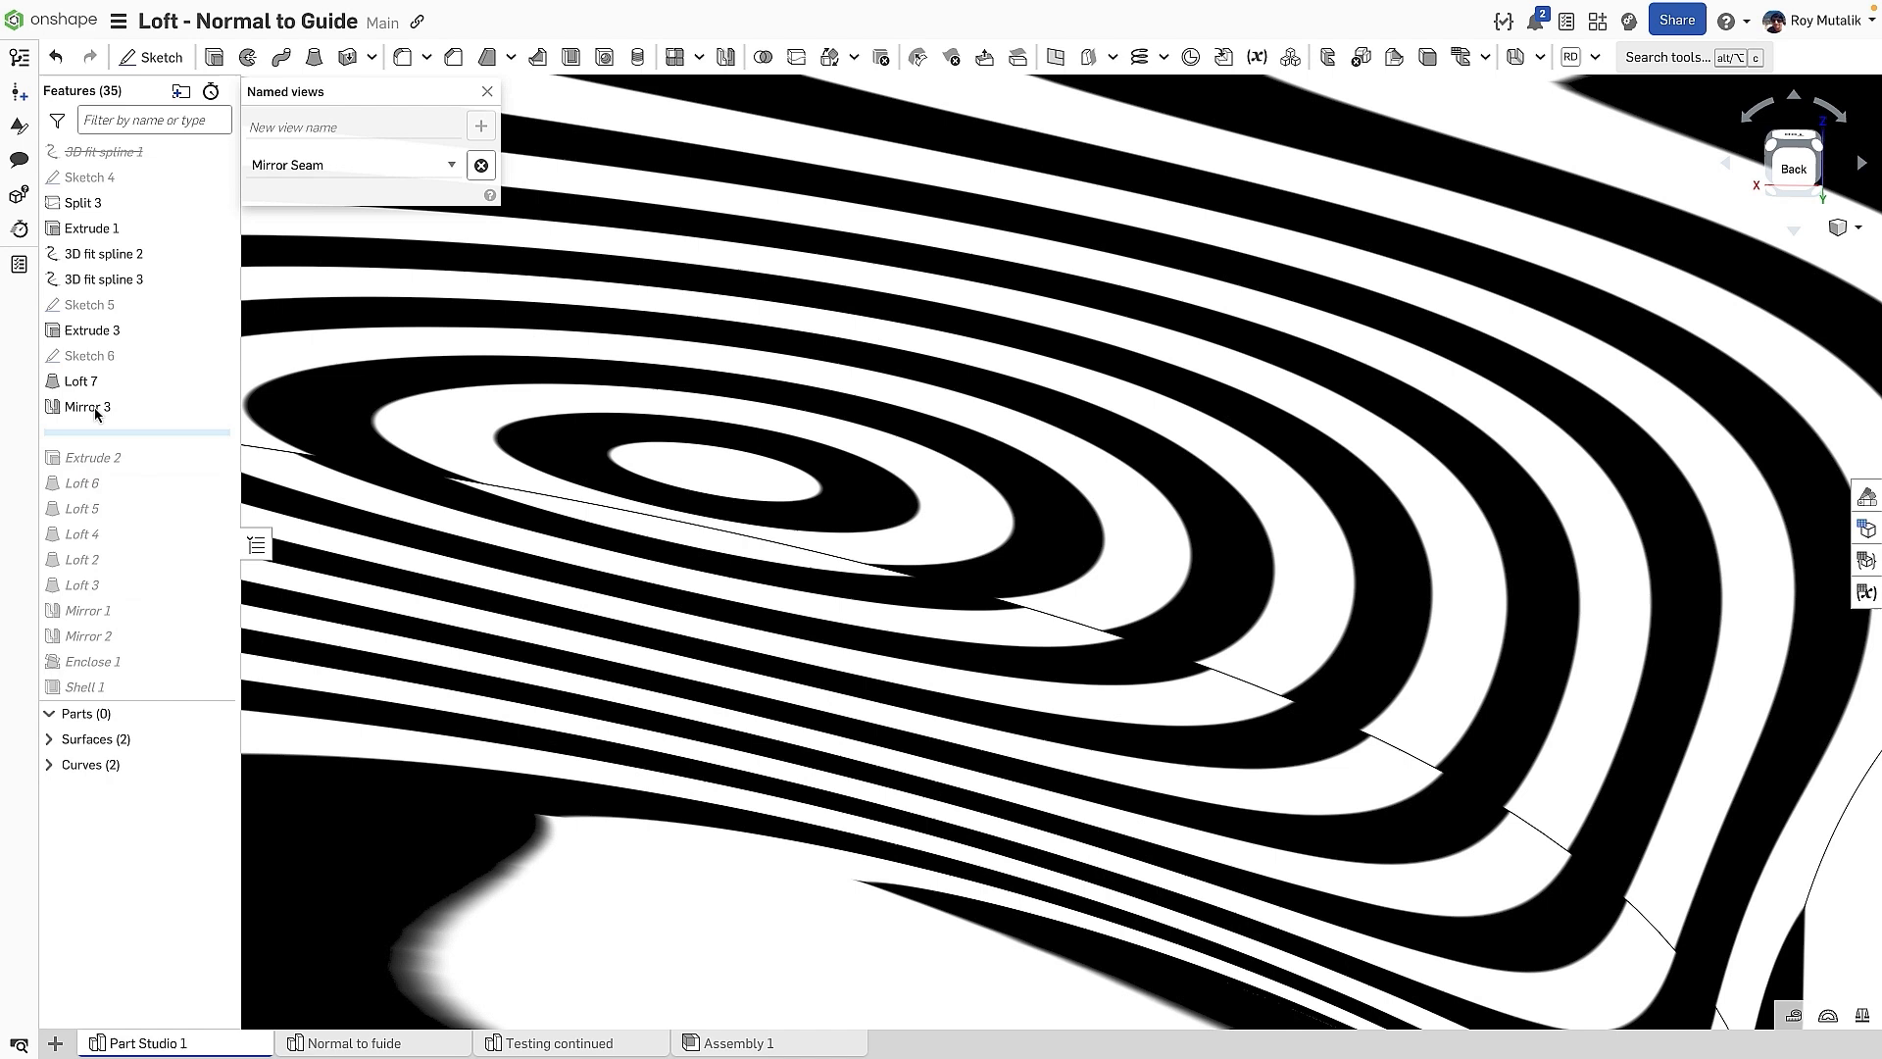
double_click(82, 380)
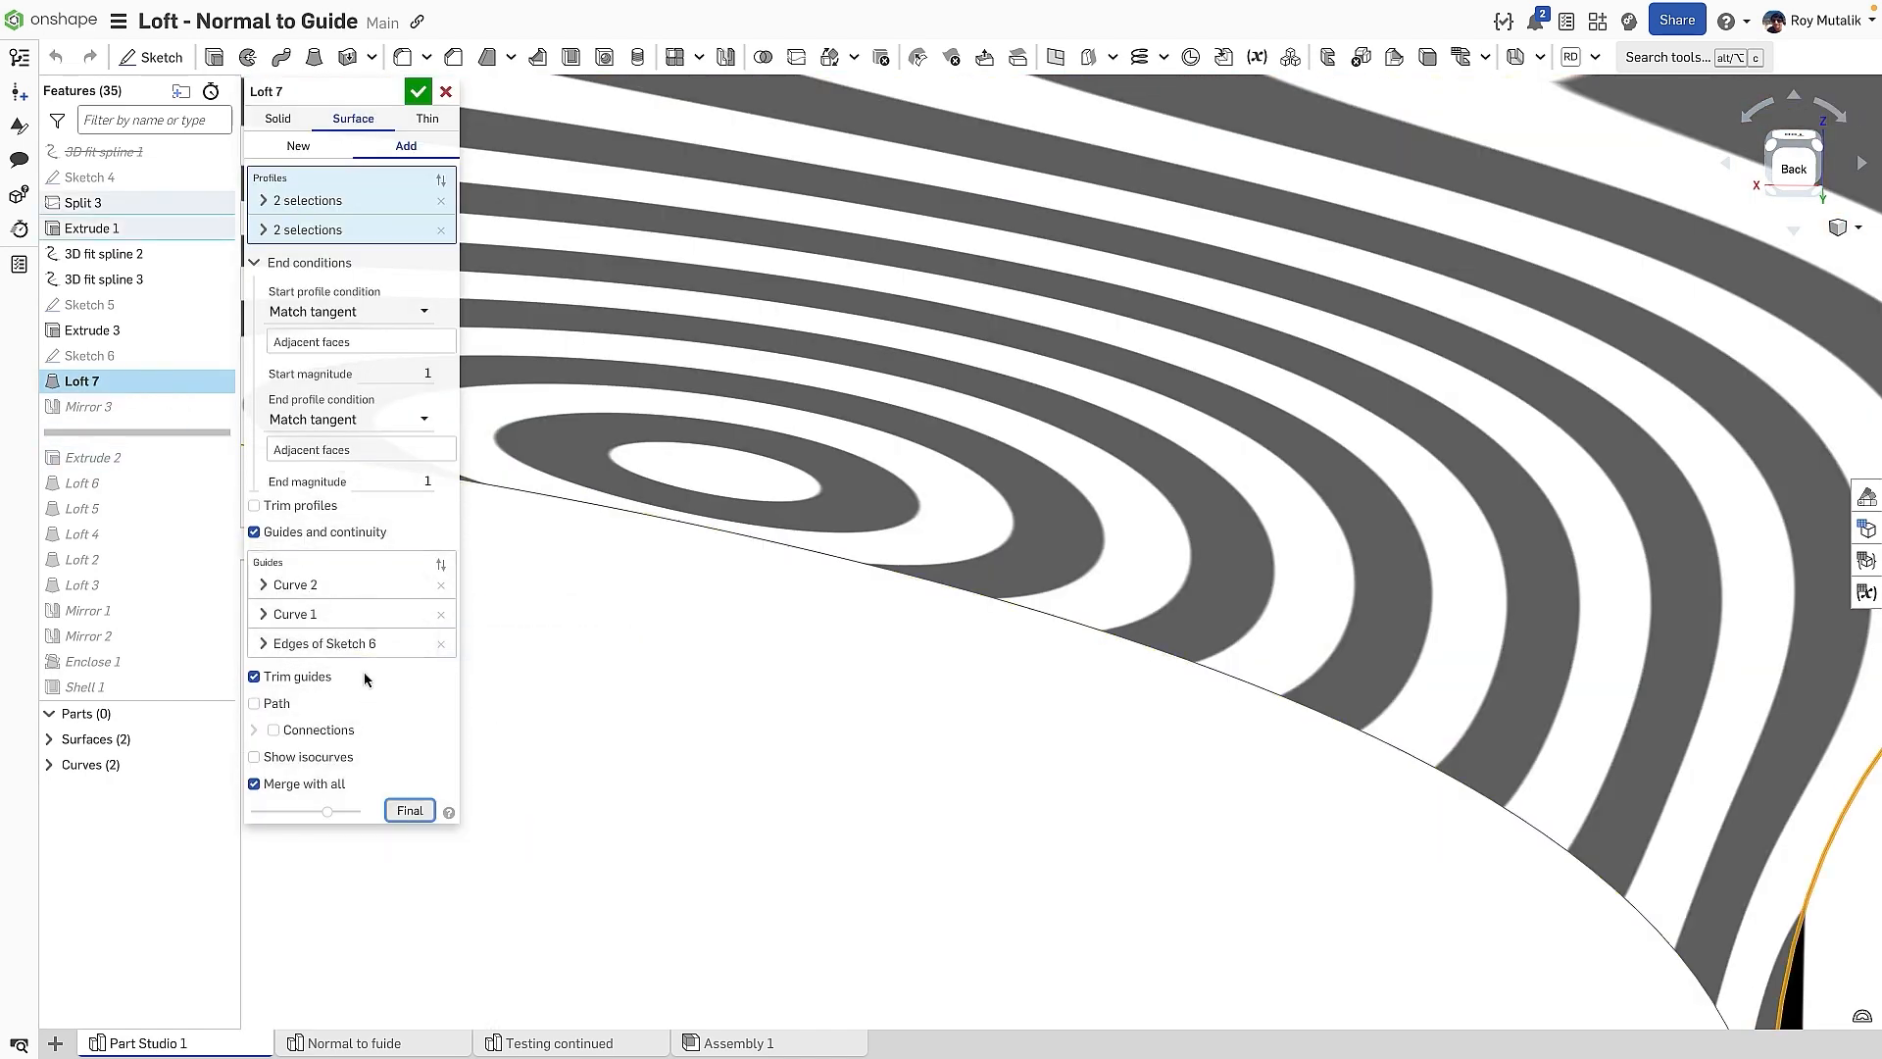
Set Loft 7's Sketch 6 guide continuity to Normal to guide and accept the loft
click(320, 643)
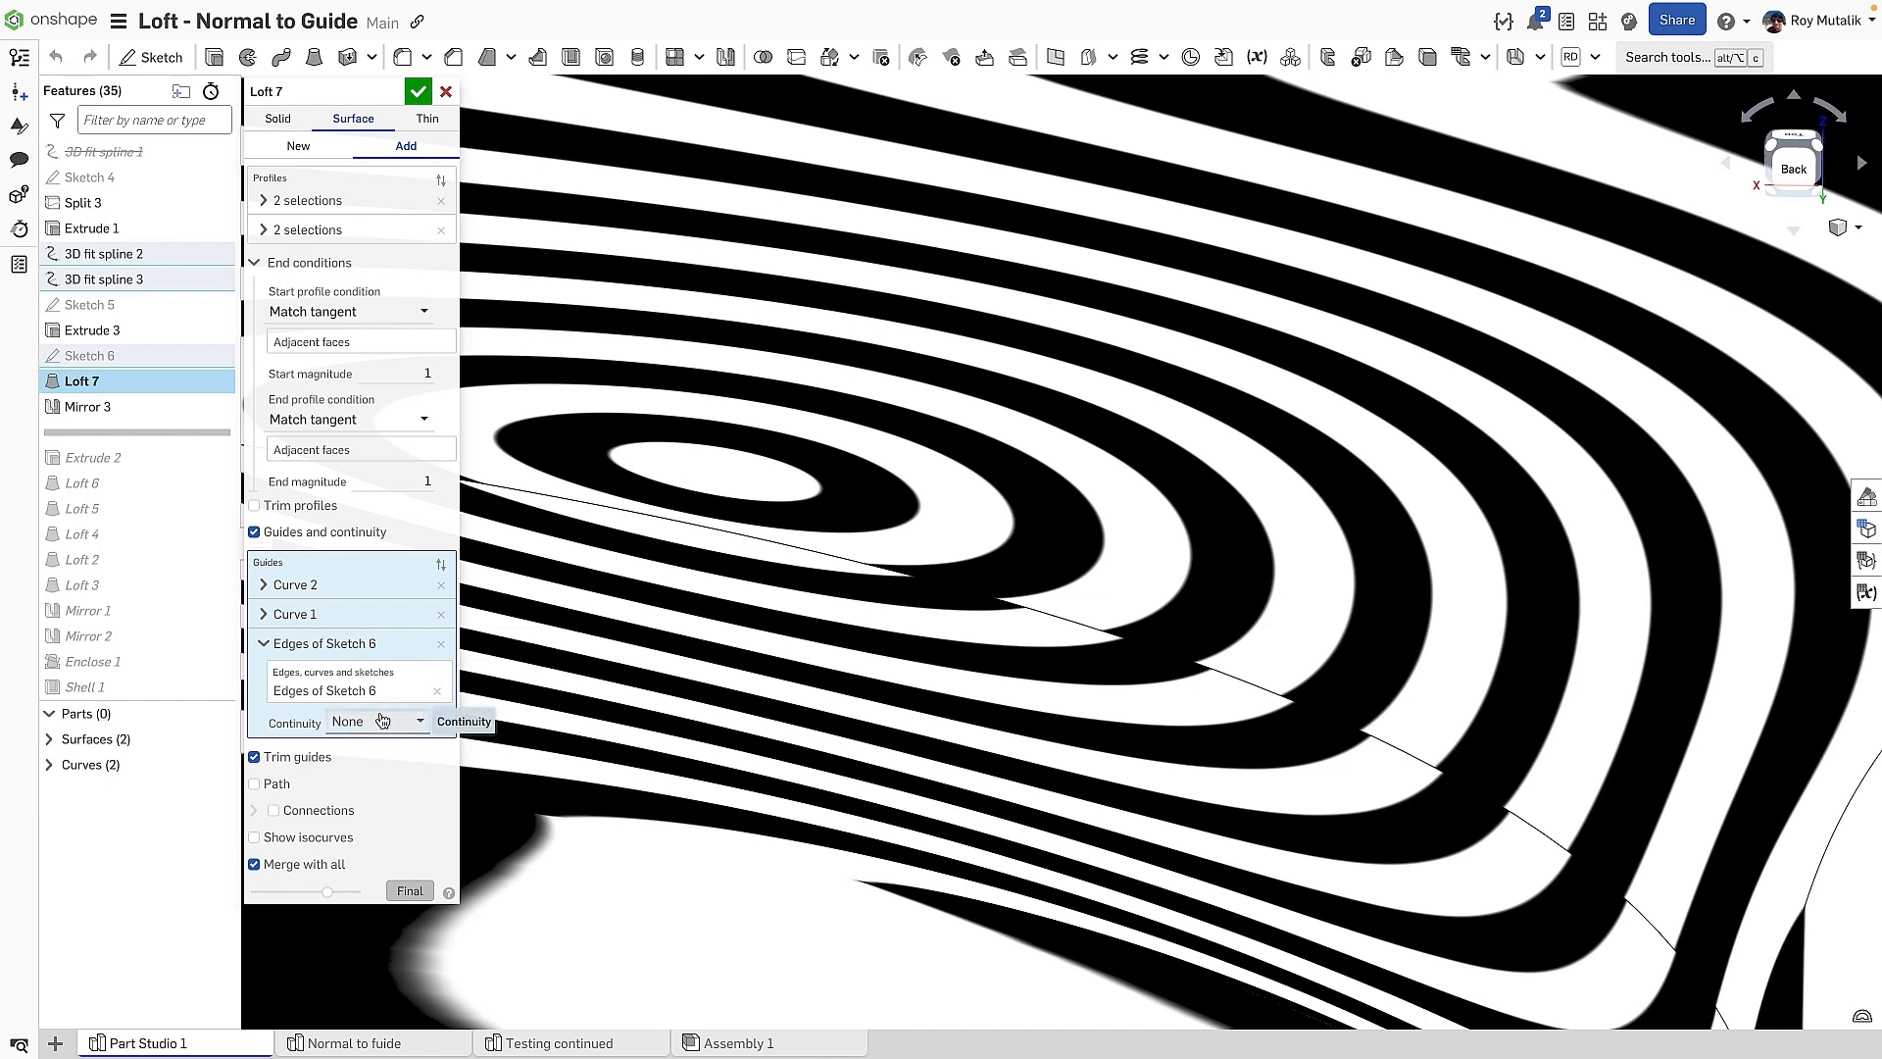
click(376, 721)
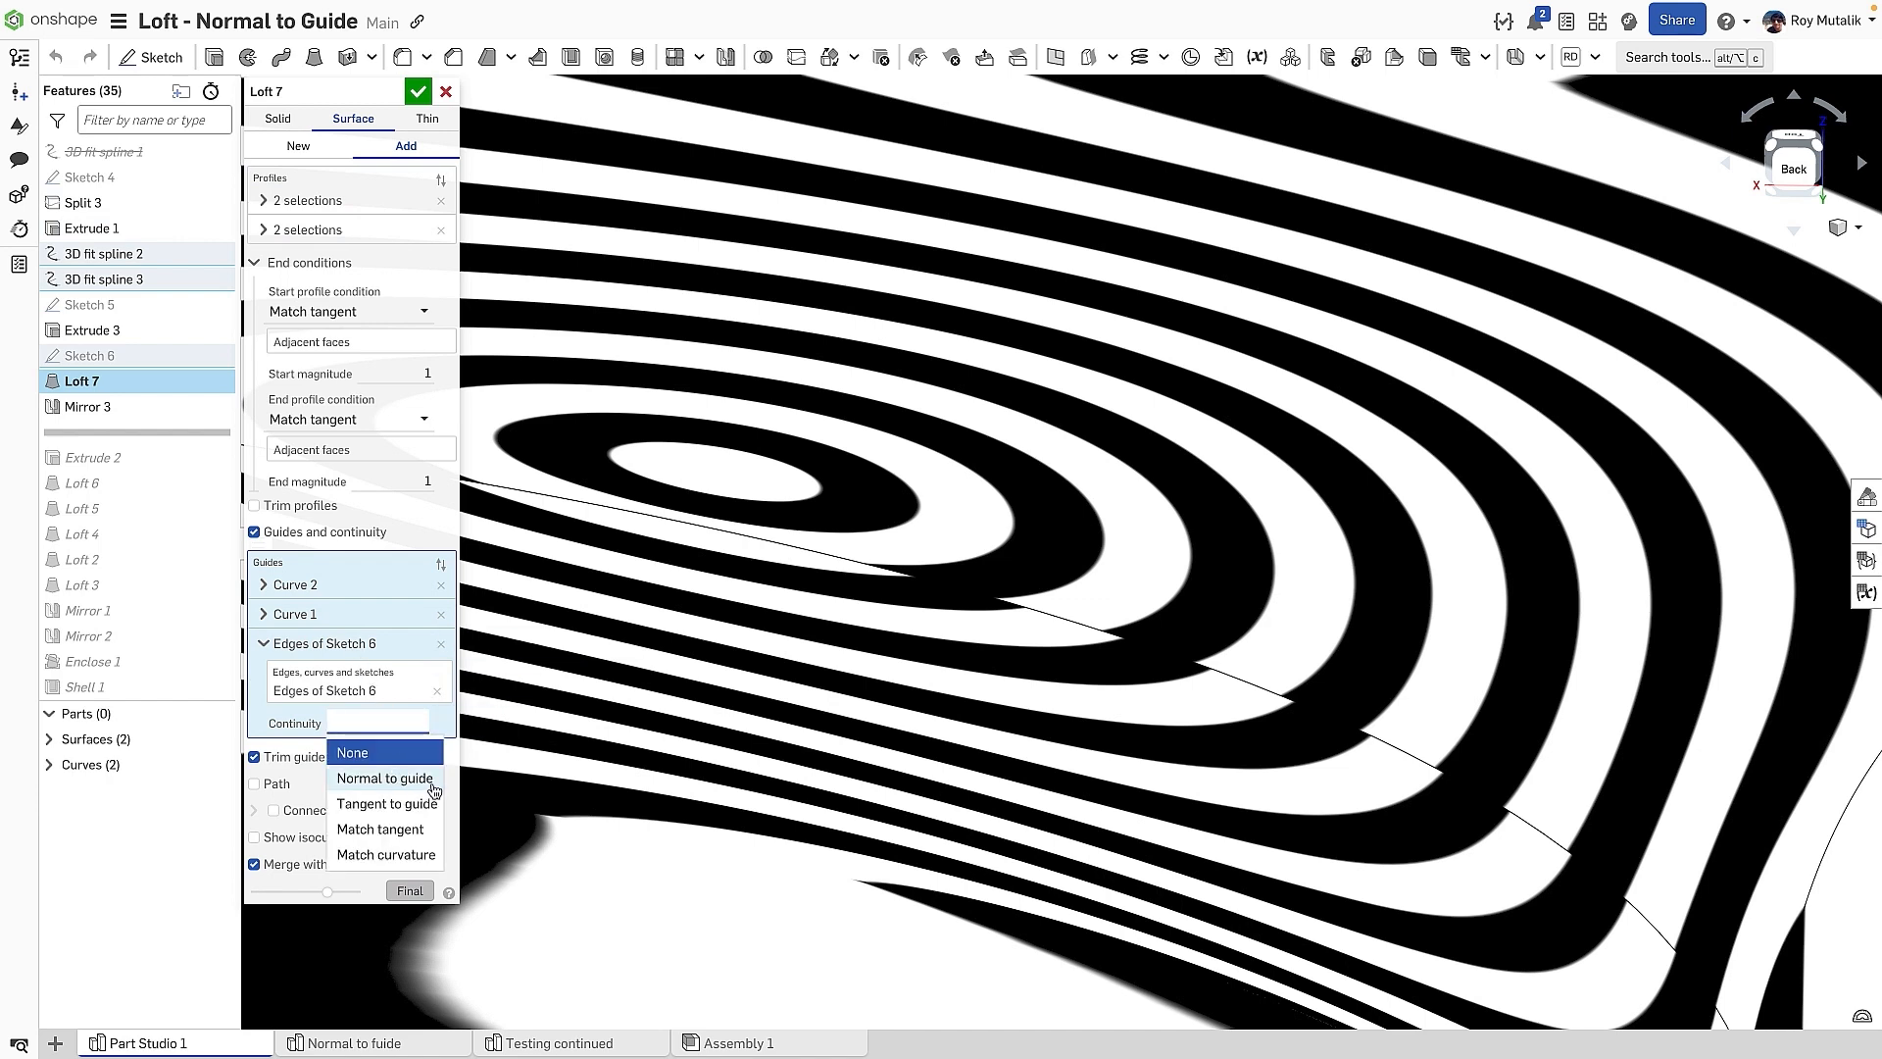
click(382, 777)
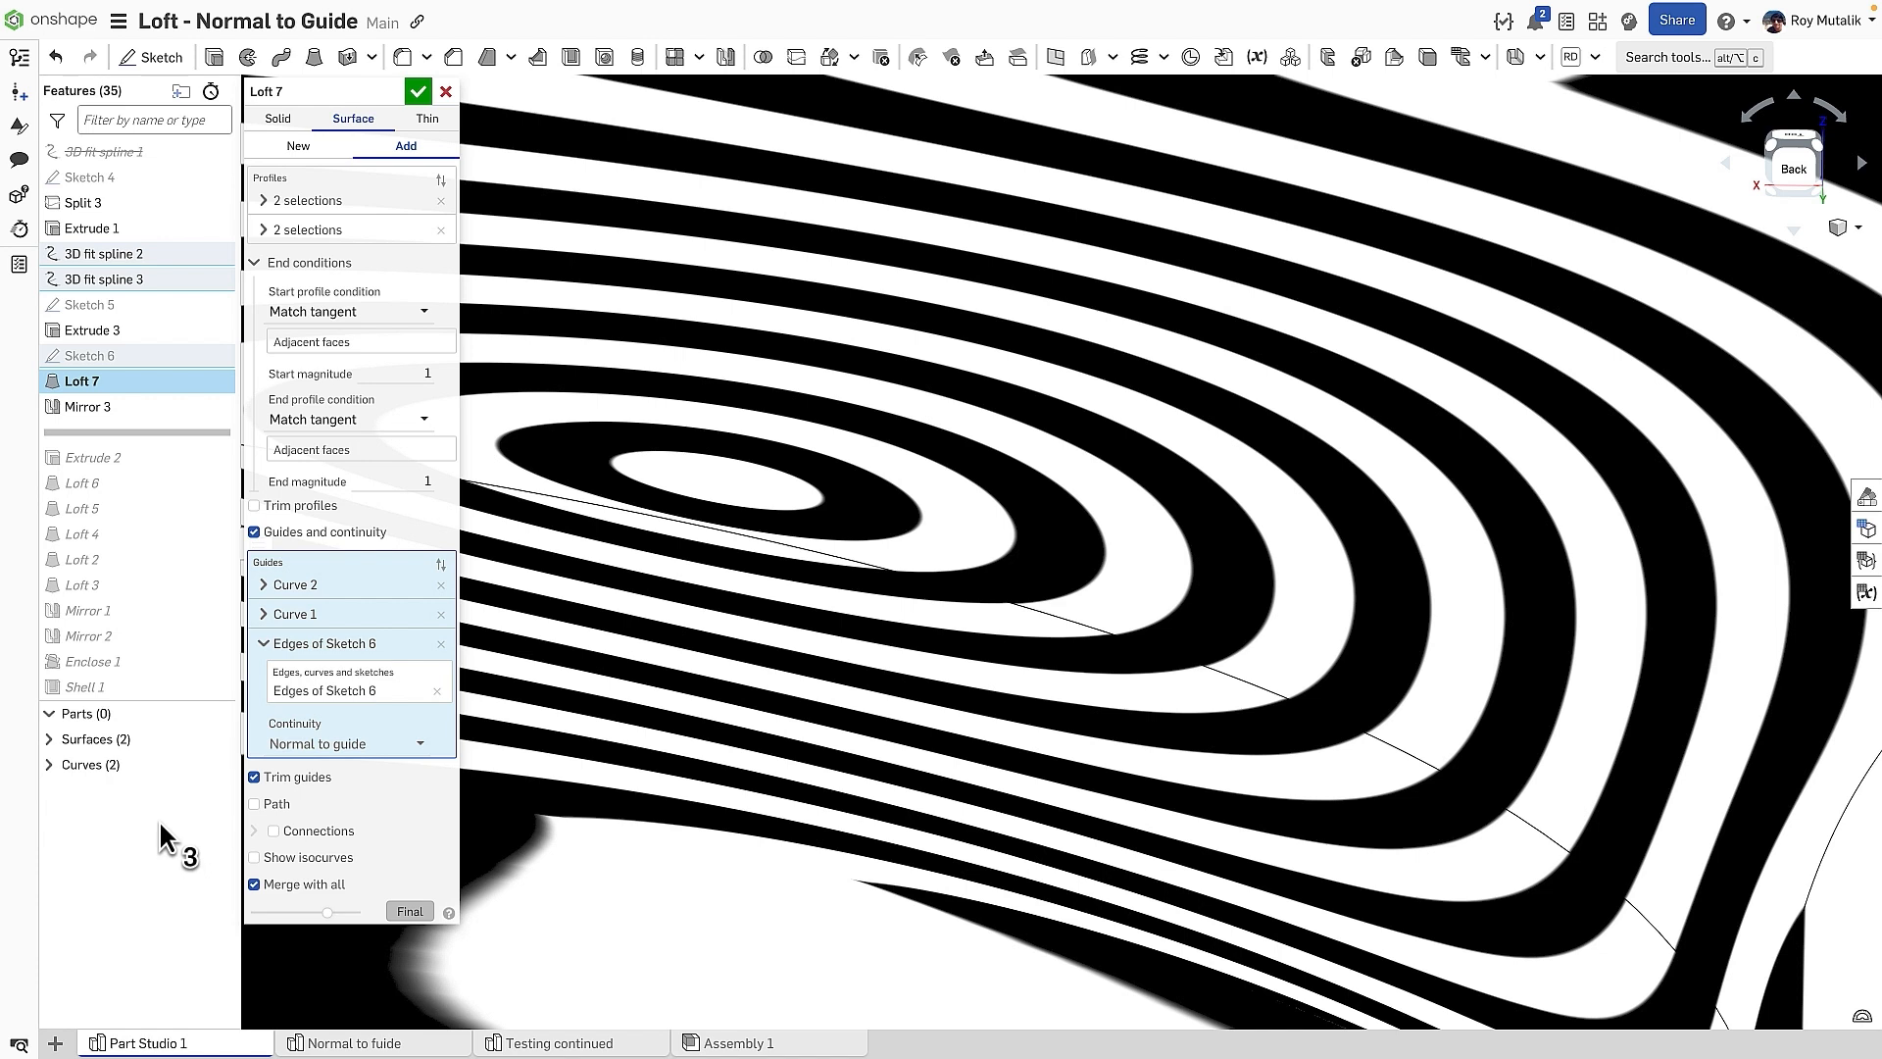
click(419, 90)
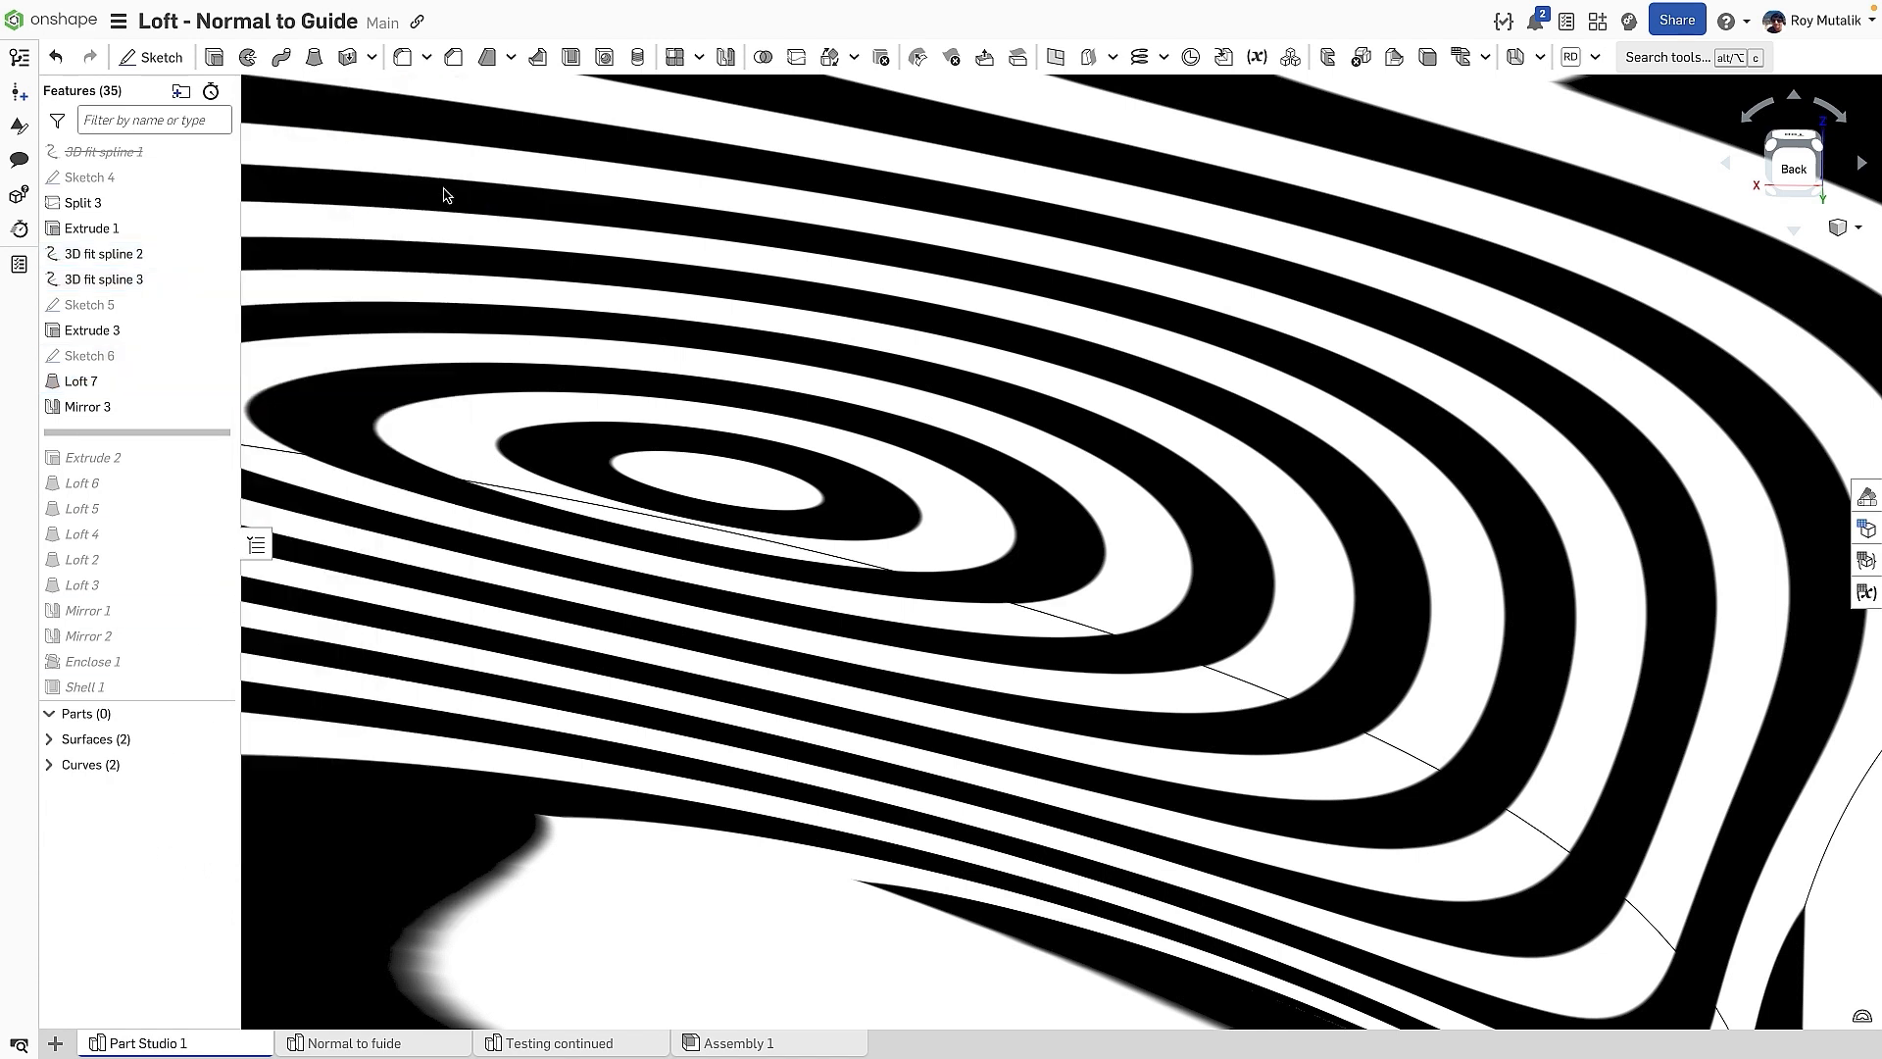
Toggle the zebra stripe surface analysis from the analysis tools menu
click(1829, 1013)
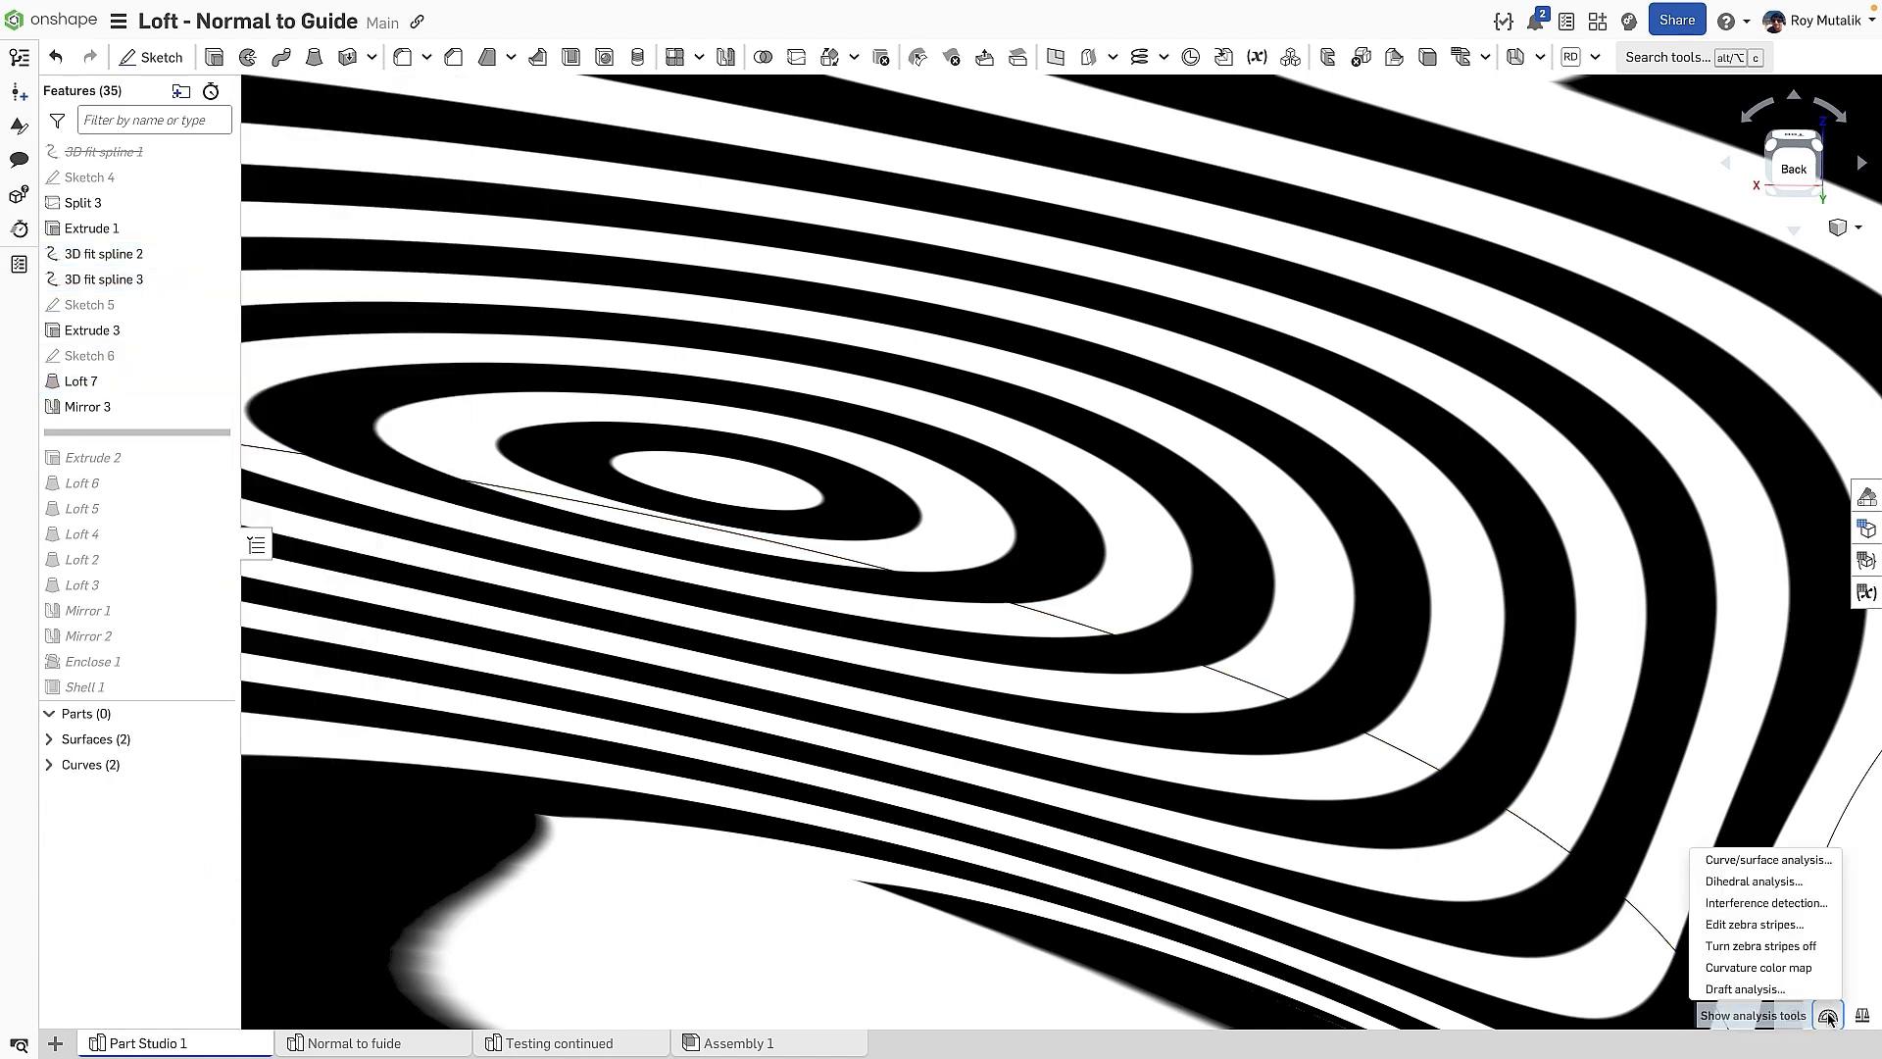
click(1764, 945)
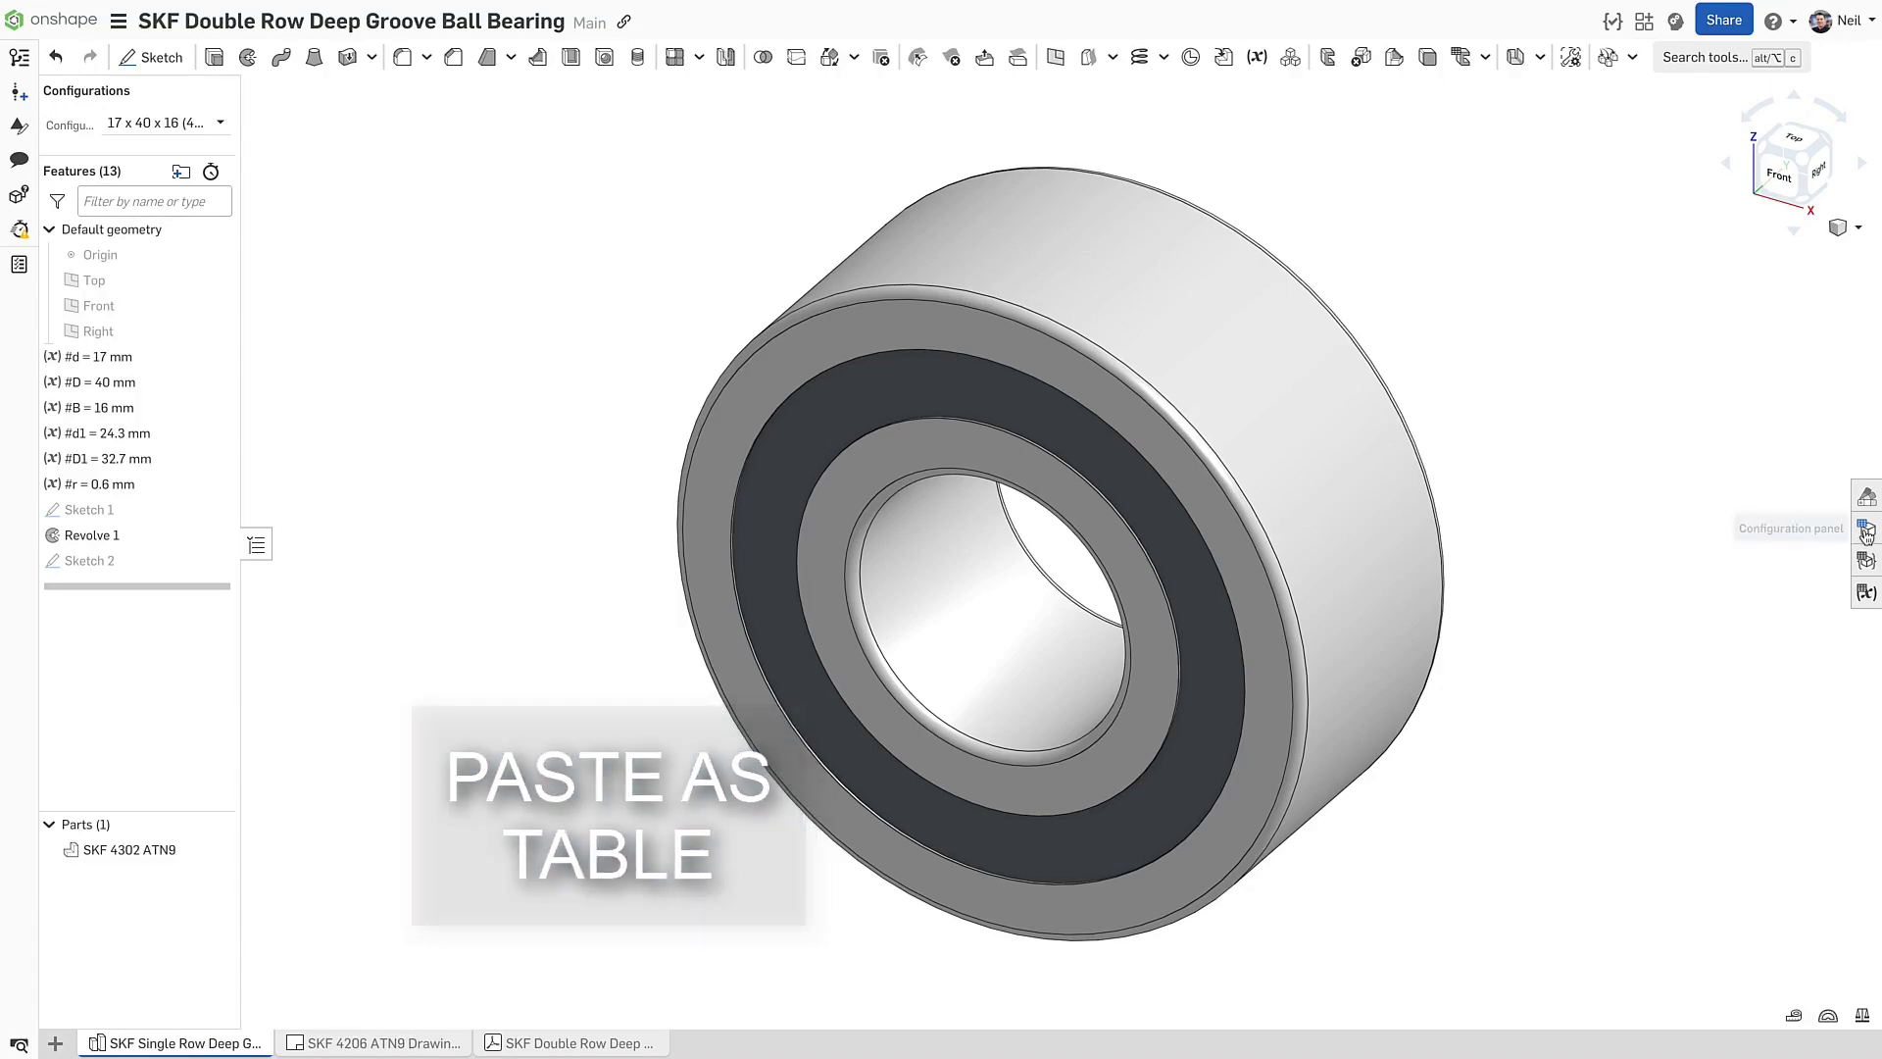
Copy the SKF bearing's full configuration table via Copy table
click(1864, 533)
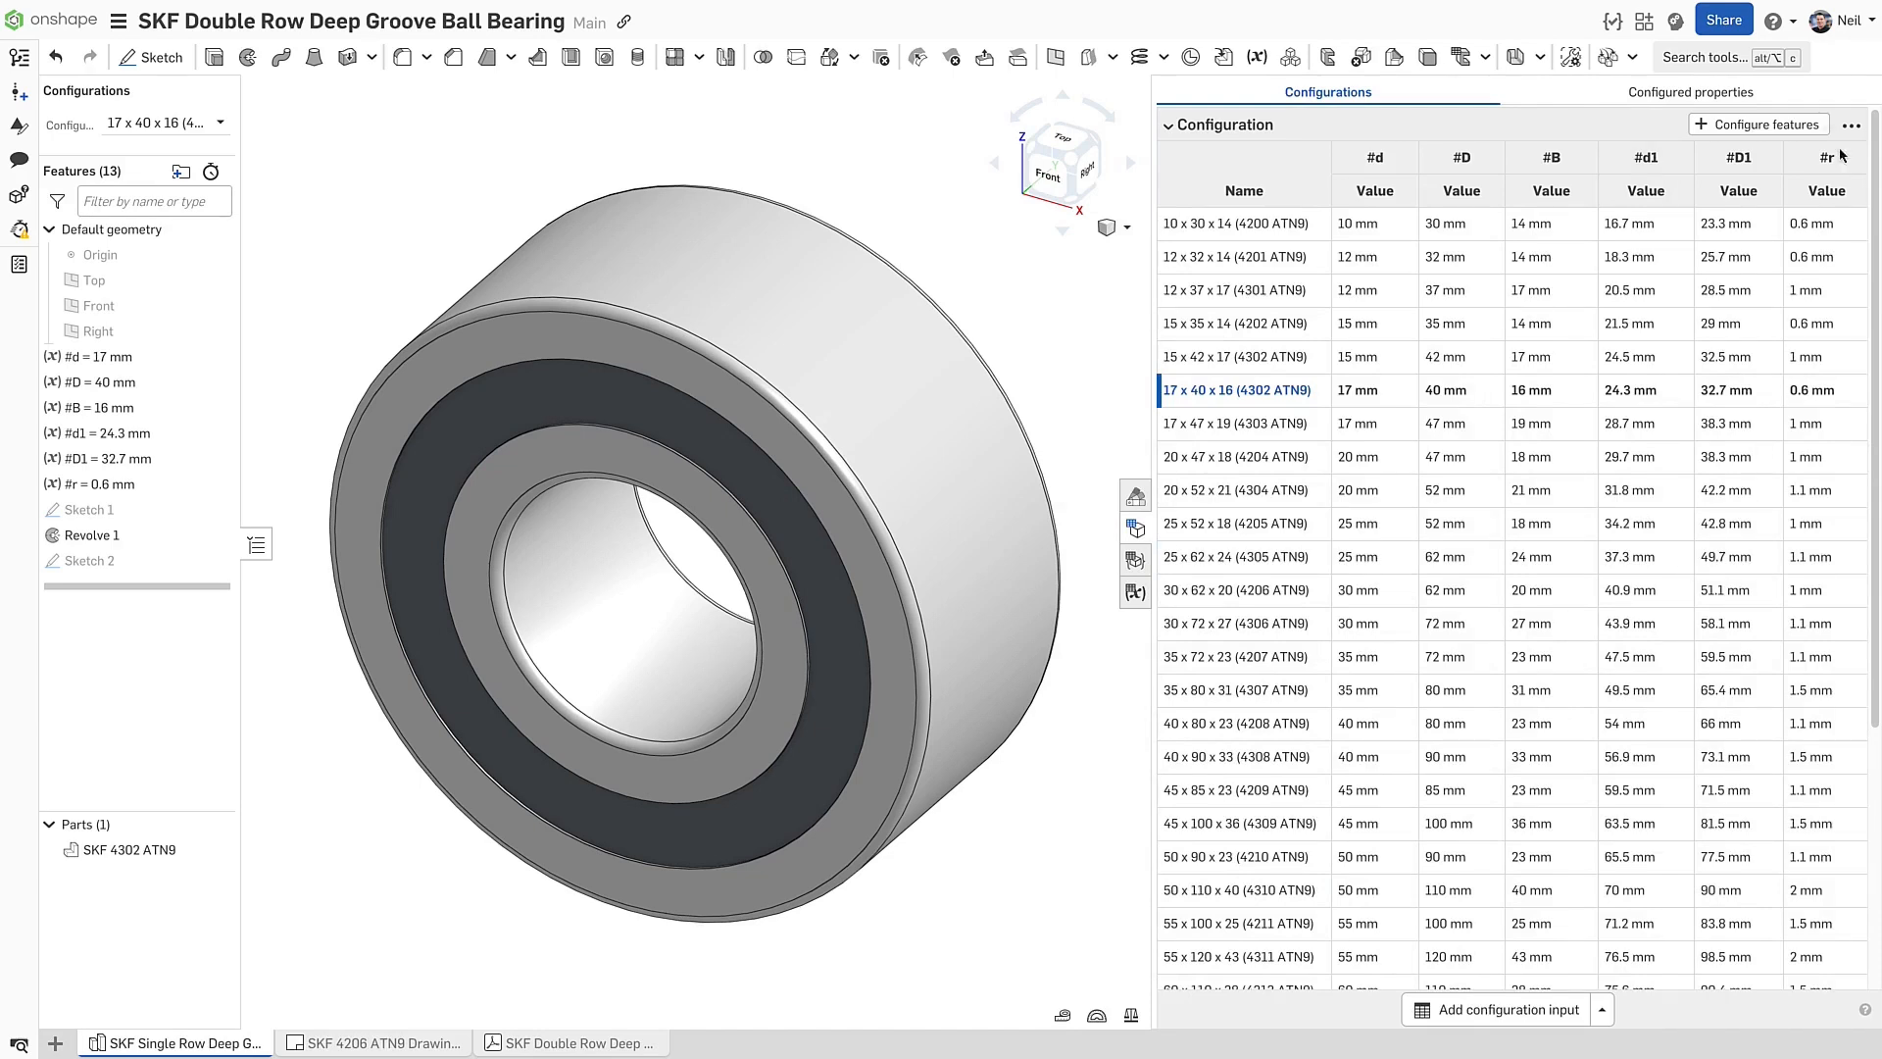
click(1853, 124)
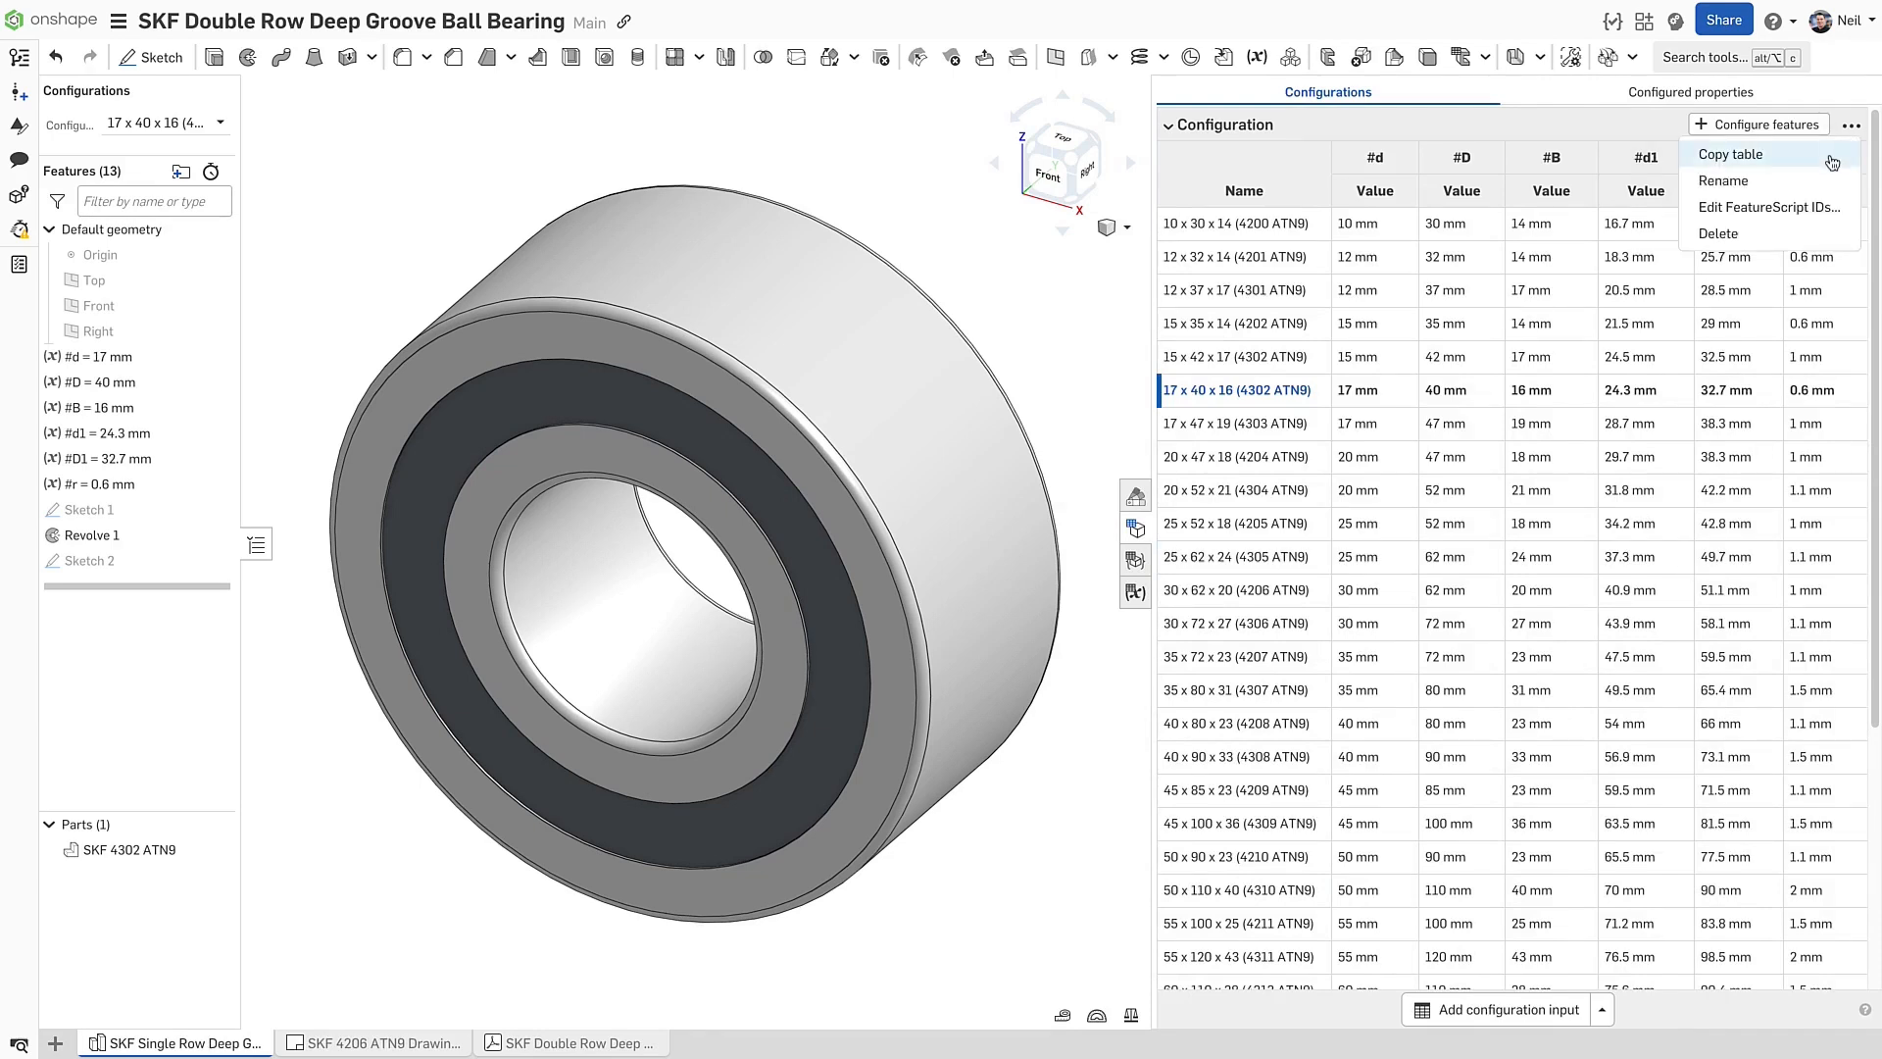
click(1731, 153)
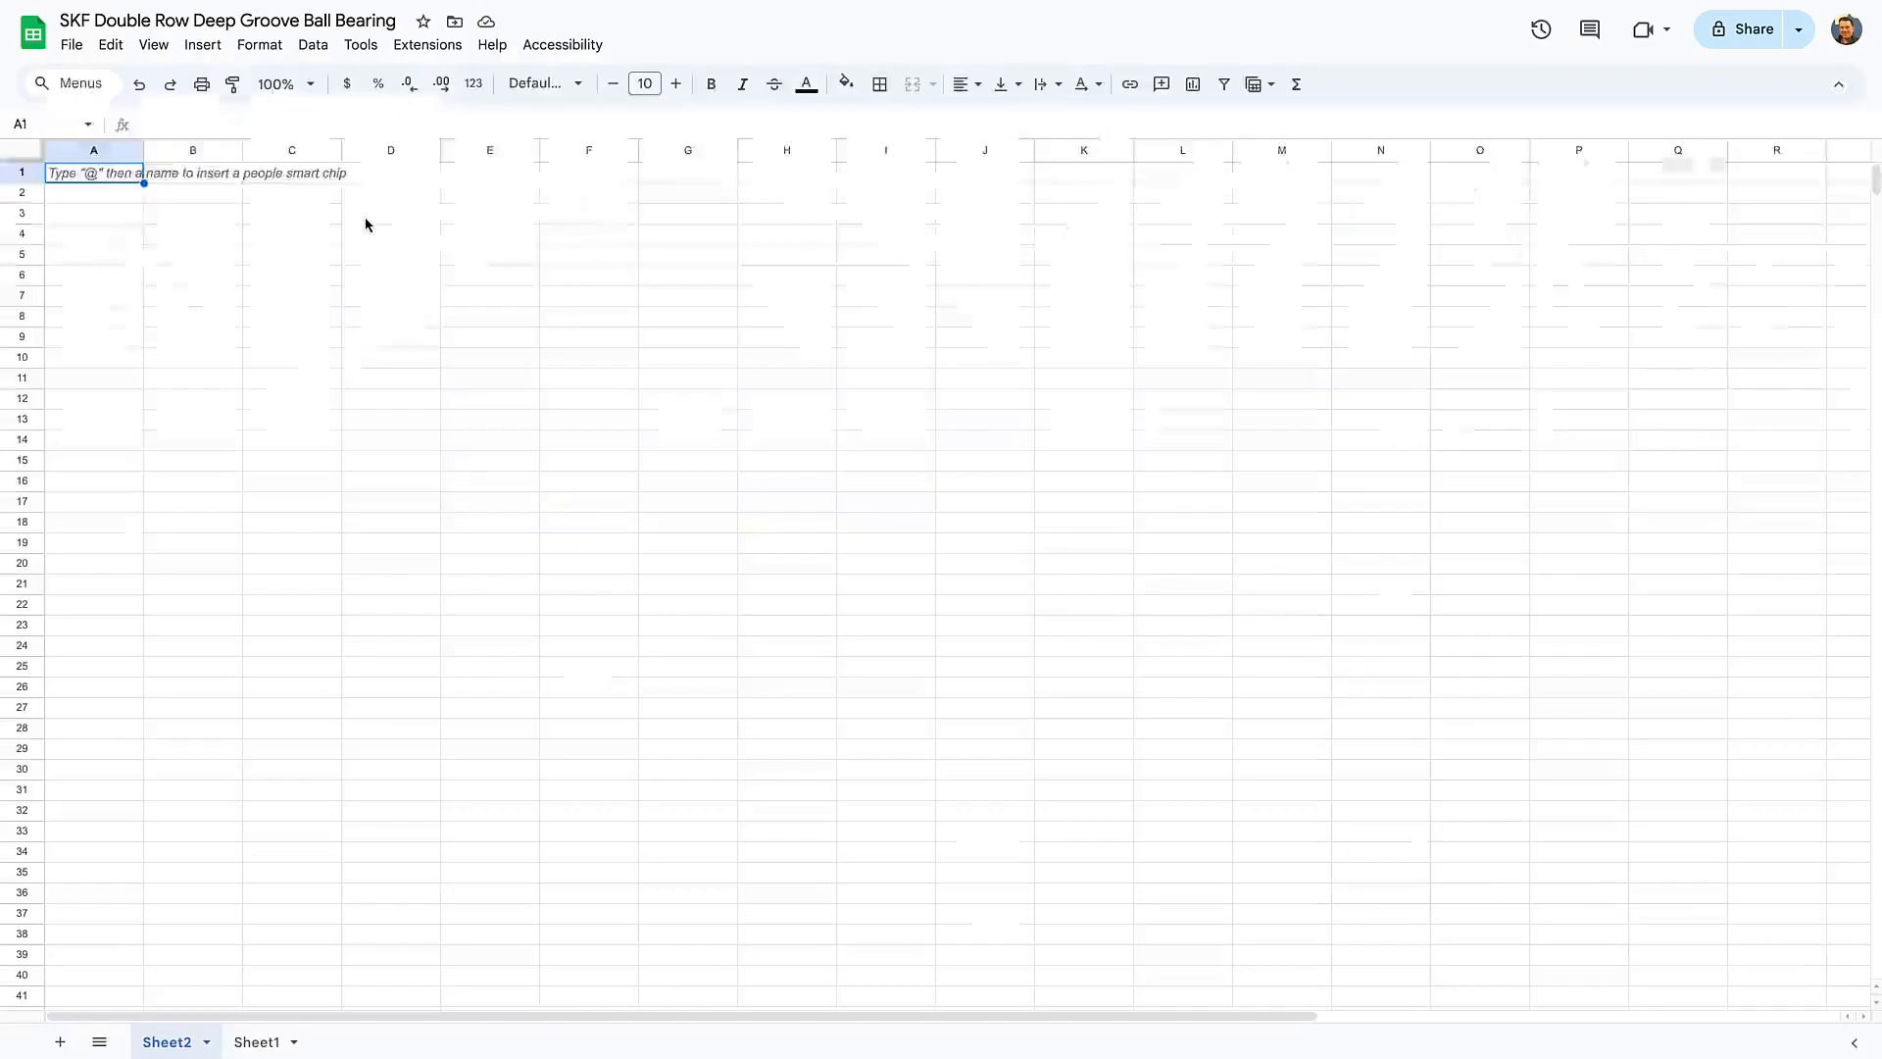
Paste the bearing configuration table into Sheet2 at cell A1
right_click(93, 173)
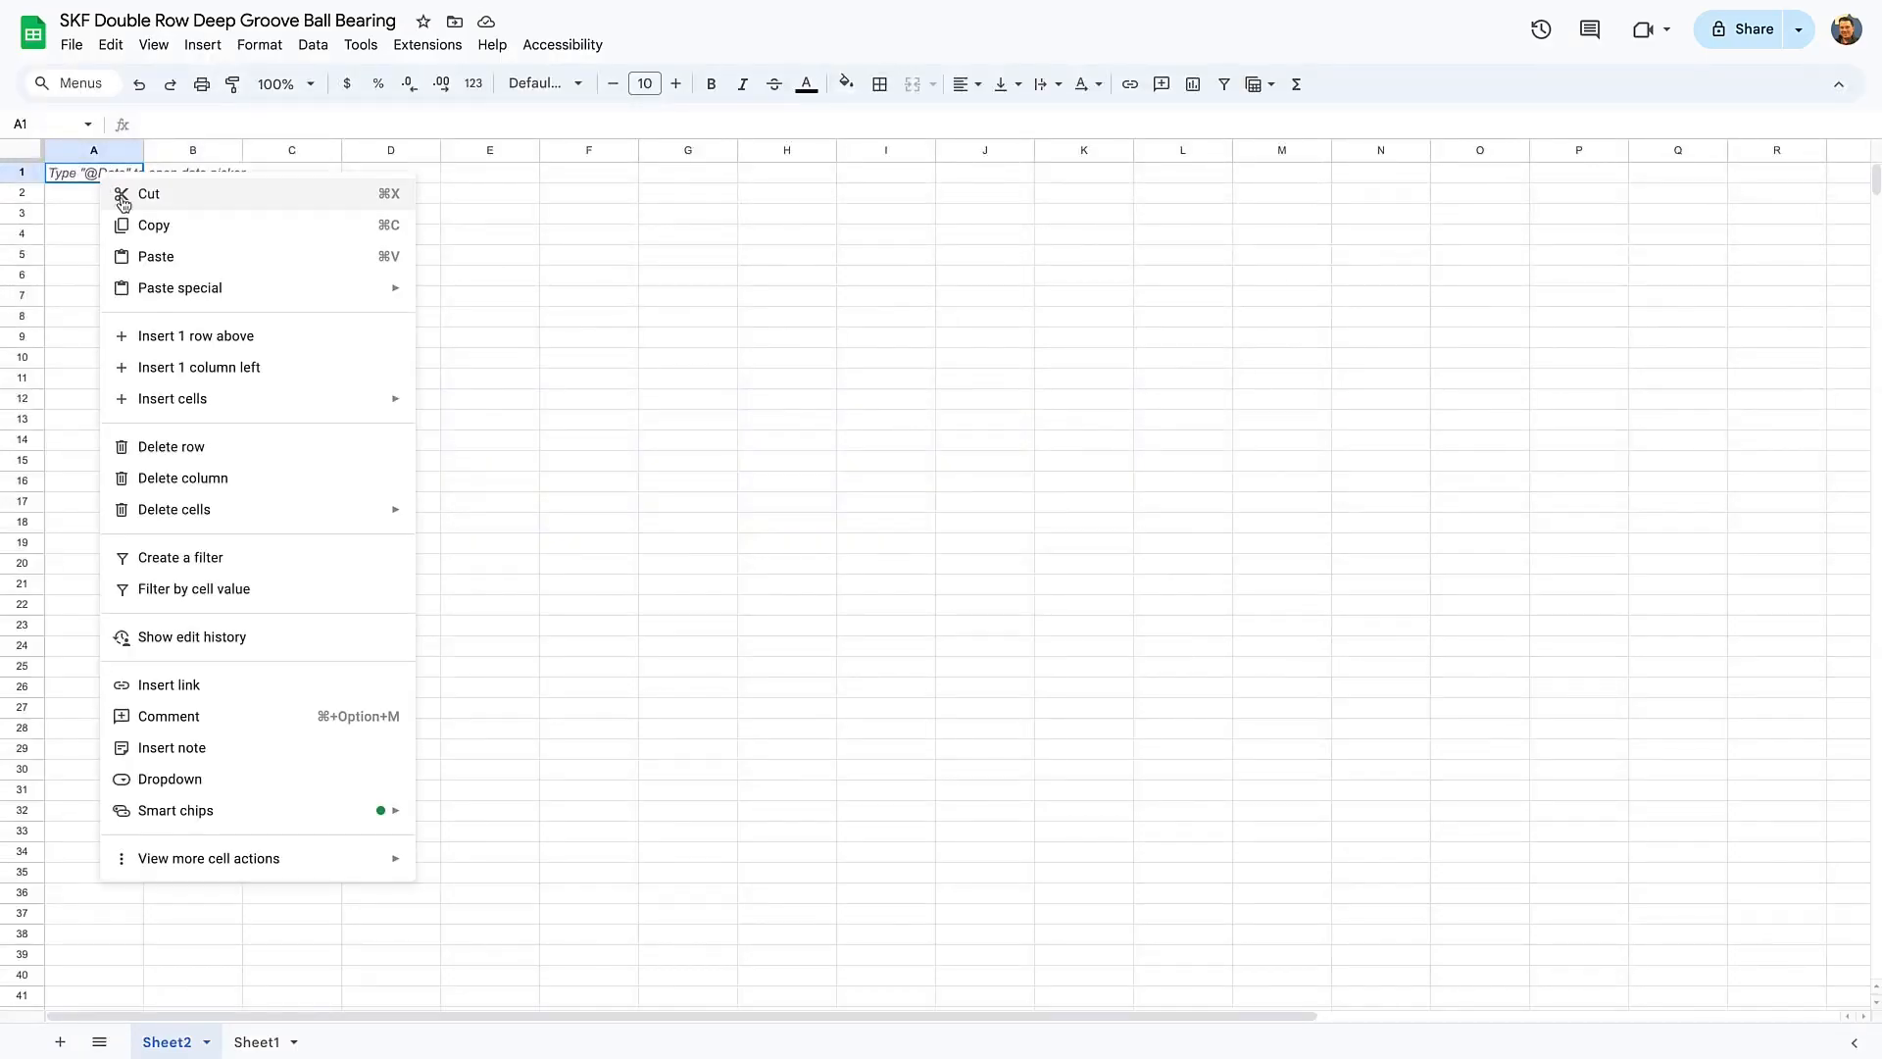
click(155, 255)
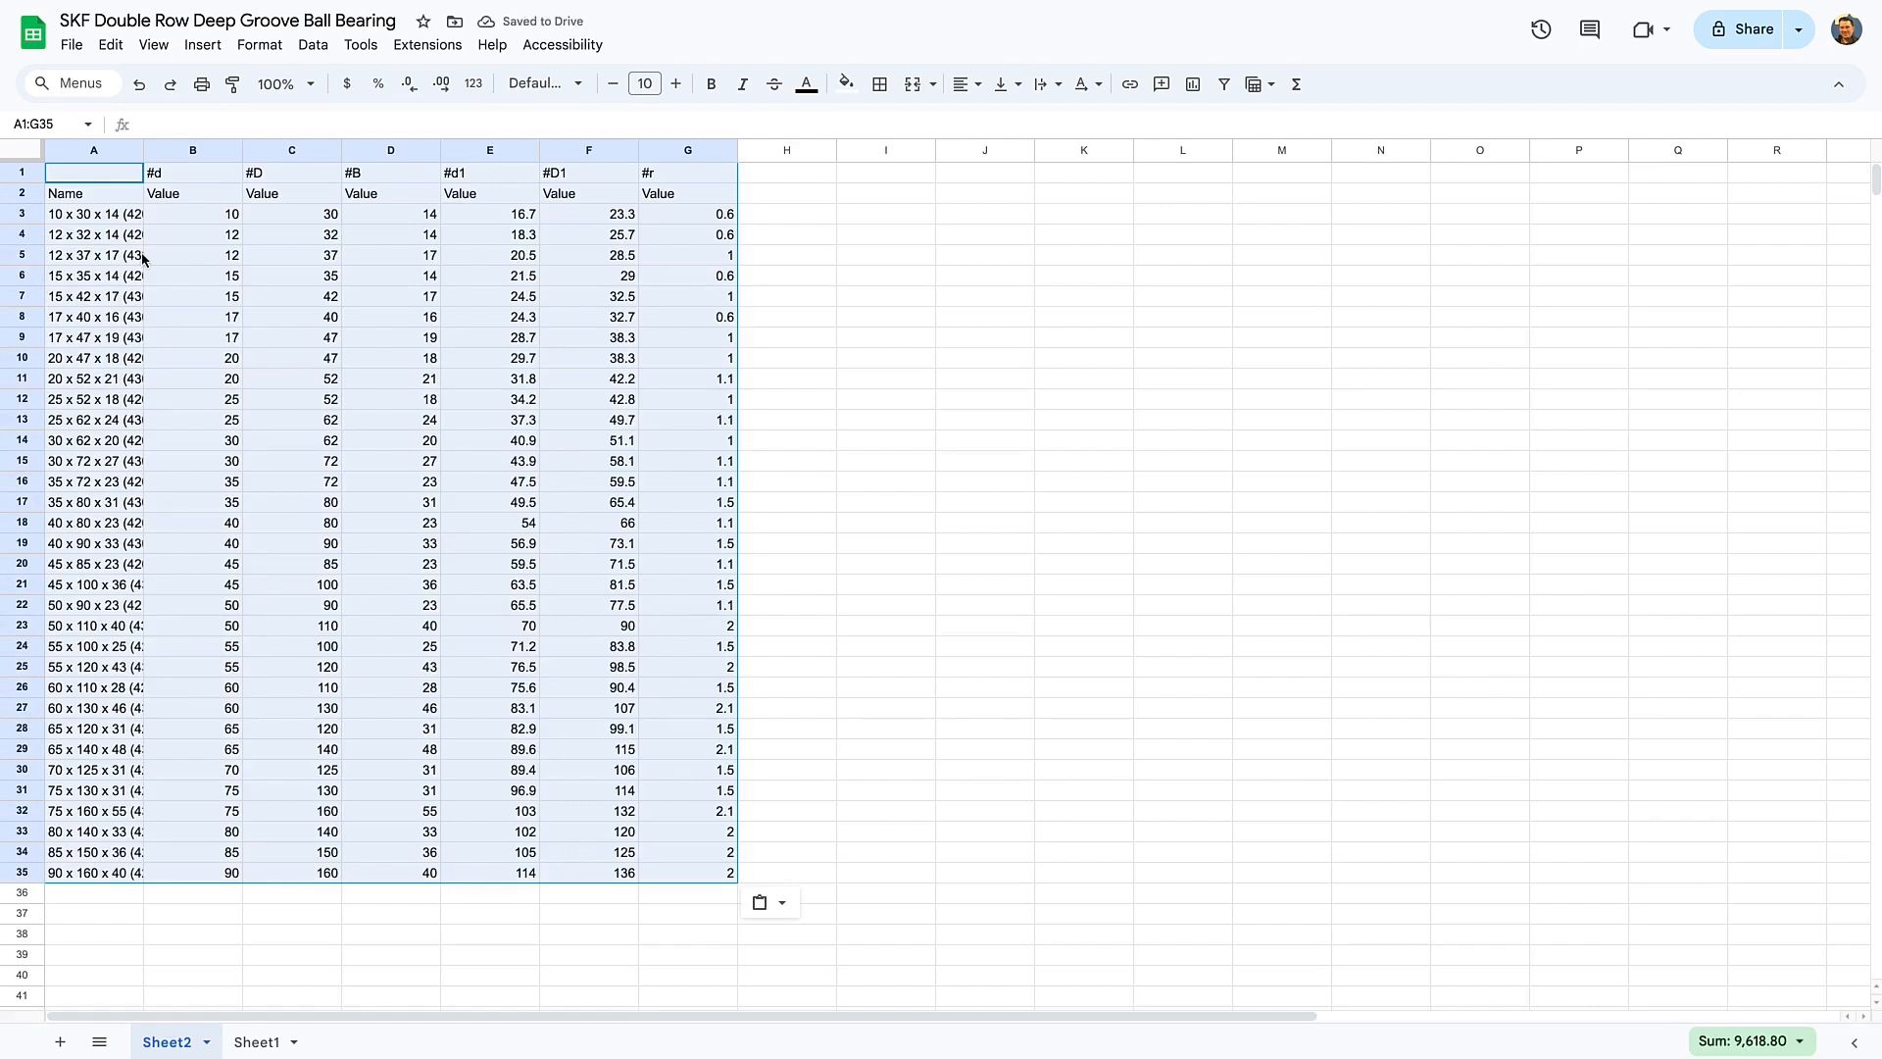
click(257, 1041)
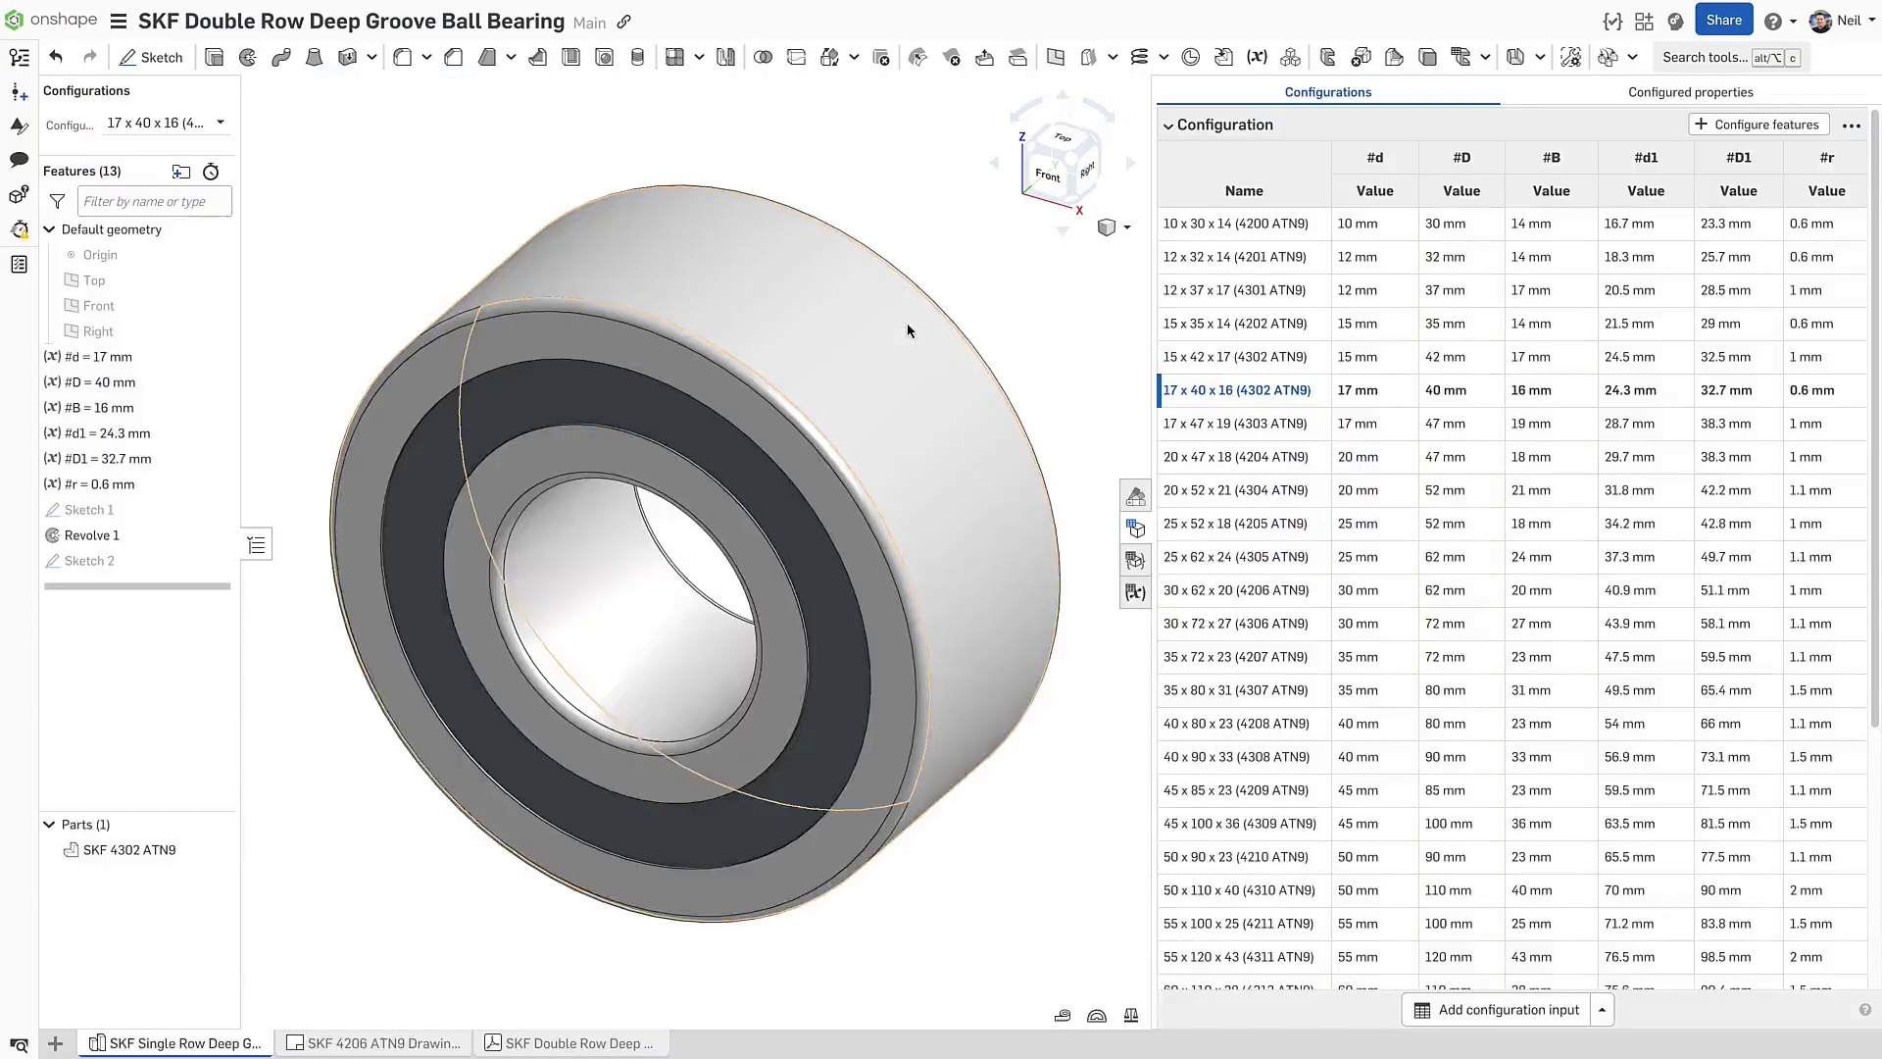
Paste the bearing dimensions as a table in the SKF 4206 ATN9 drawing's upper-left area
click(373, 1040)
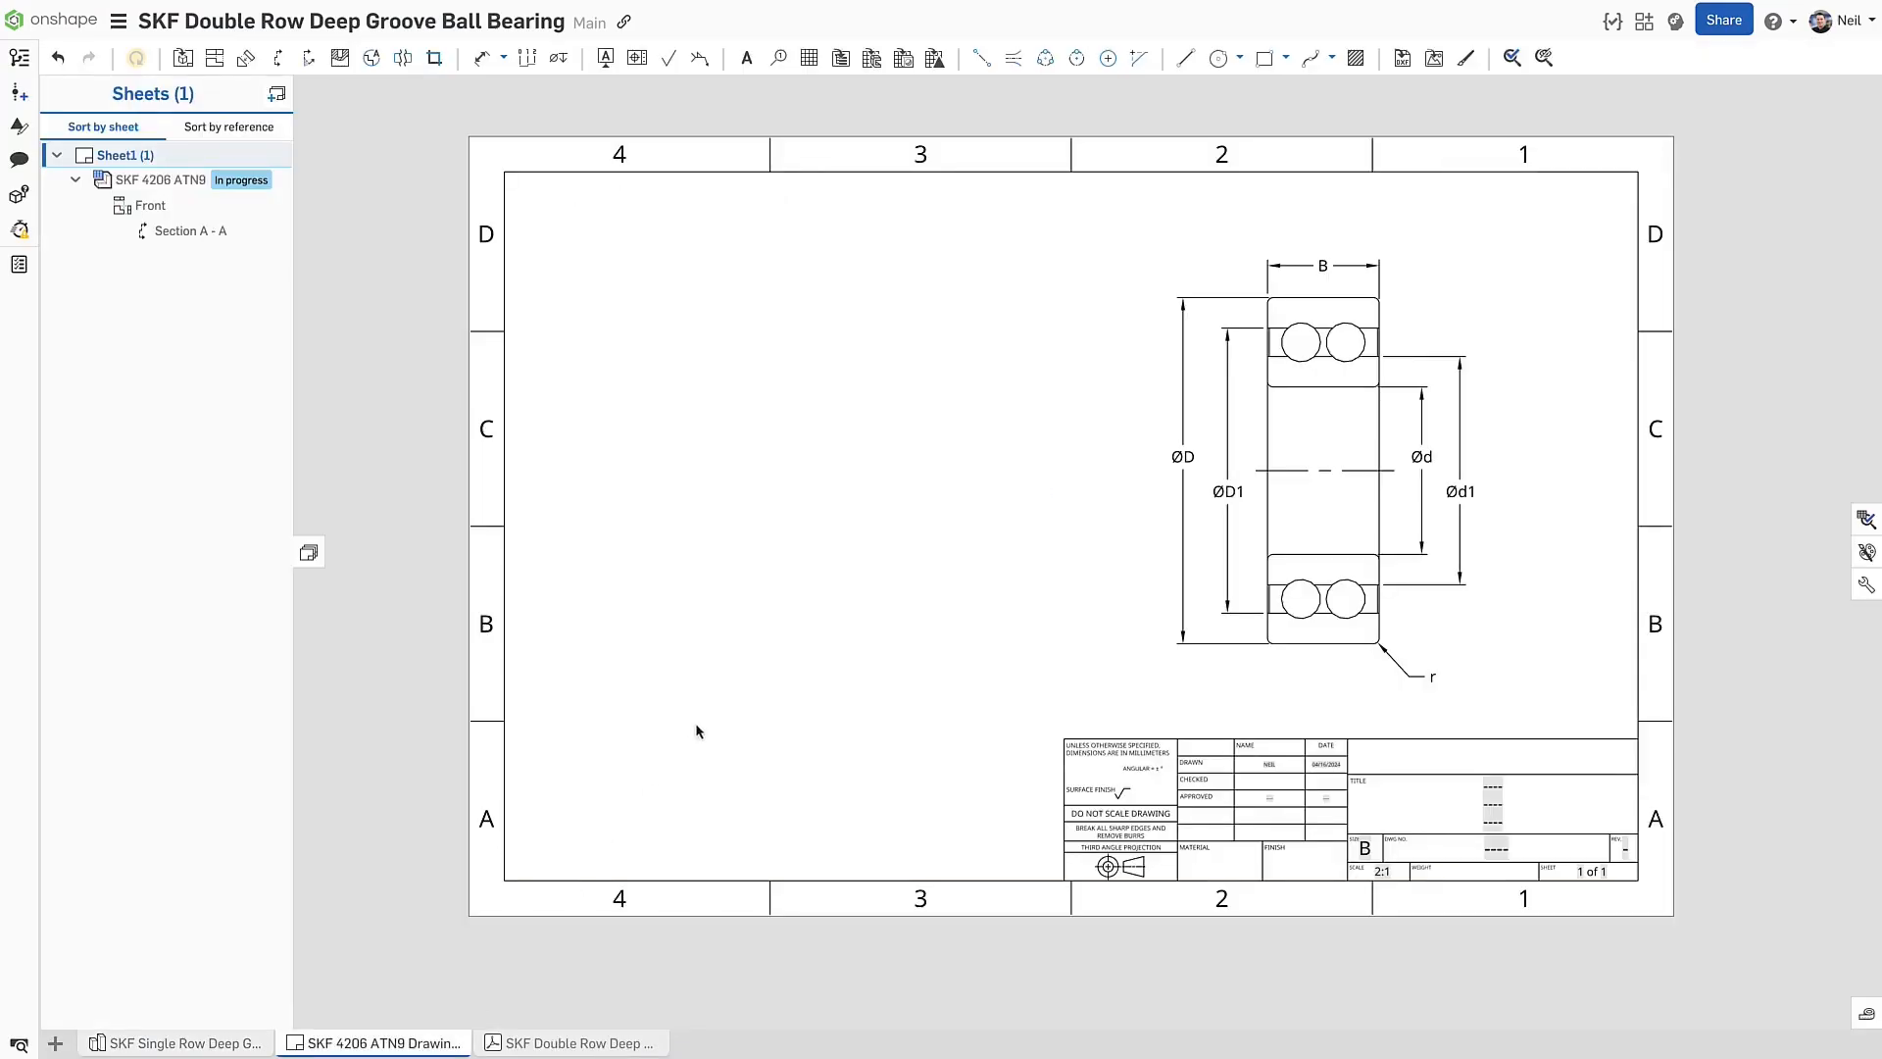
right_click(698, 732)
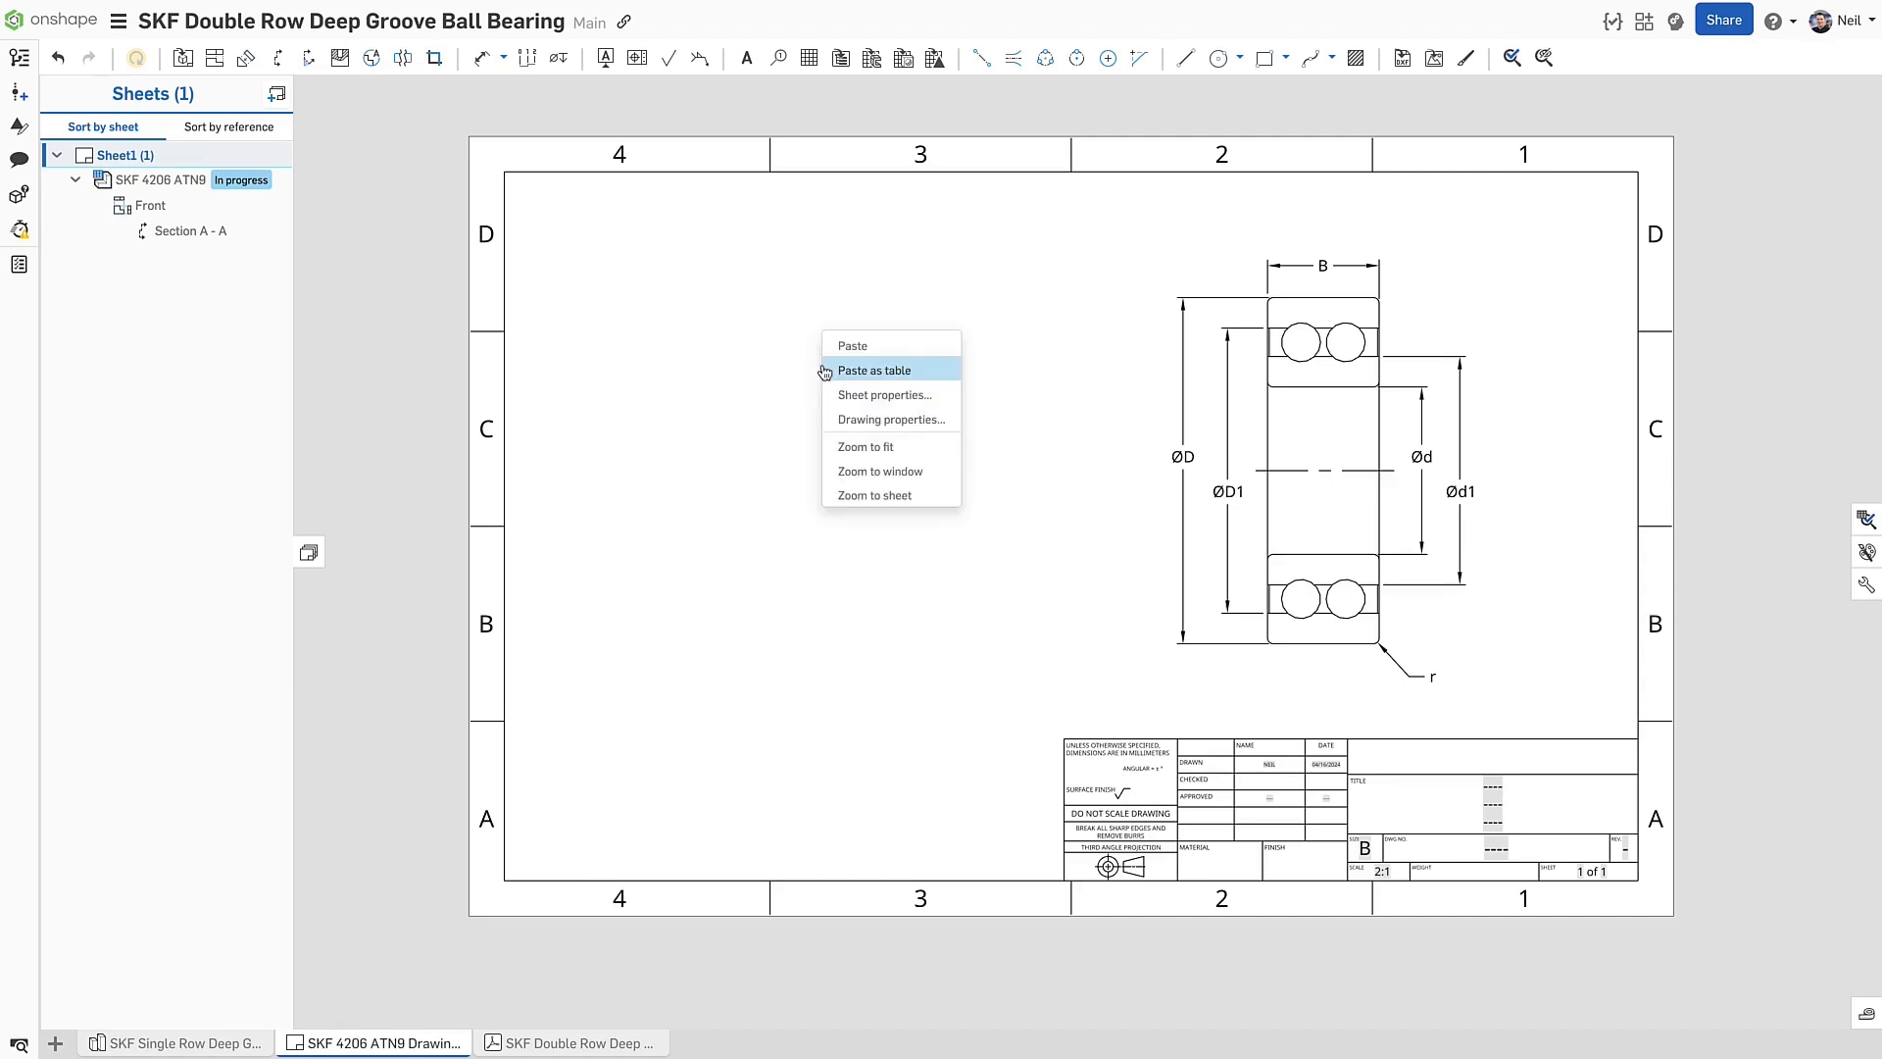
click(872, 370)
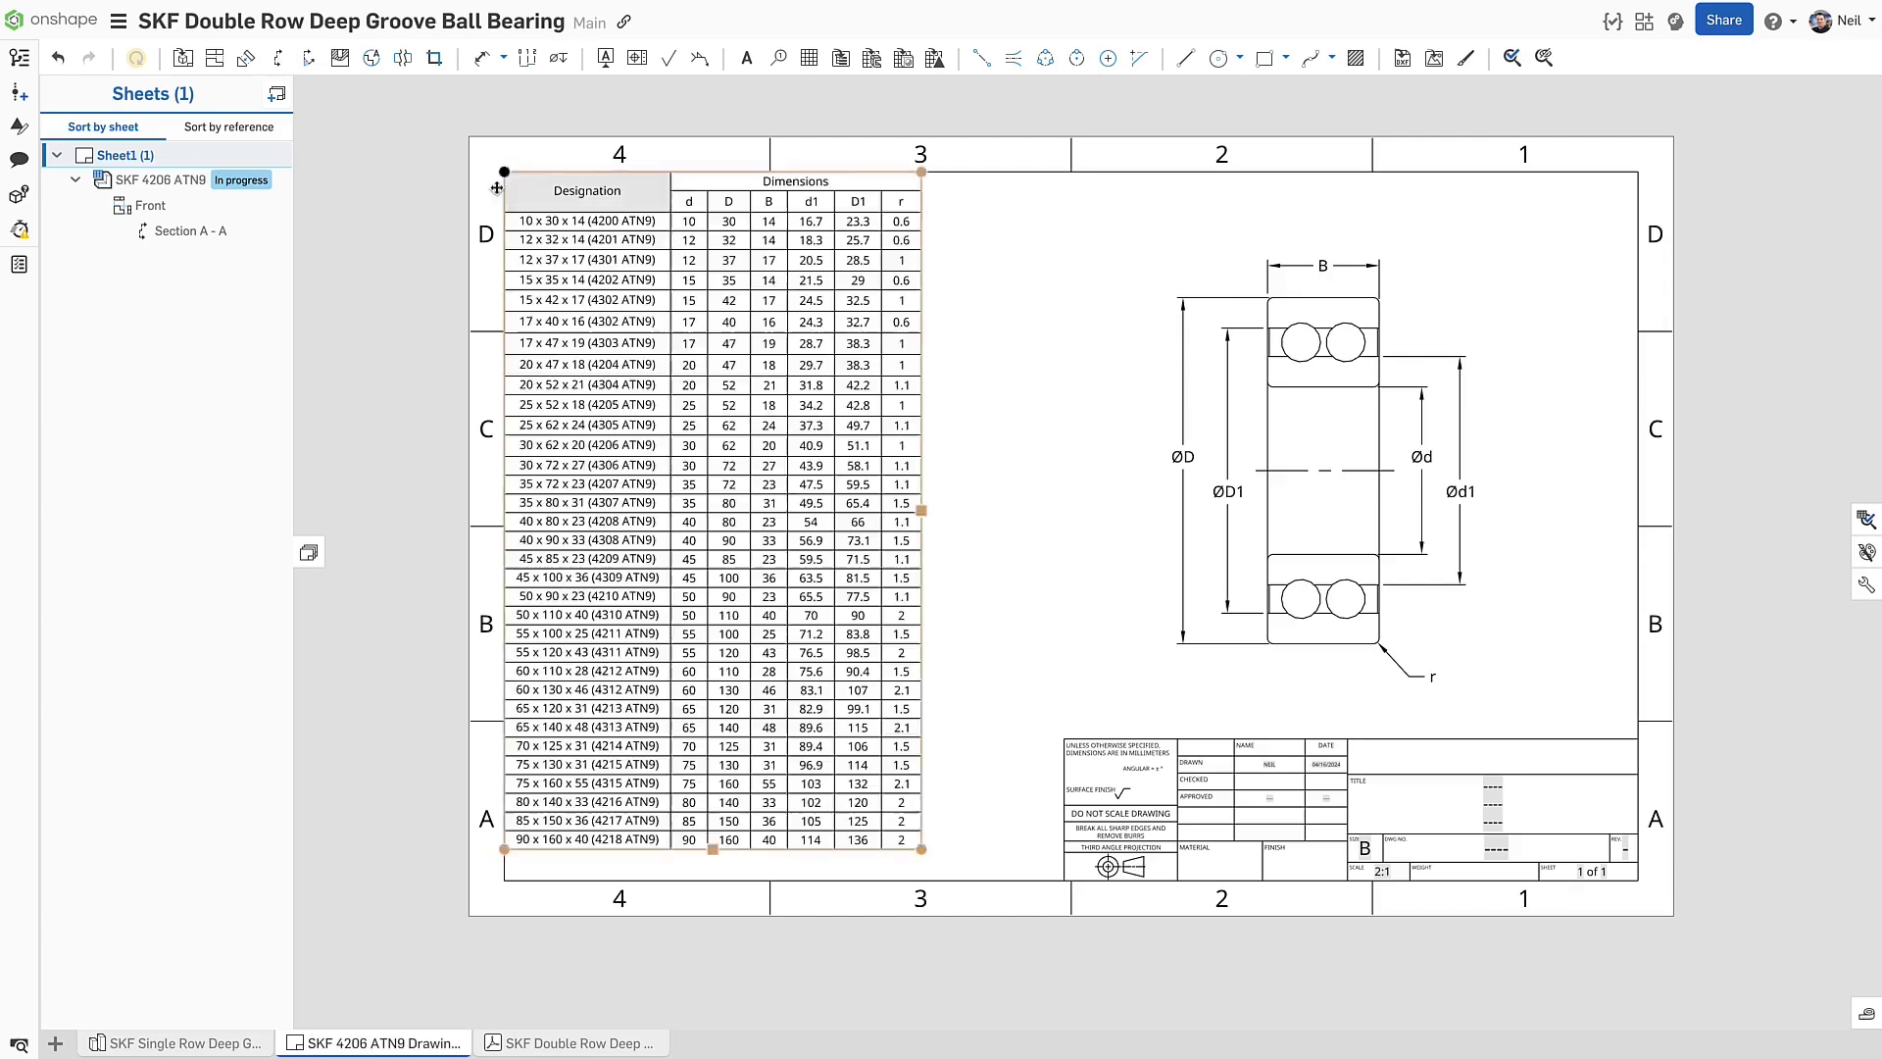
click(382, 261)
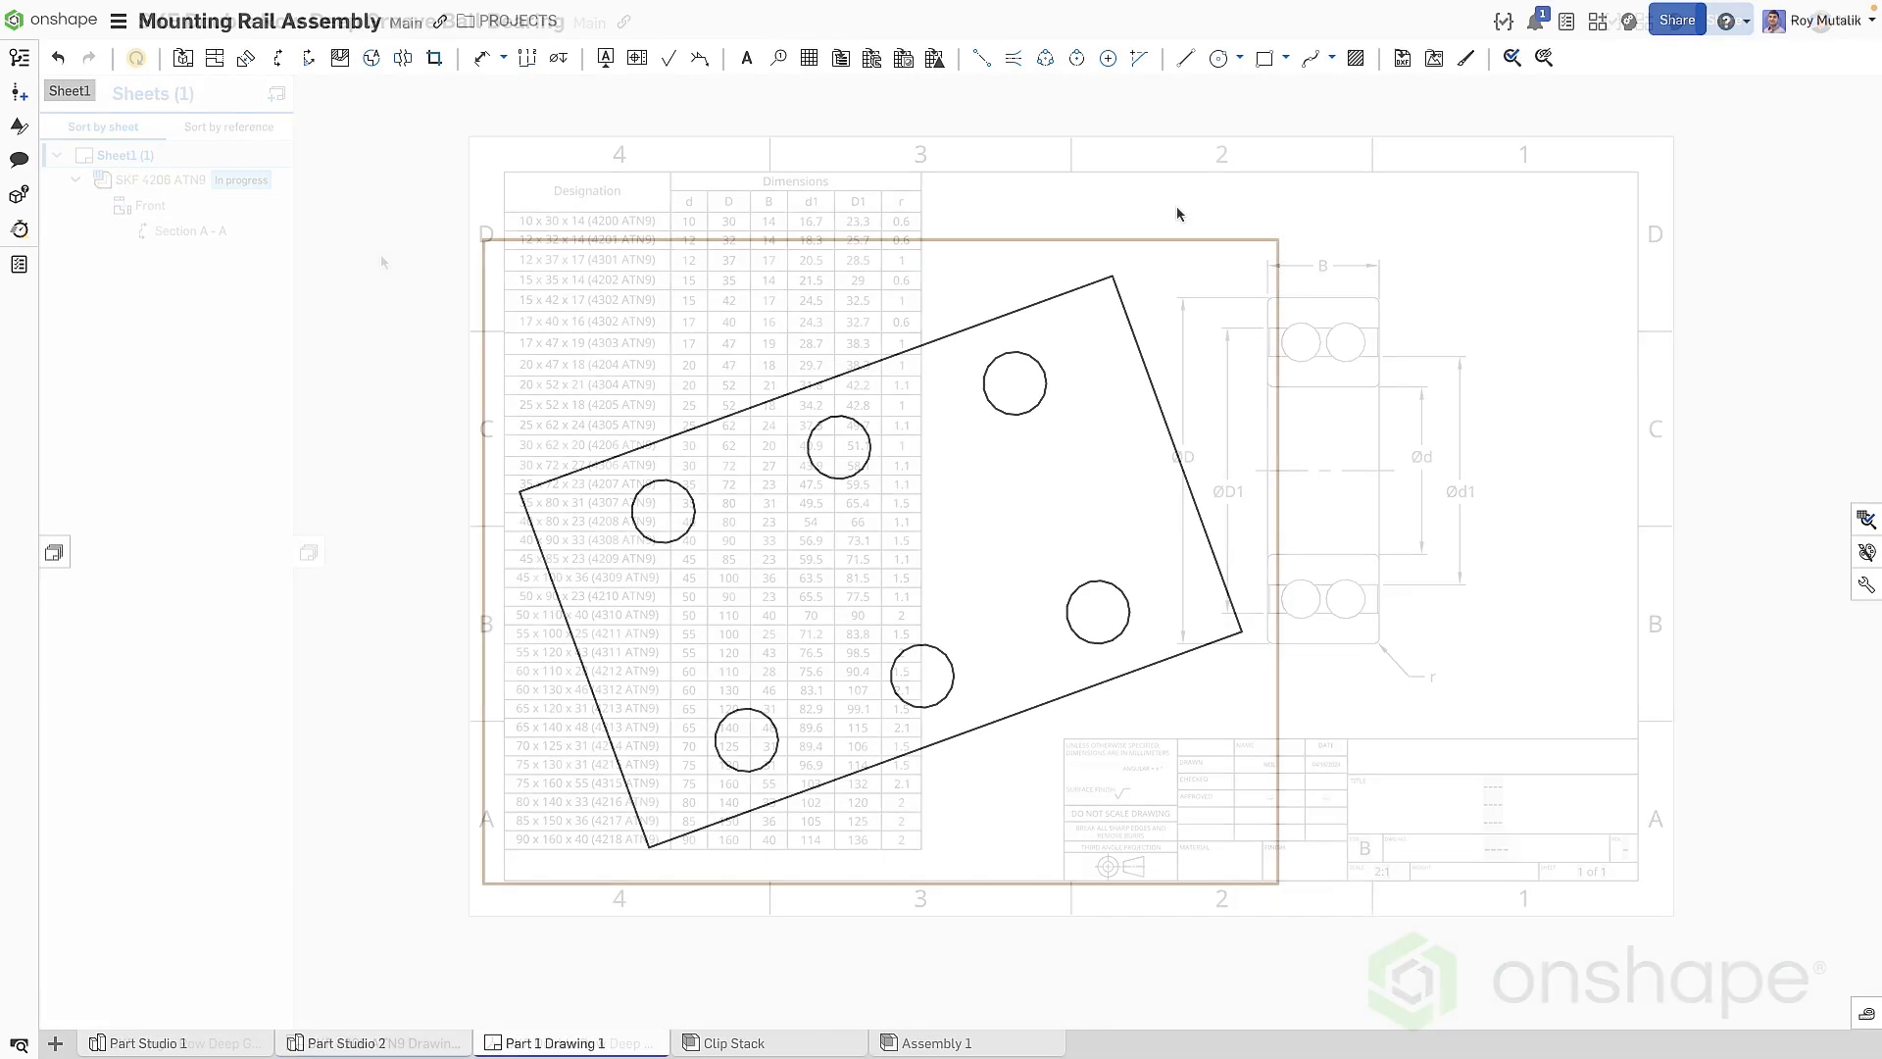
Add a linear centermark with connecting lines linking all six plate holes
click(1106, 57)
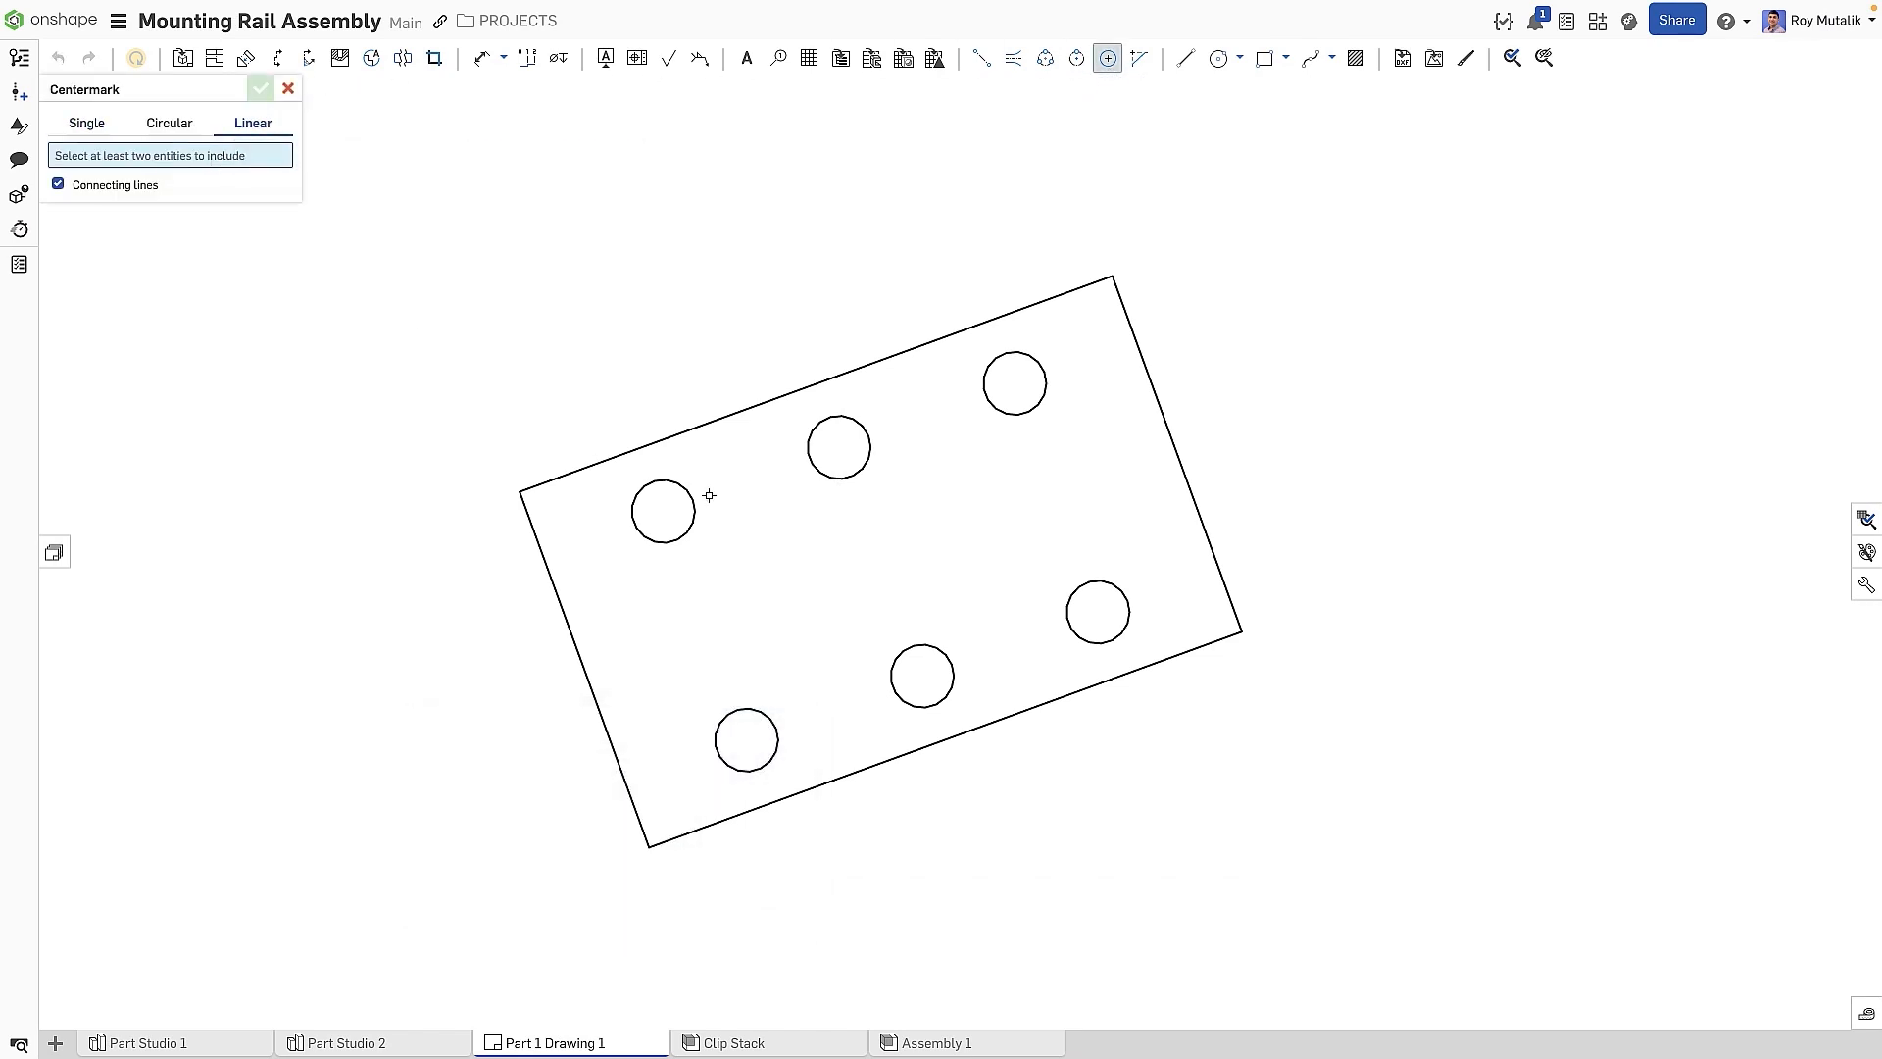
click(662, 509)
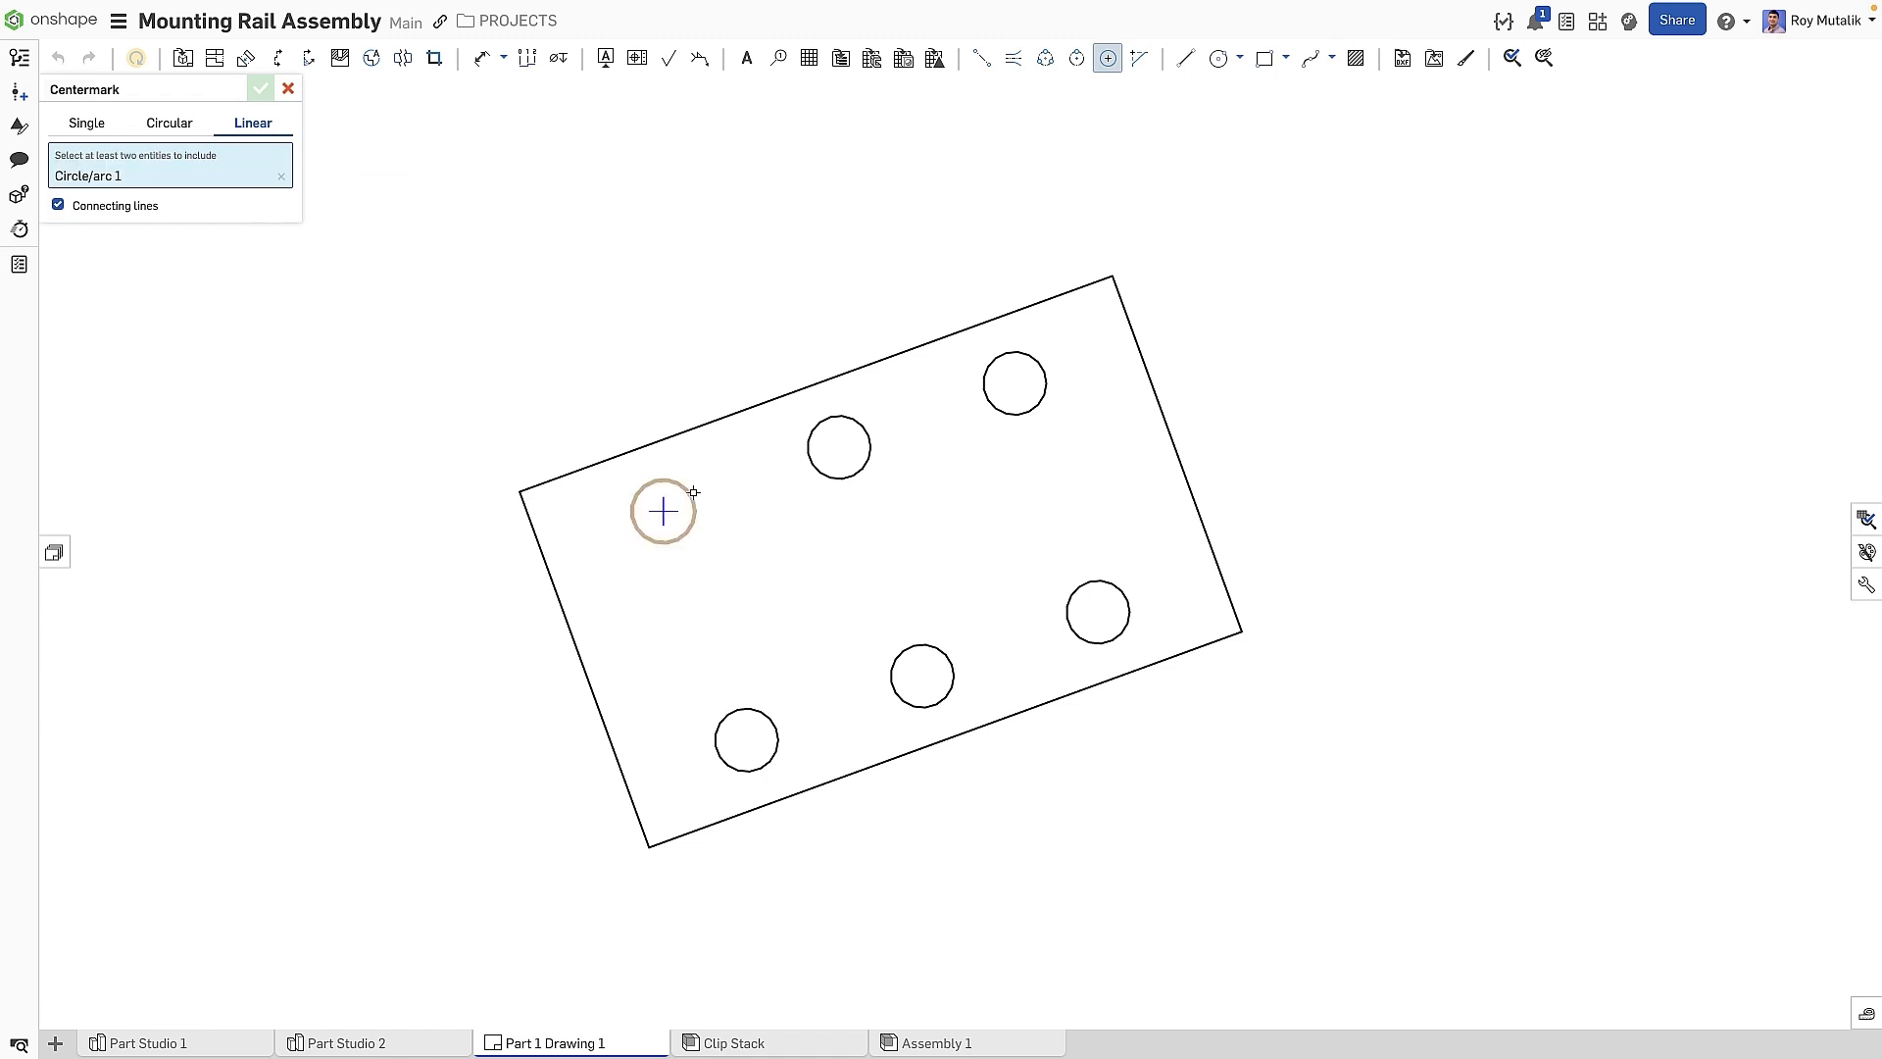
click(837, 447)
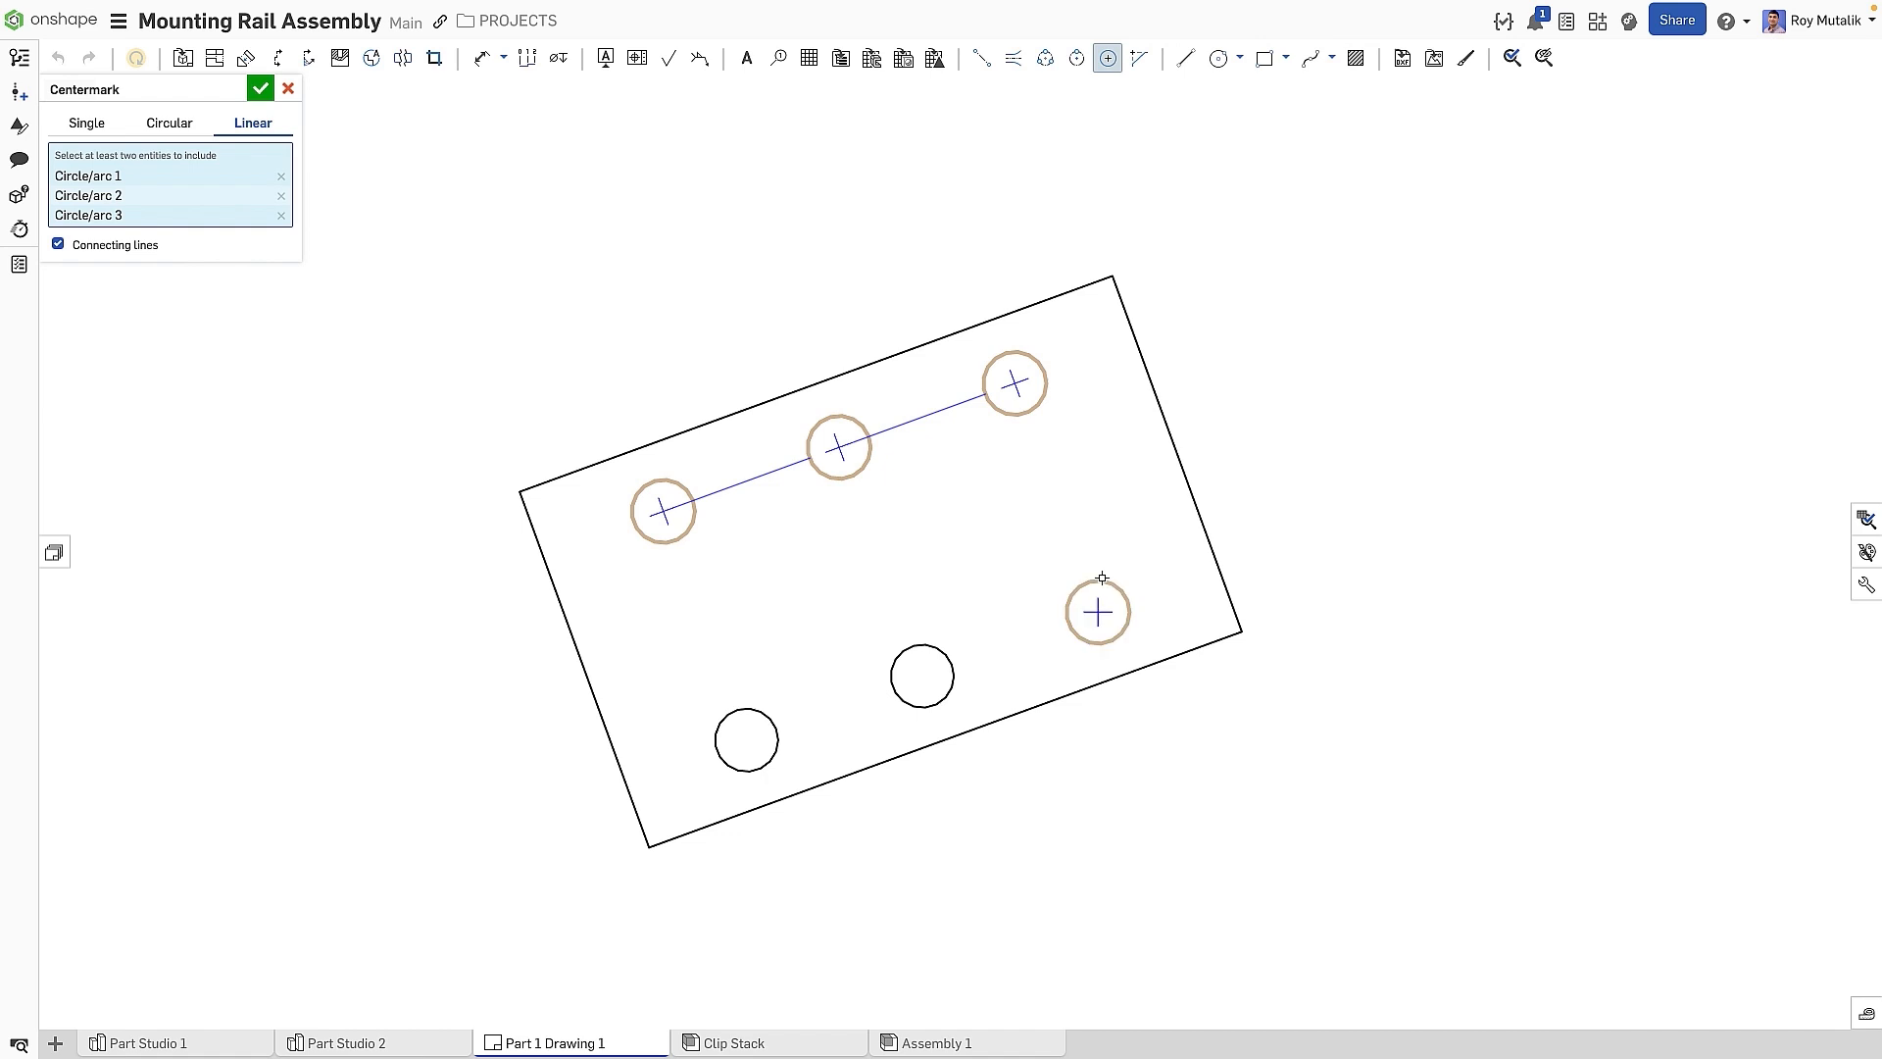
click(921, 674)
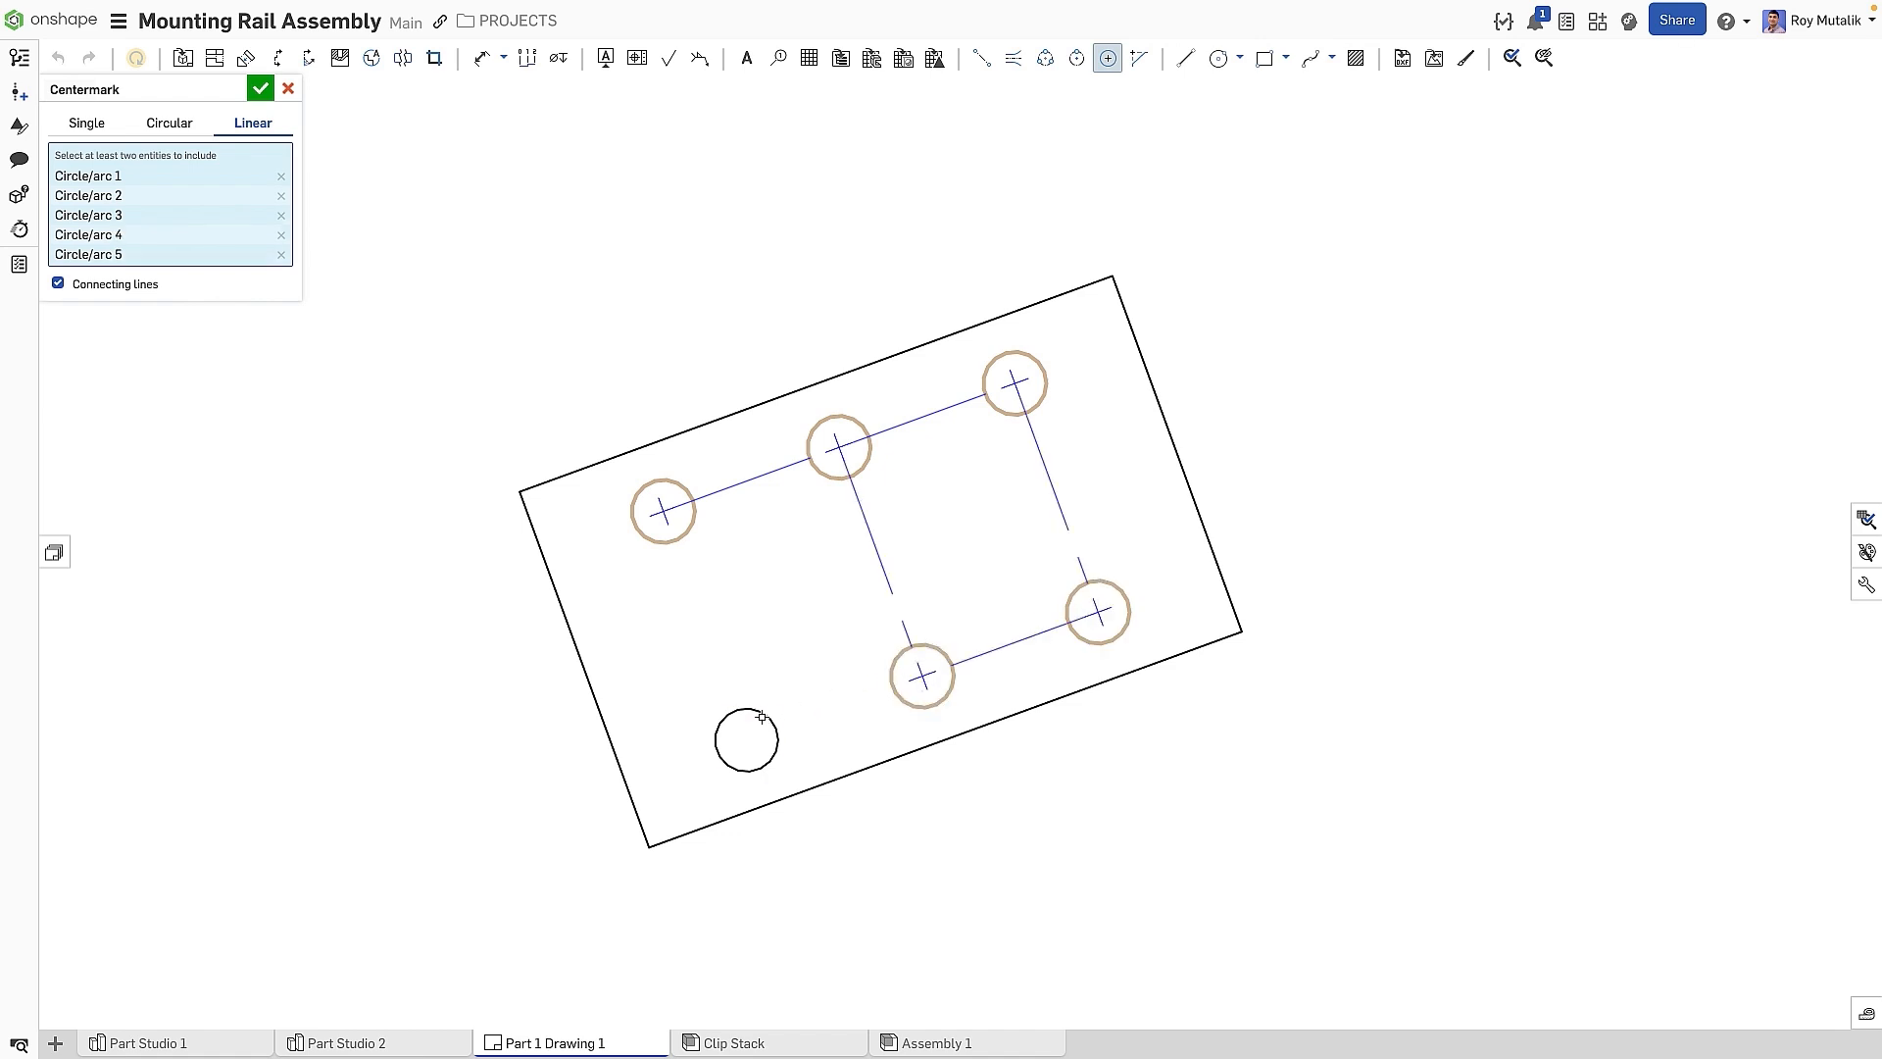
click(744, 739)
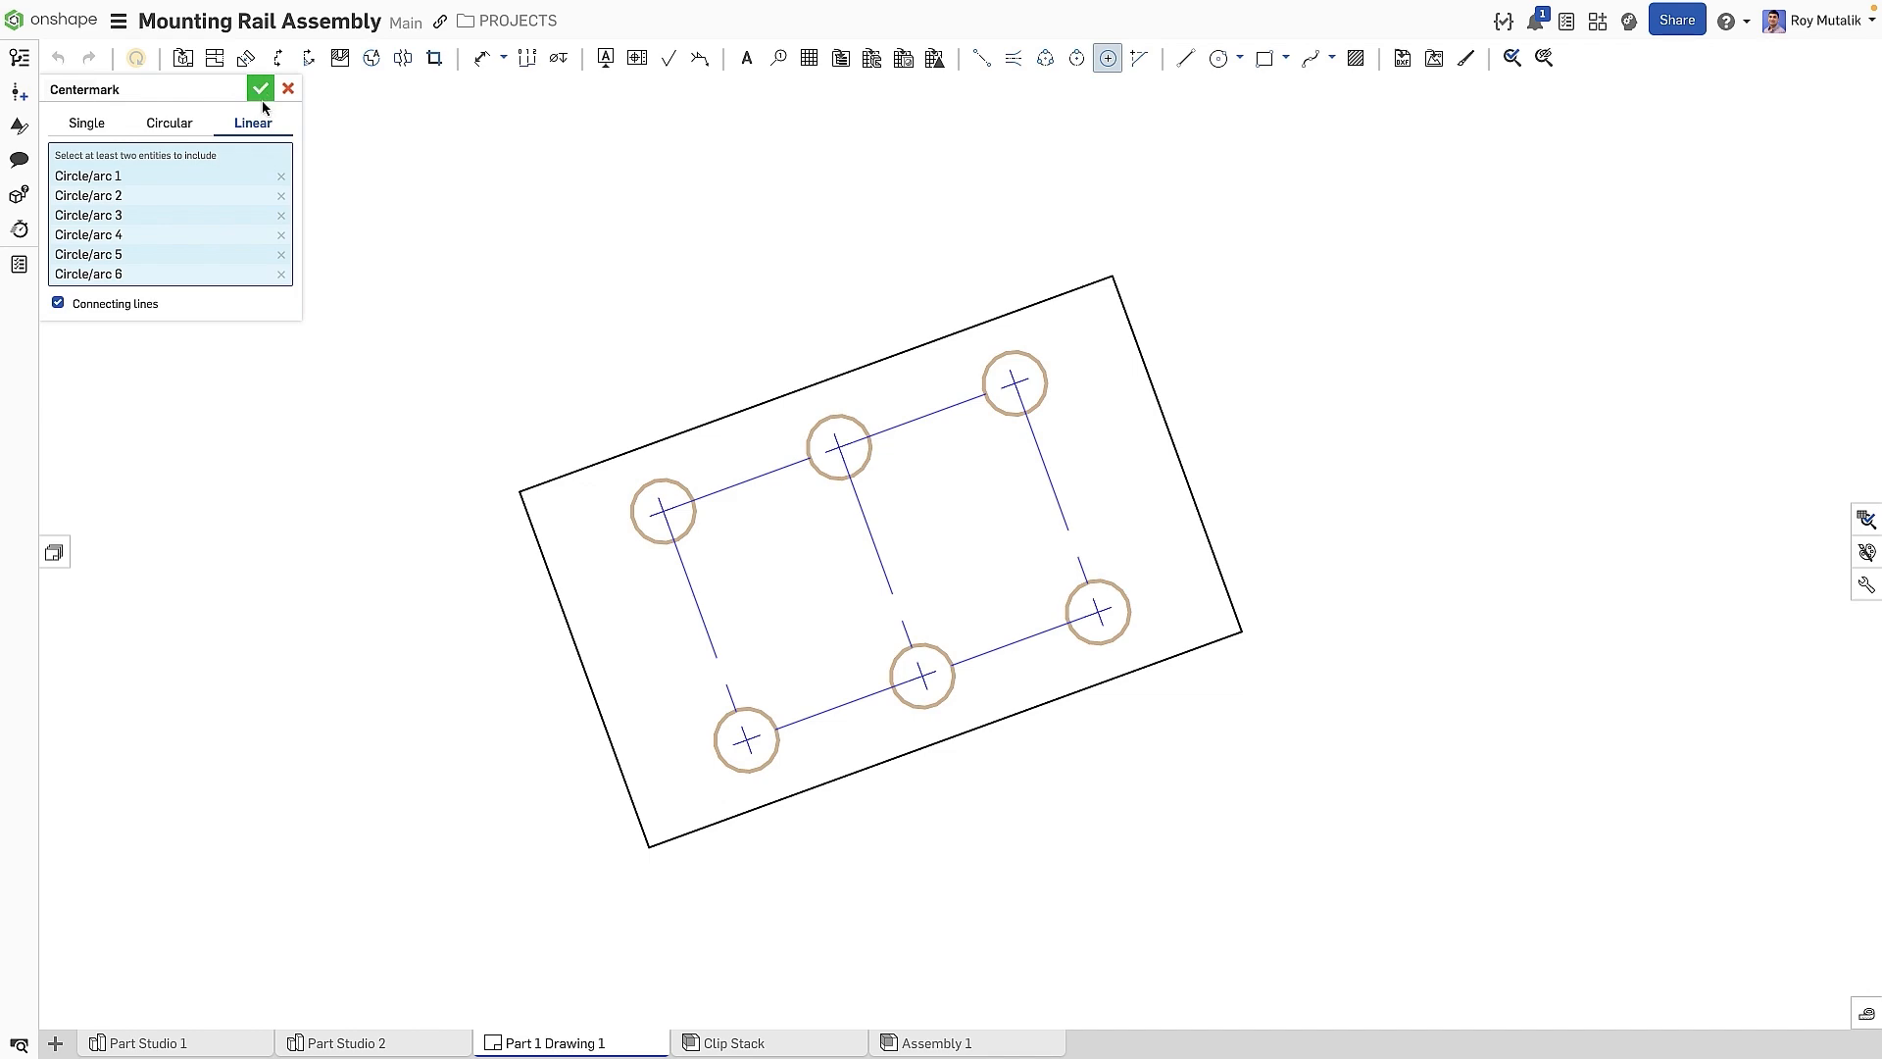
click(261, 88)
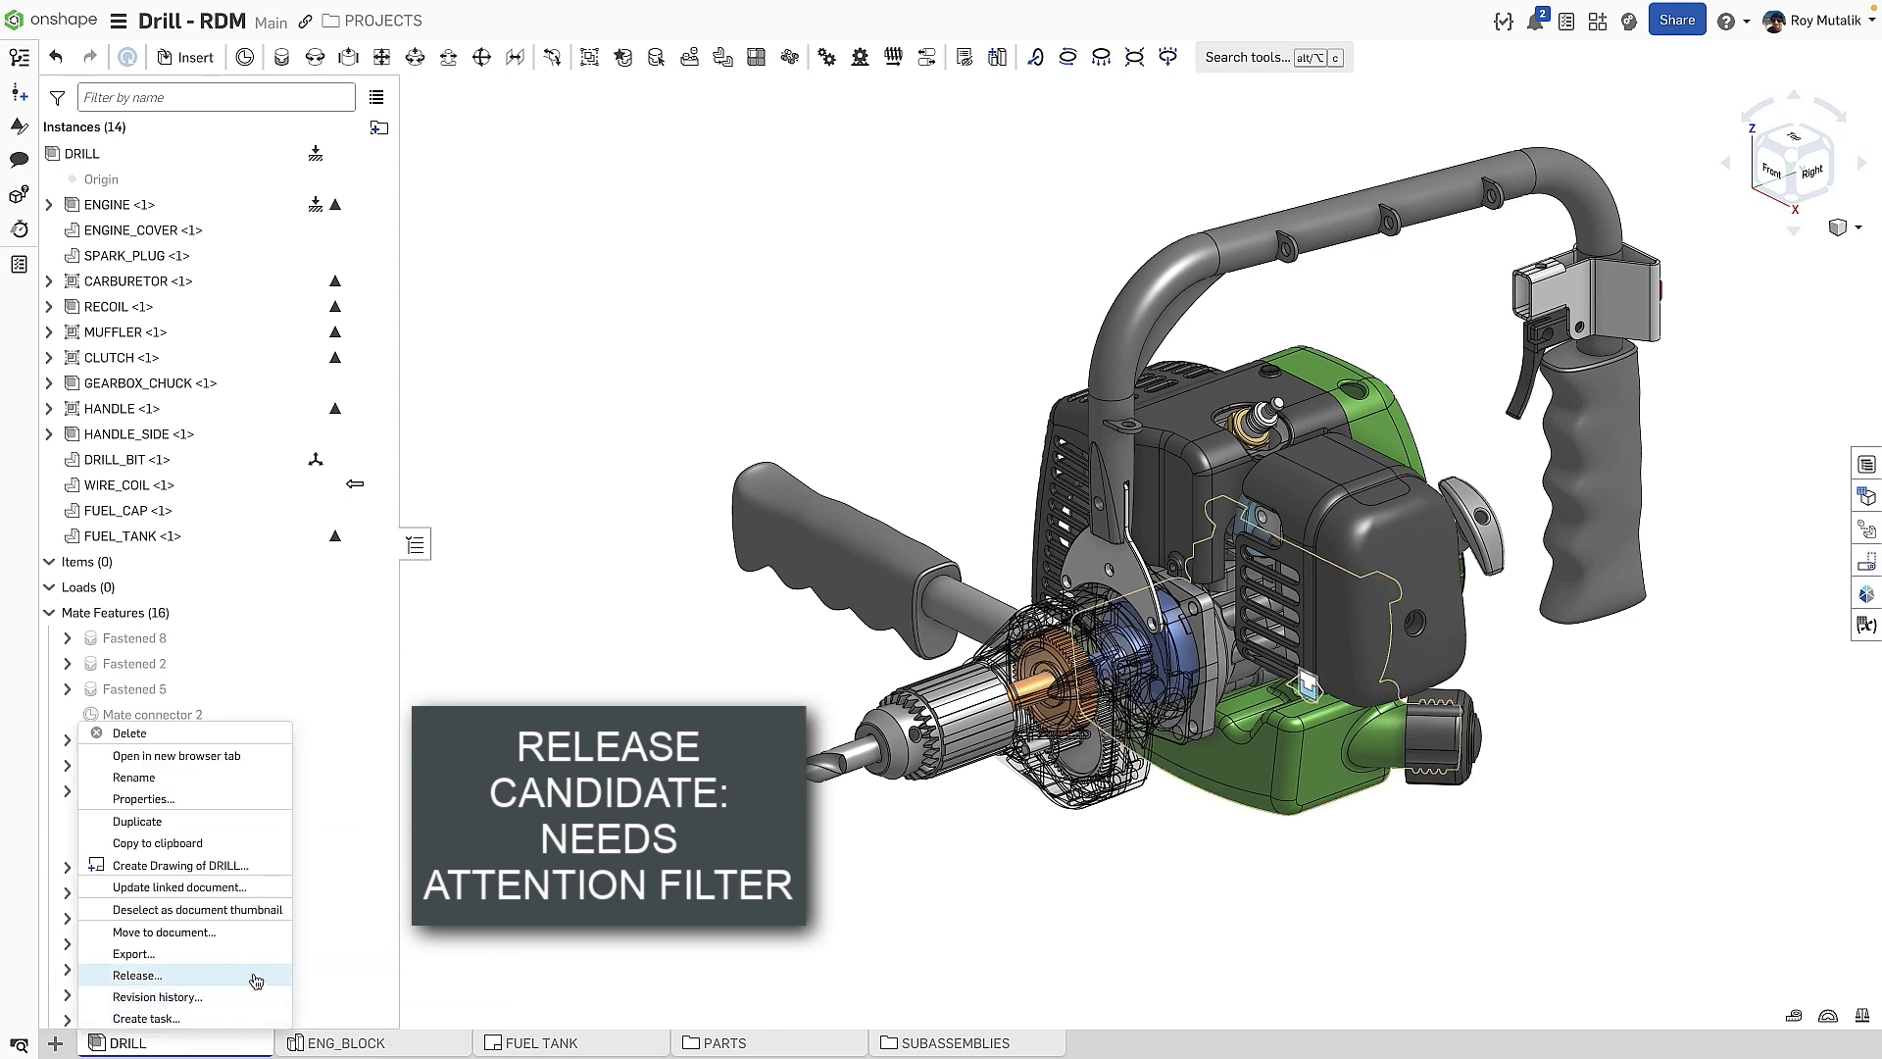
Start a release candidate for the DRILL assembly and filter to items needing attention
click(138, 974)
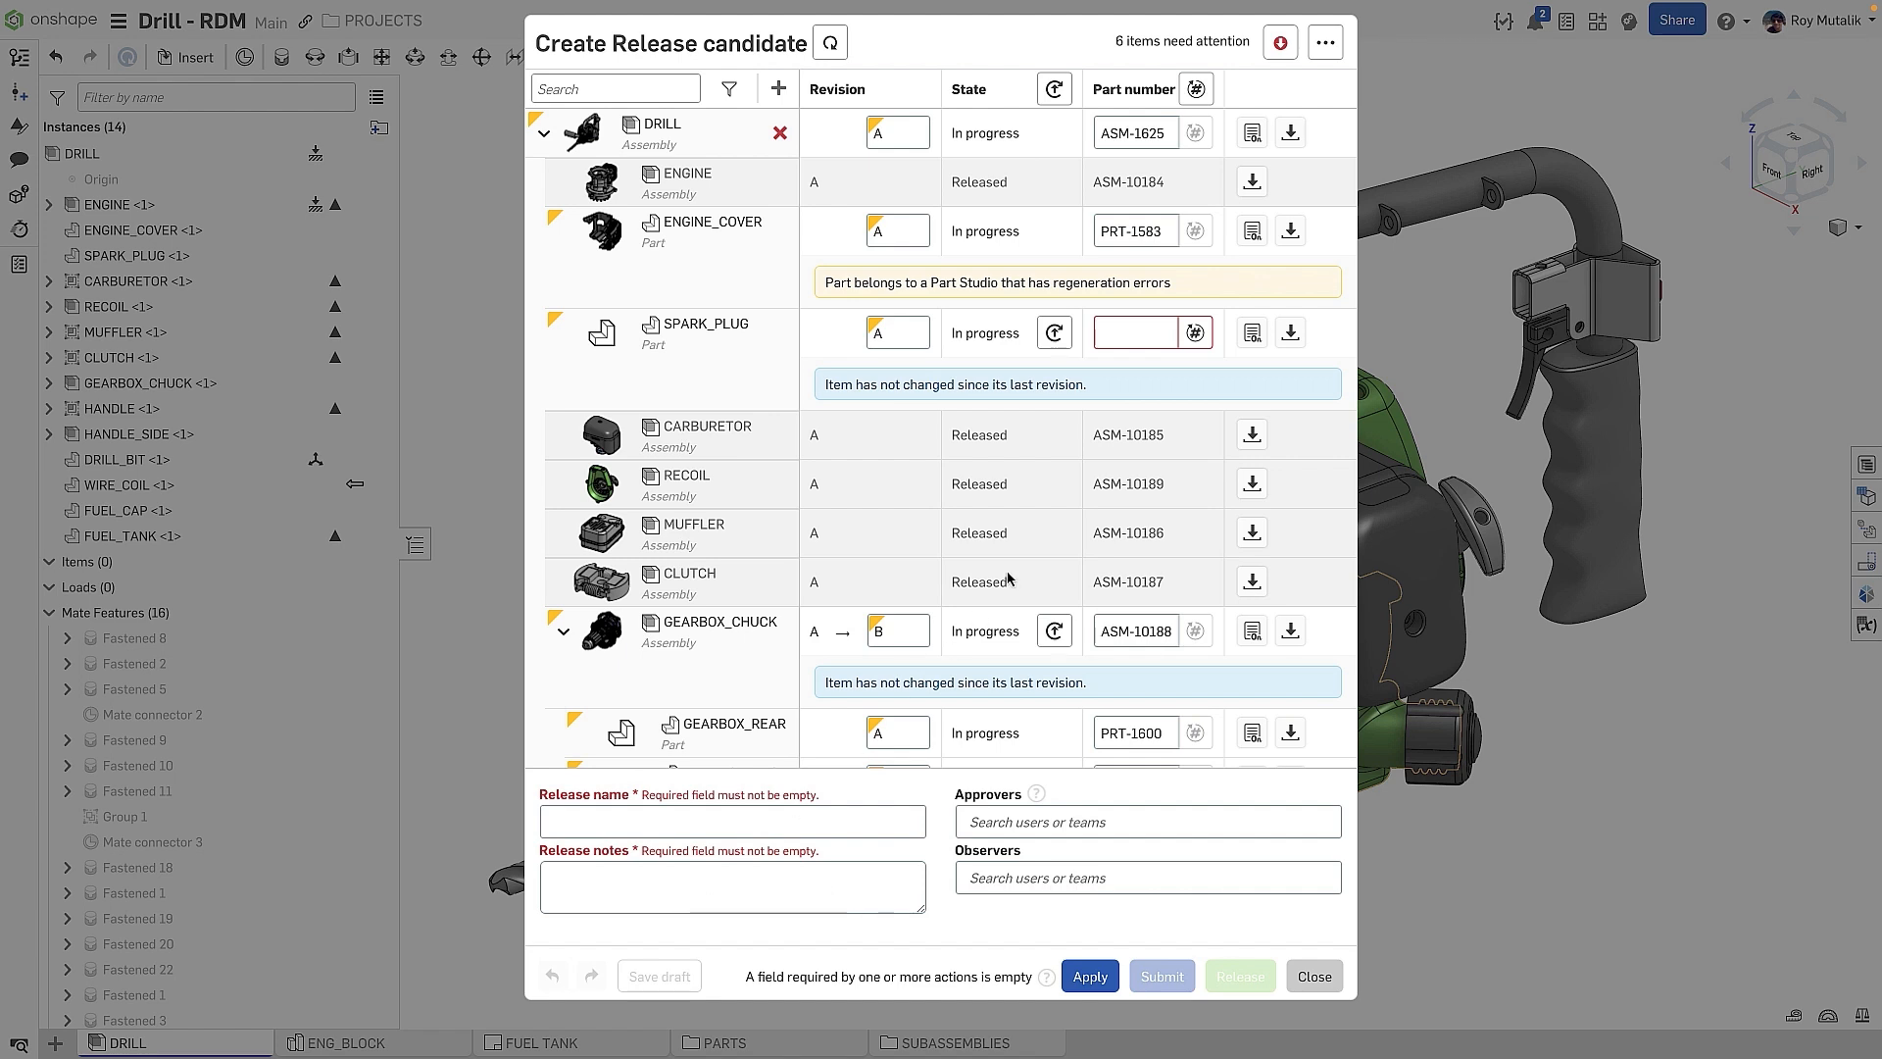
mouse_move(1280, 41)
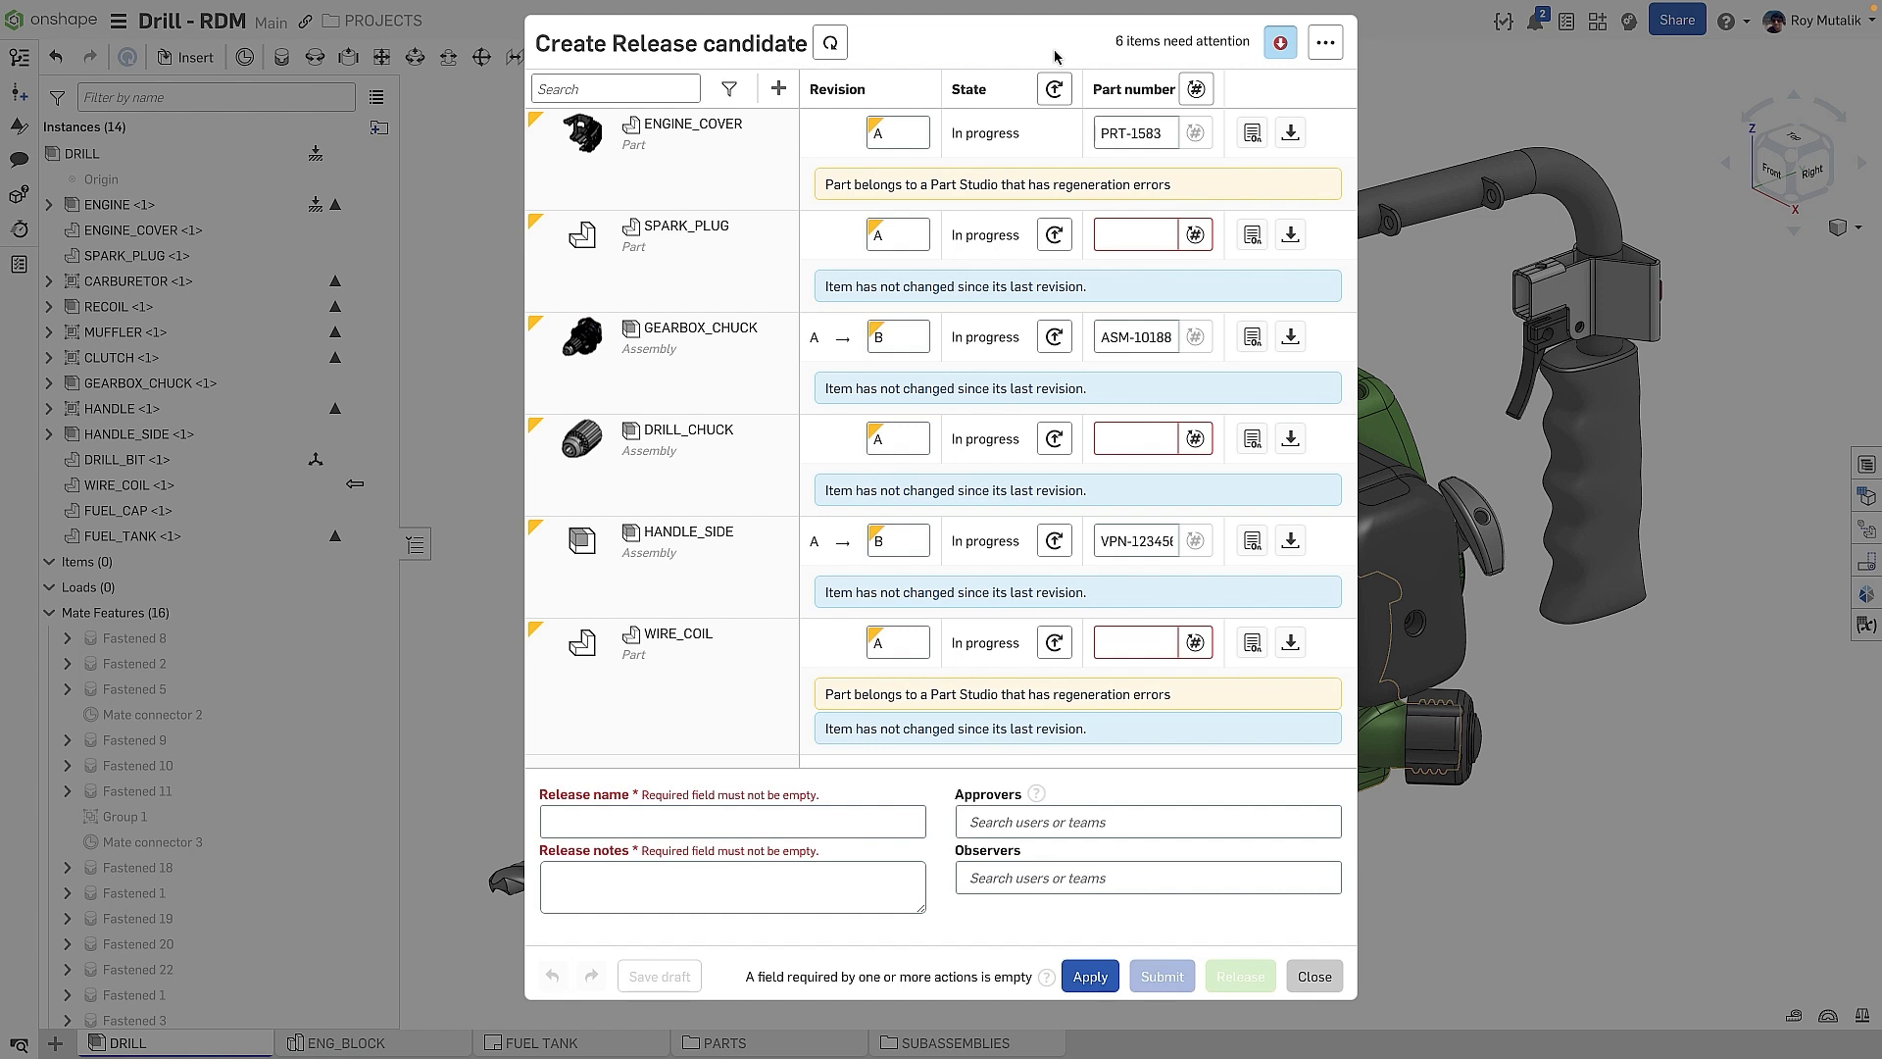
mouse_move(1247, 254)
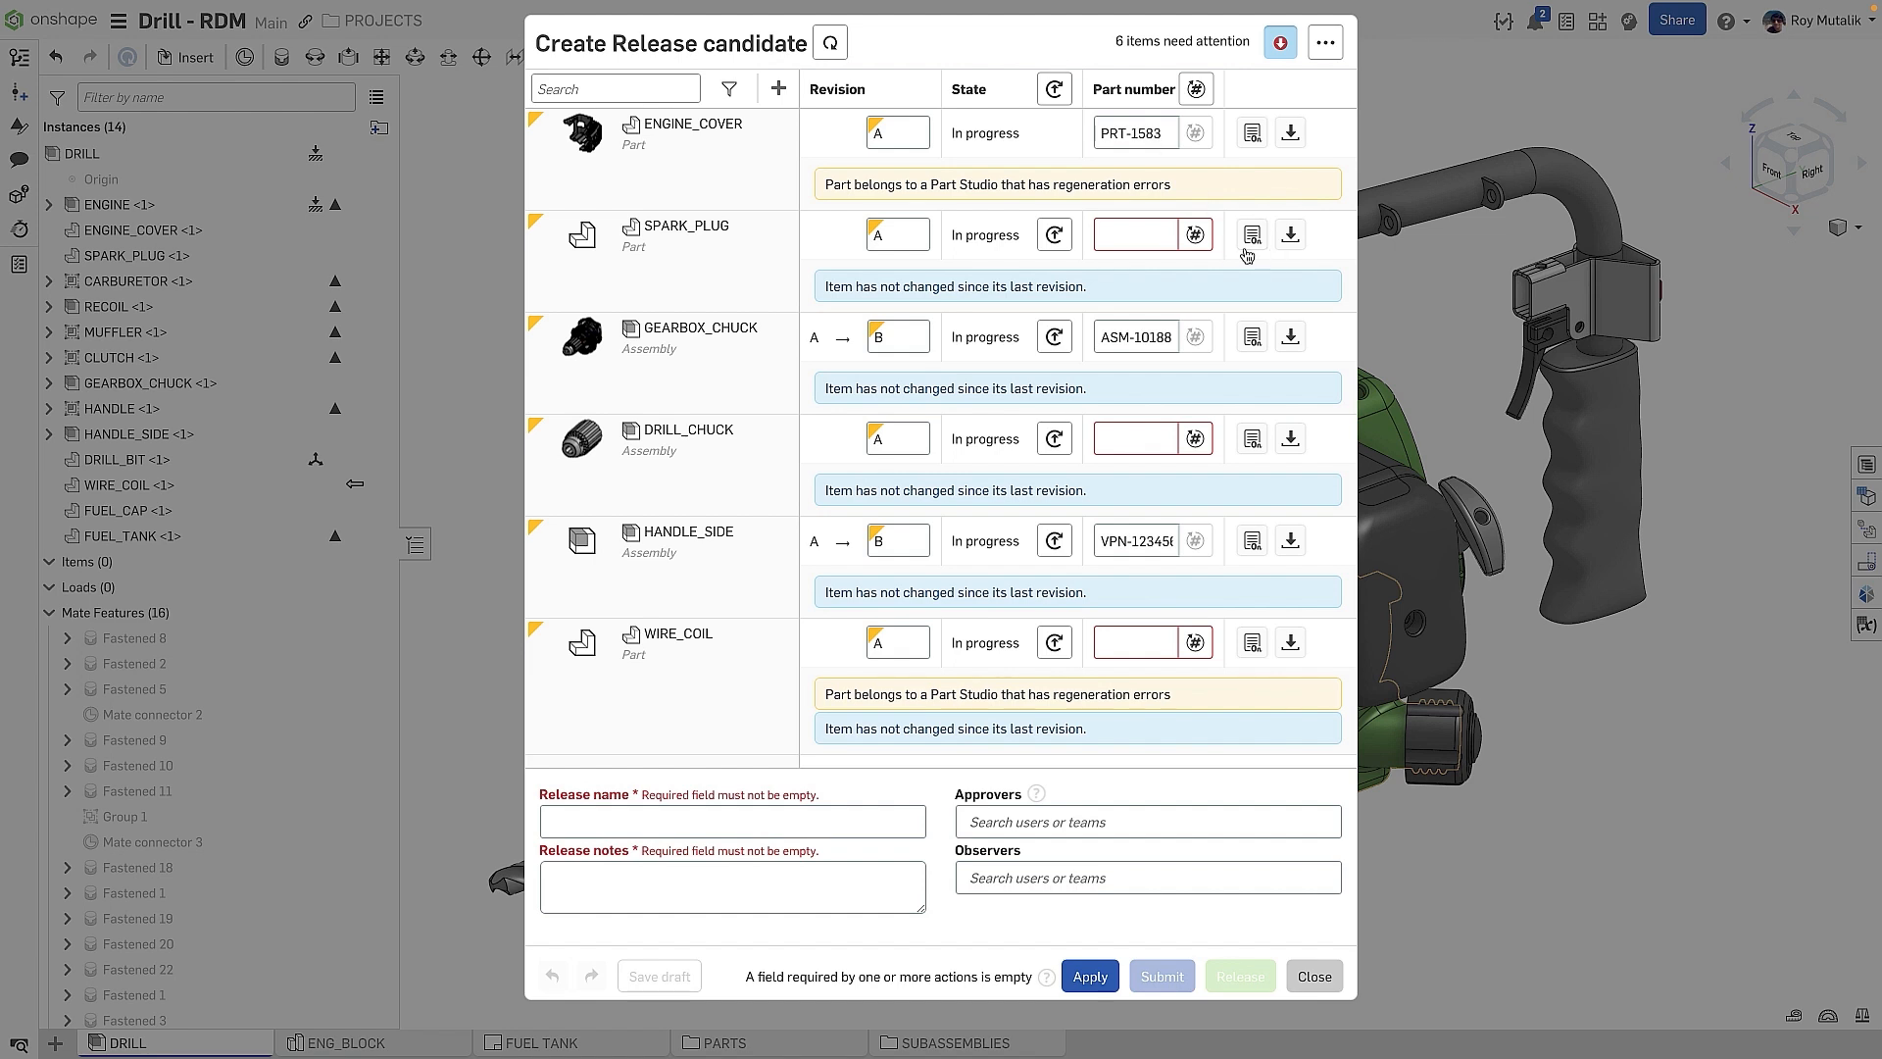